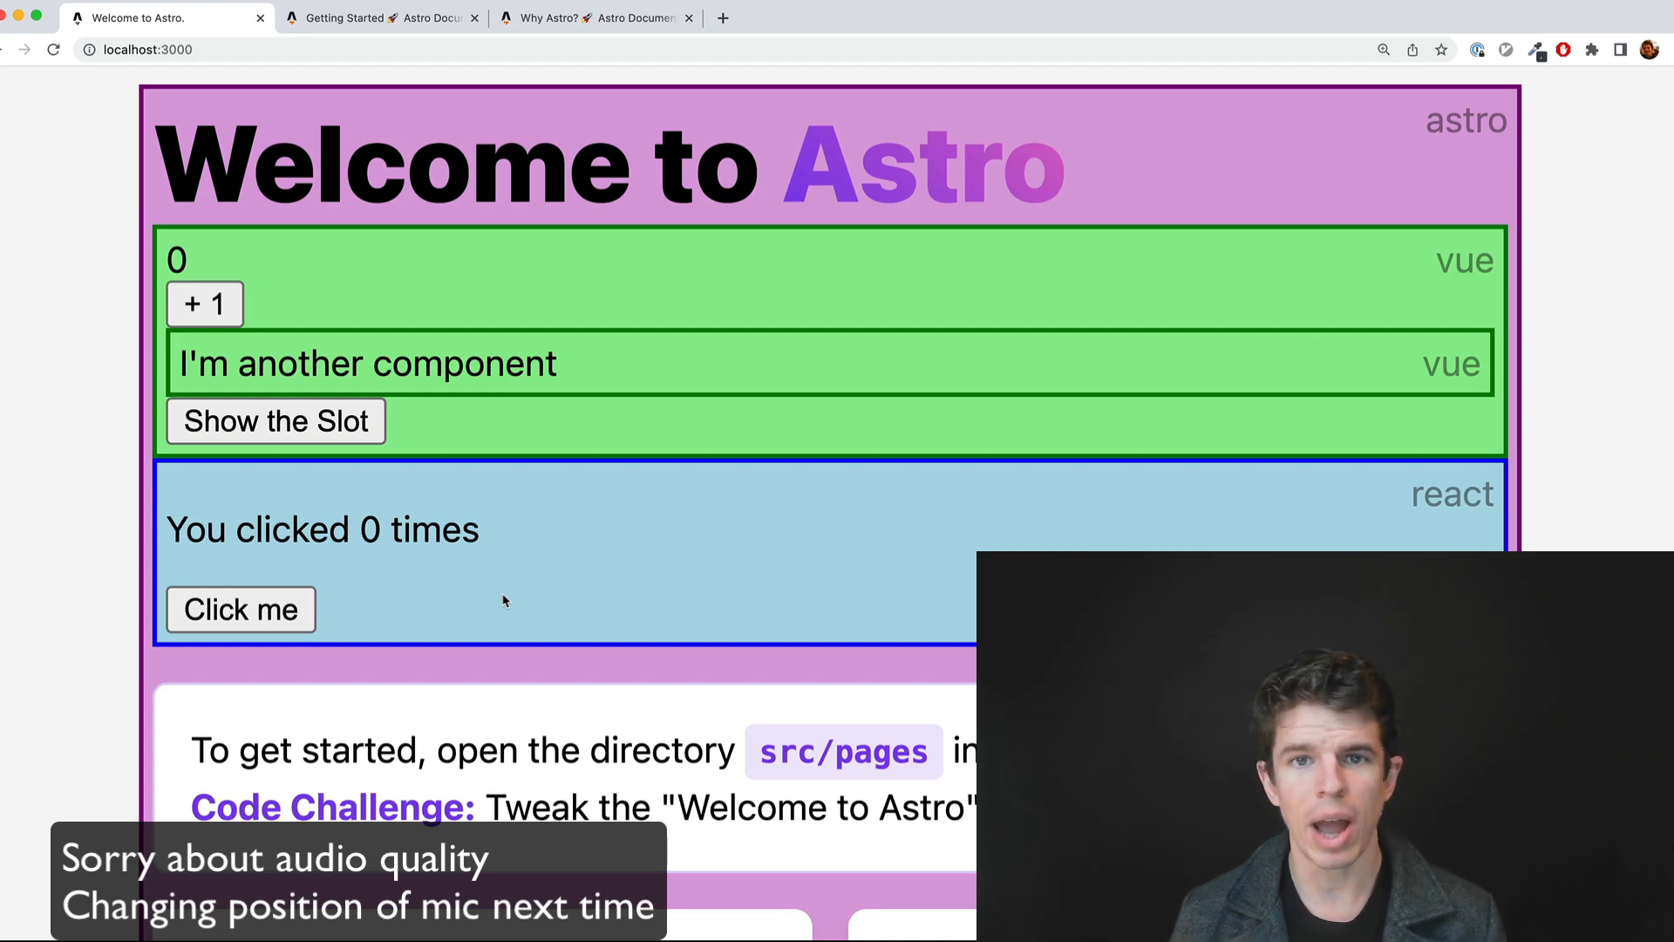
mouse_move(699, 556)
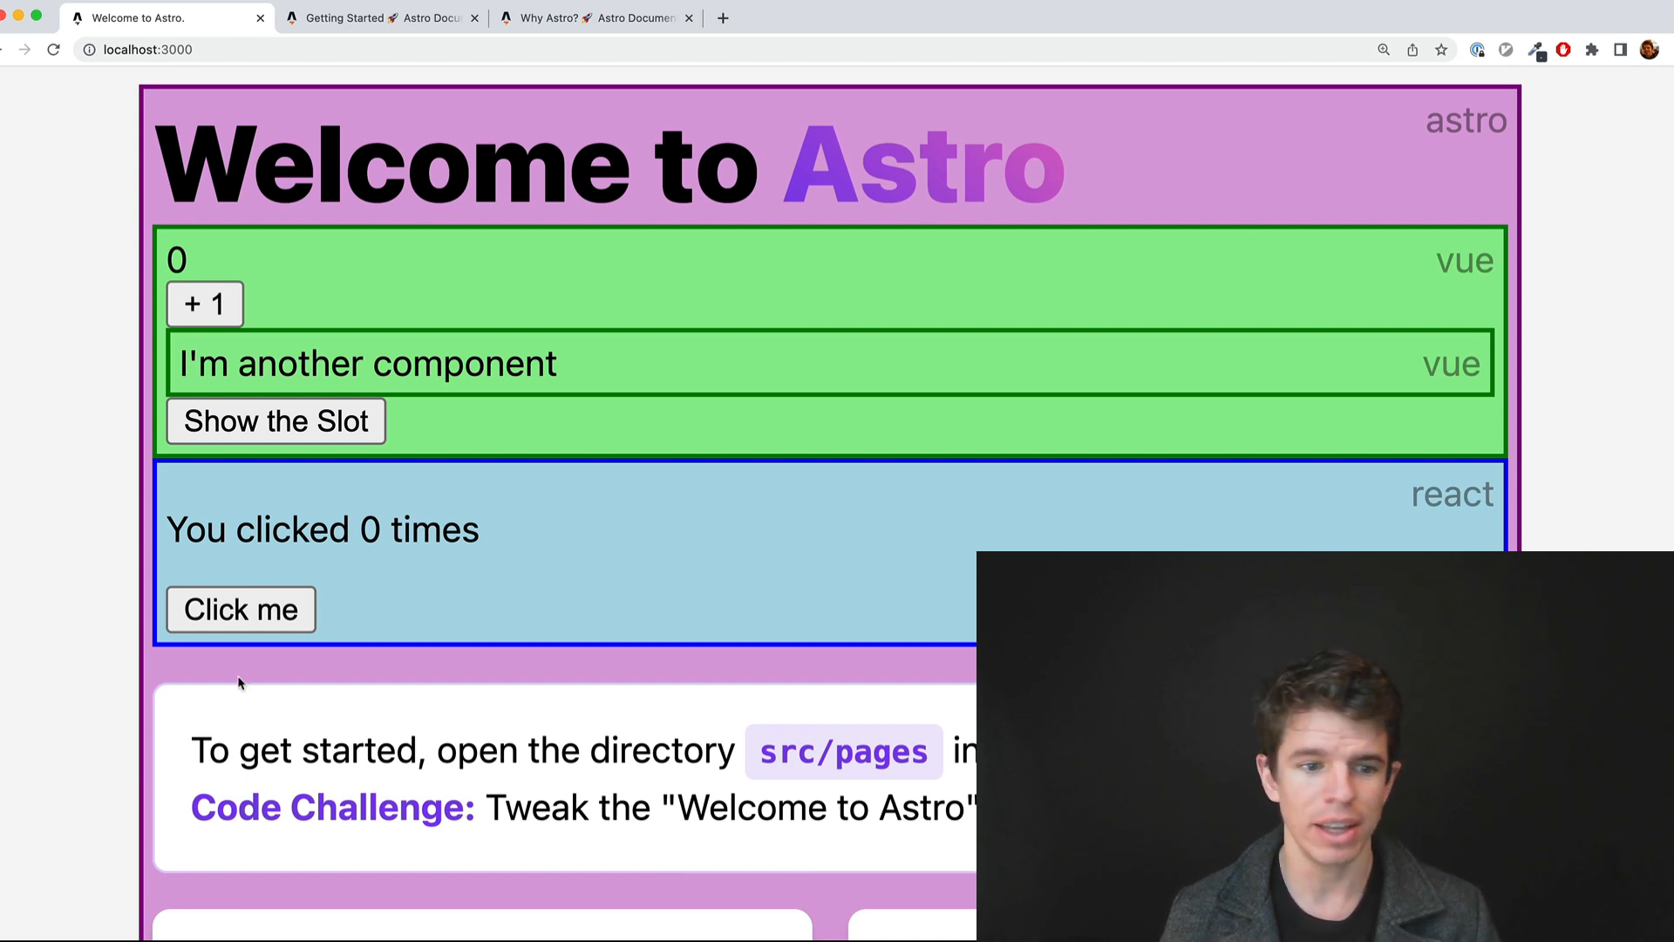
Step: Raise the shared Vue and React count to 7 and reveal the Vue slot content
click(241, 609)
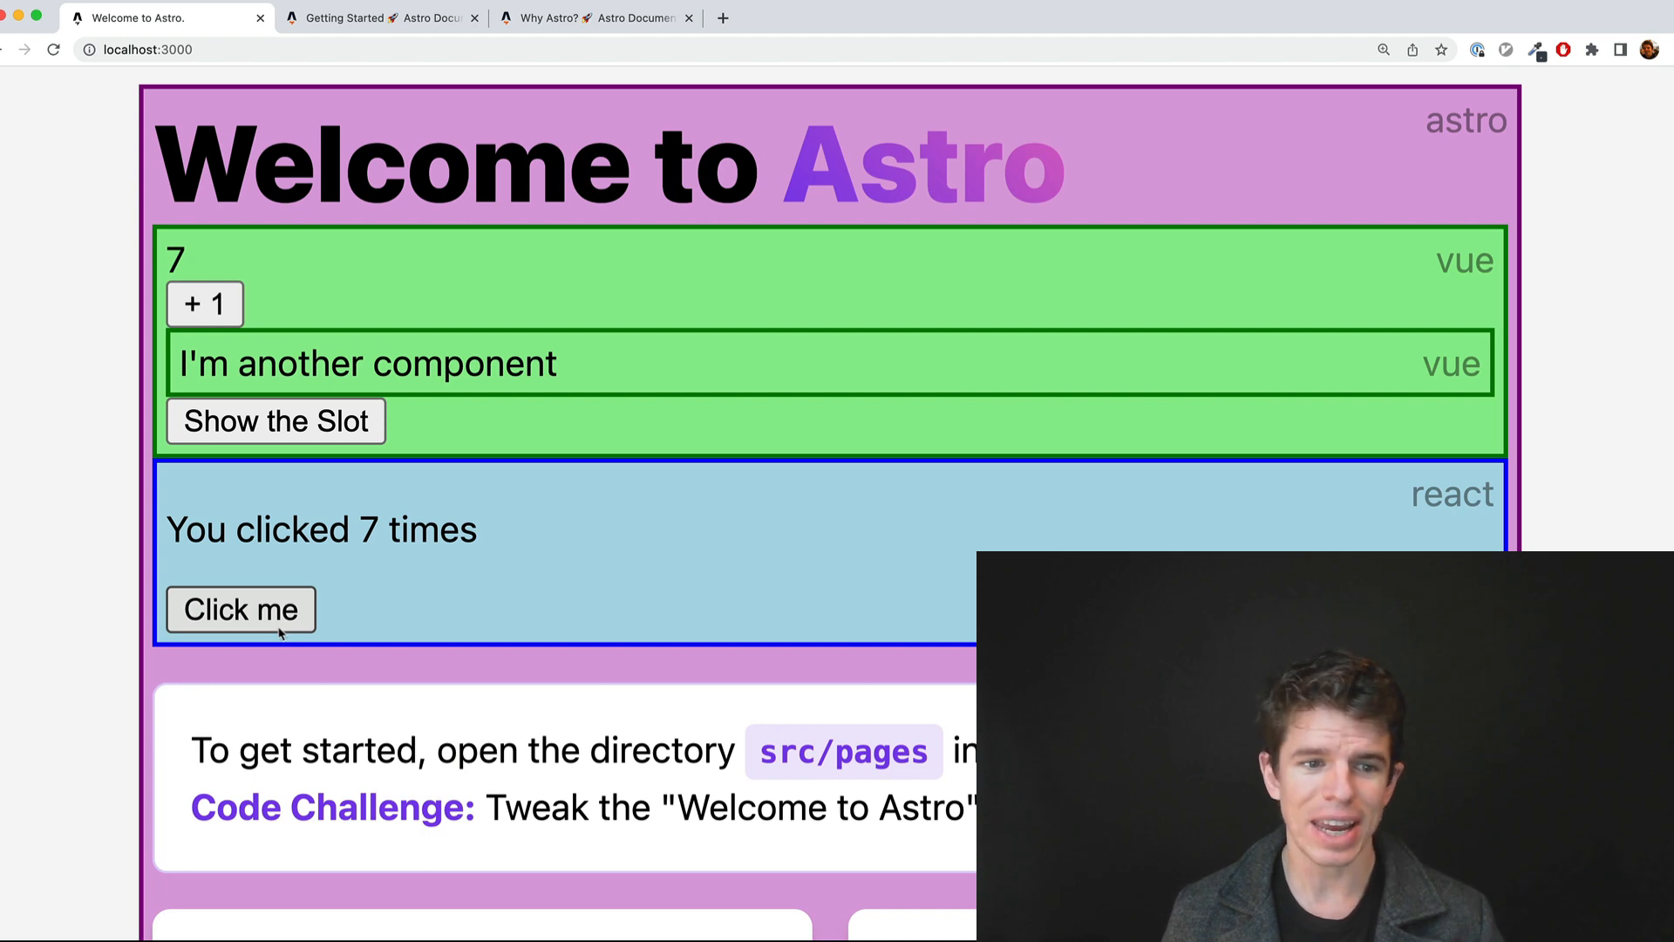
click(275, 421)
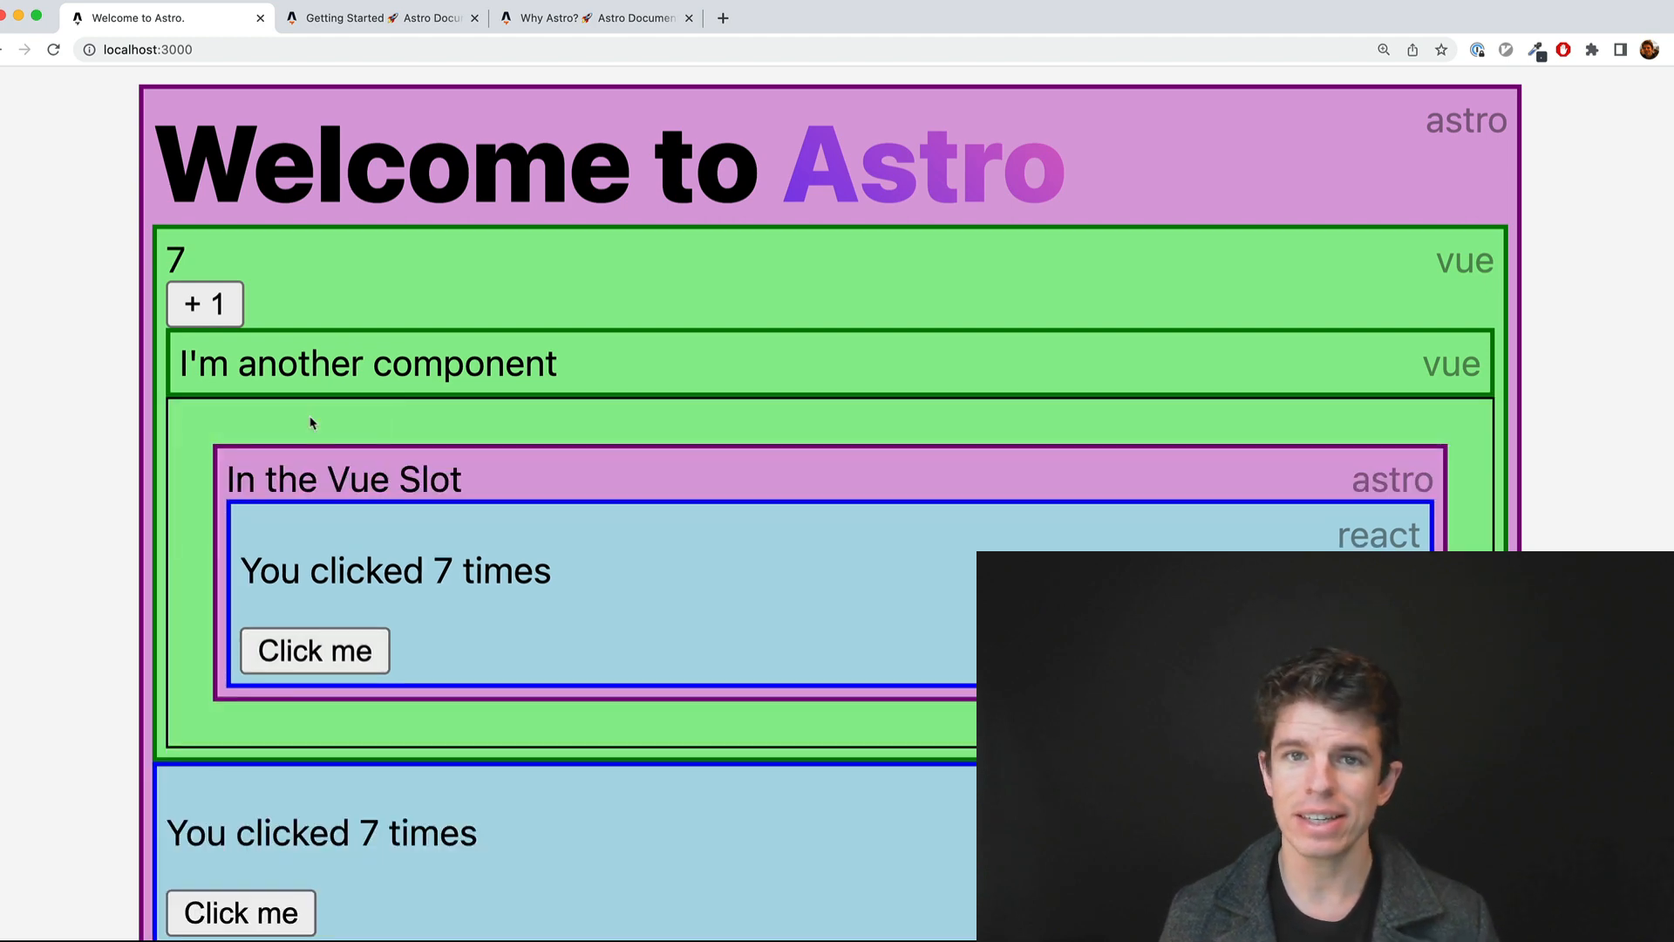
click(395, 42)
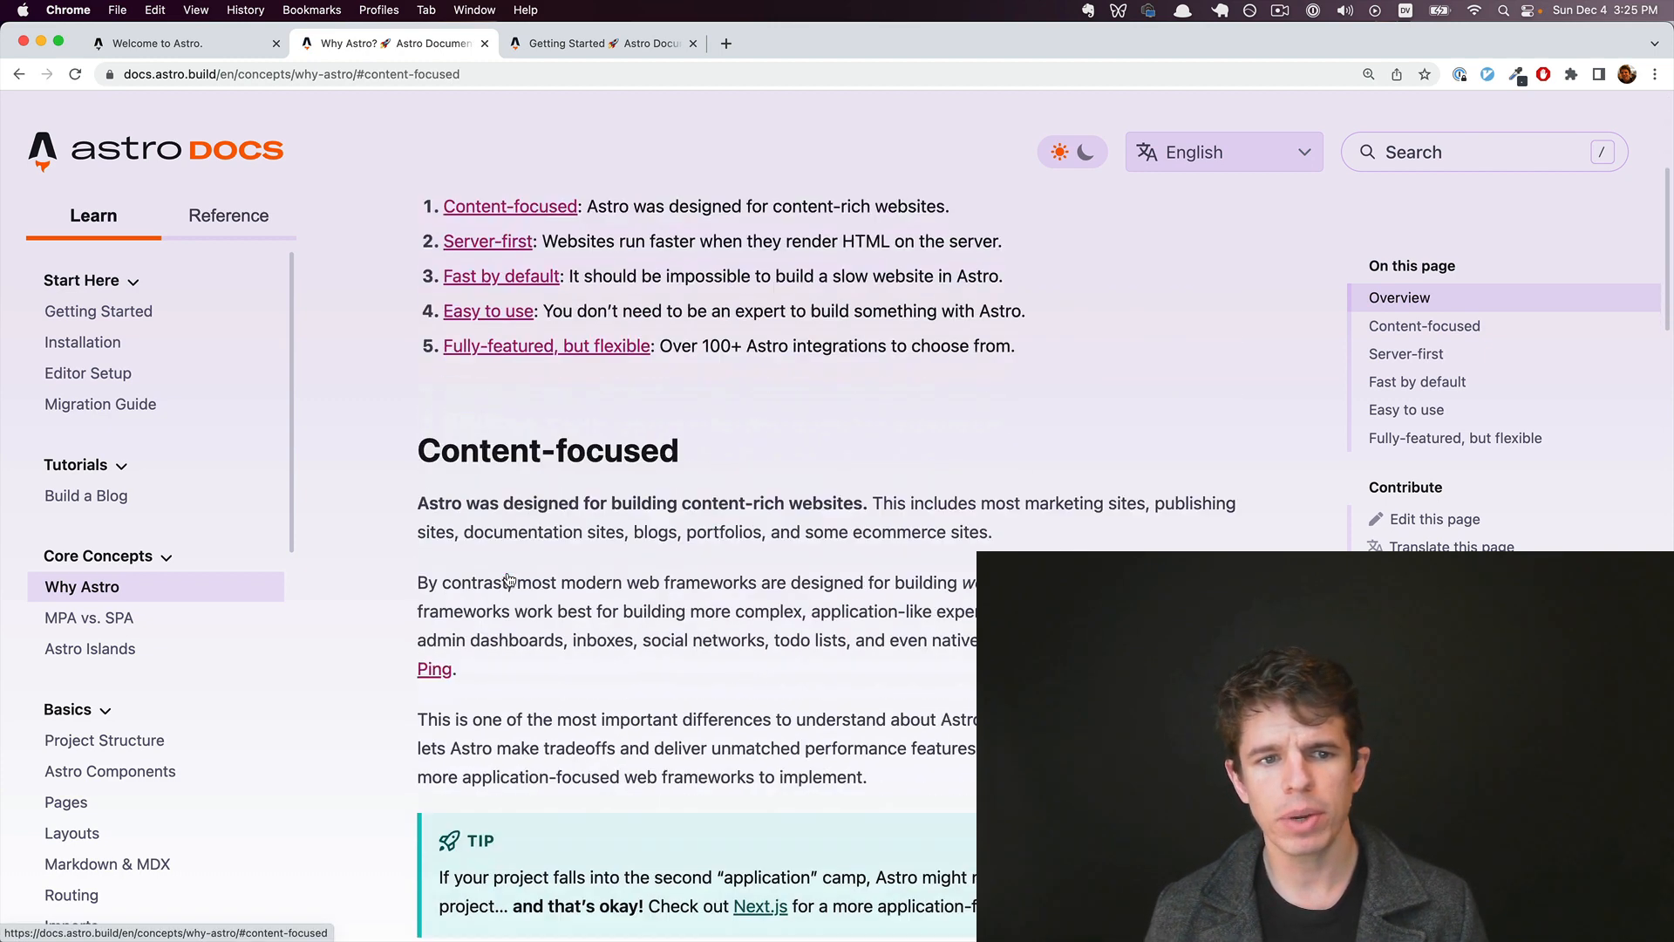
Step: Scroll the Why Astro page down to the 'Fully-featured, but flexible' section
scroll(down, 3)
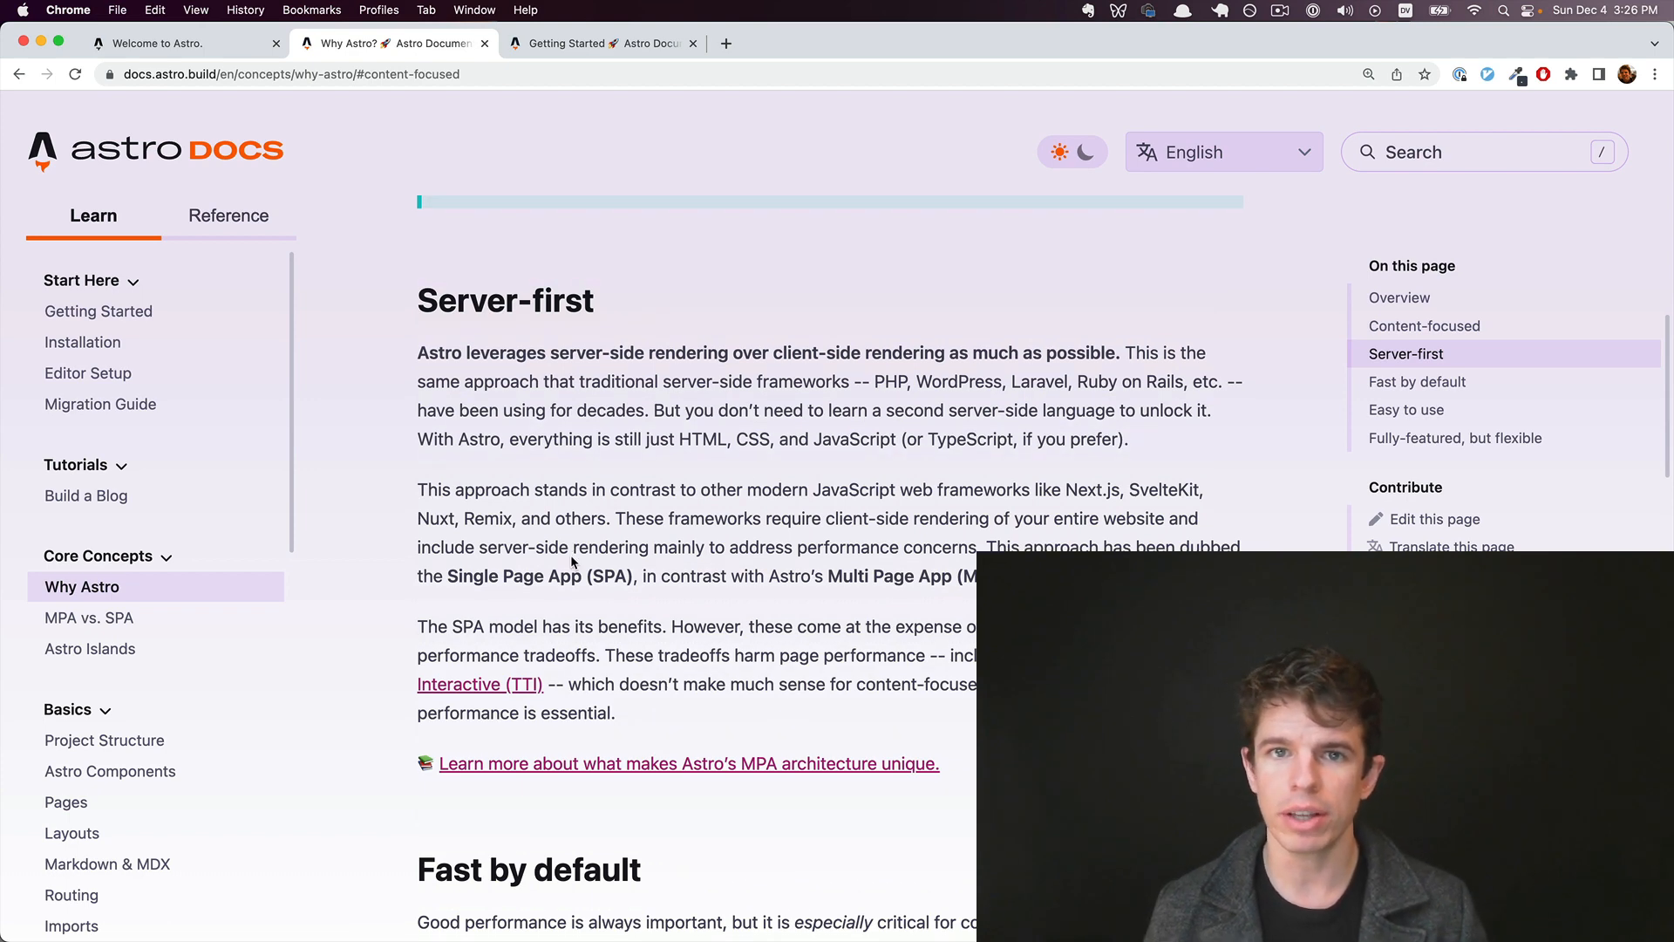
scroll(down, 3)
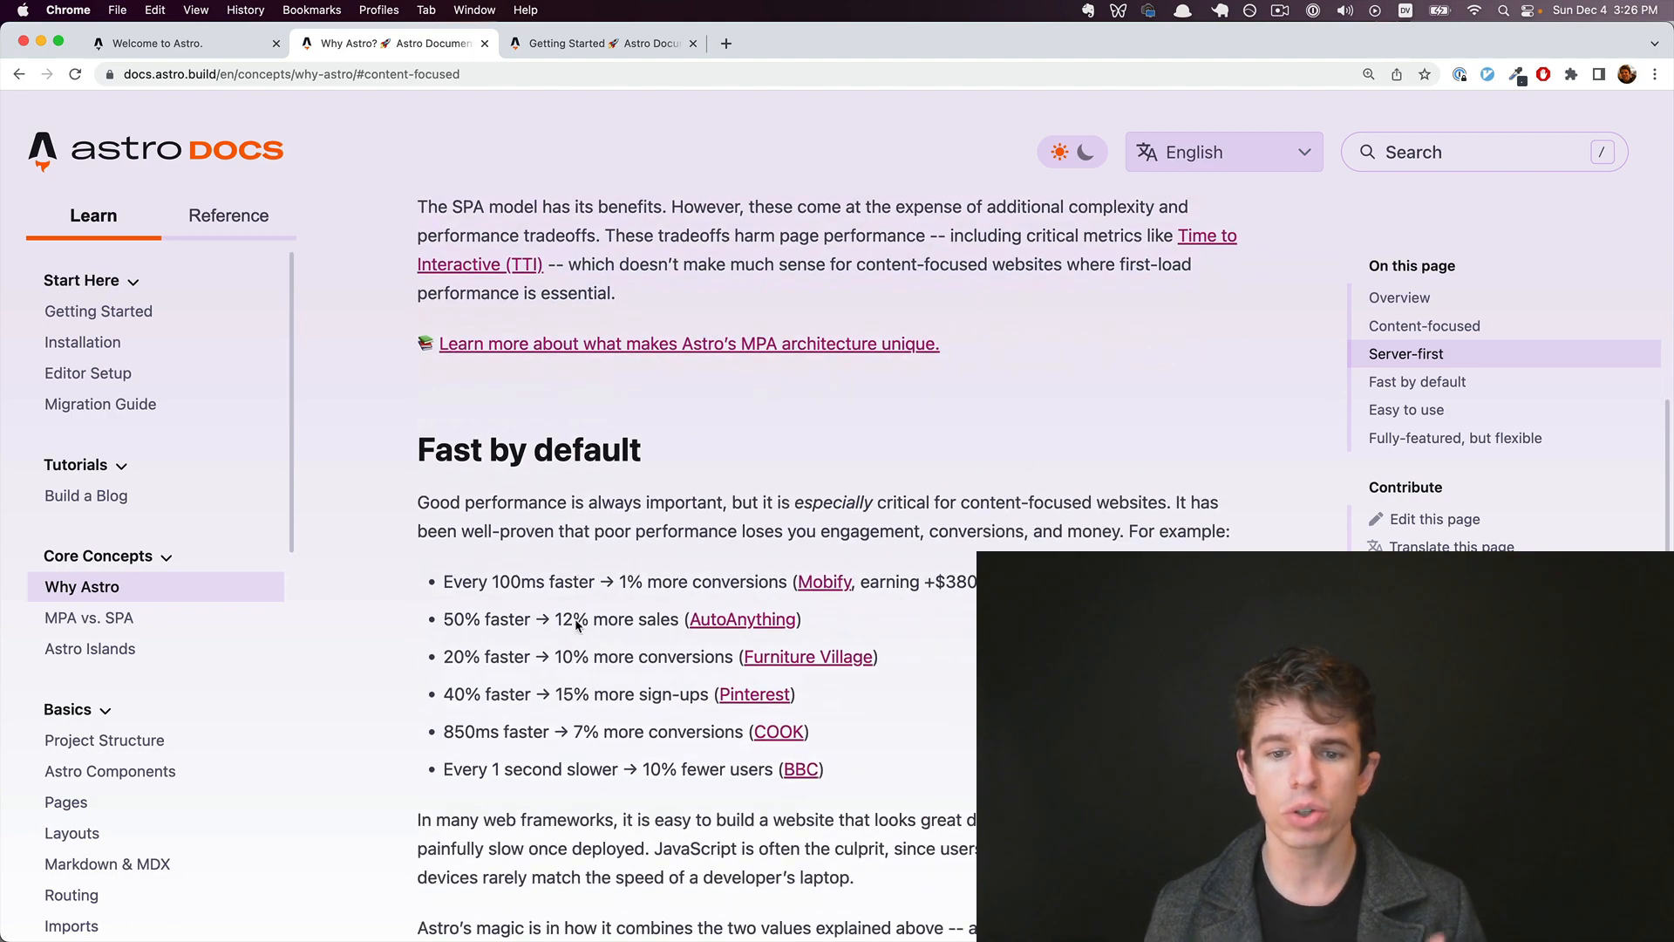
scroll(down, 3)
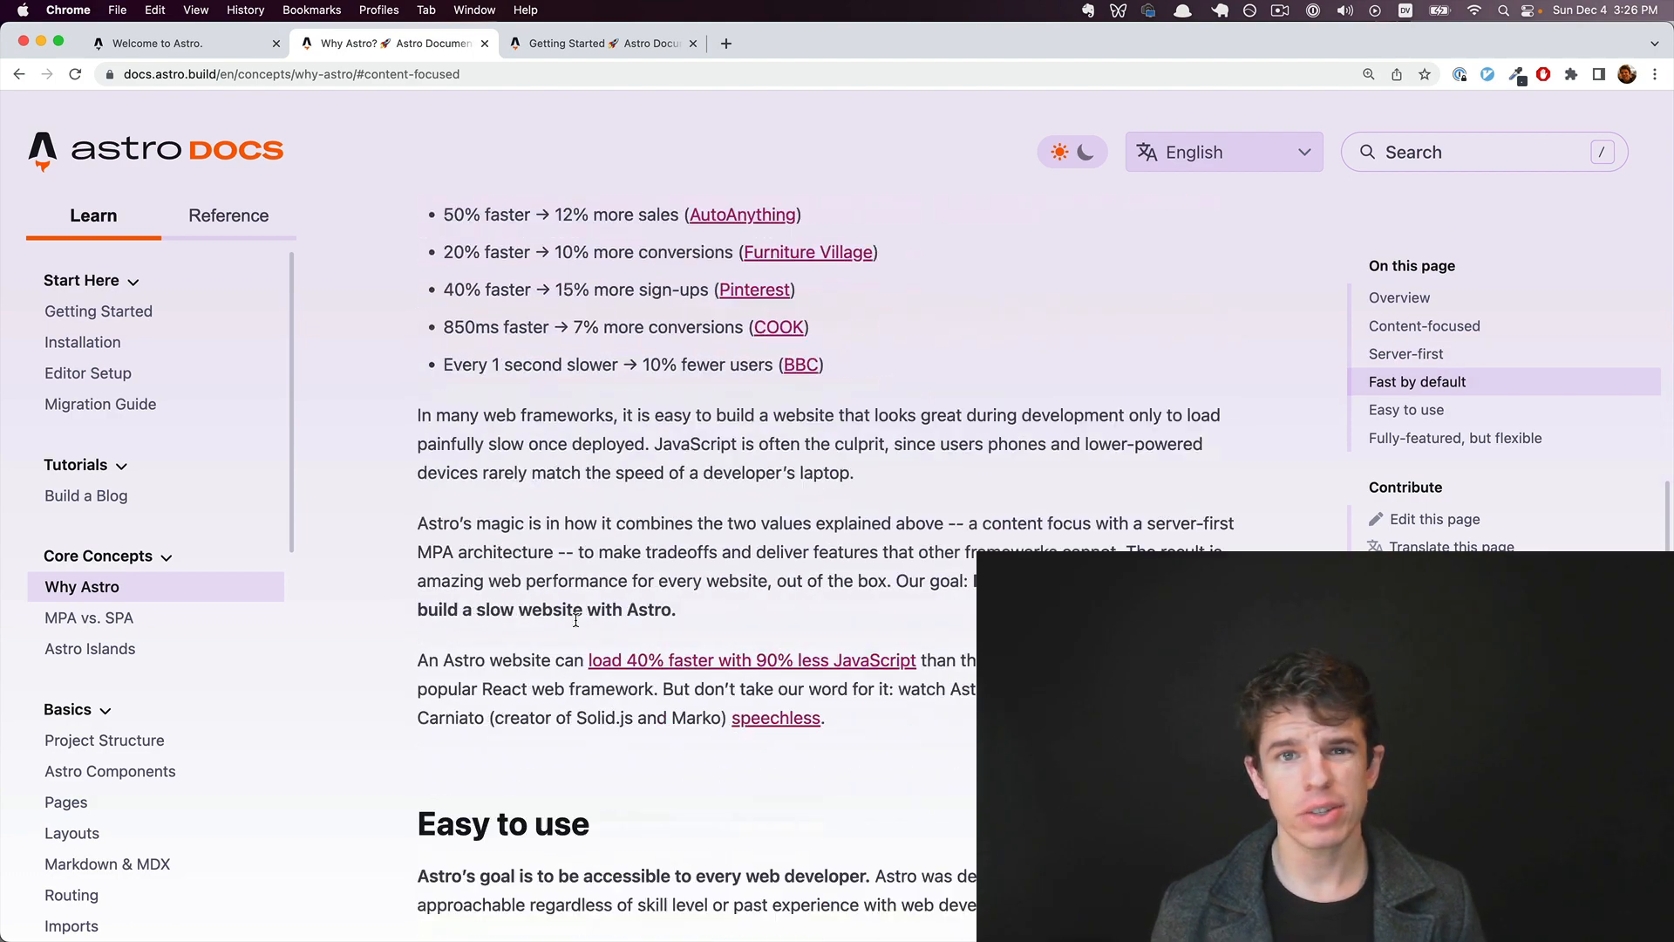
scroll(down, 3)
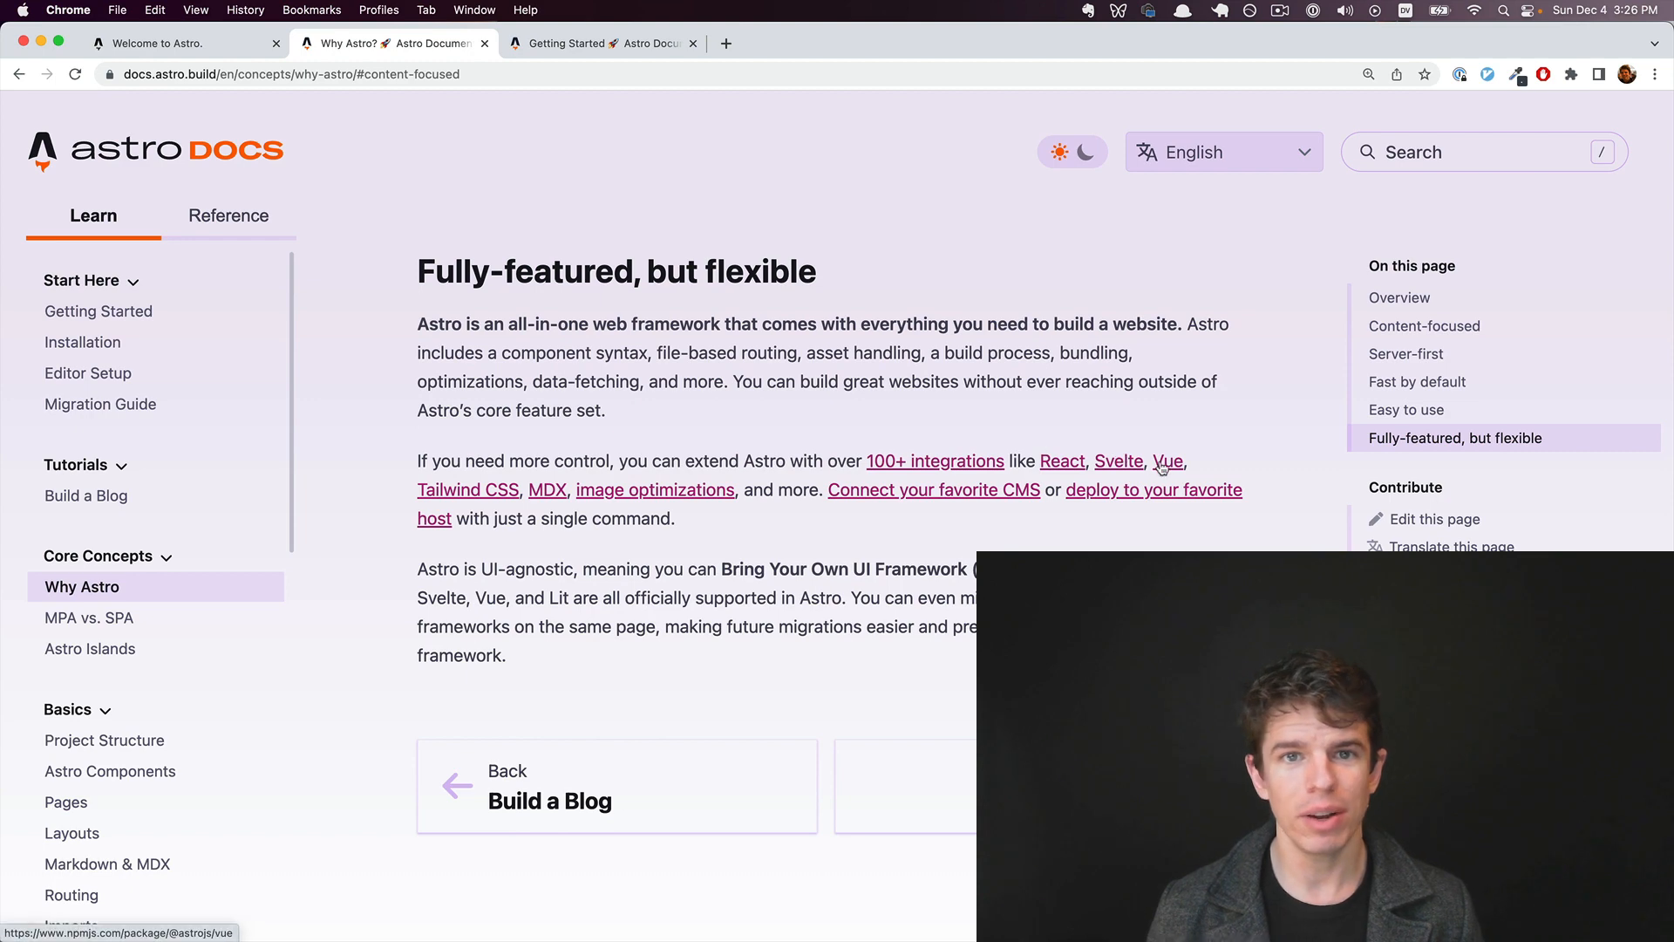
mouse_move(723, 452)
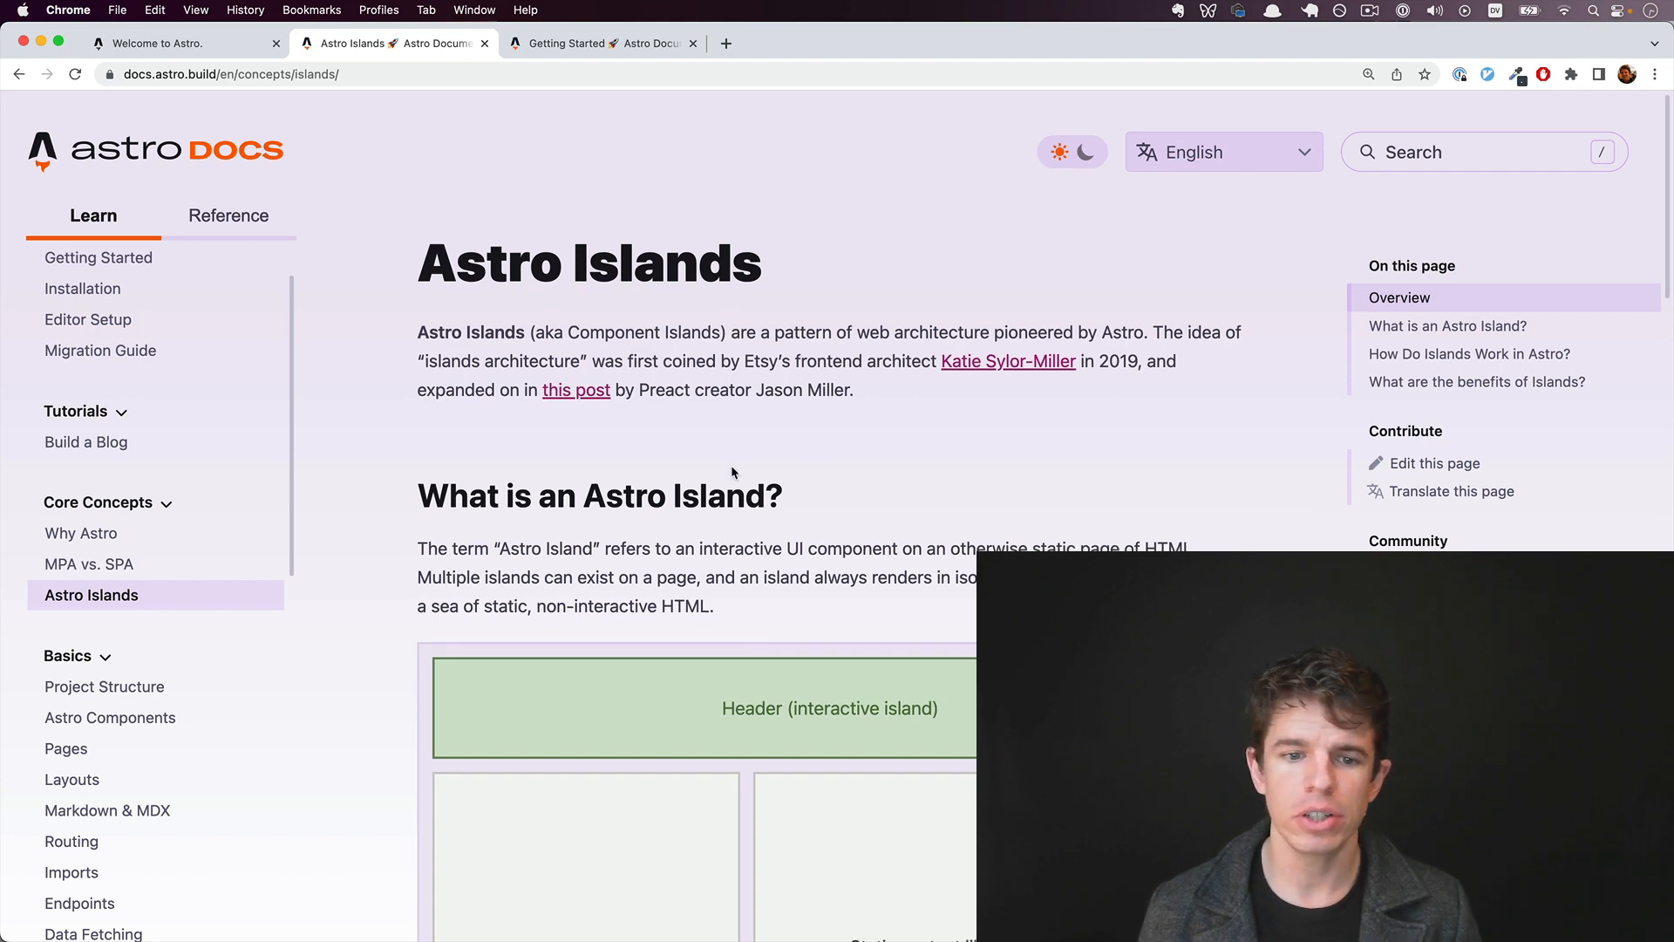
Step: Scroll the Astro Islands page down to the interactive-header island diagram
scroll(down, 3)
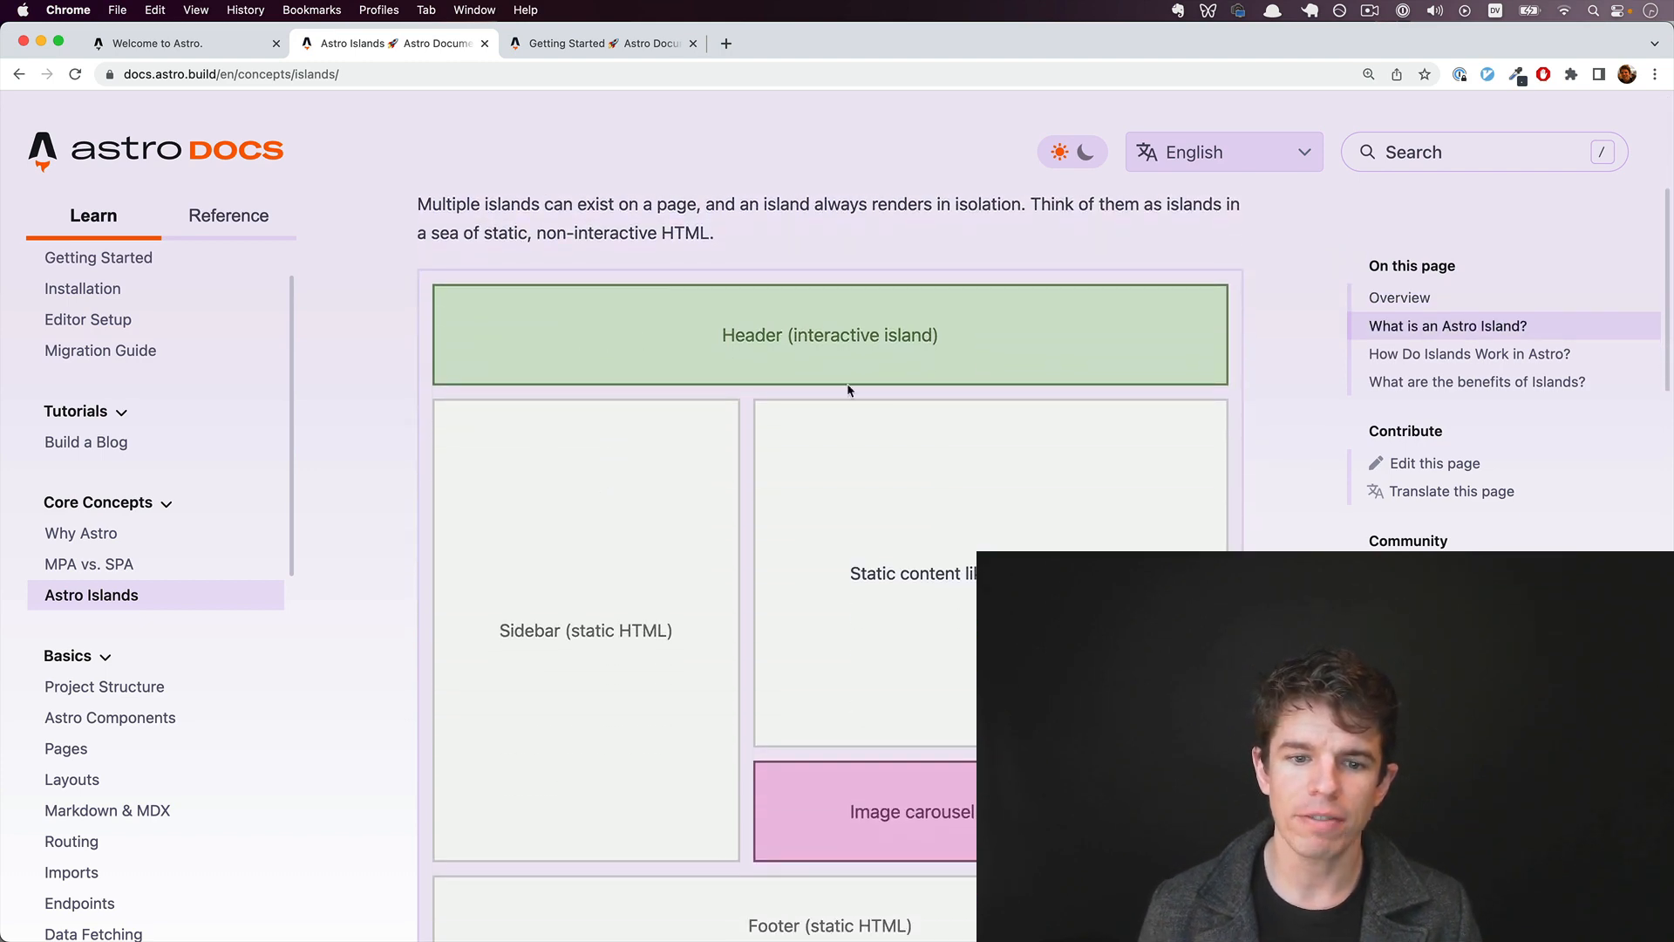
scroll(down, 3)
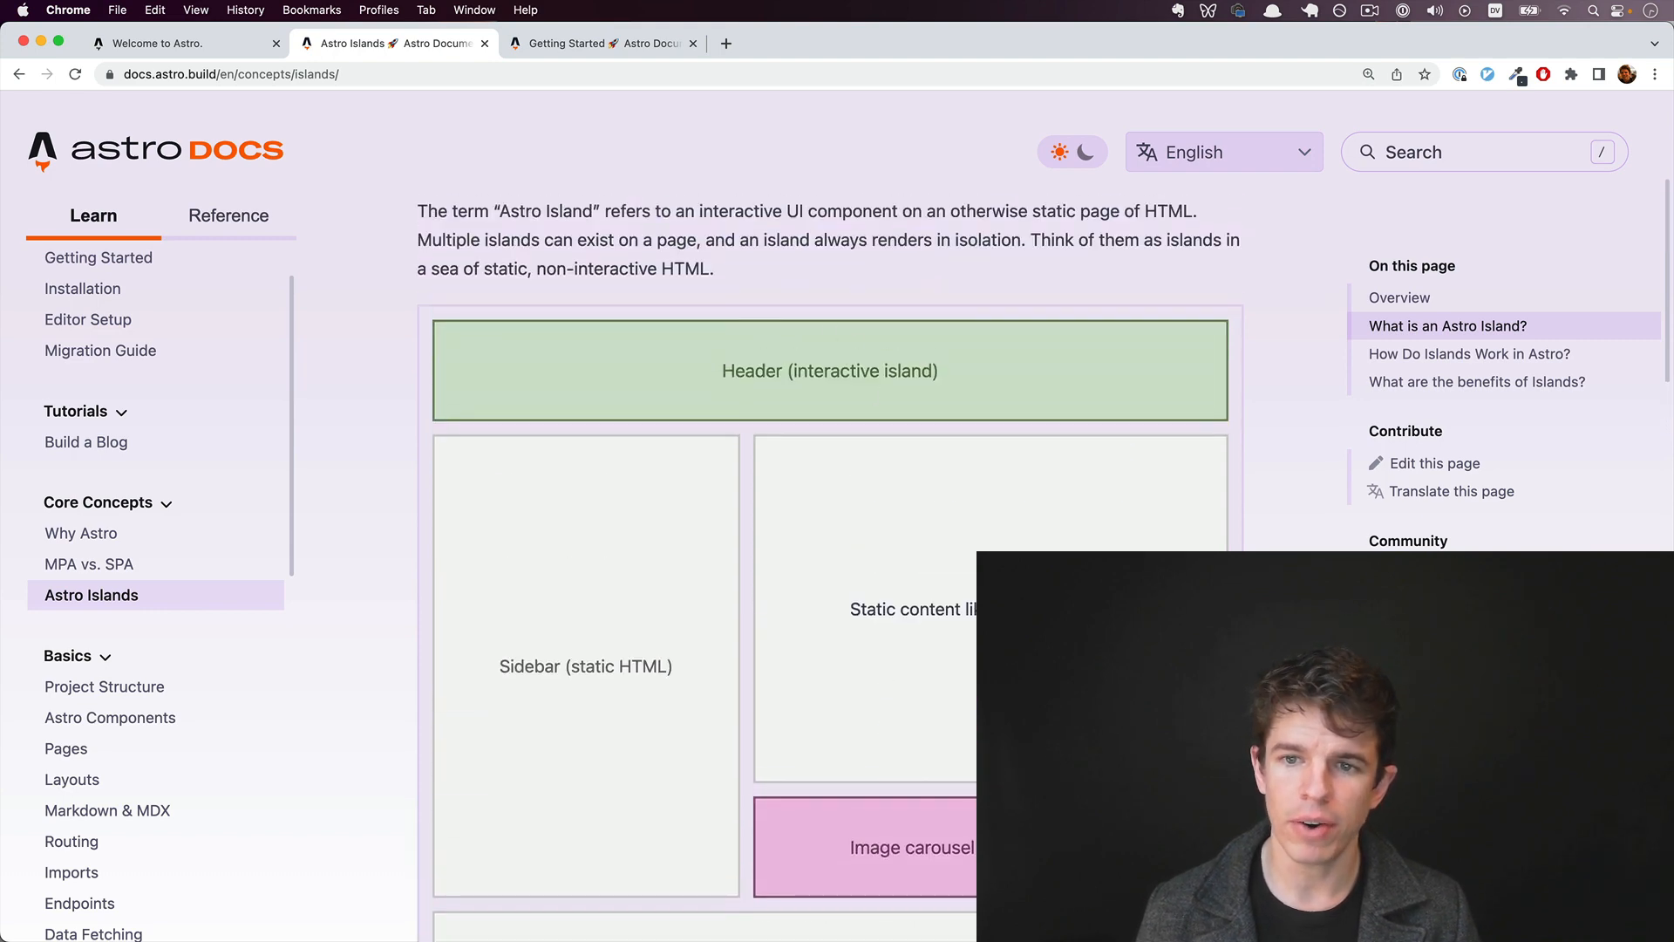
mouse_move(495, 399)
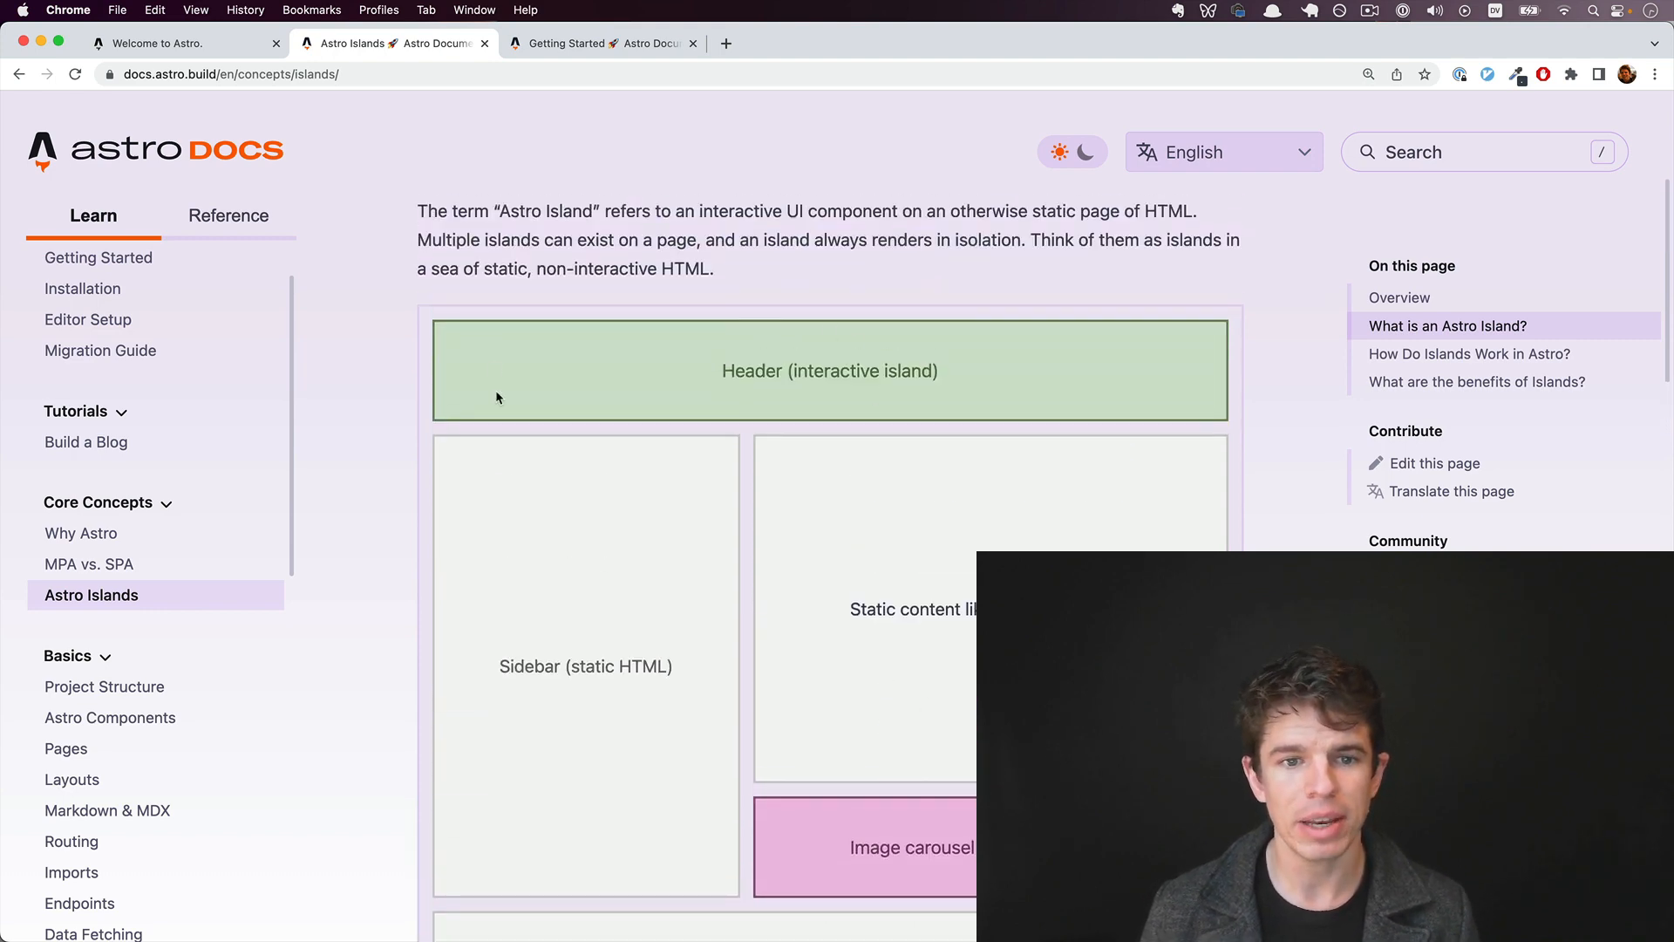
mouse_move(463, 726)
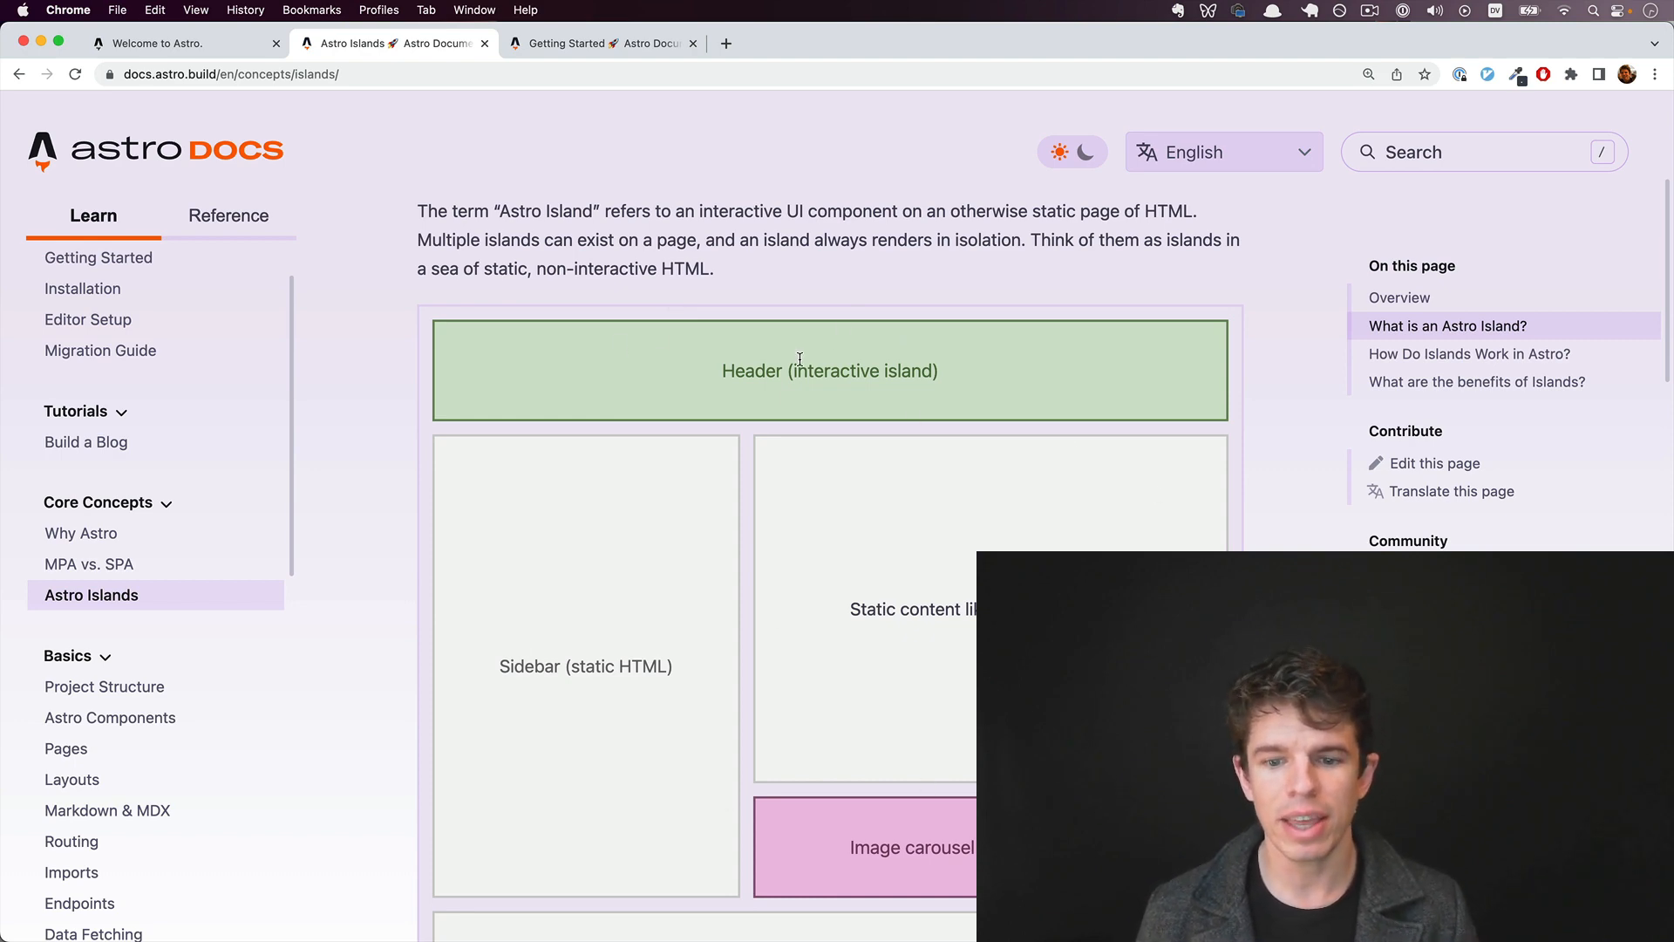
mouse_move(892, 795)
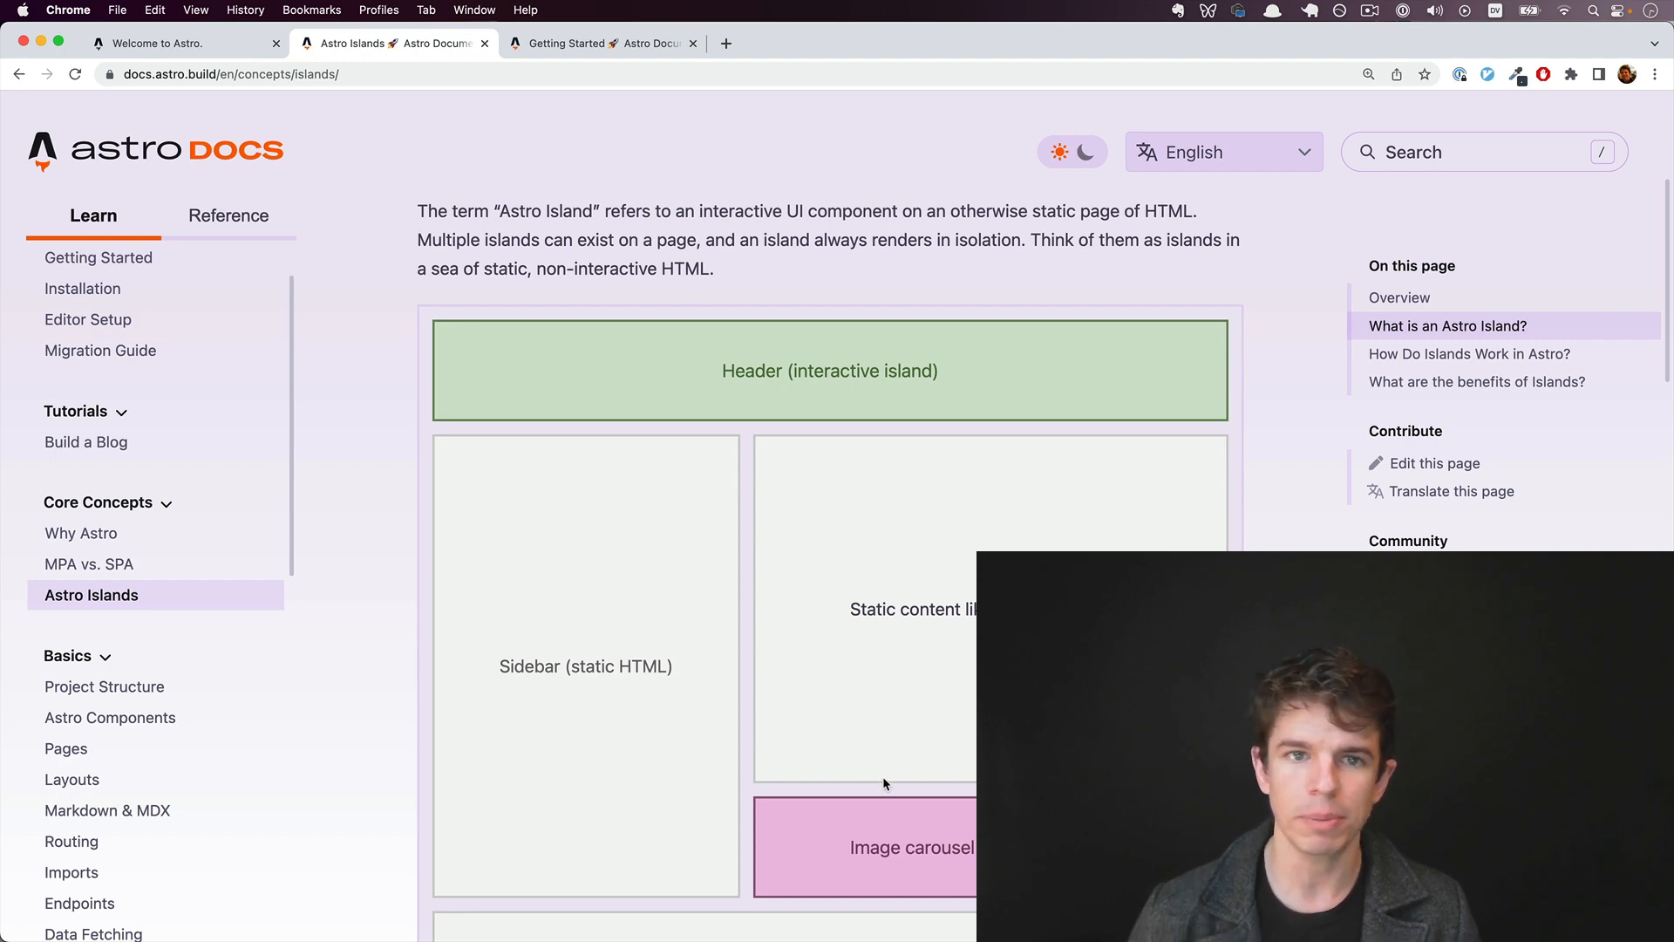
scroll(down, 3)
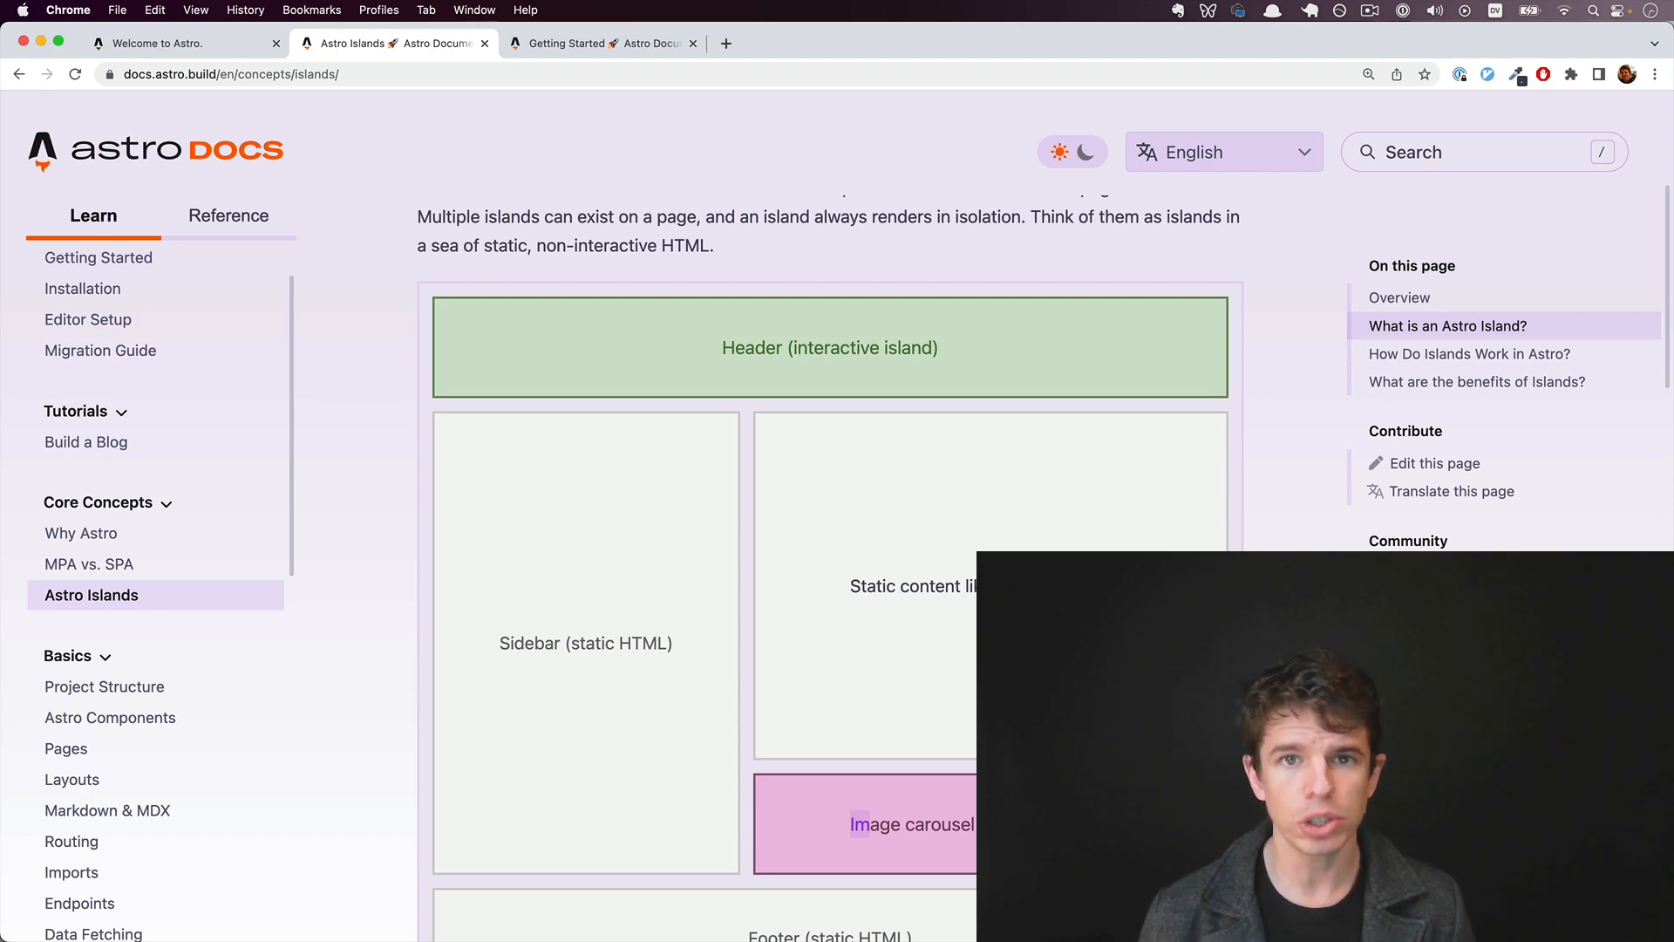
click(598, 44)
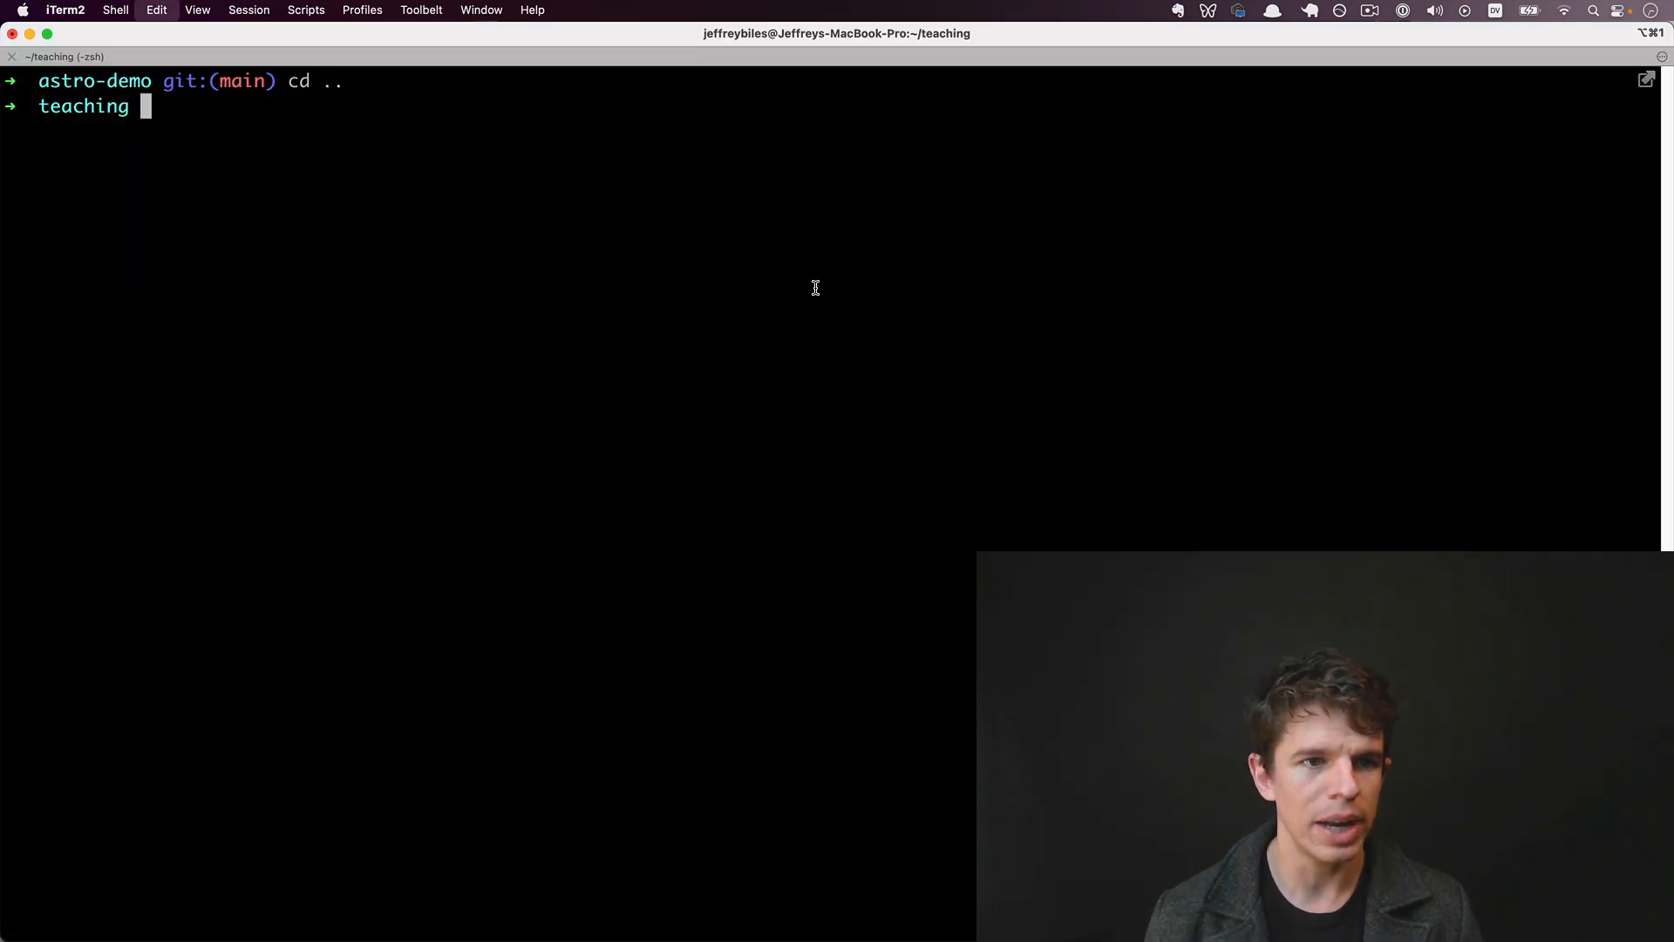
Step: Run yarn create astro and name the project new-astro-demo
text(yarn create astro)
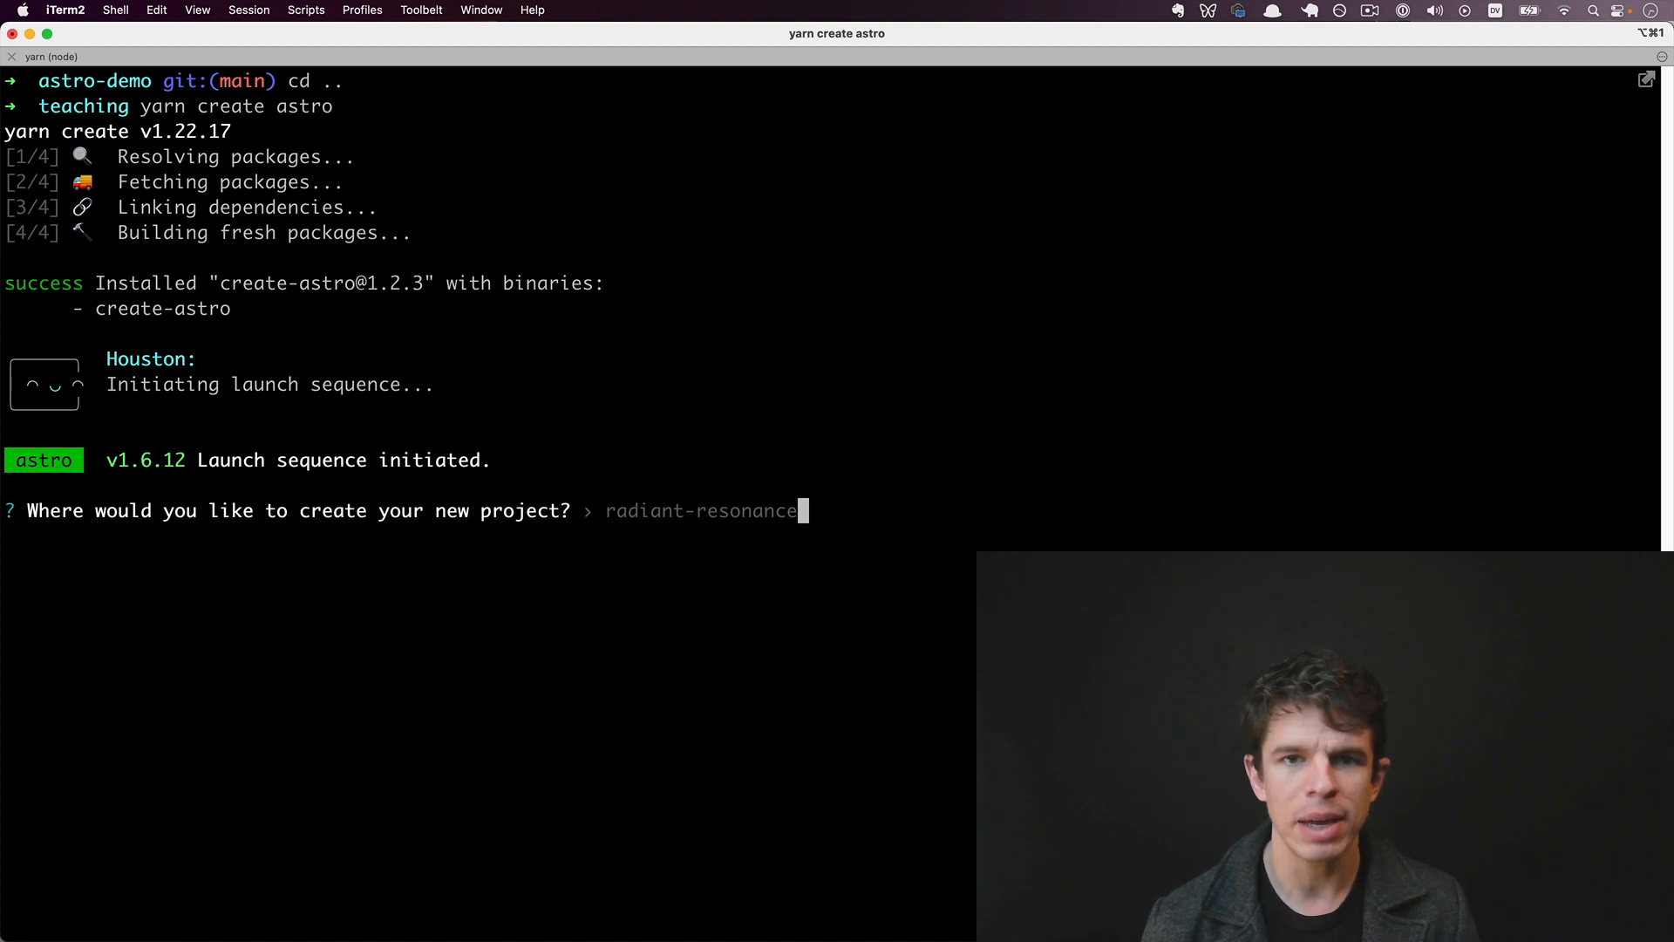
text(new-a)
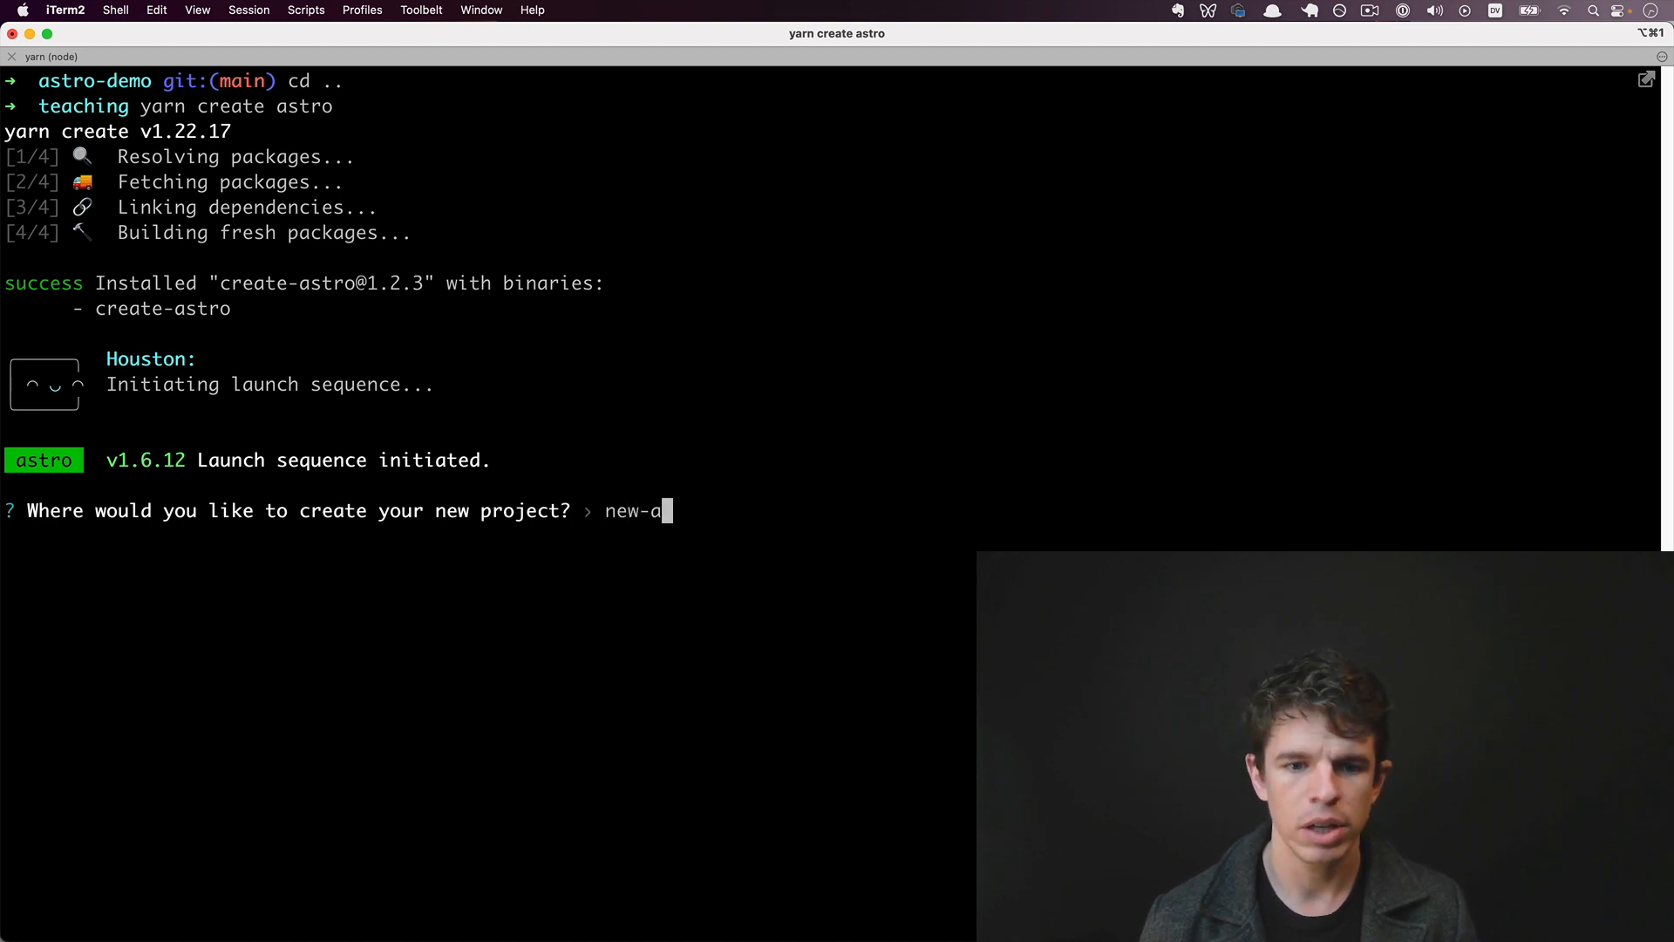
text(stro-demo)
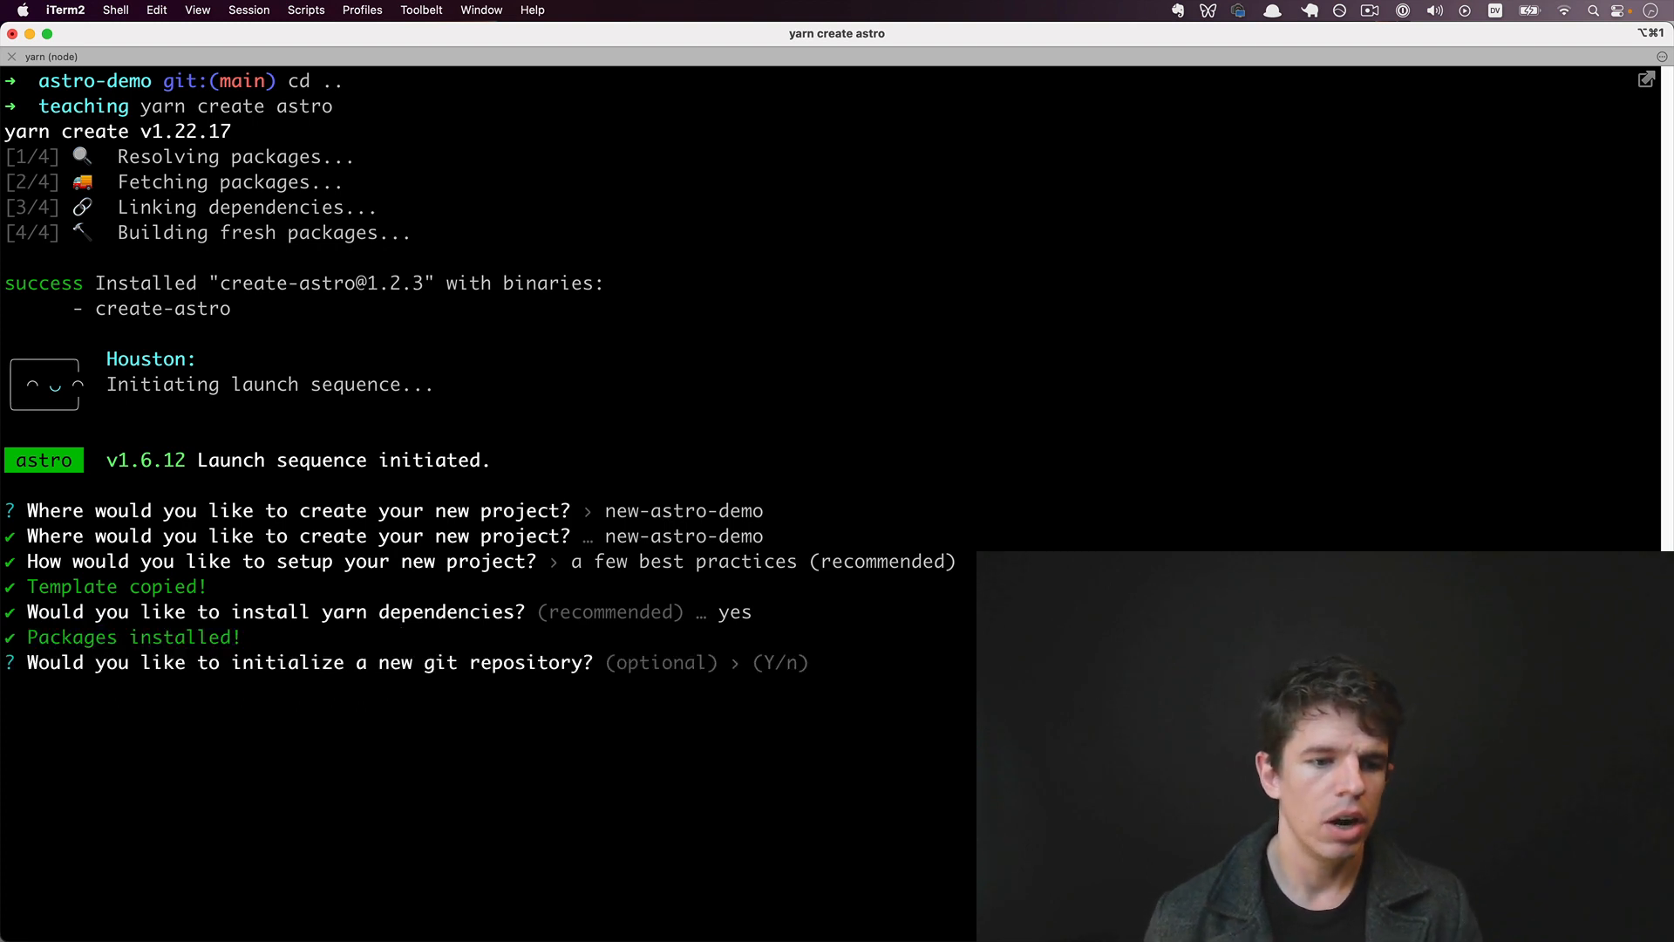
Step: Accept the setup prompts, cd into new-astro-demo, and start yarn dev
text(yes)
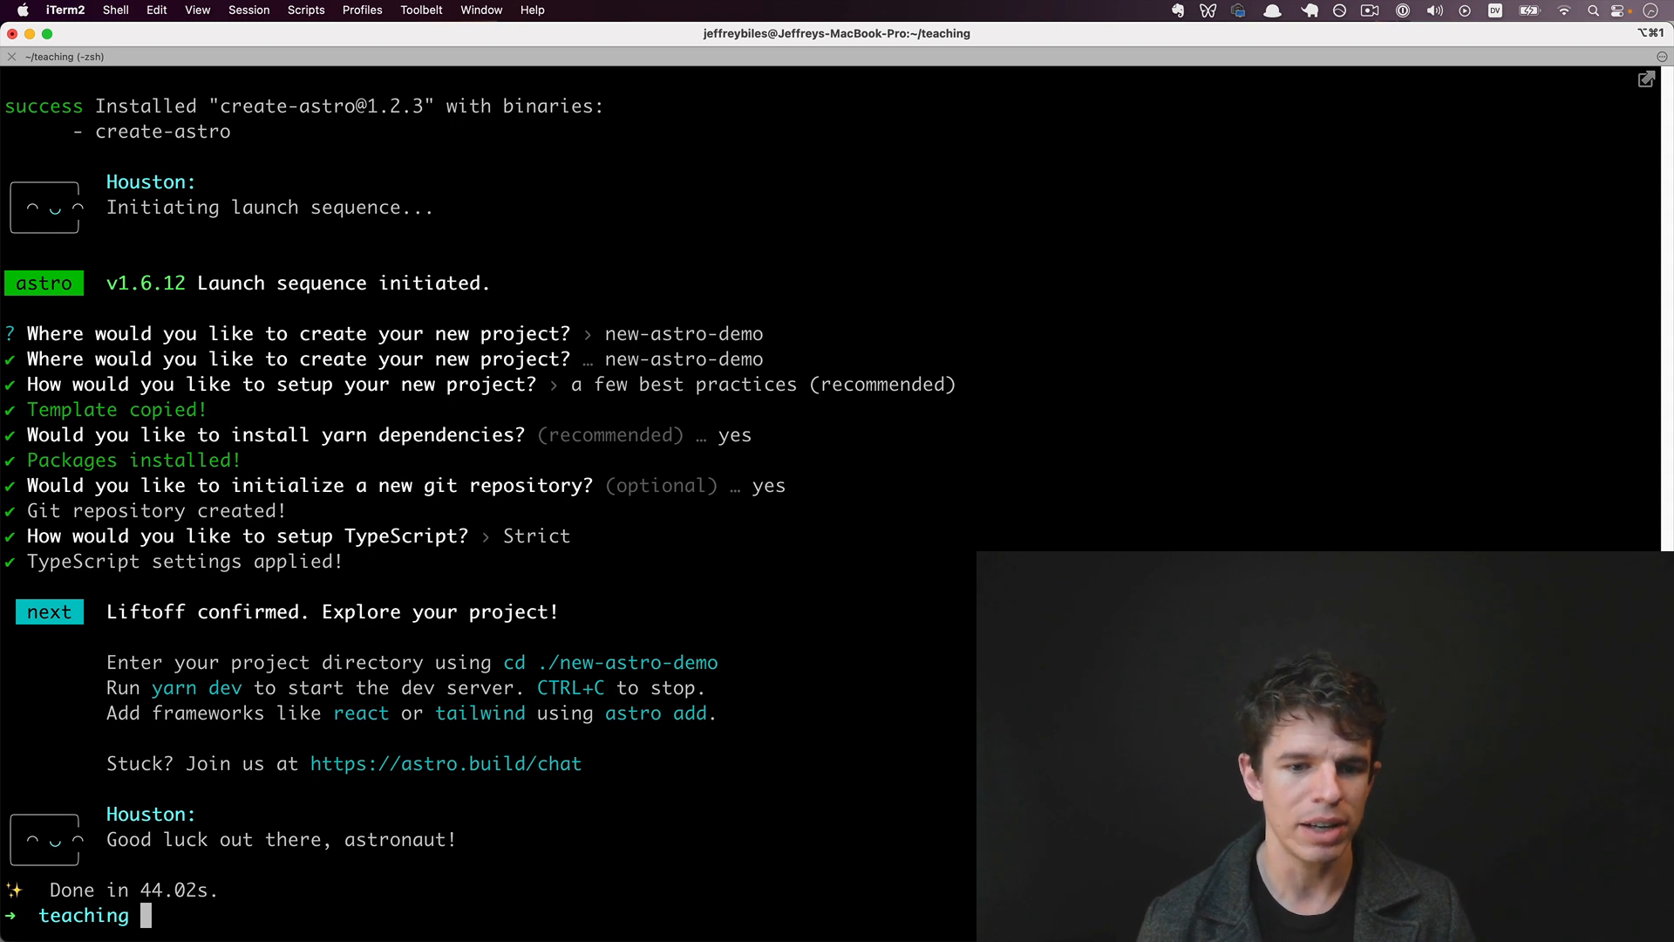
text(cd new-astro-demo)
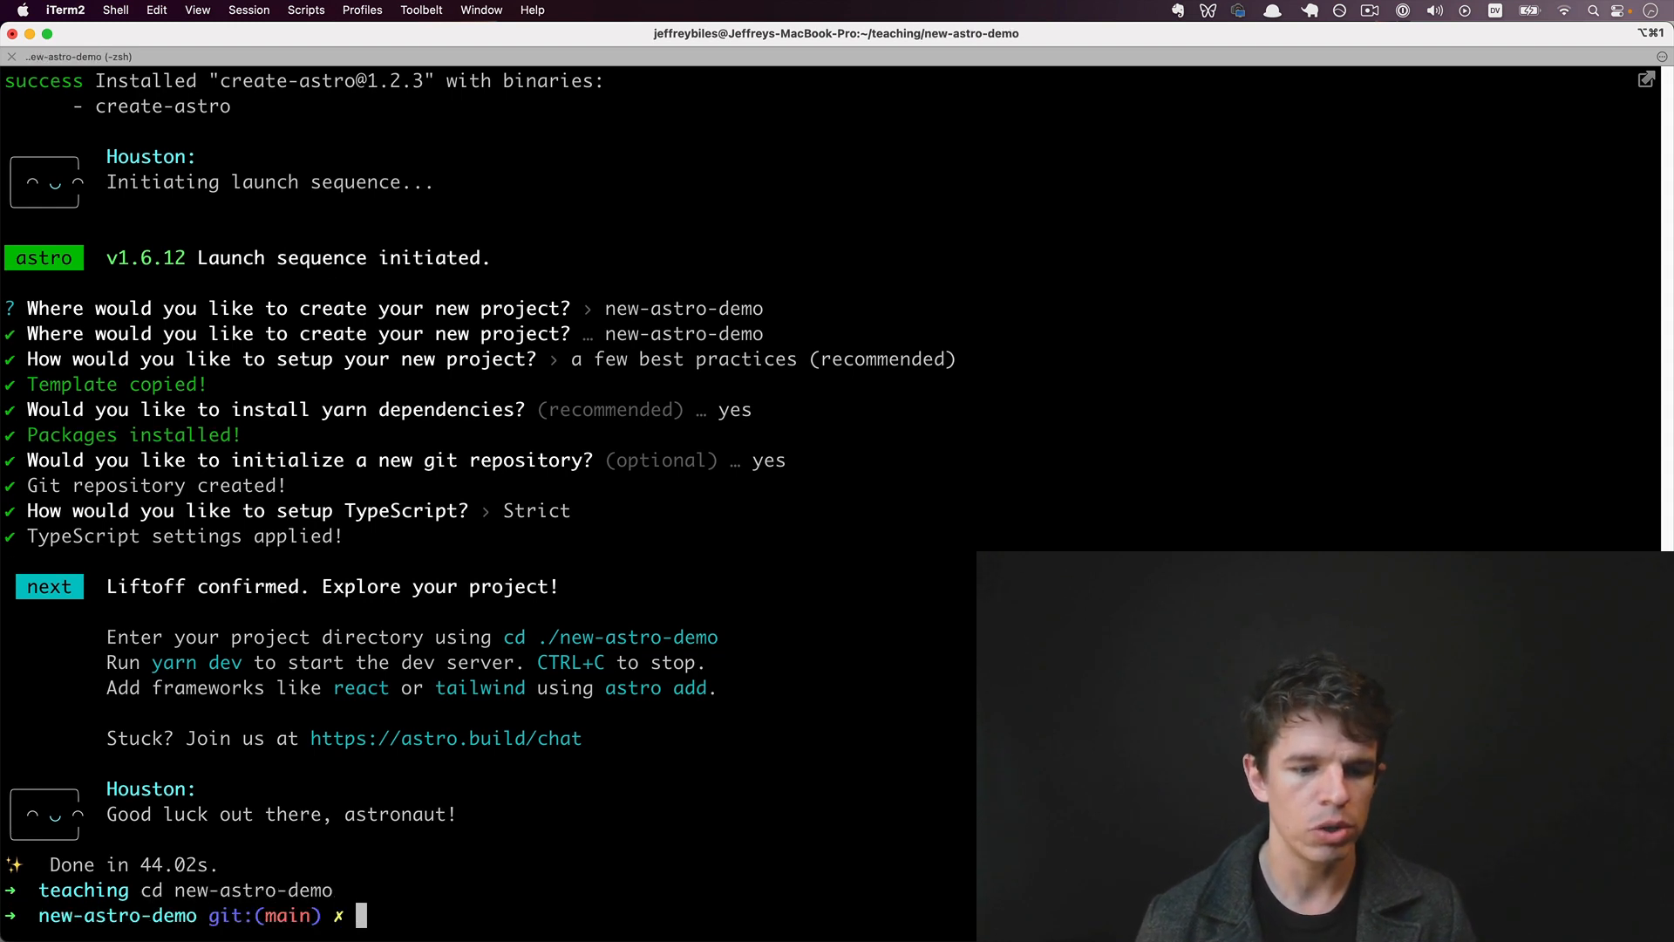
text(yarn de)
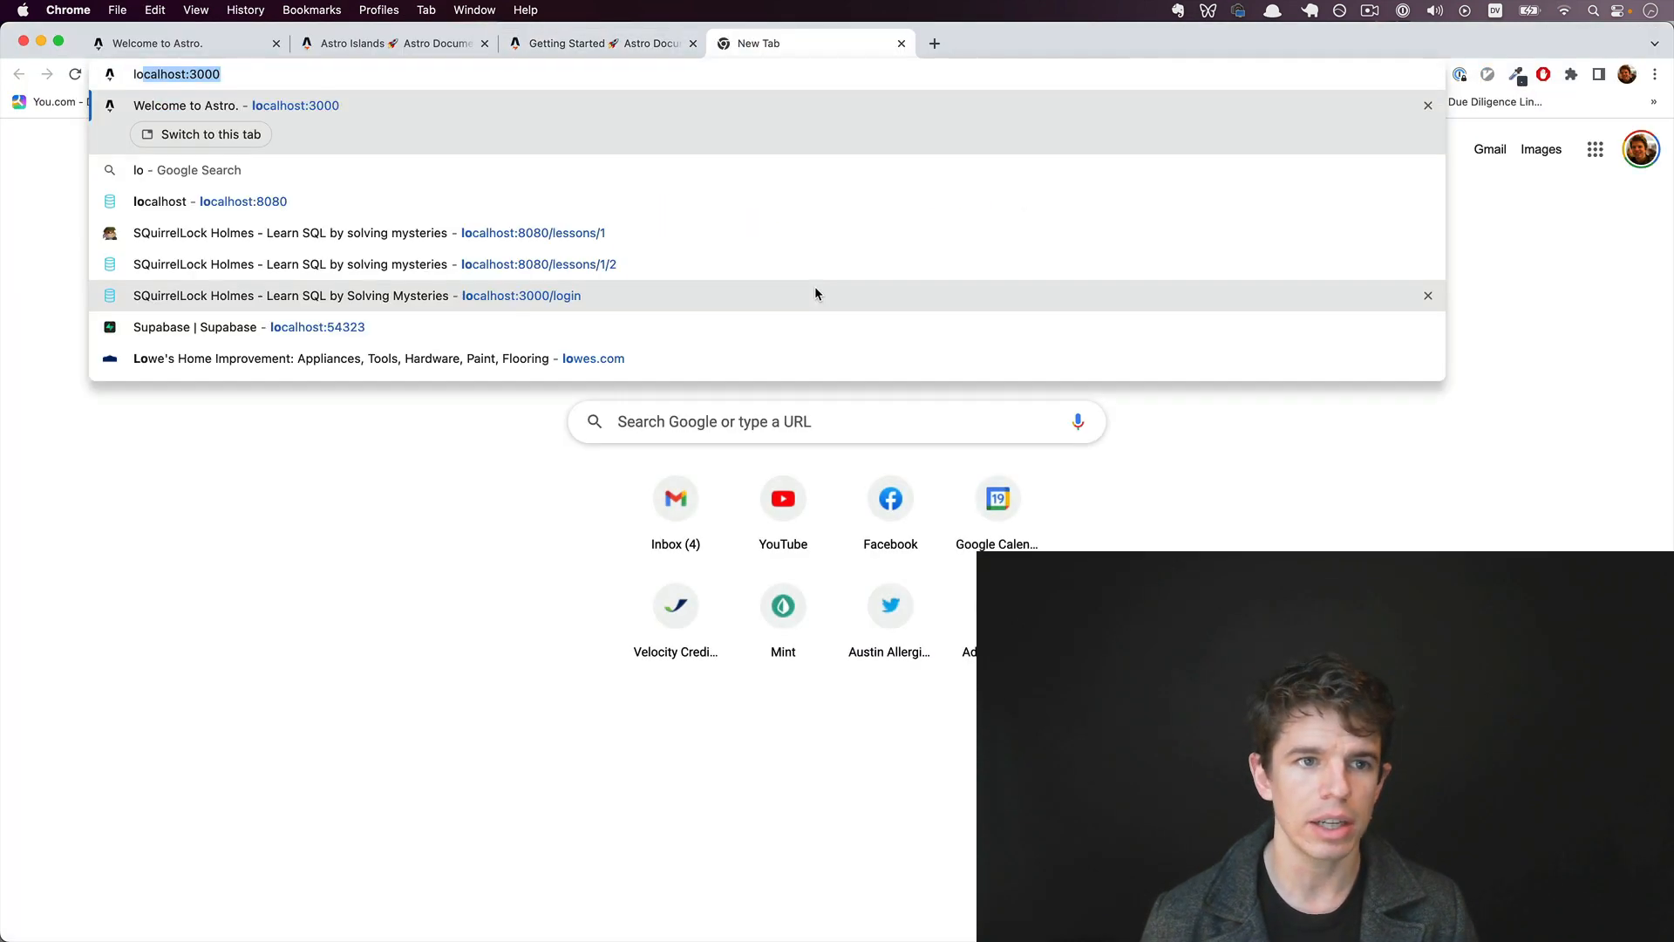
Step: Load localhost:3001 and preview its main document request in the DevTools Network panel
key(Enter)
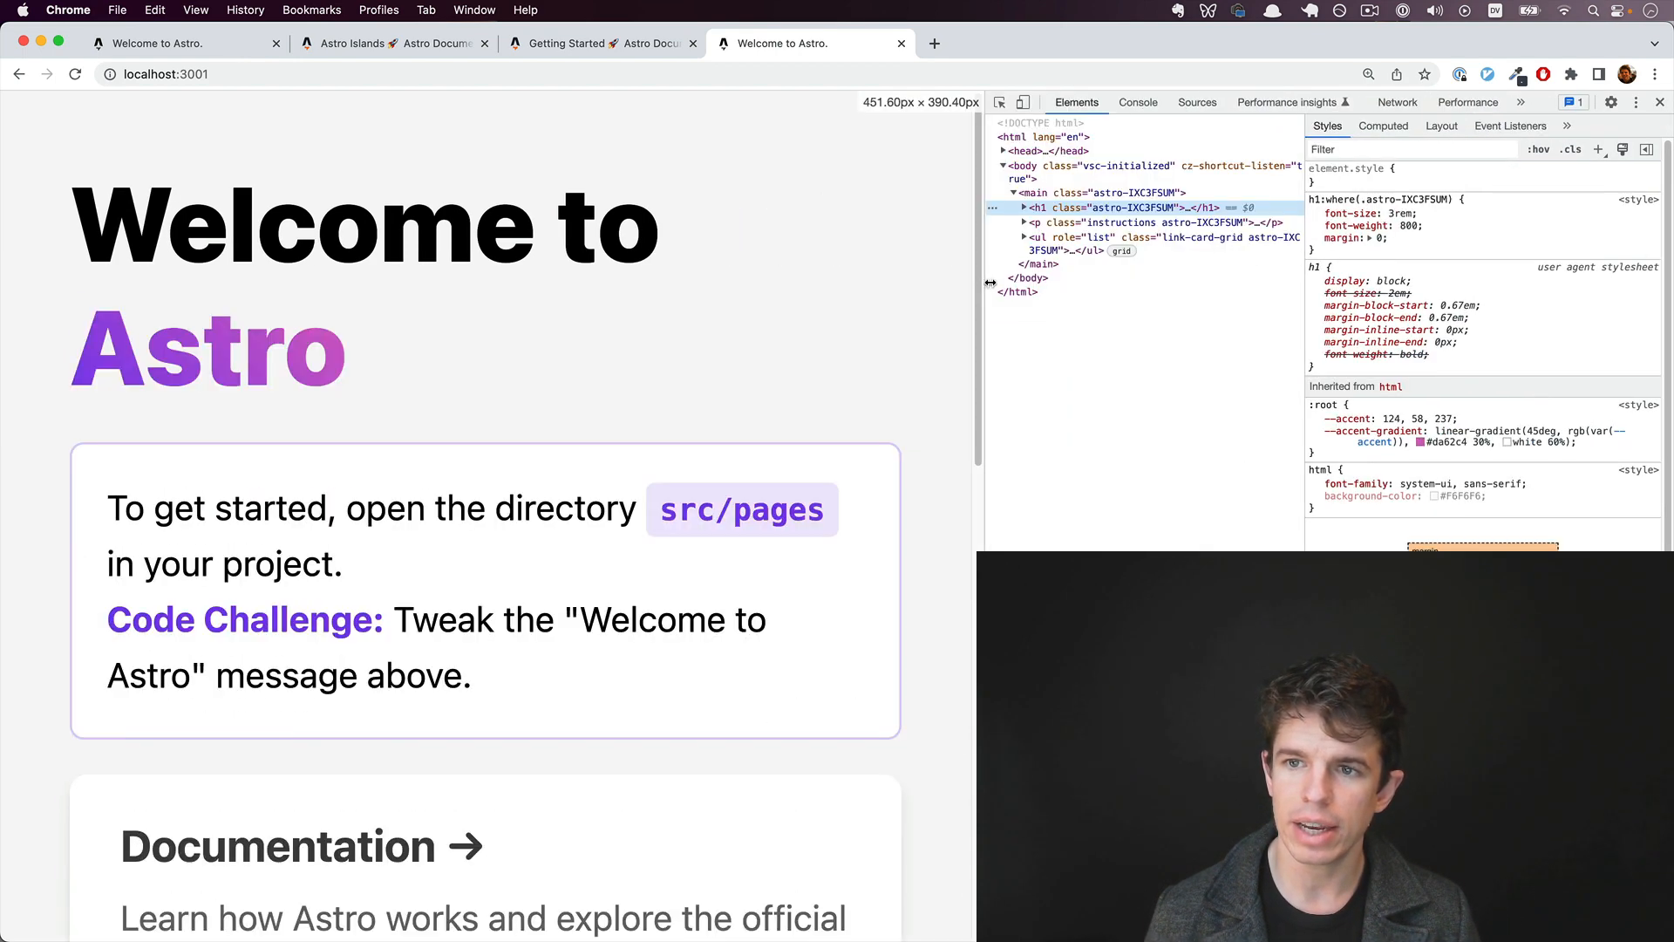
click(1411, 101)
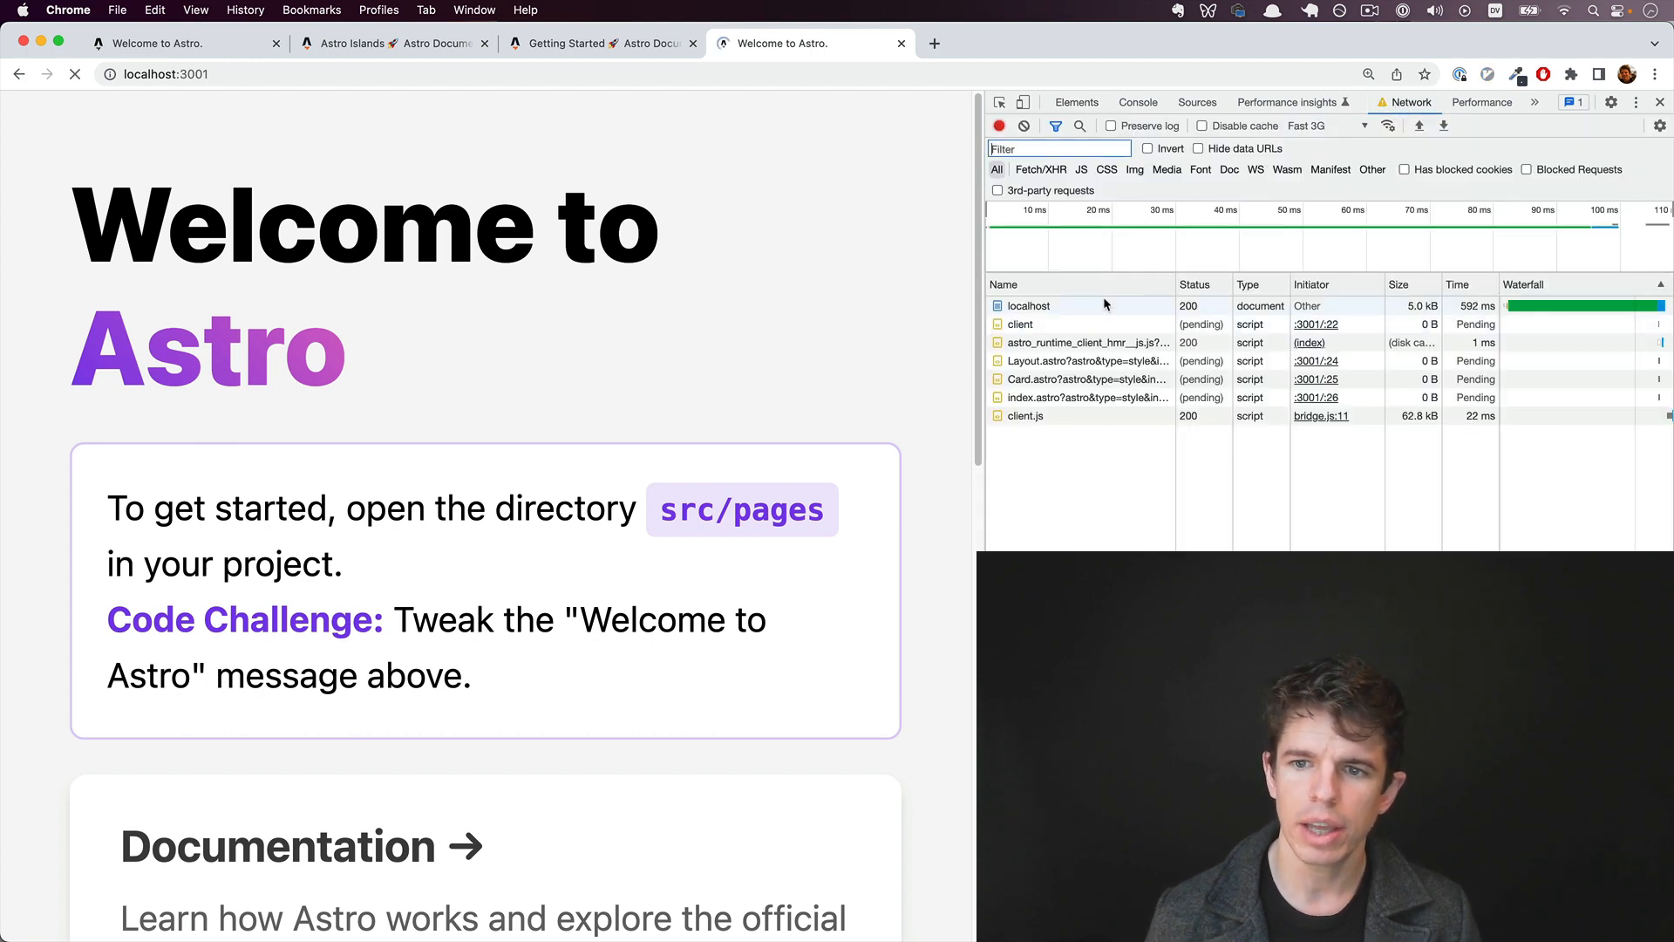
click(1027, 305)
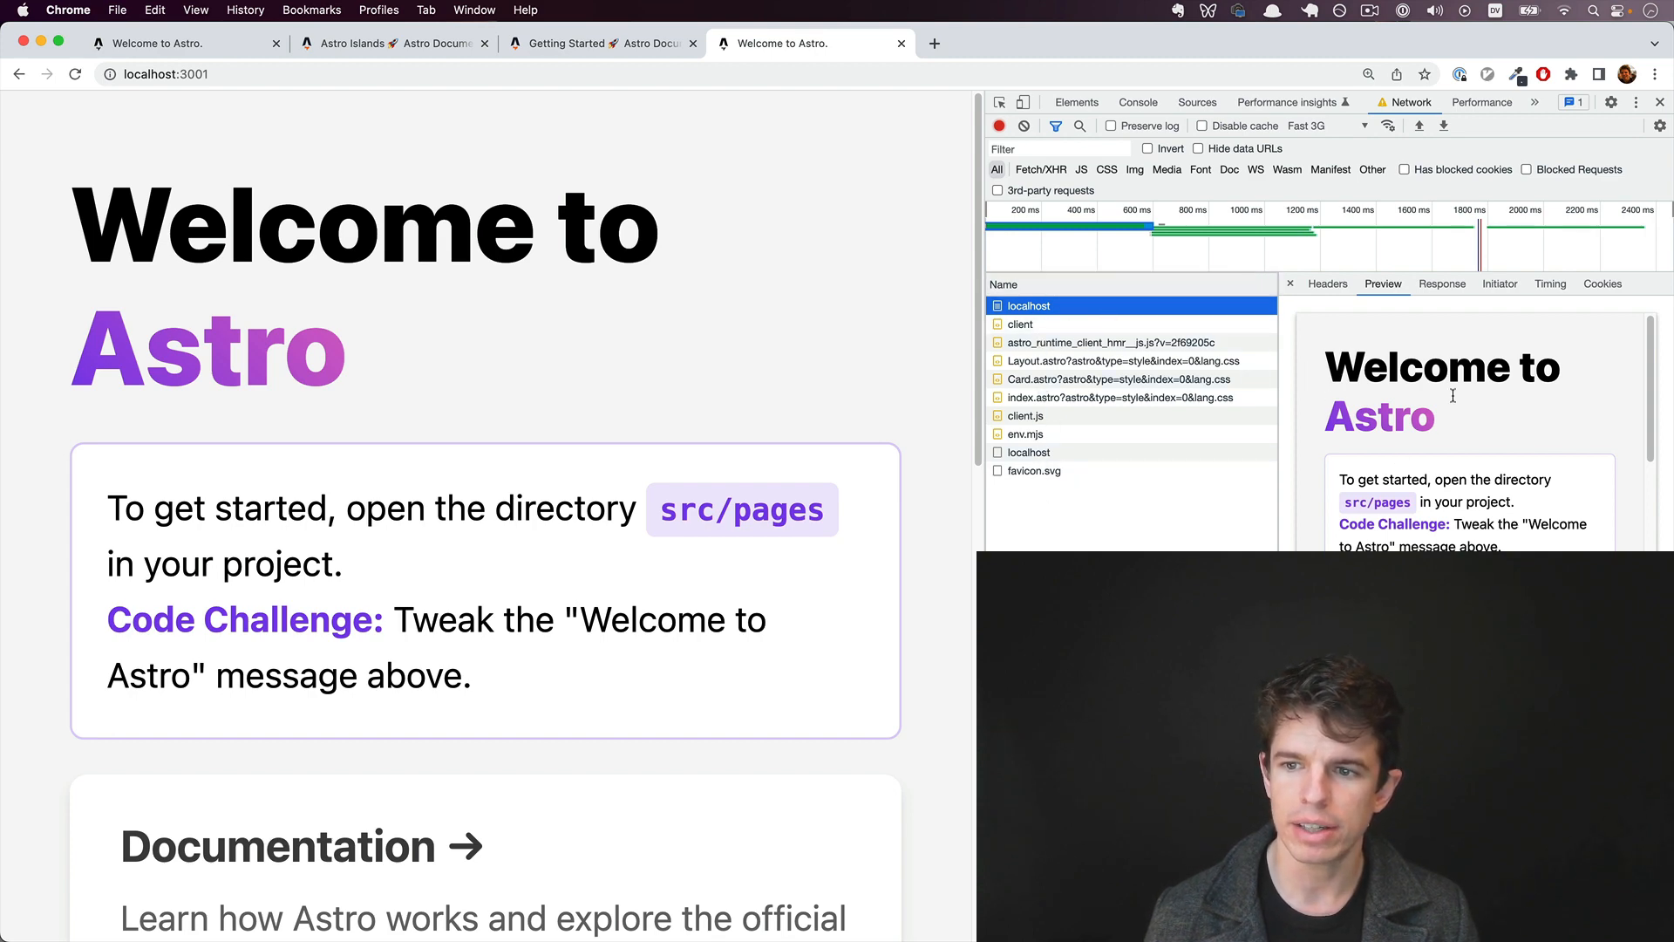
scroll(down, 3)
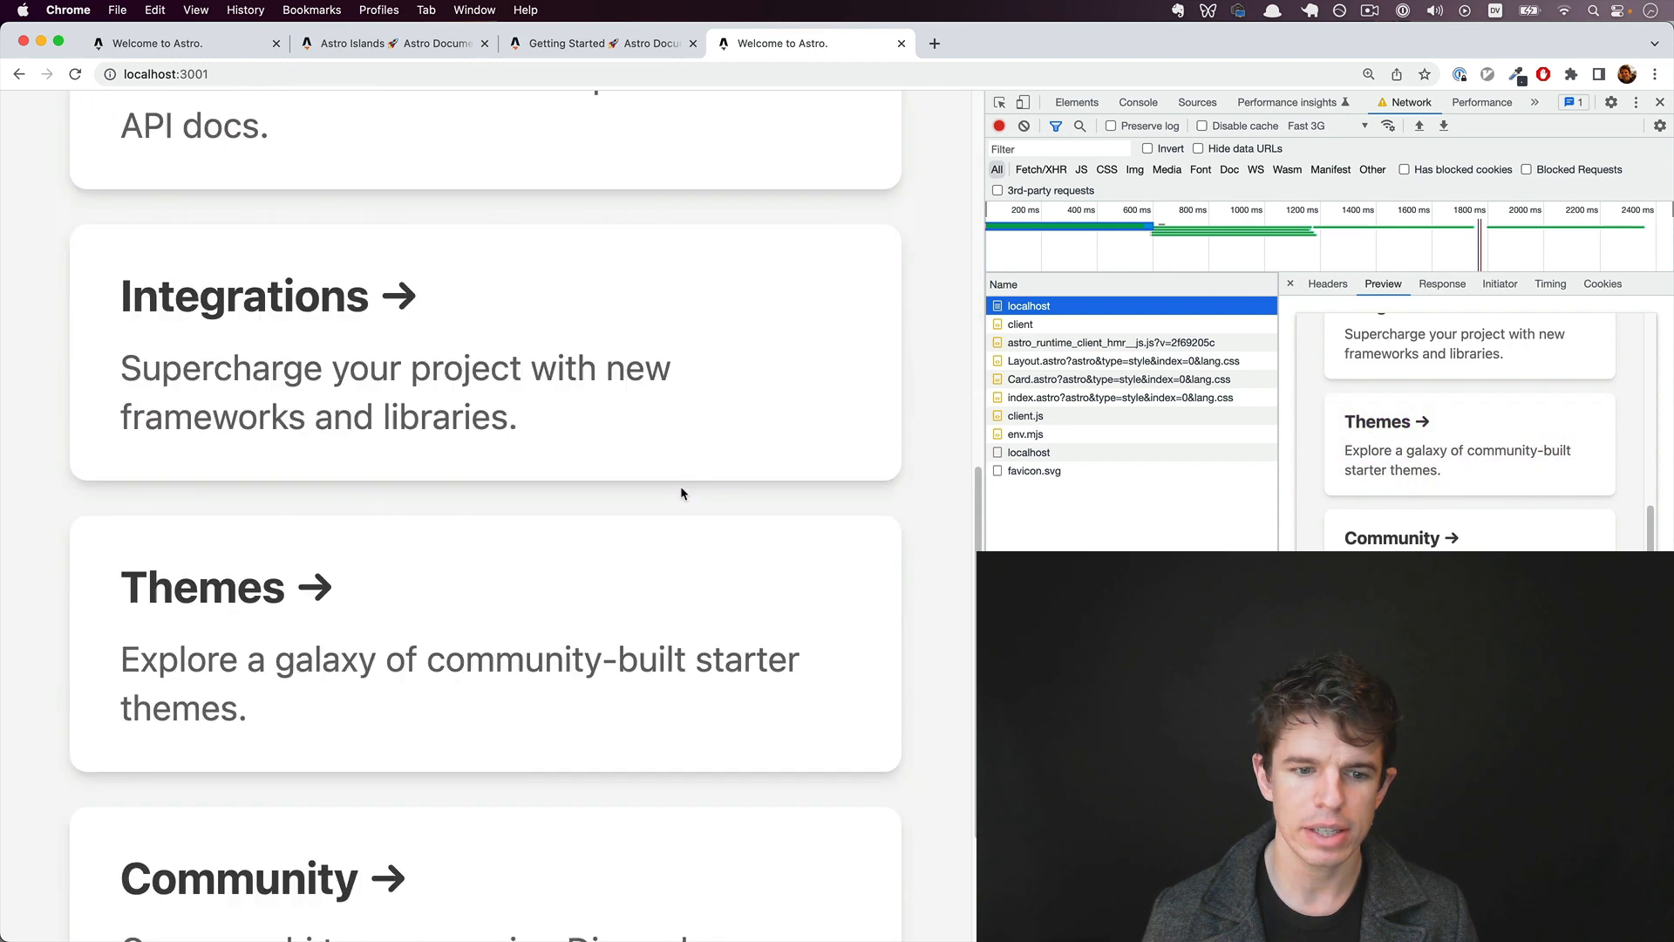
scroll(up, 3)
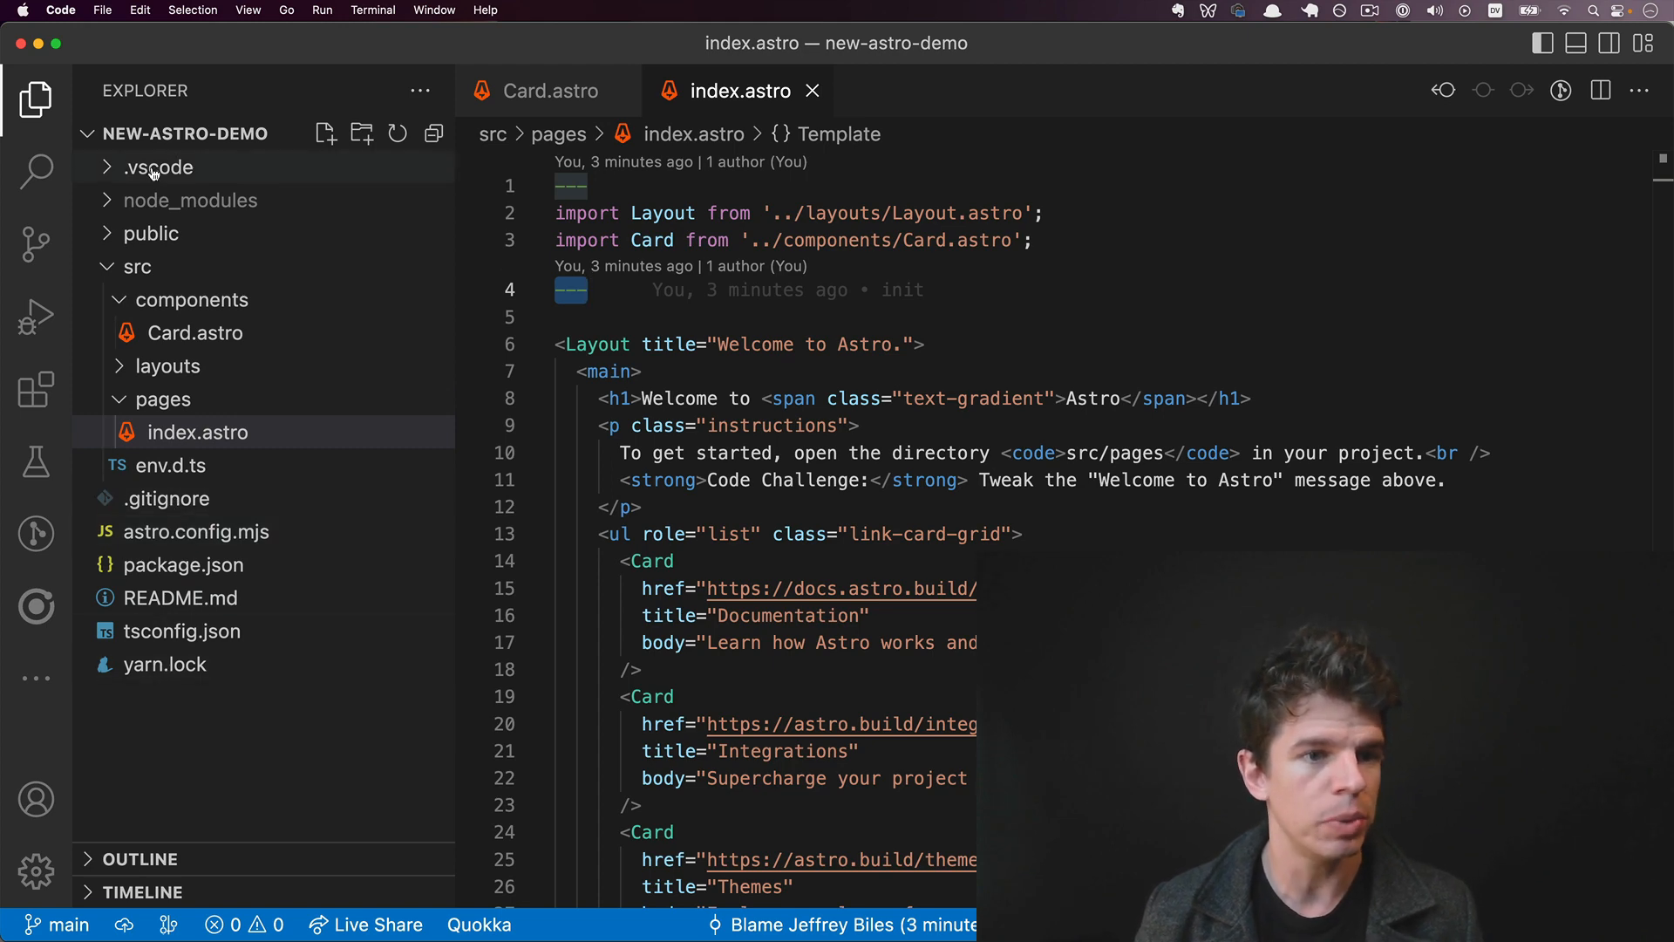
Step: Review launch.json, extensions.json and the installed Astro extension
click(187, 233)
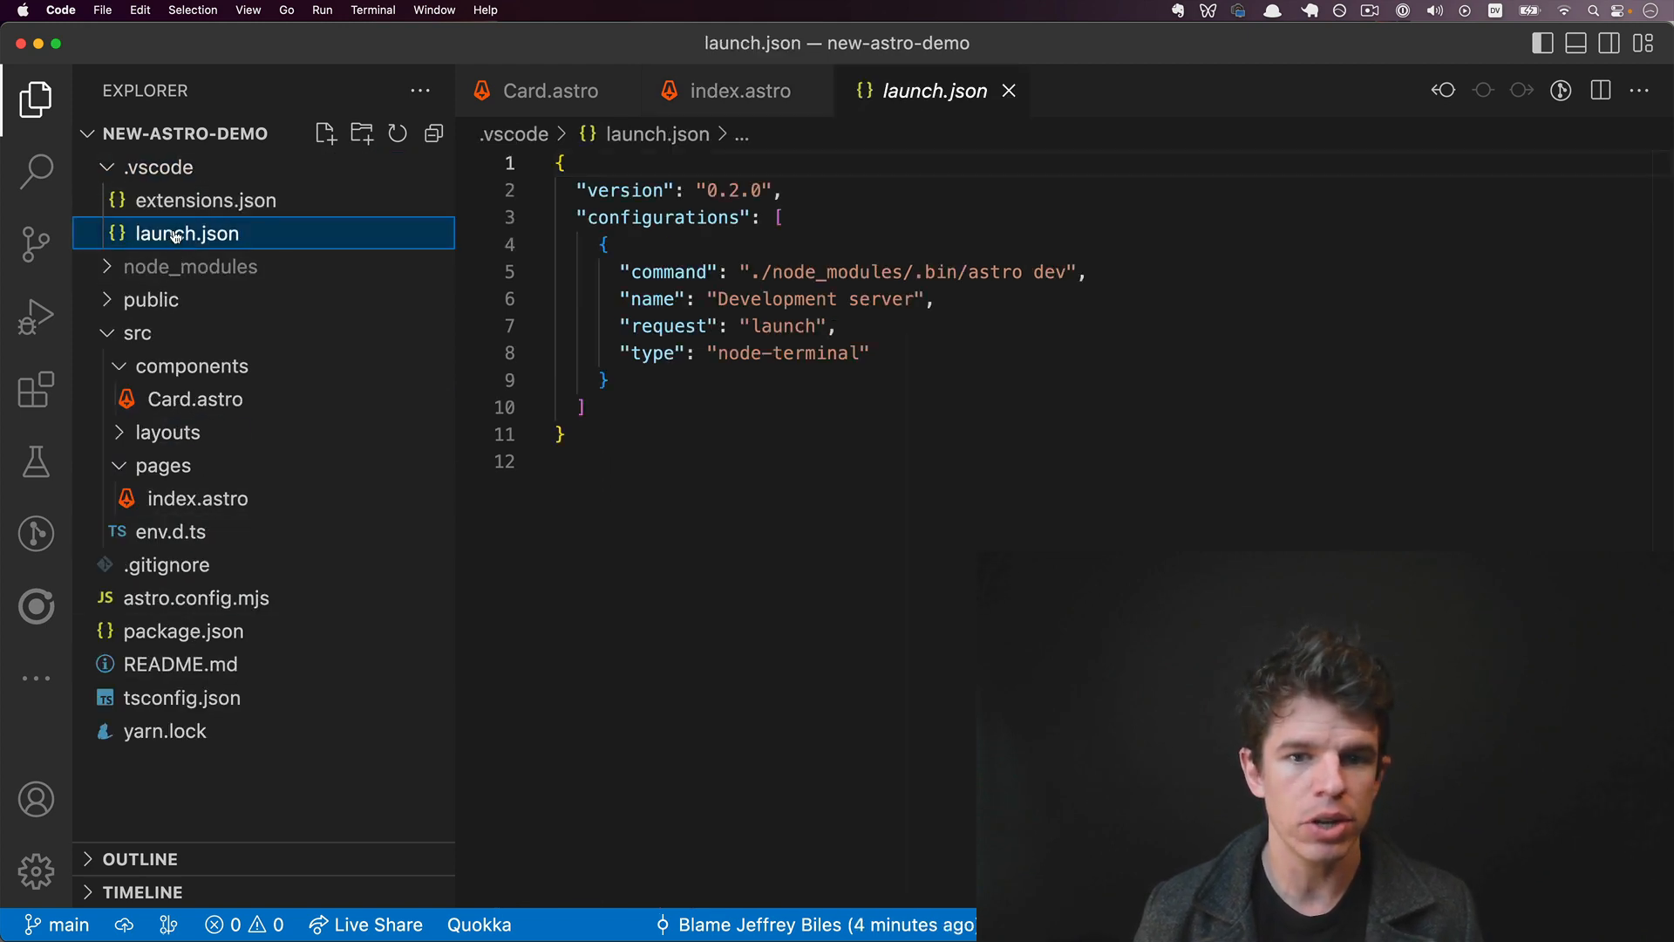
click(205, 200)
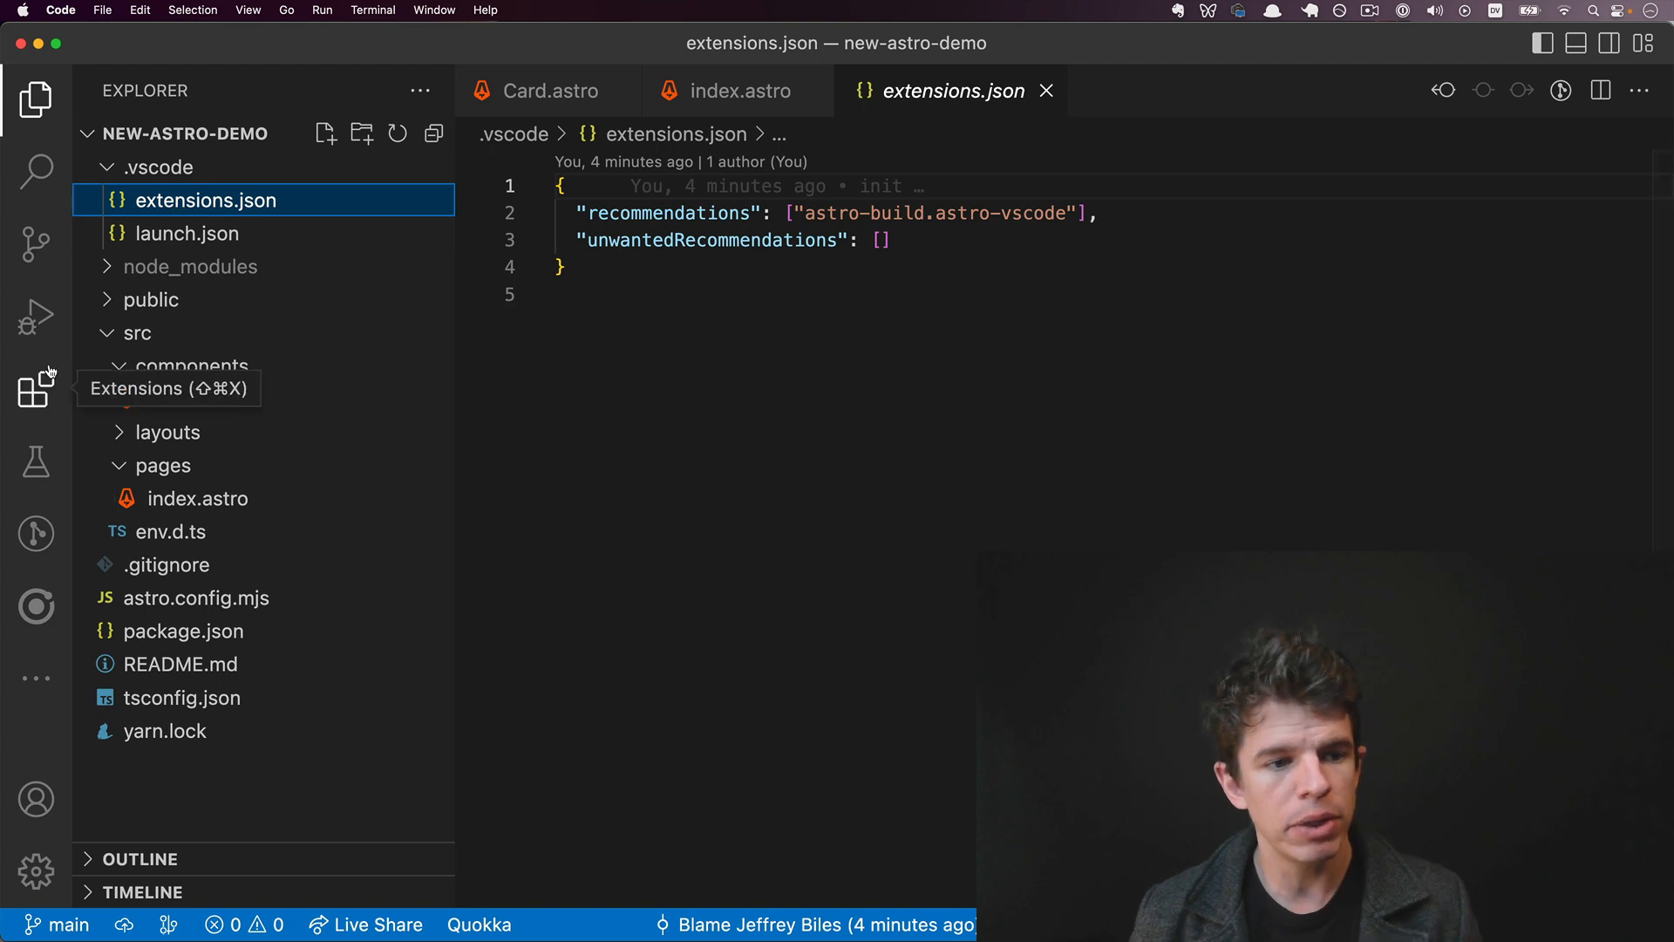
click(35, 389)
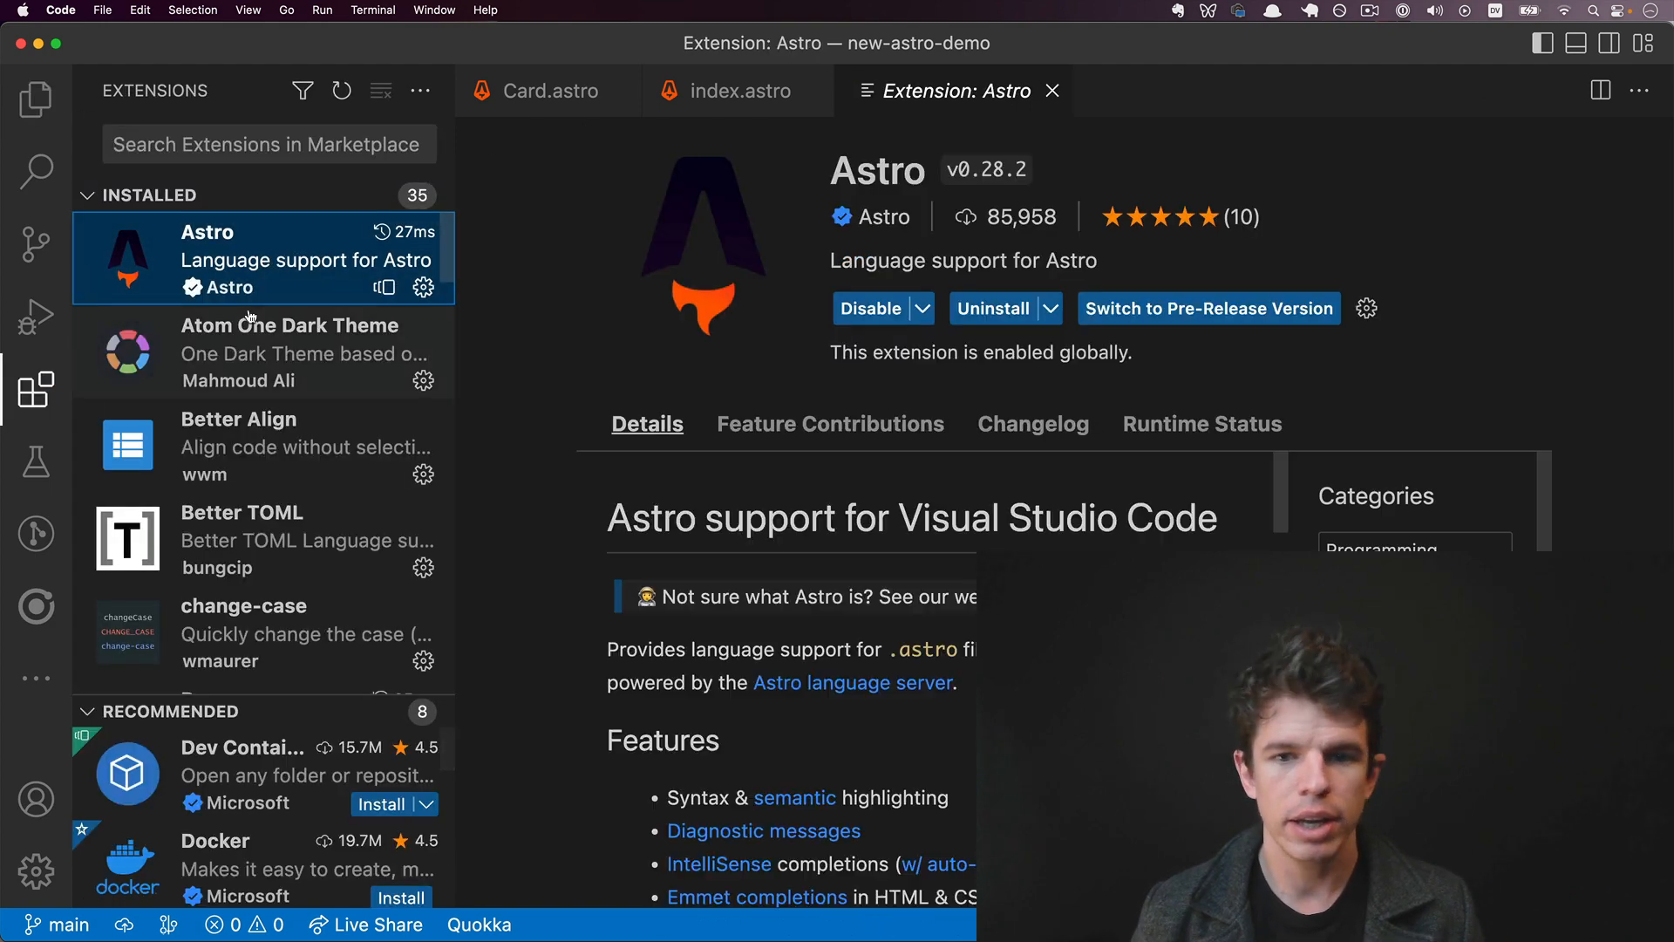
mouse_move(950, 241)
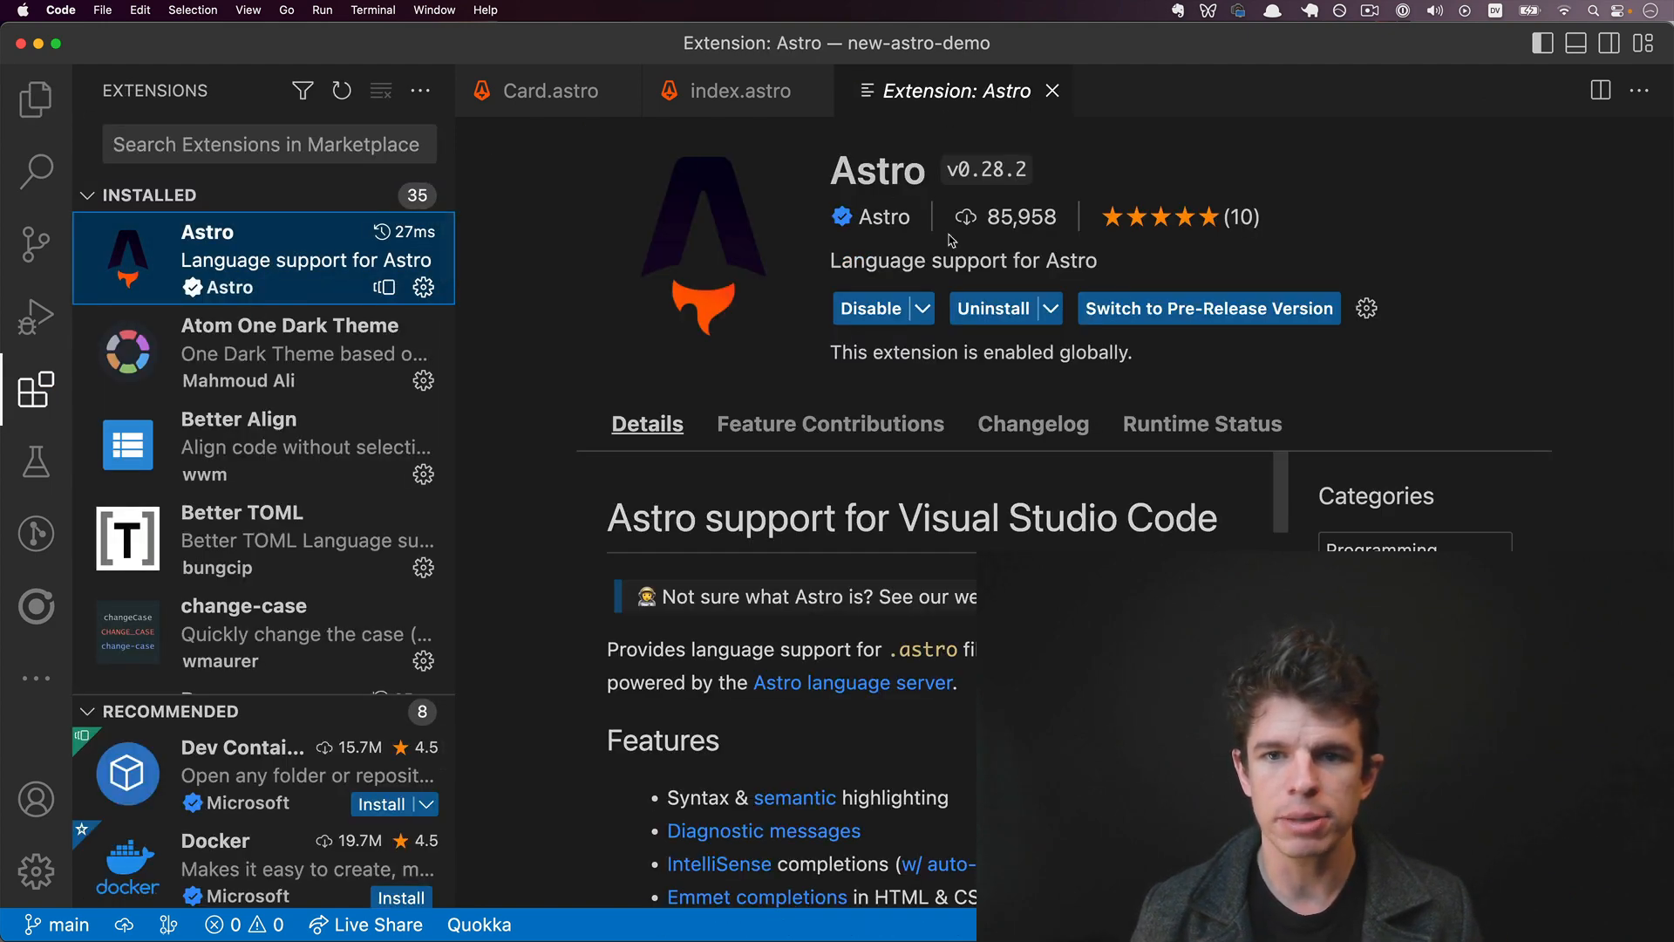
Step: Revisit index.astro's main element, then open Card.astro with the Explorer shown
click(734, 91)
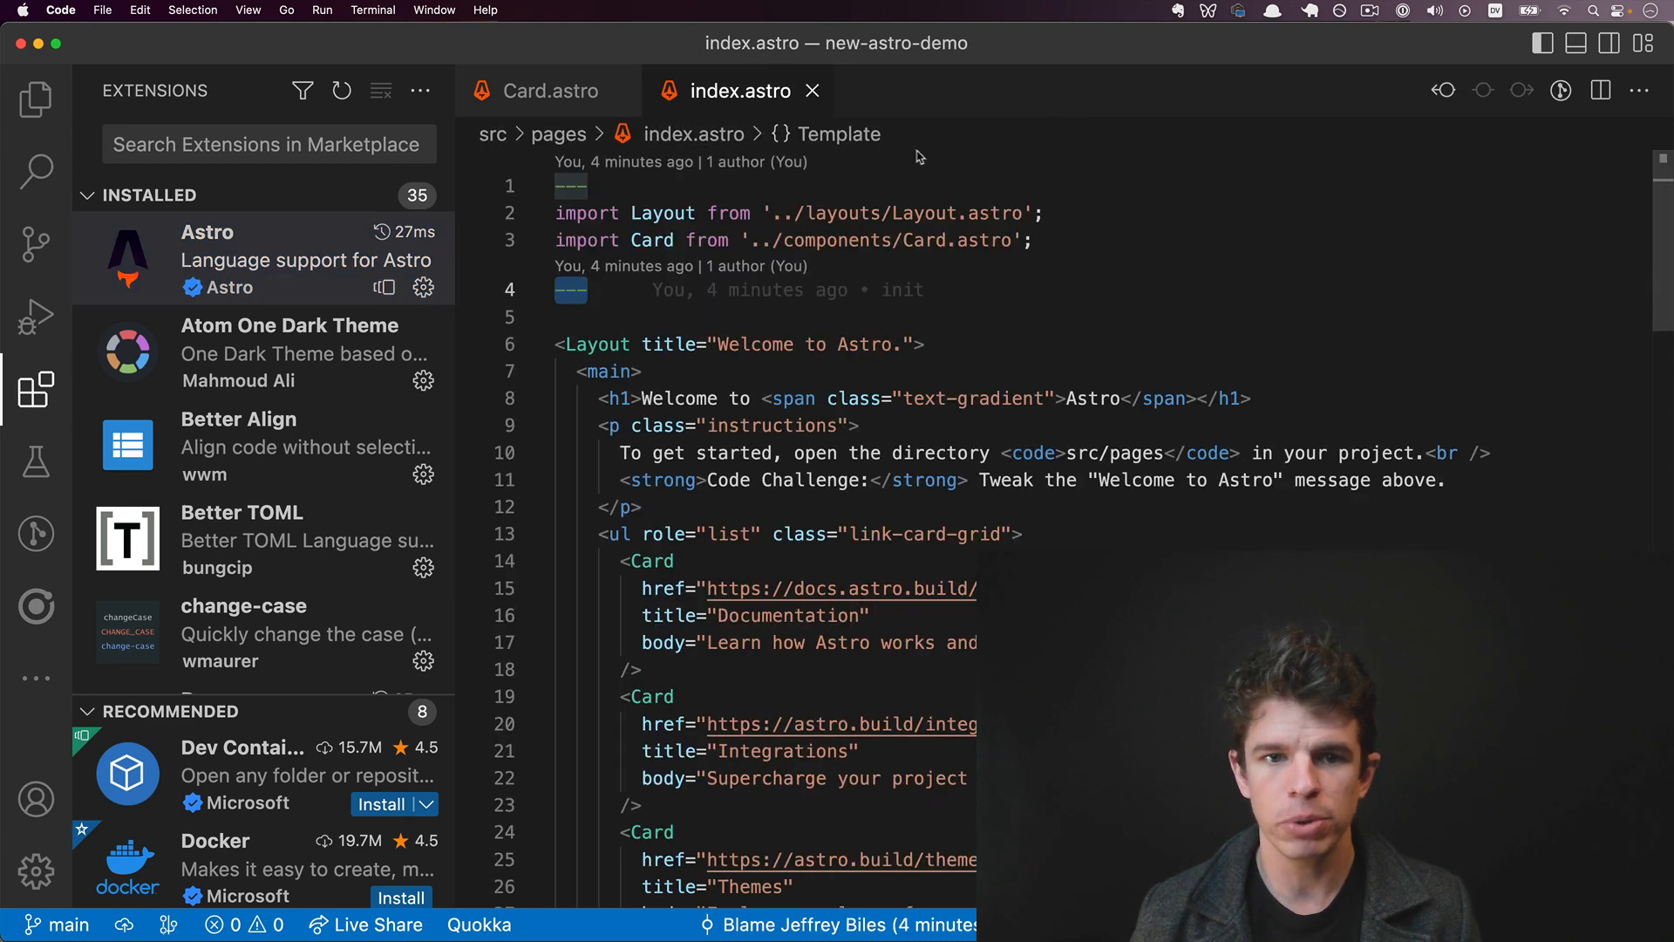
mouse_move(610, 371)
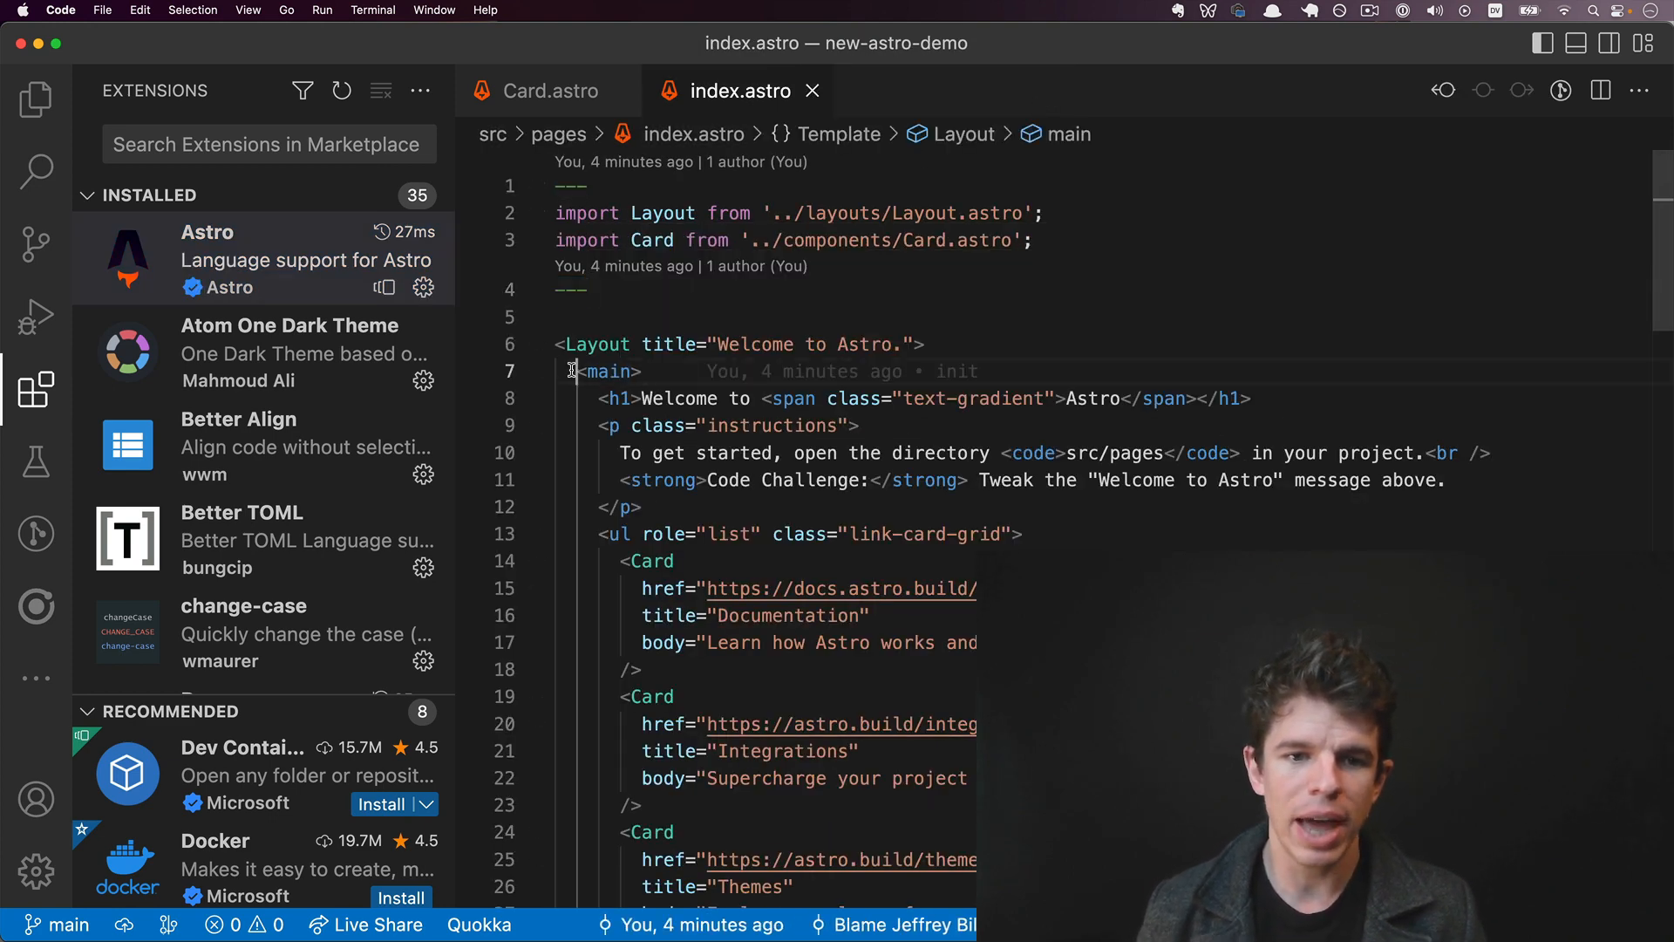
double_click(607, 371)
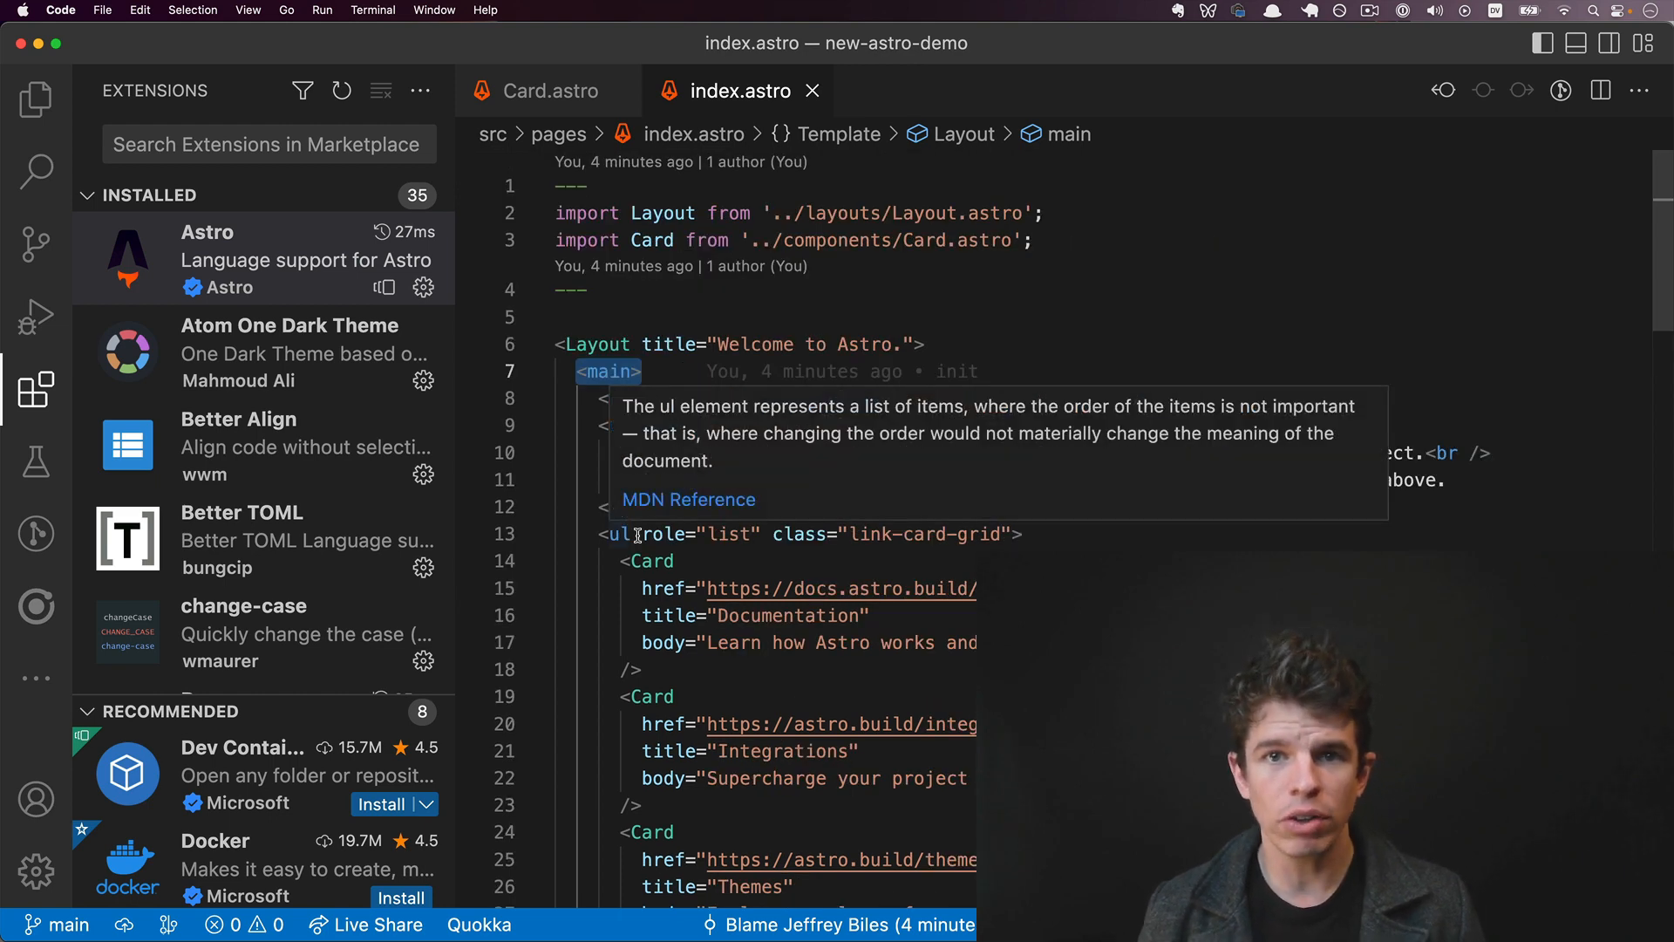
click(548, 90)
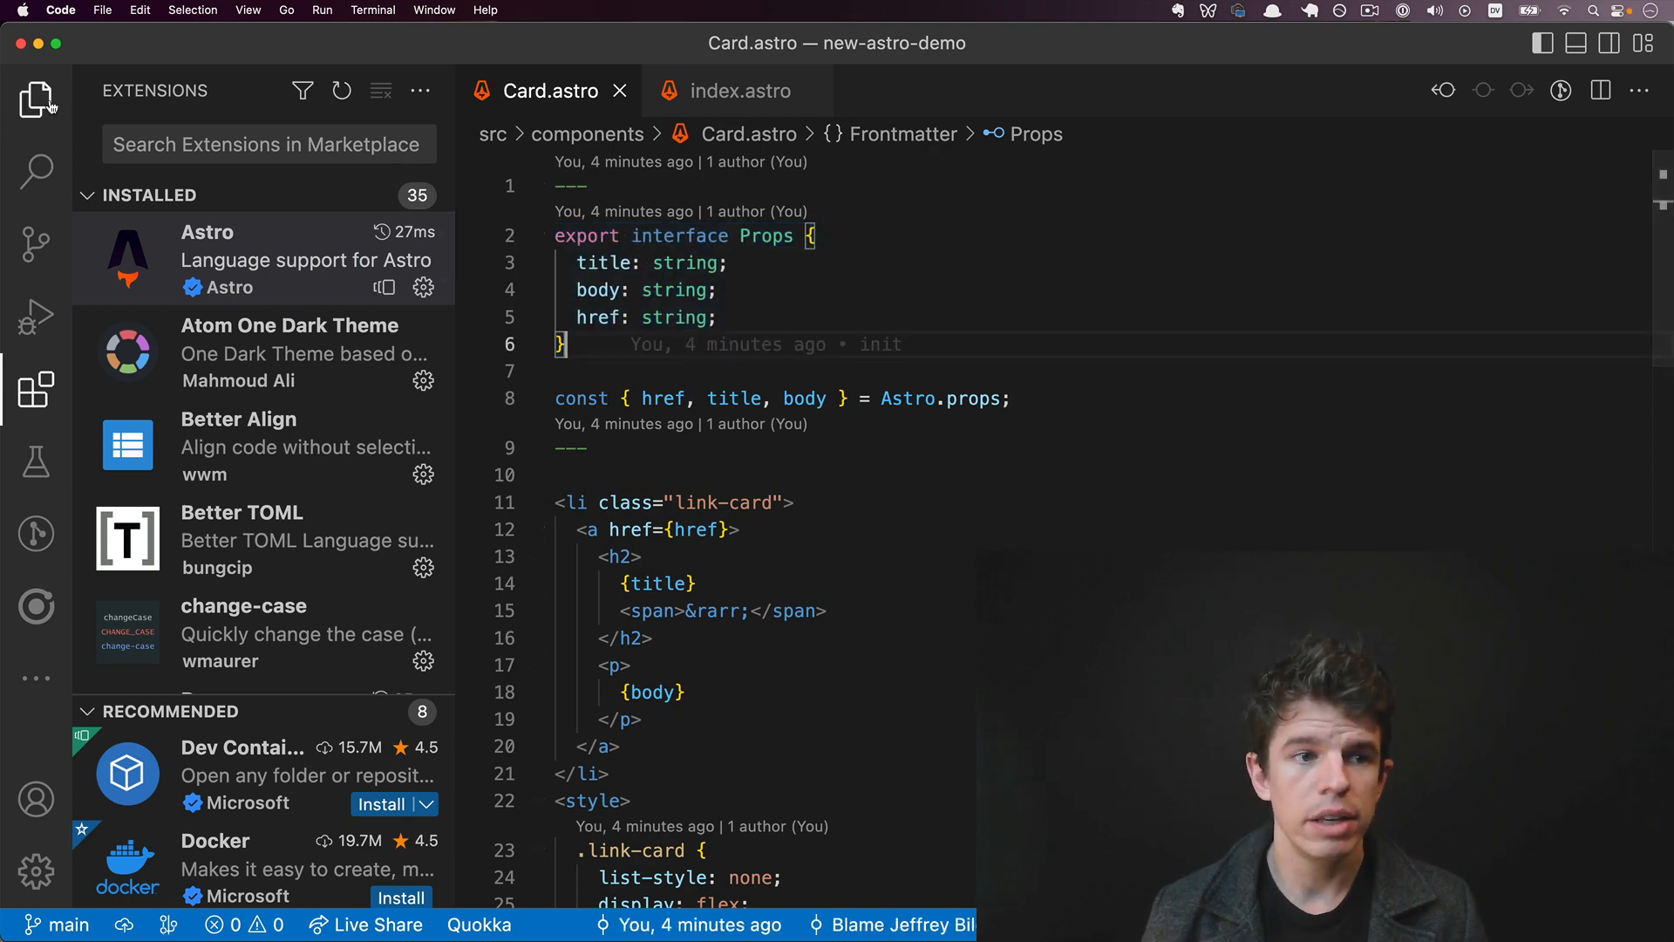
click(37, 99)
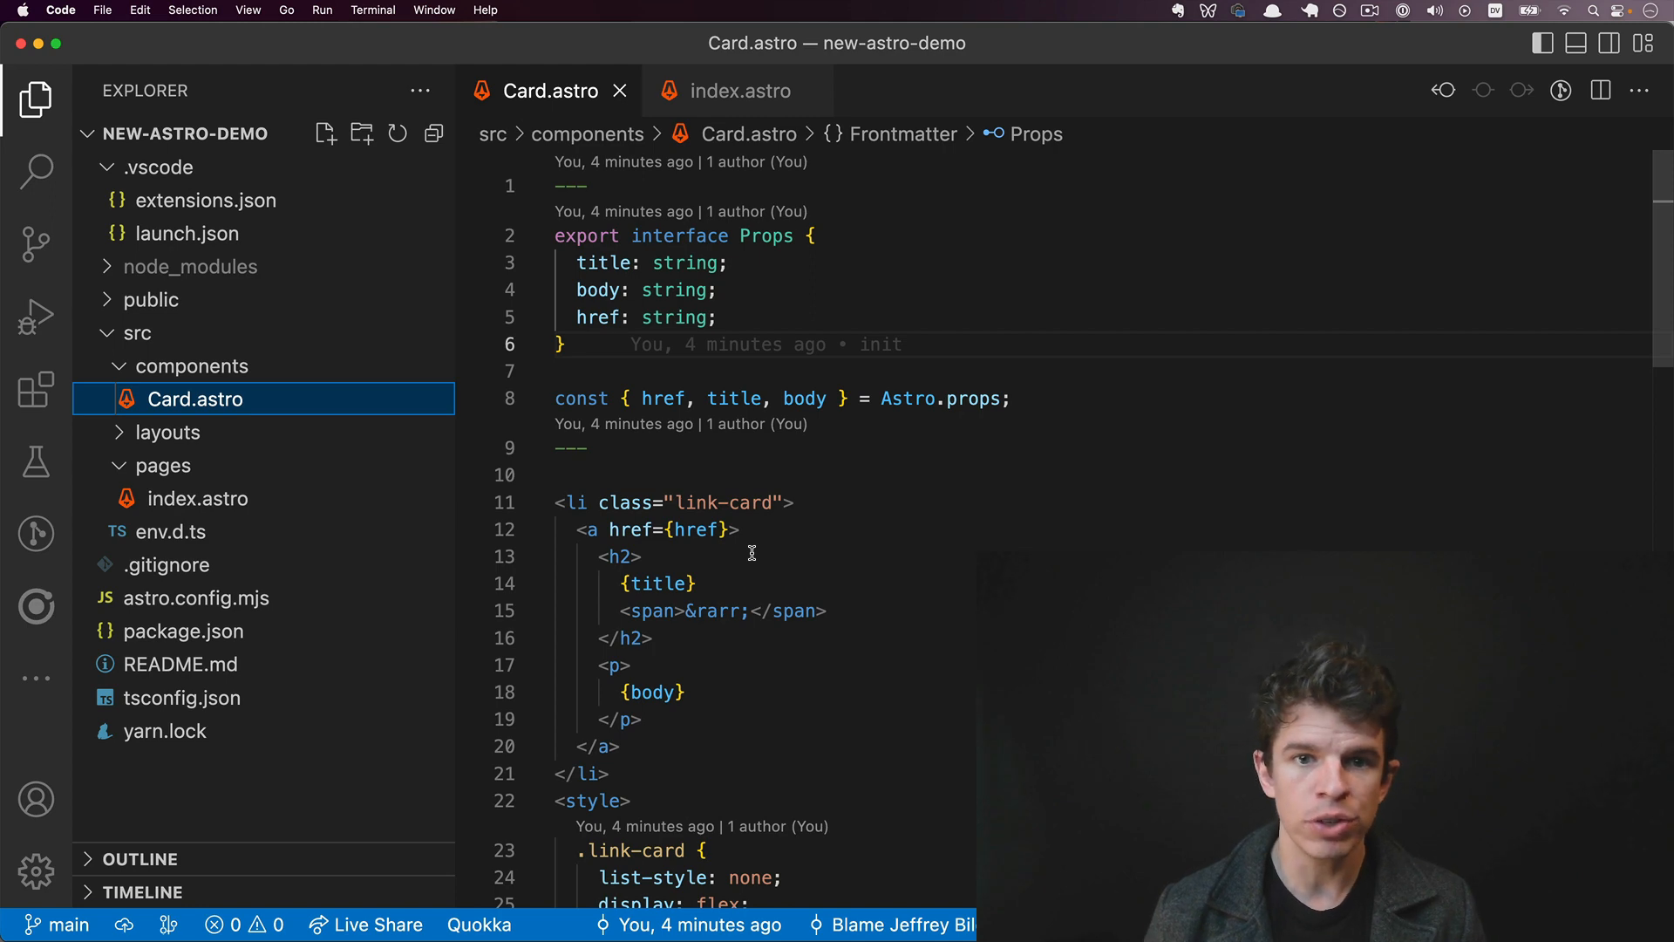
key(cmd+tab)
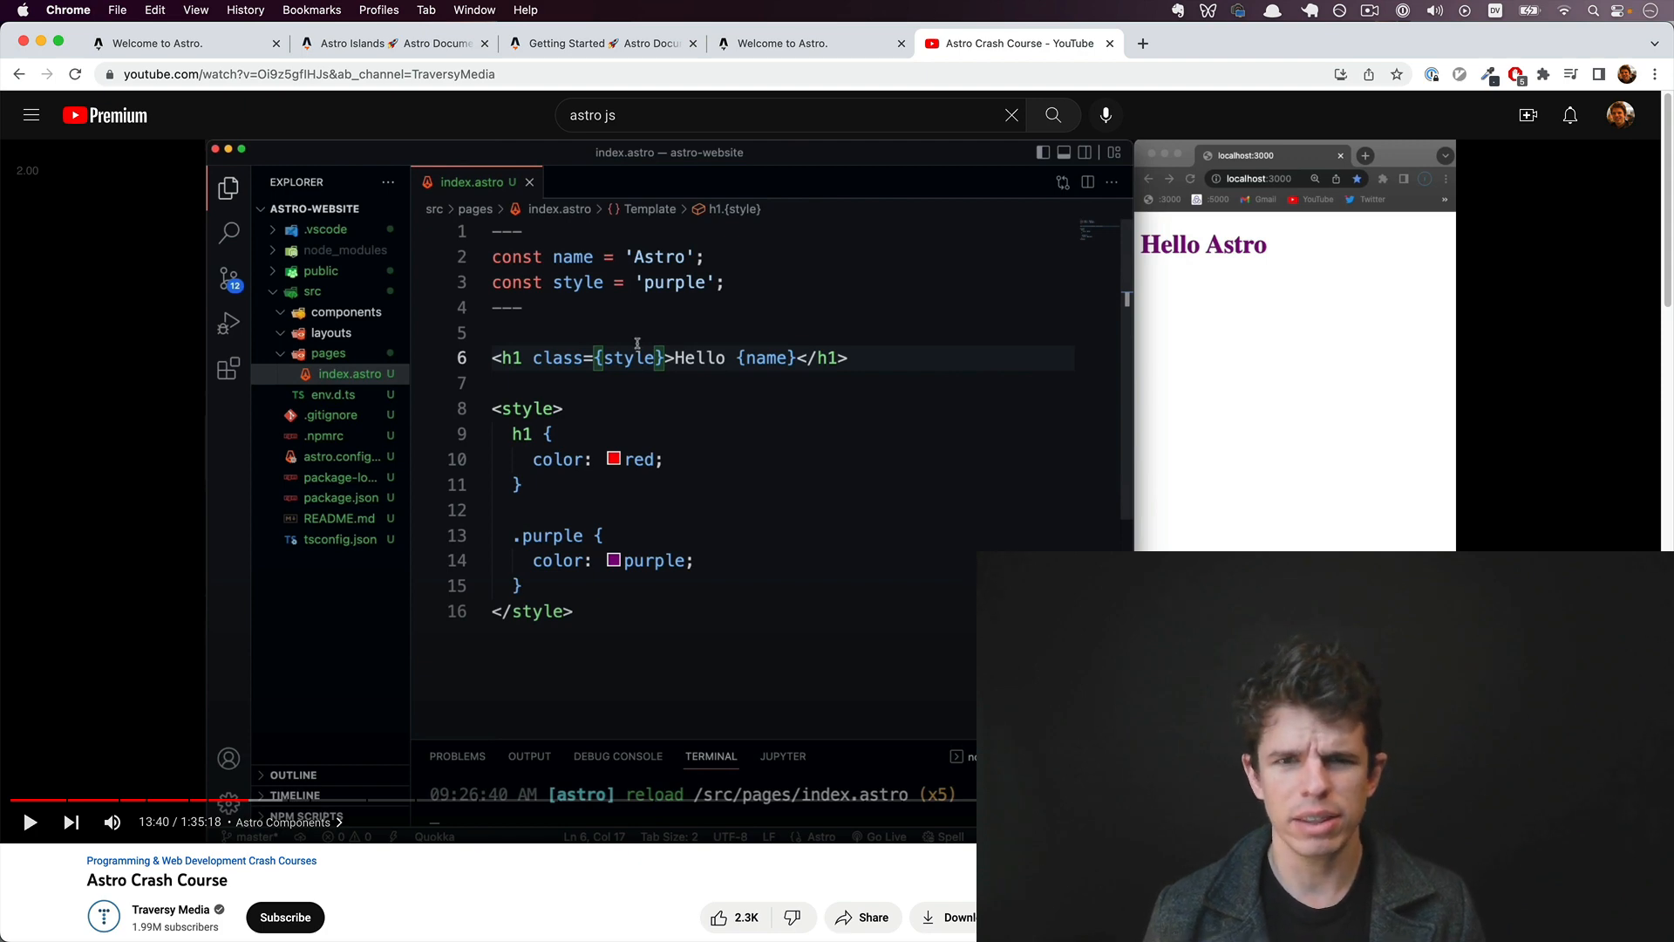
Step: Switch to the localhost:3000 demo tab showing both counters at 7
click(187, 43)
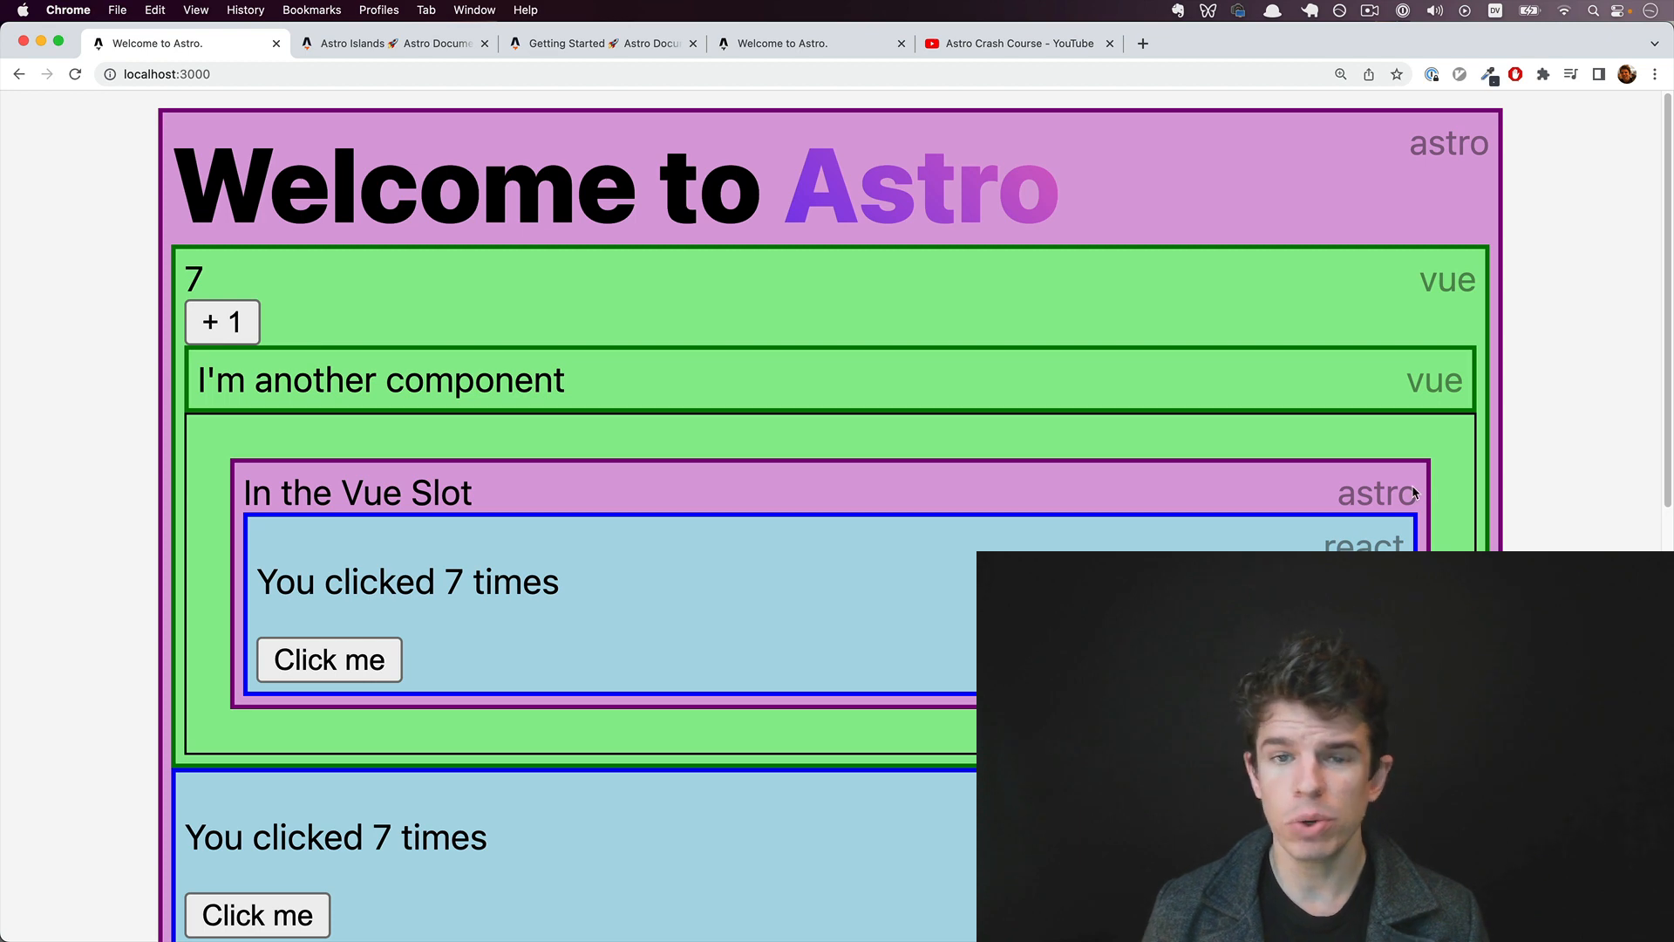
mouse_move(1399, 493)
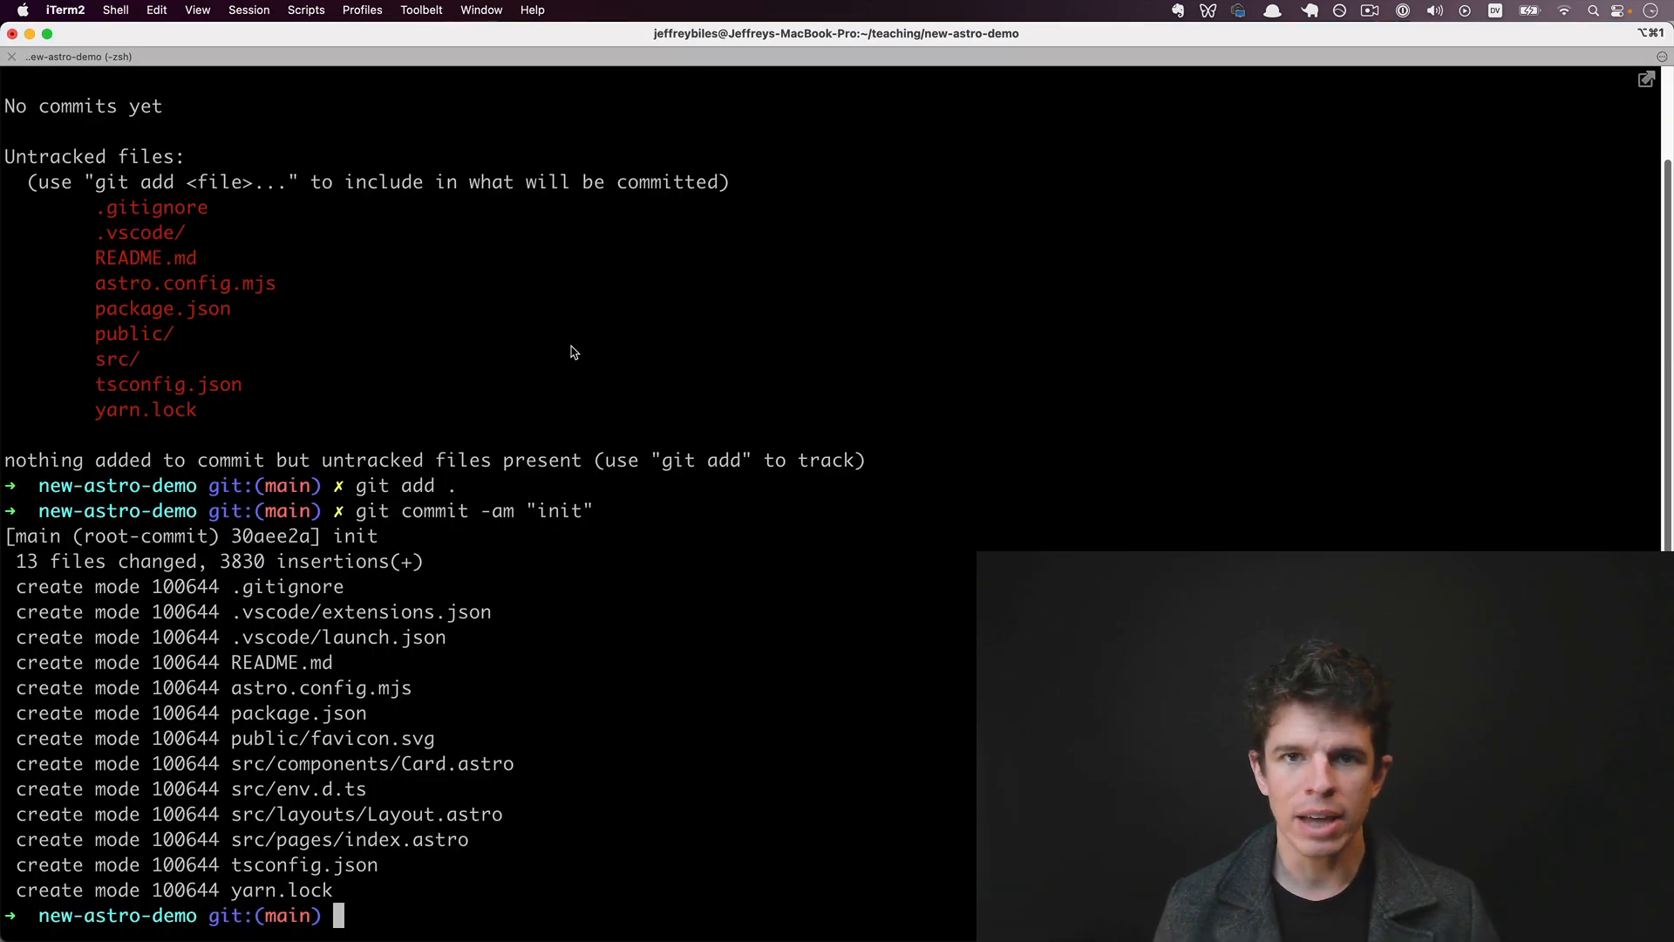
Step: Run yarn astro add react in the new-astro-demo project
text(yarn ast)
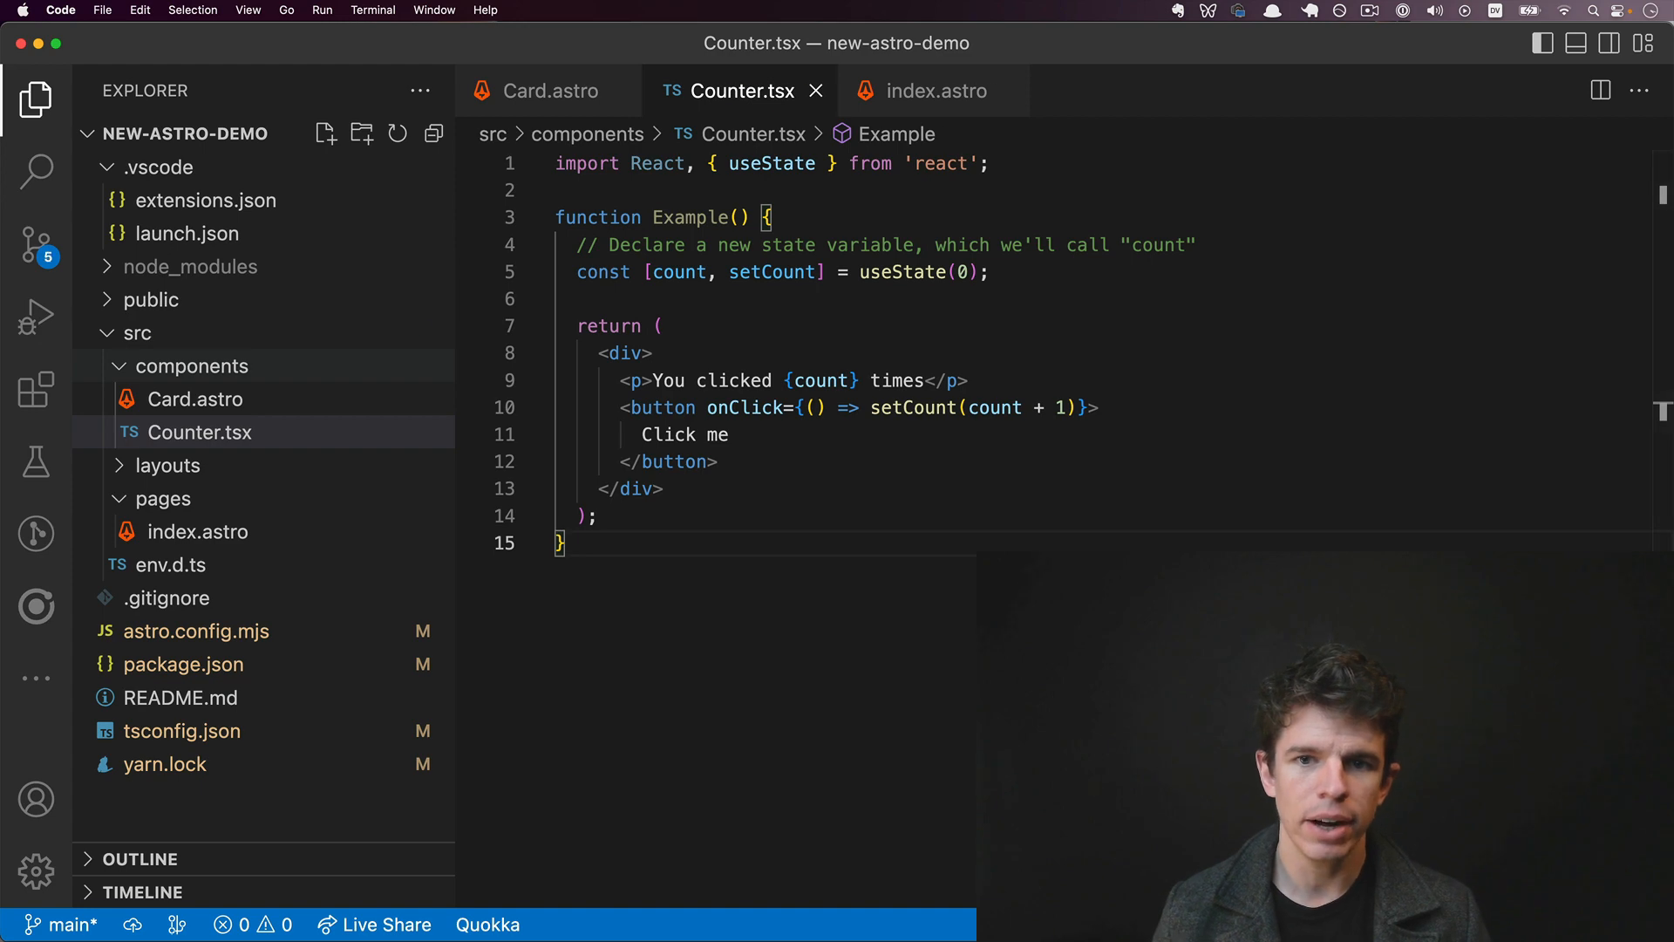
Step: Add import ReactCounter from '../components/Counter' to index.astro
click(198, 531)
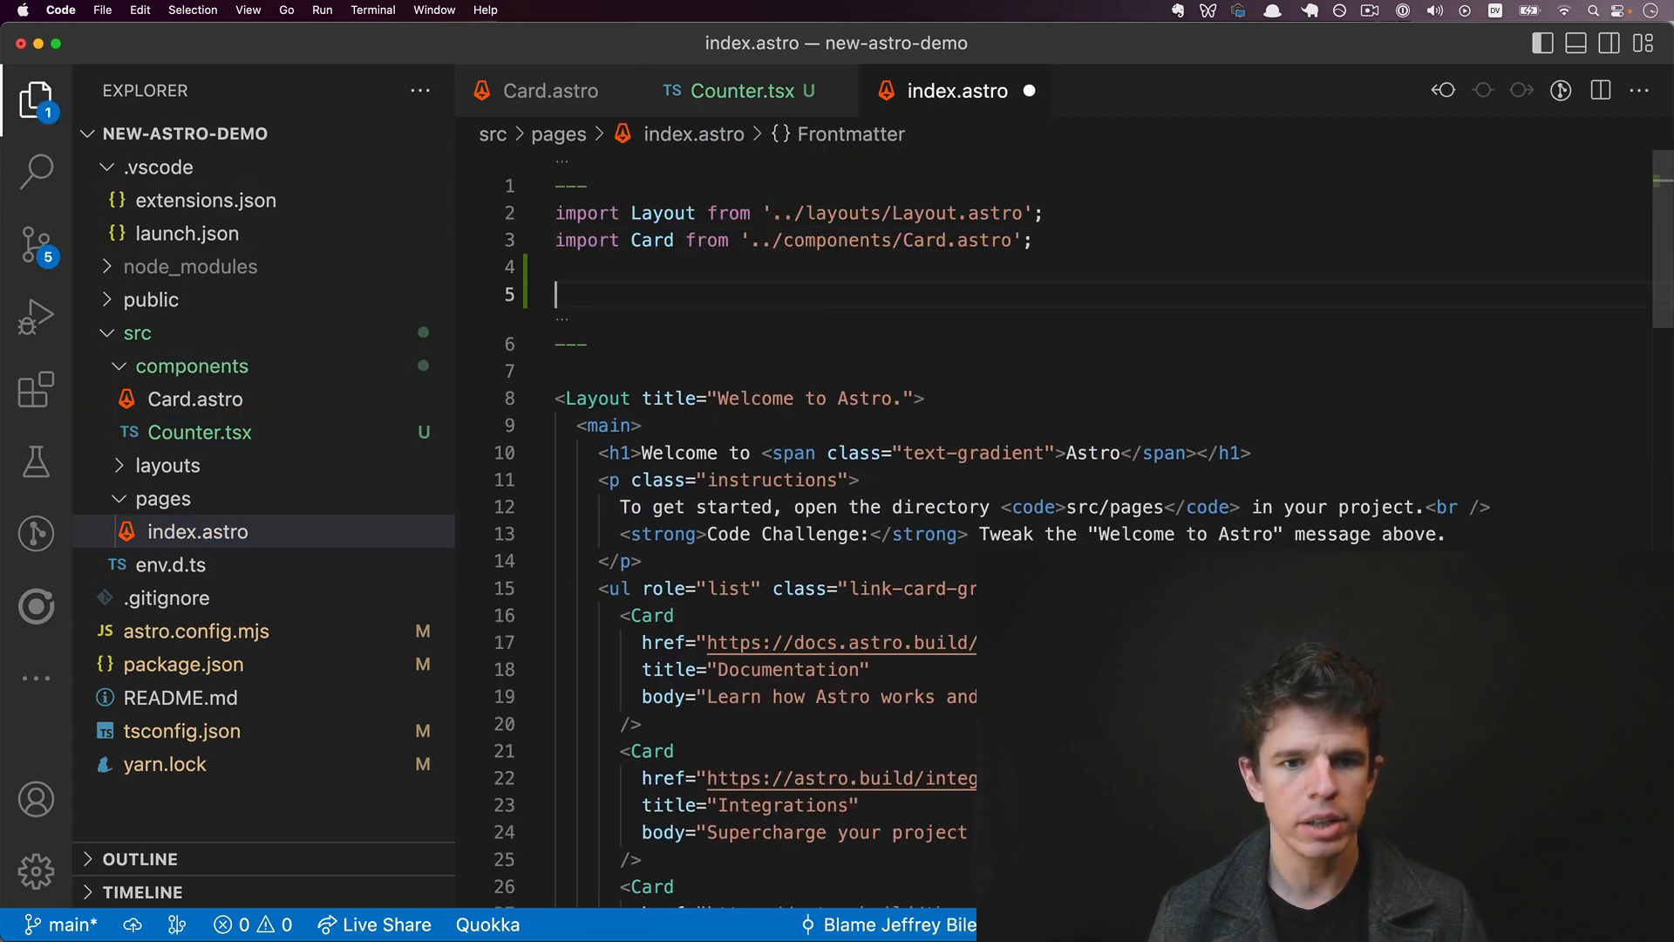
text(import ReactCoun)
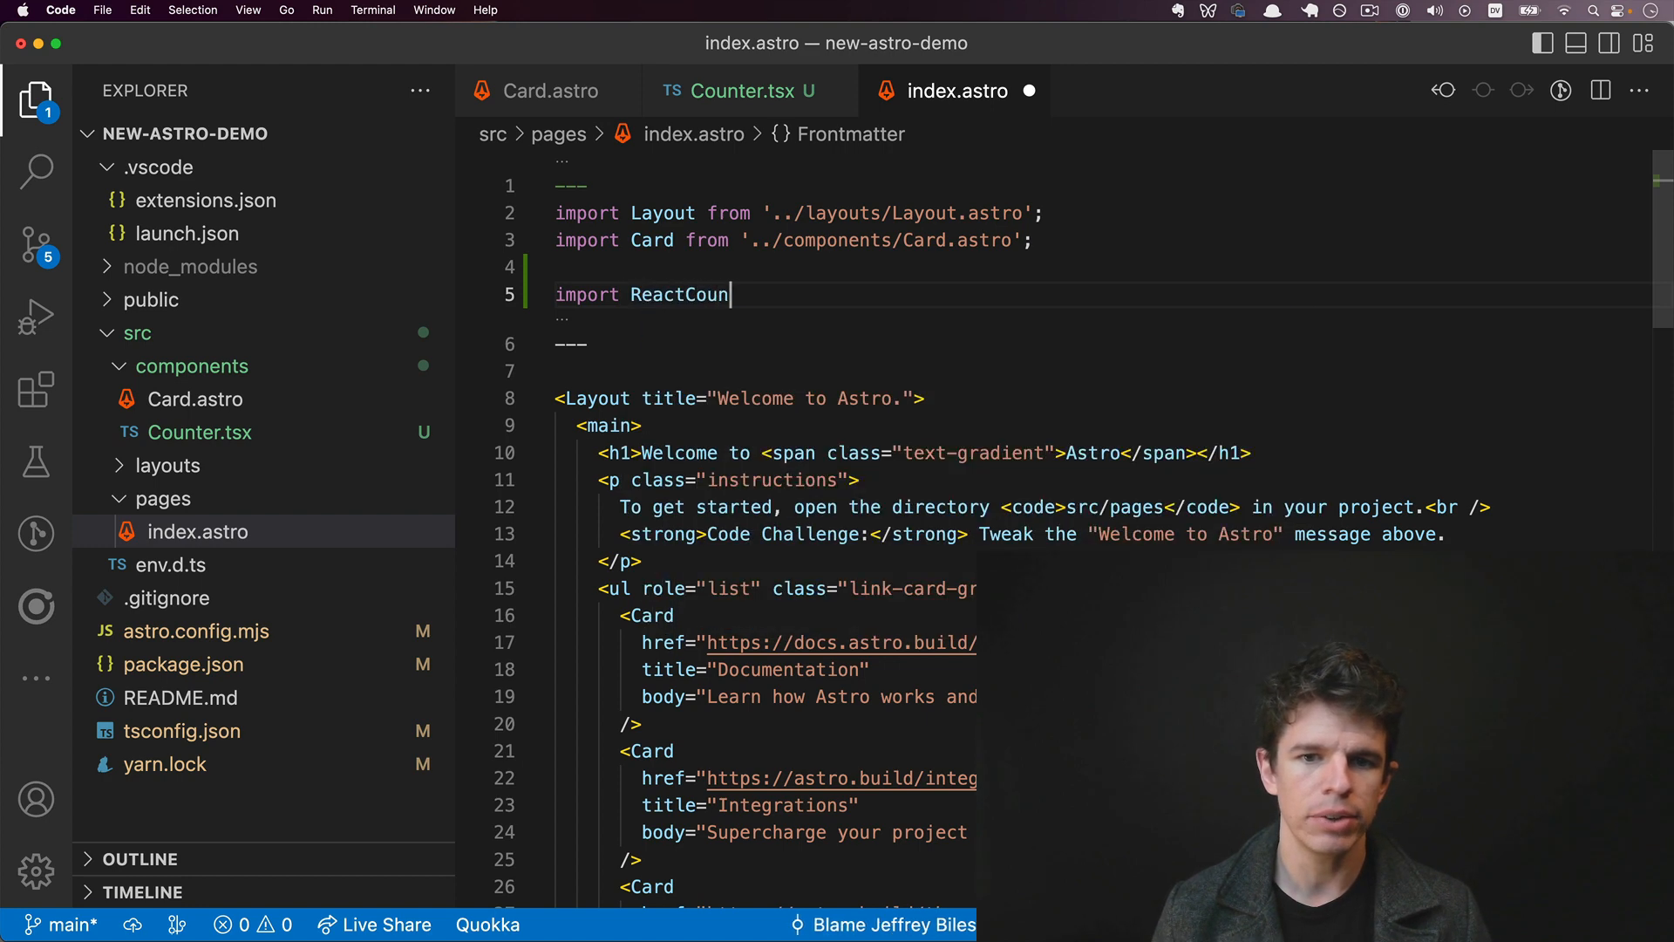
text(ter from '../components/Counter)
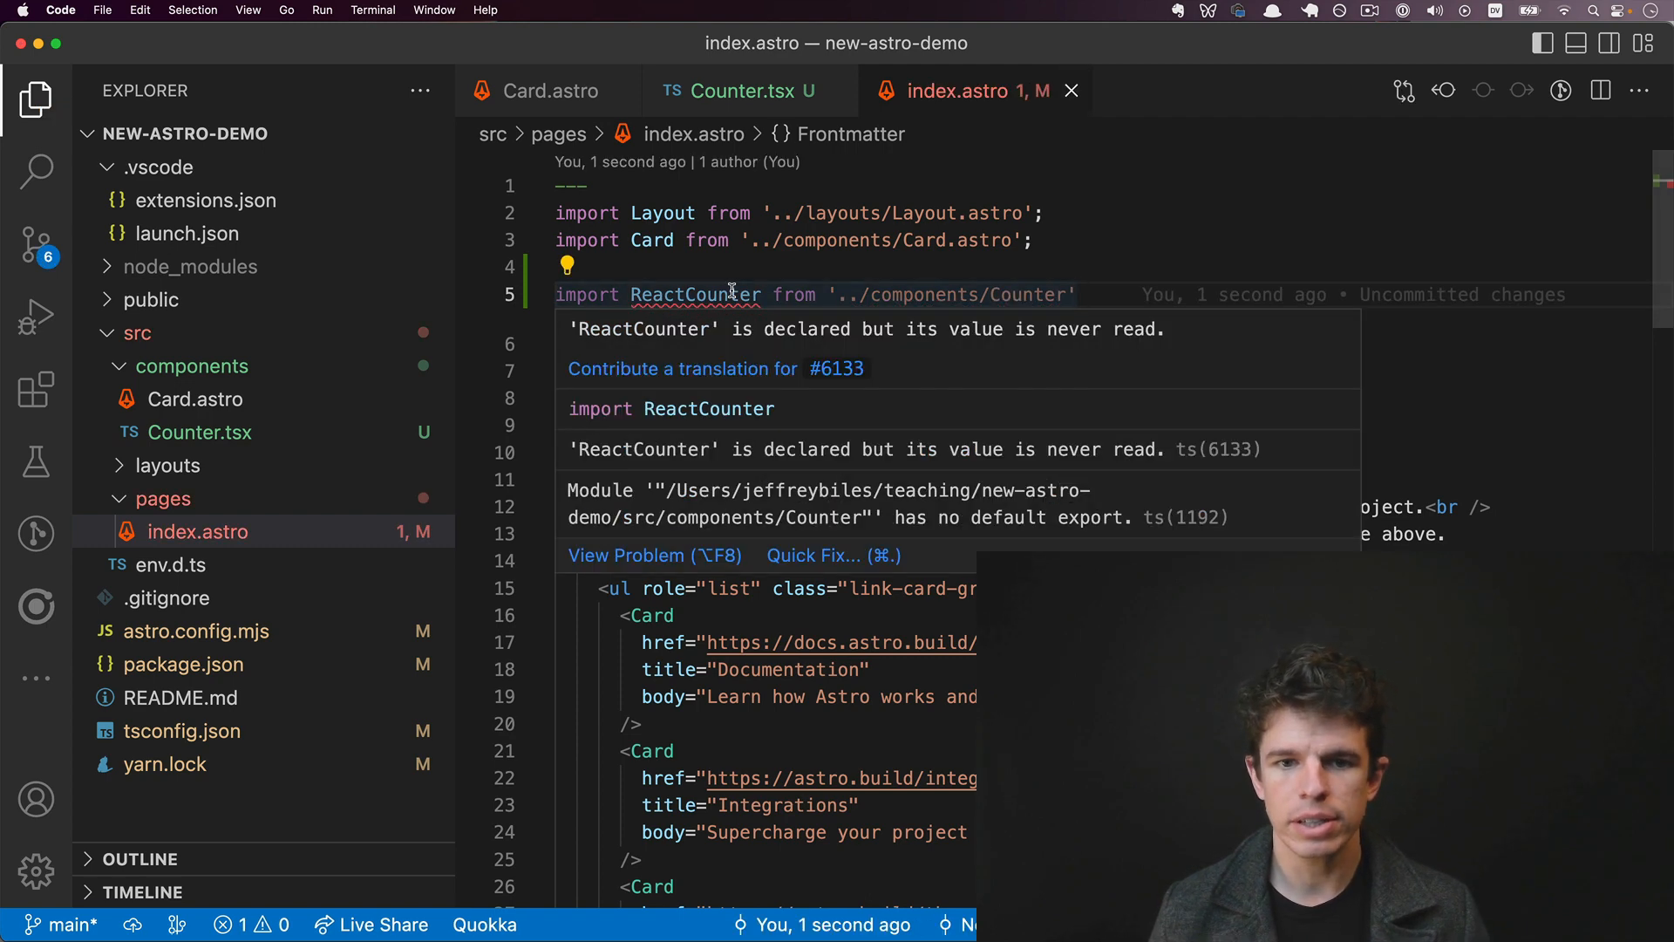
Step: Export the Example function in Counter.tsx and place <ReactCounter /> below the h1
click(741, 91)
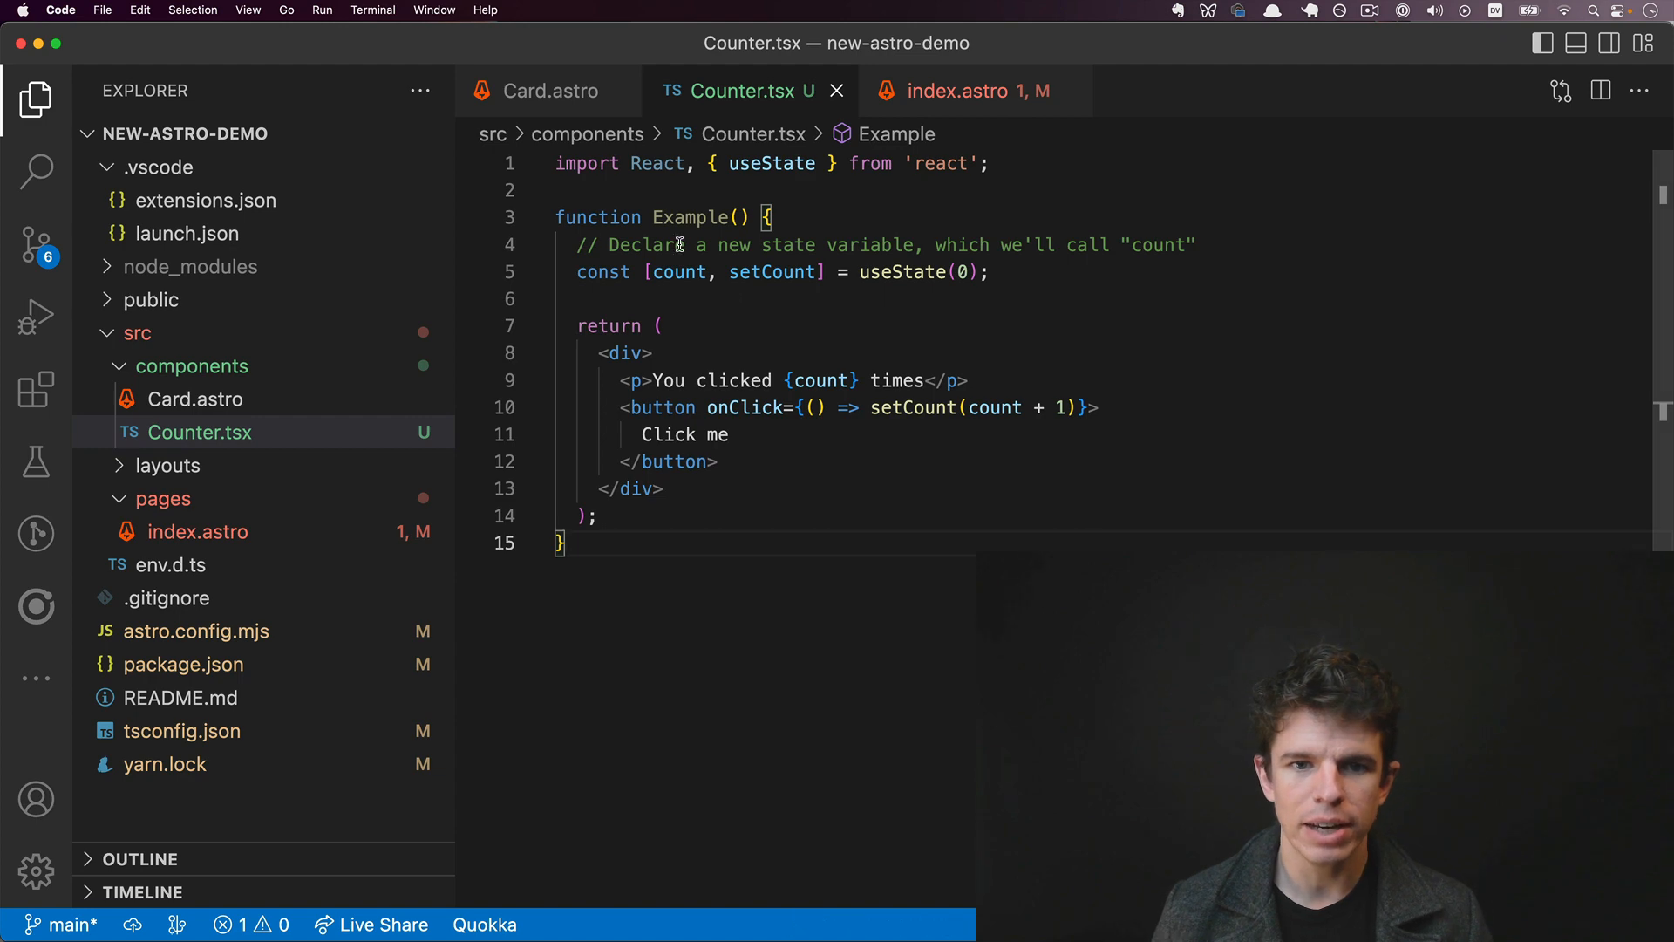
text(export d)
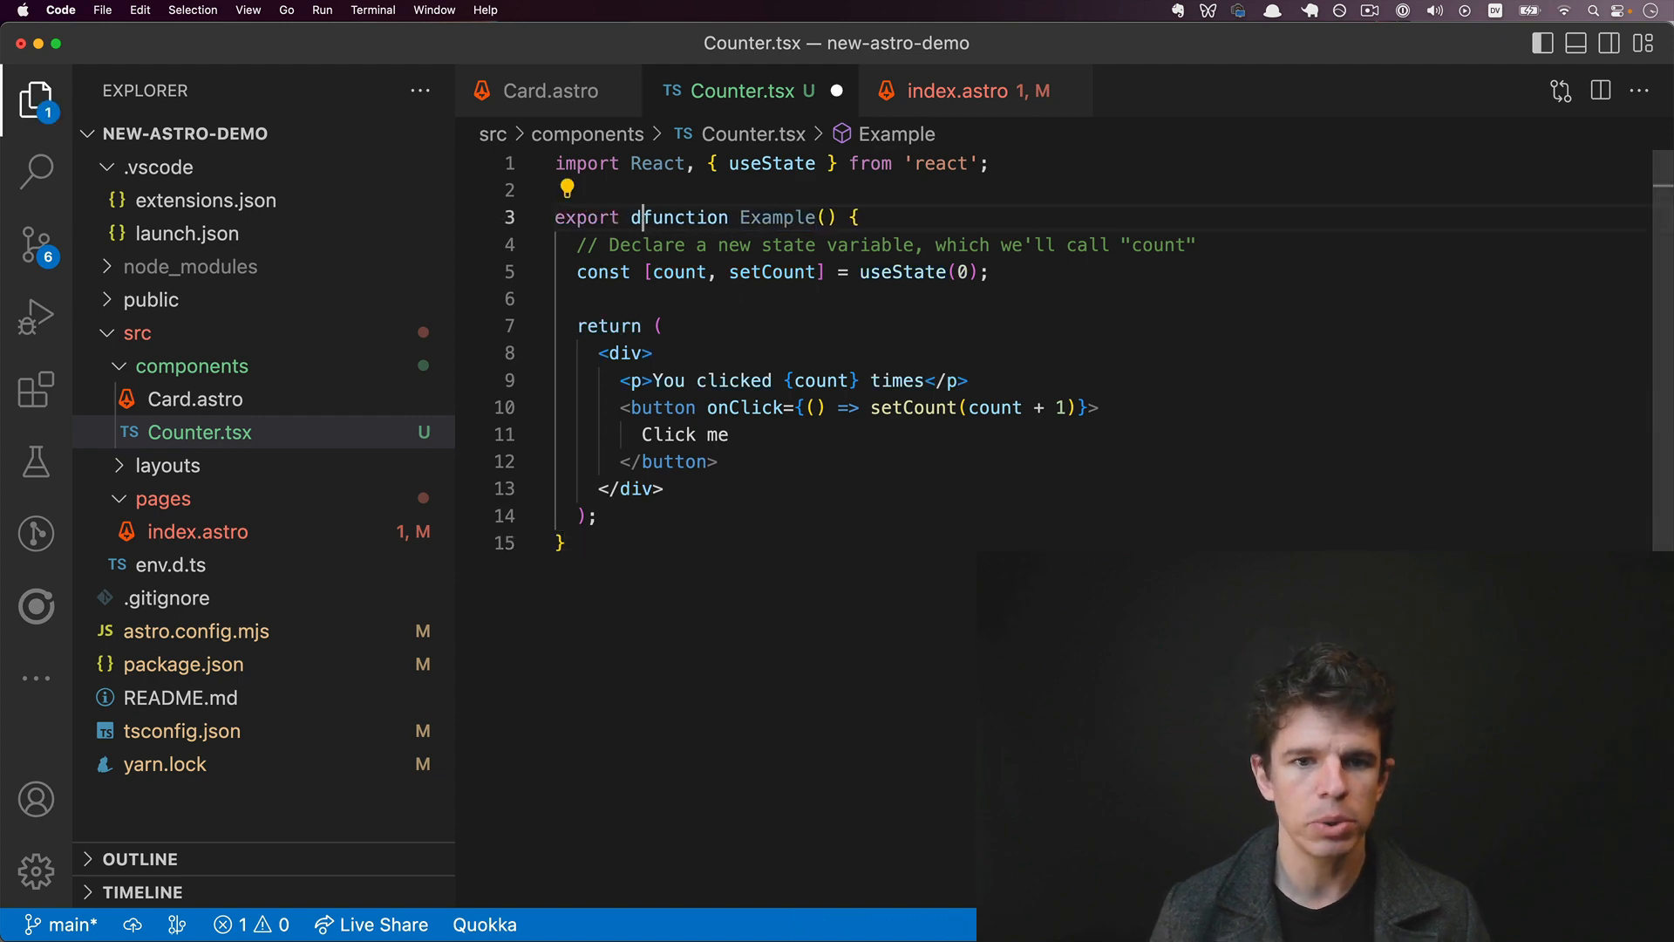
click(972, 91)
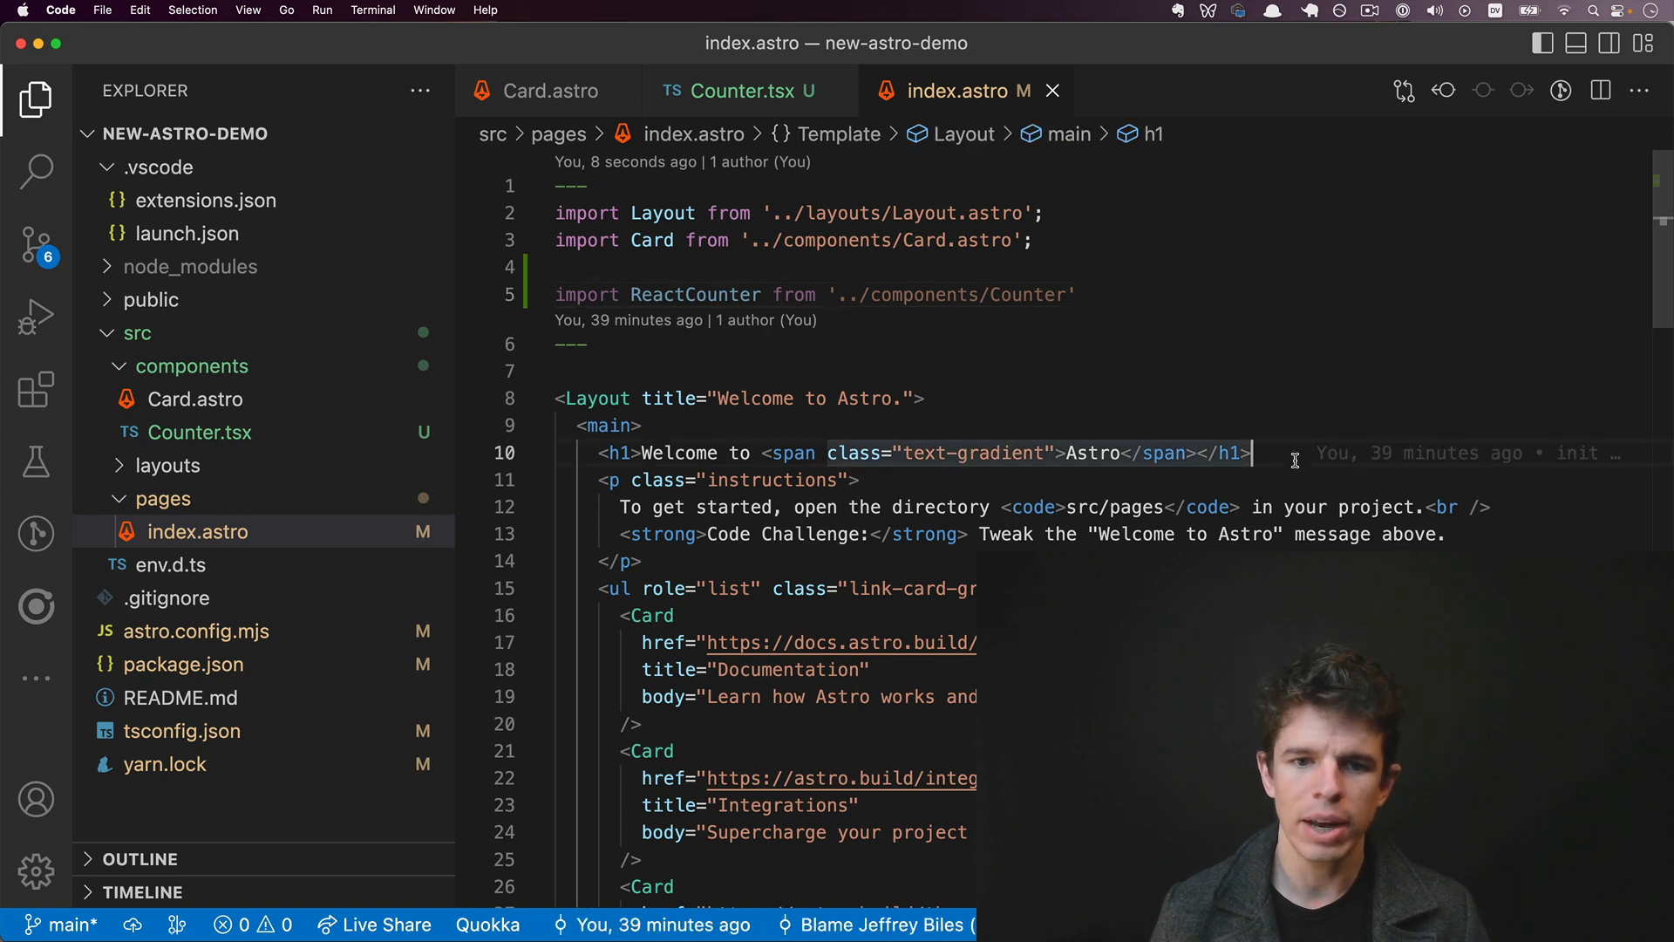
text(<)
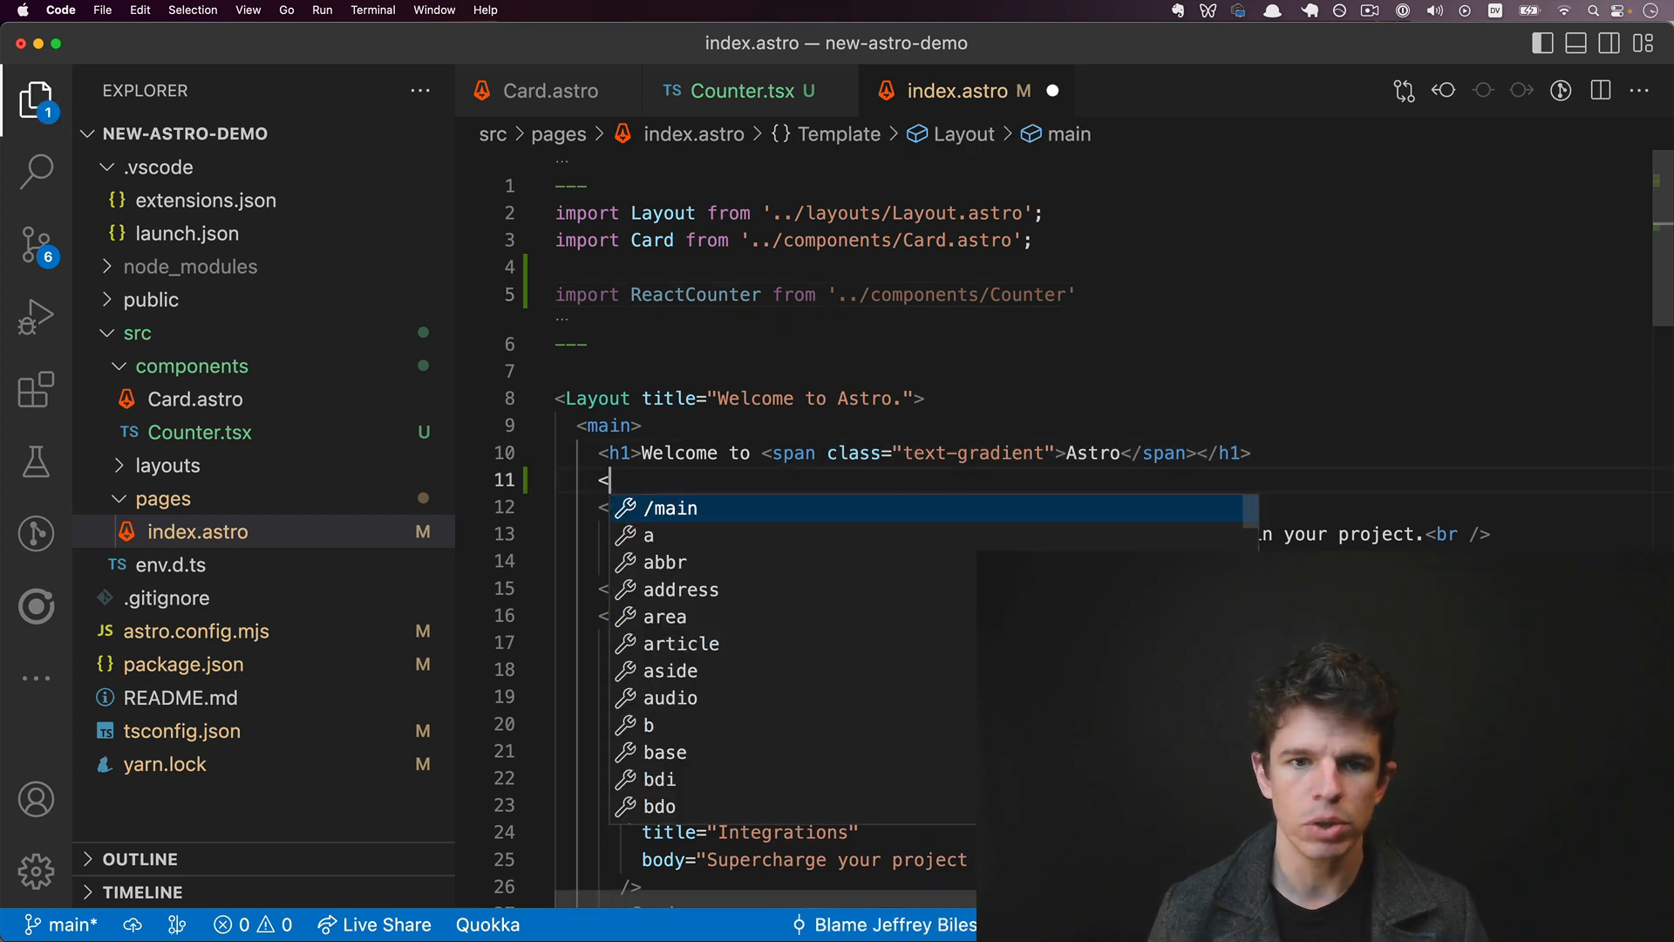
text(ReactCounter /)
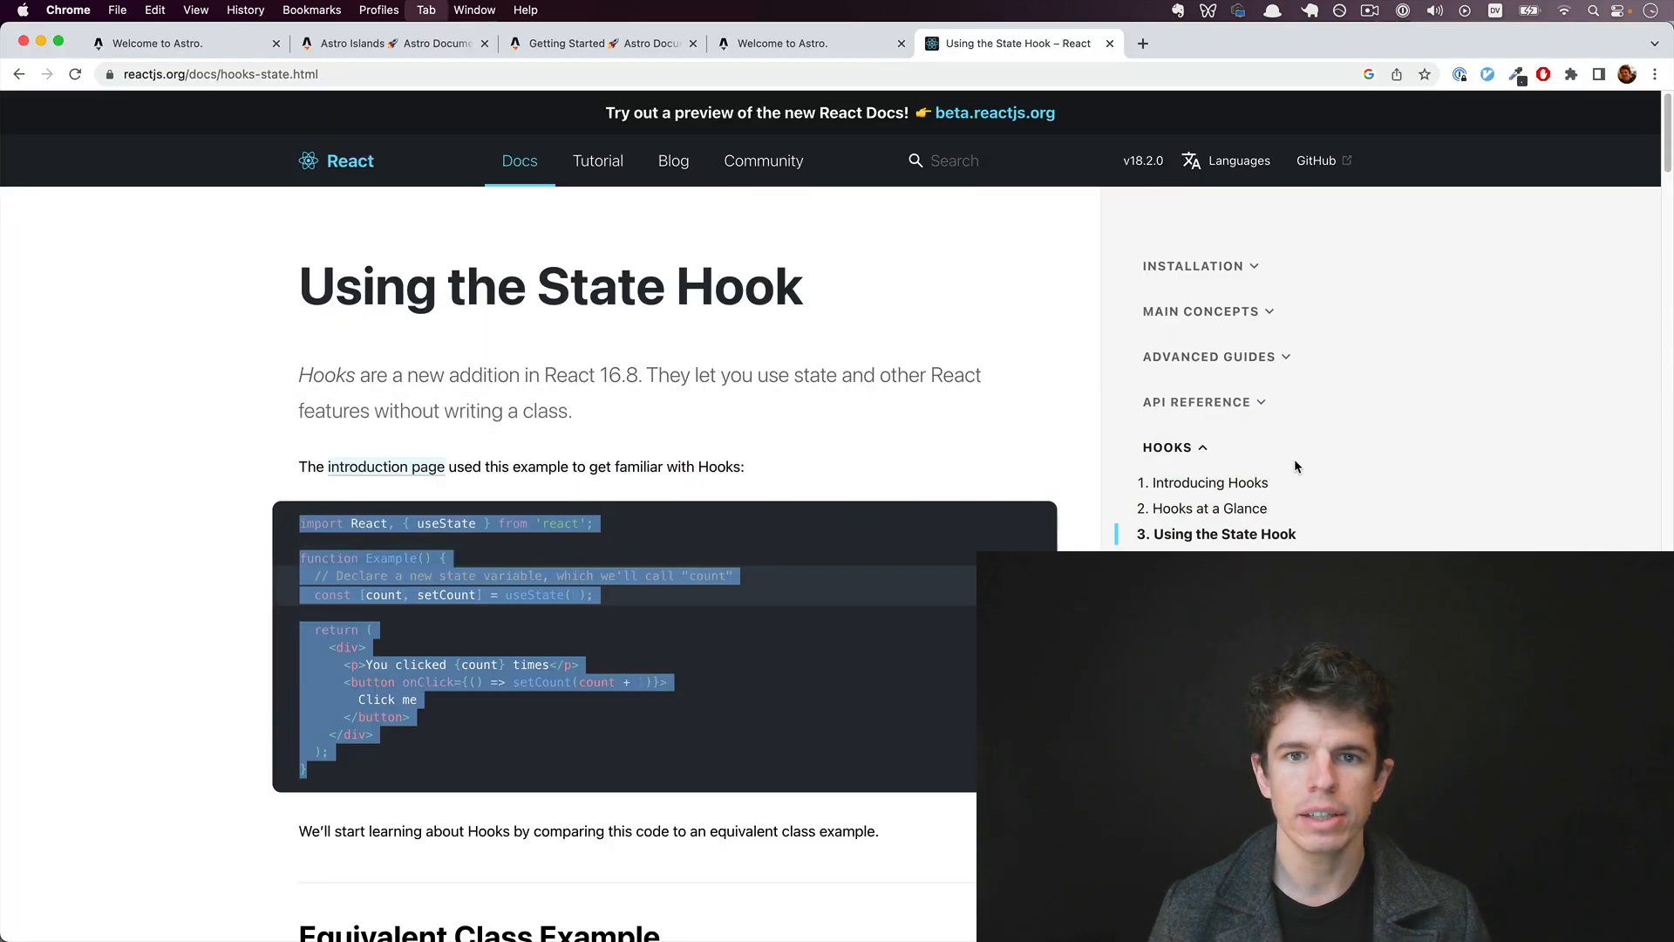
Step: Open DevTools Network on the localhost:3001 page to watch the React counter's requests
click(806, 43)
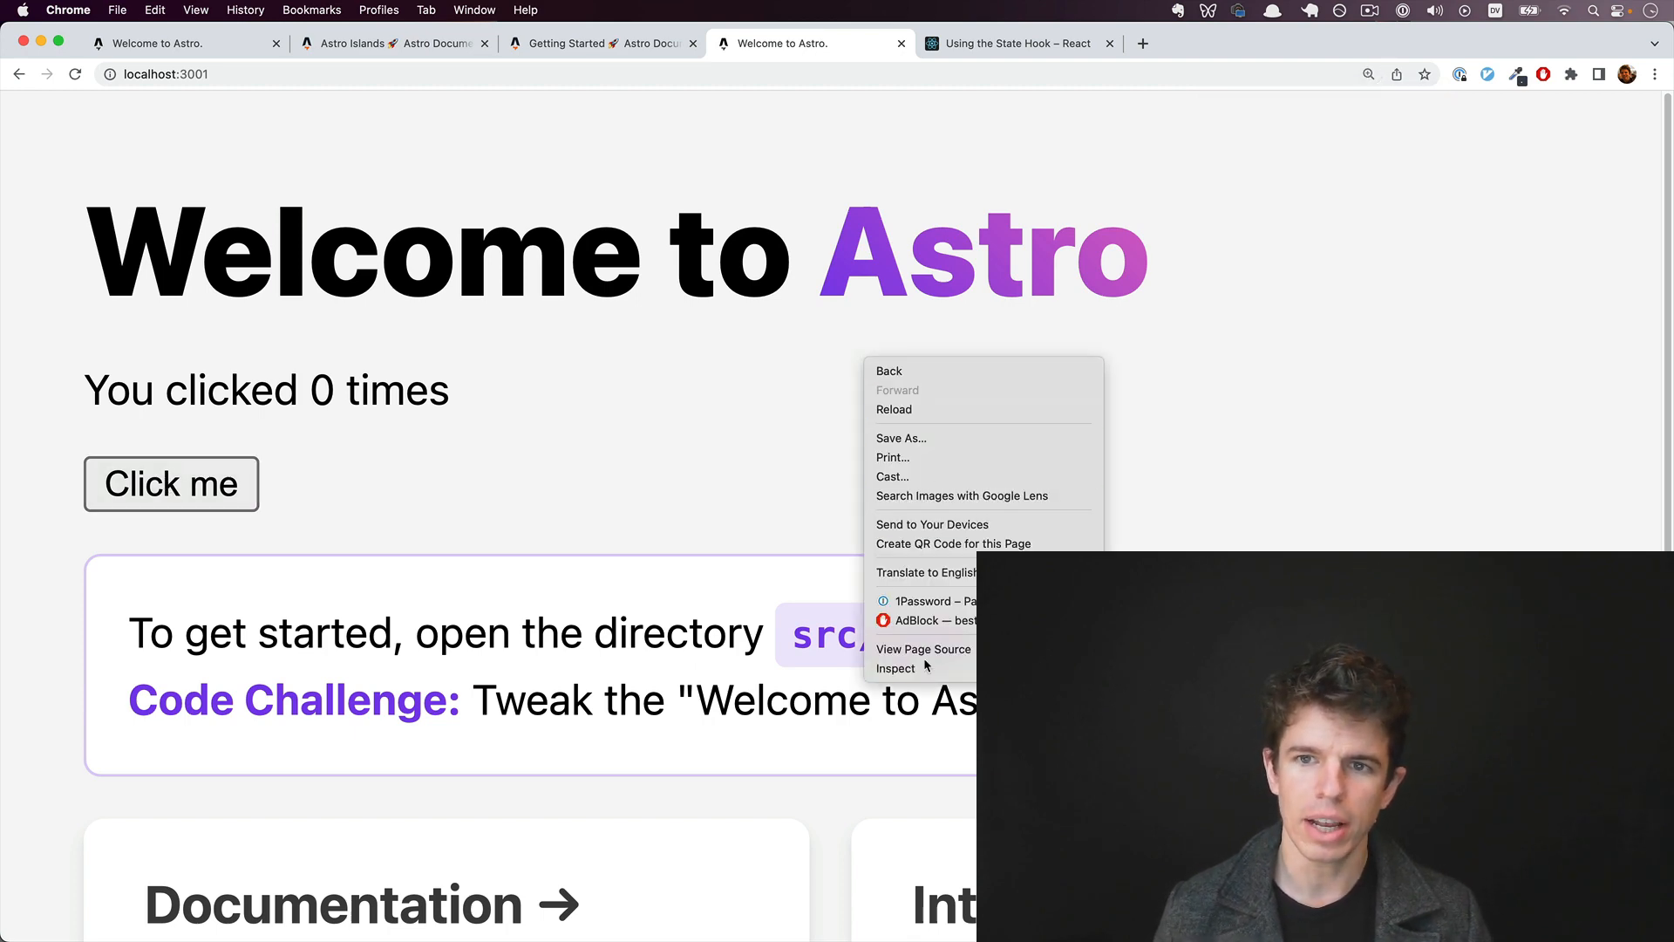
click(896, 667)
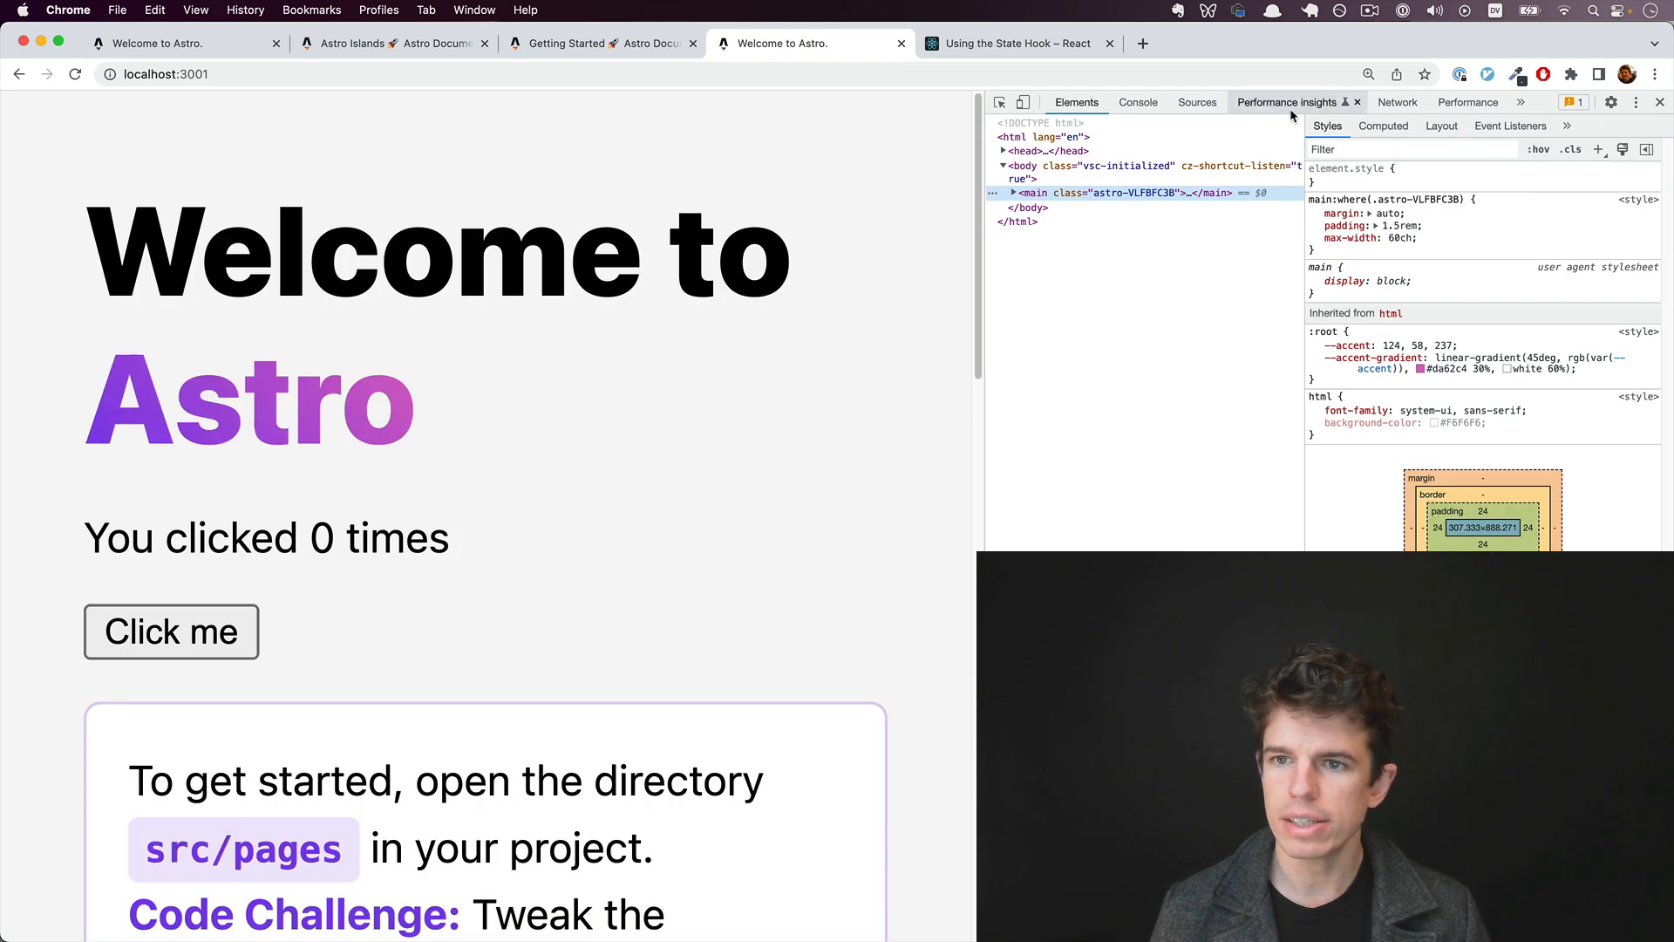
click(1412, 101)
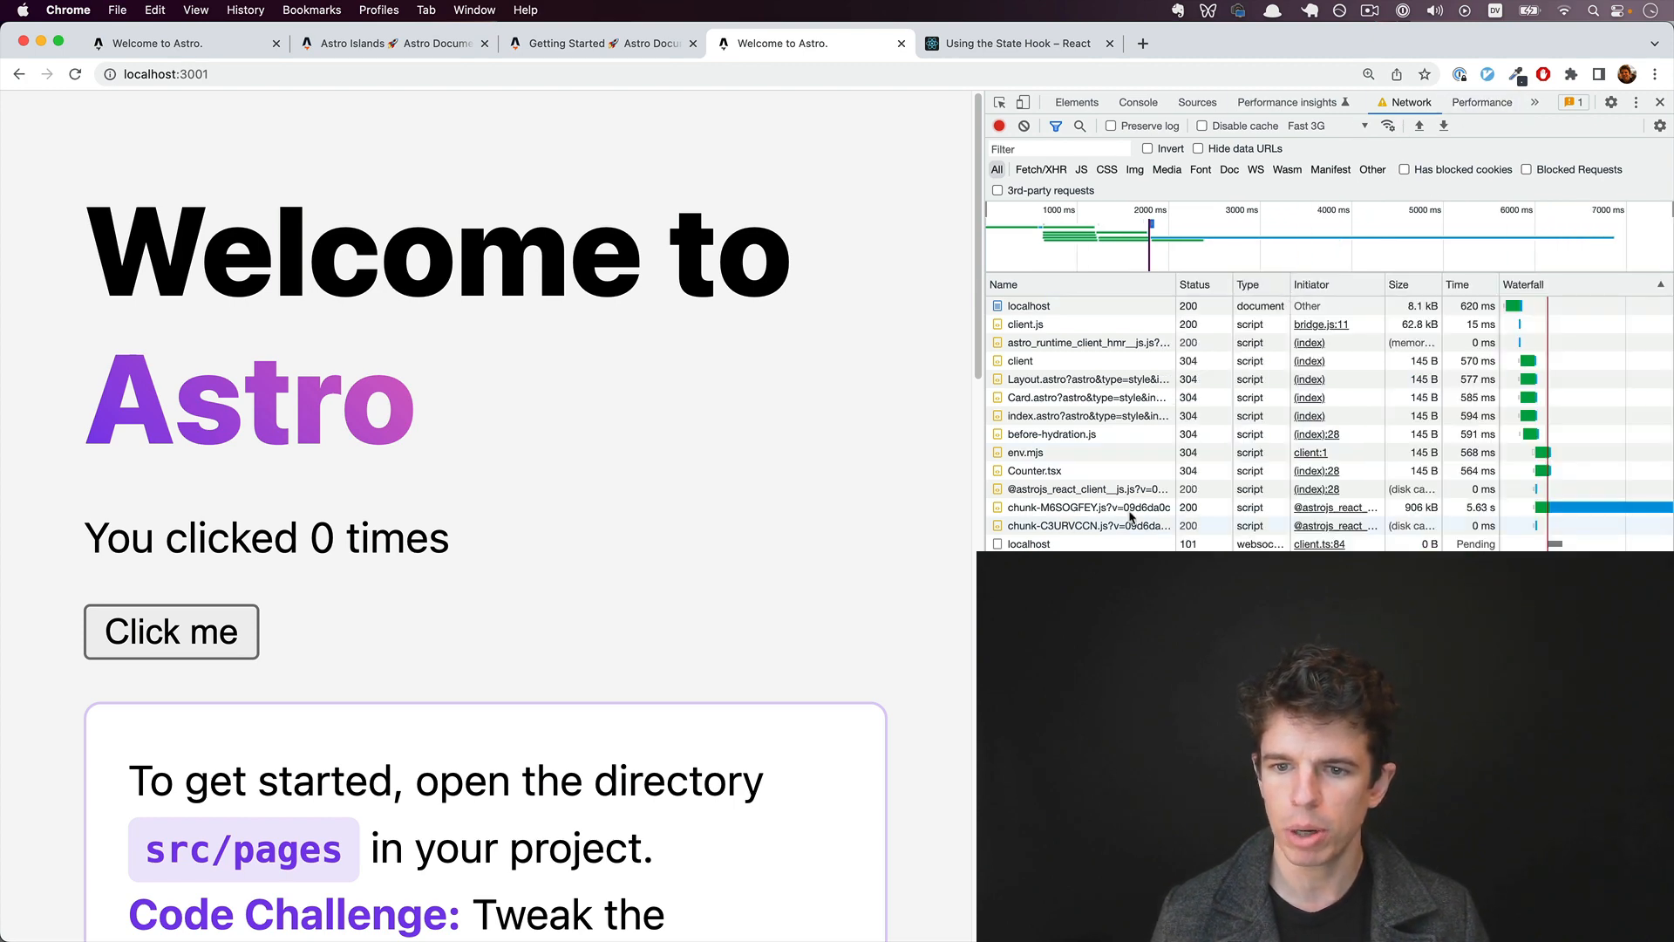
click(171, 631)
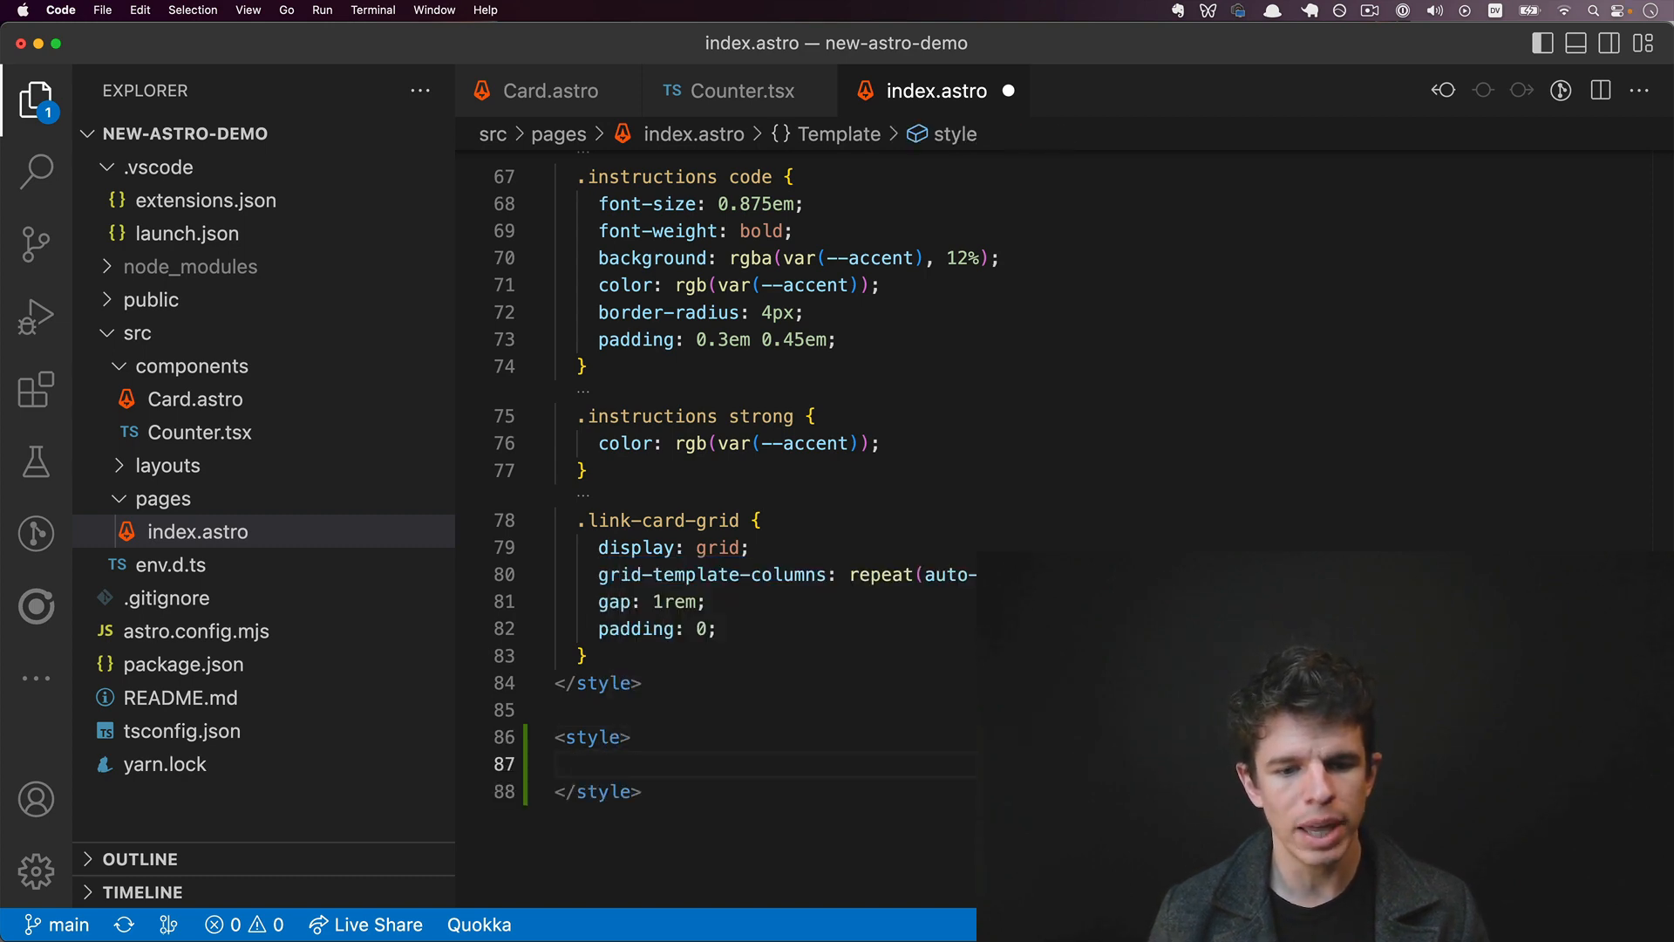
Step: Make the second <style> block global by adding is:global
scroll(down, 3)
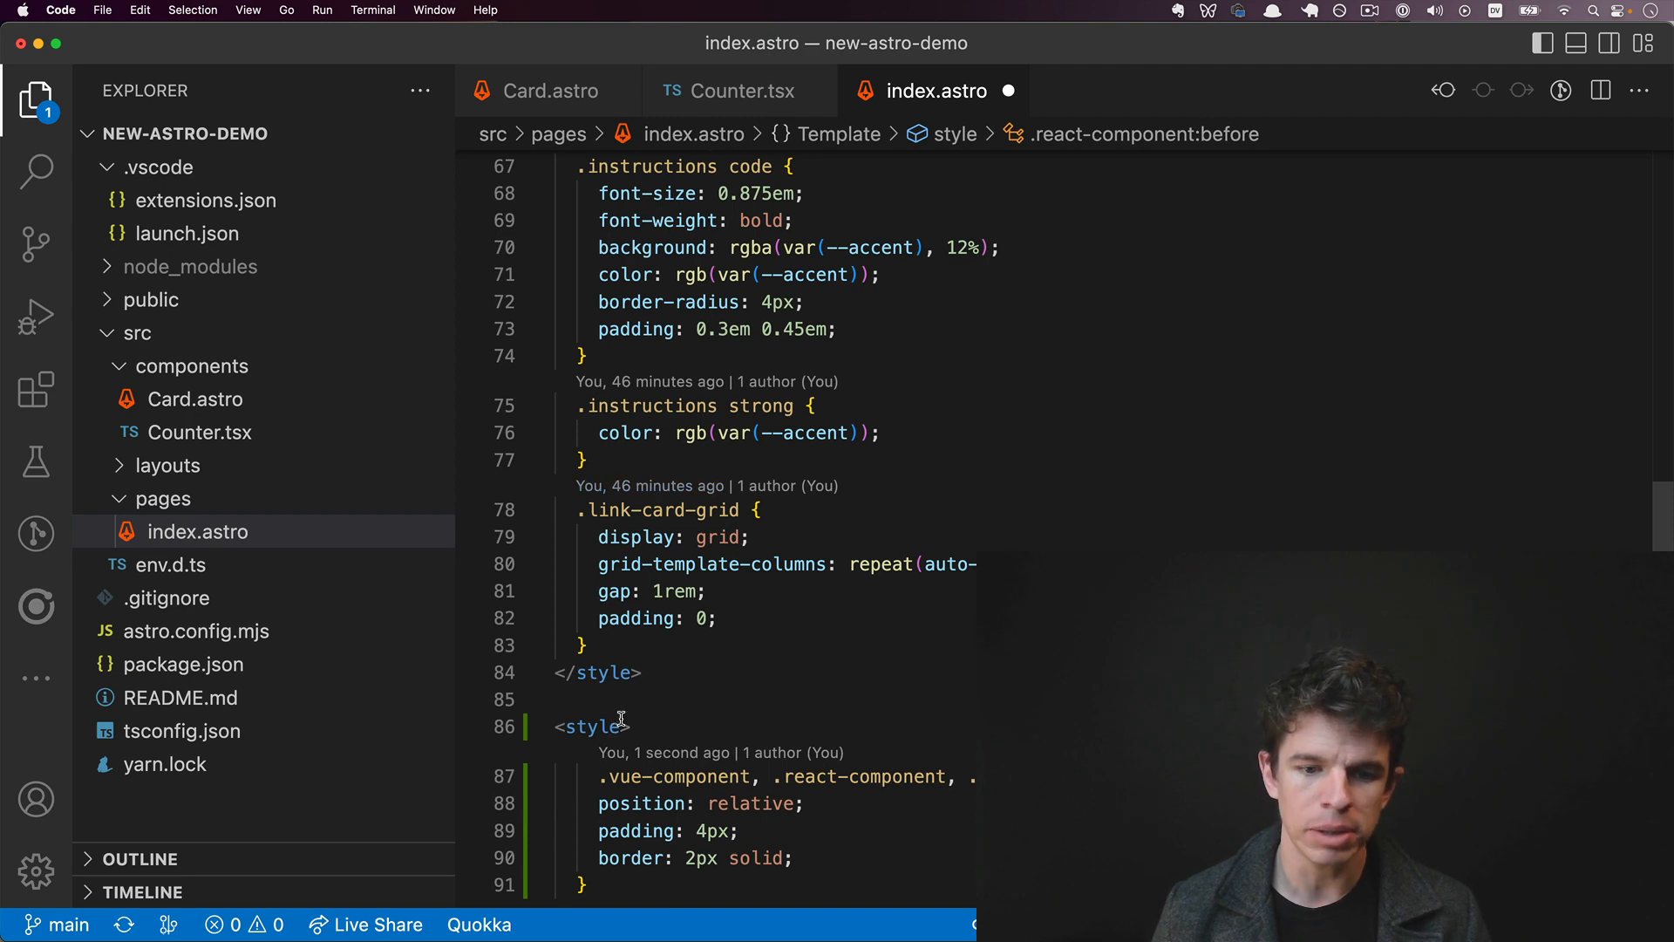
text(is)
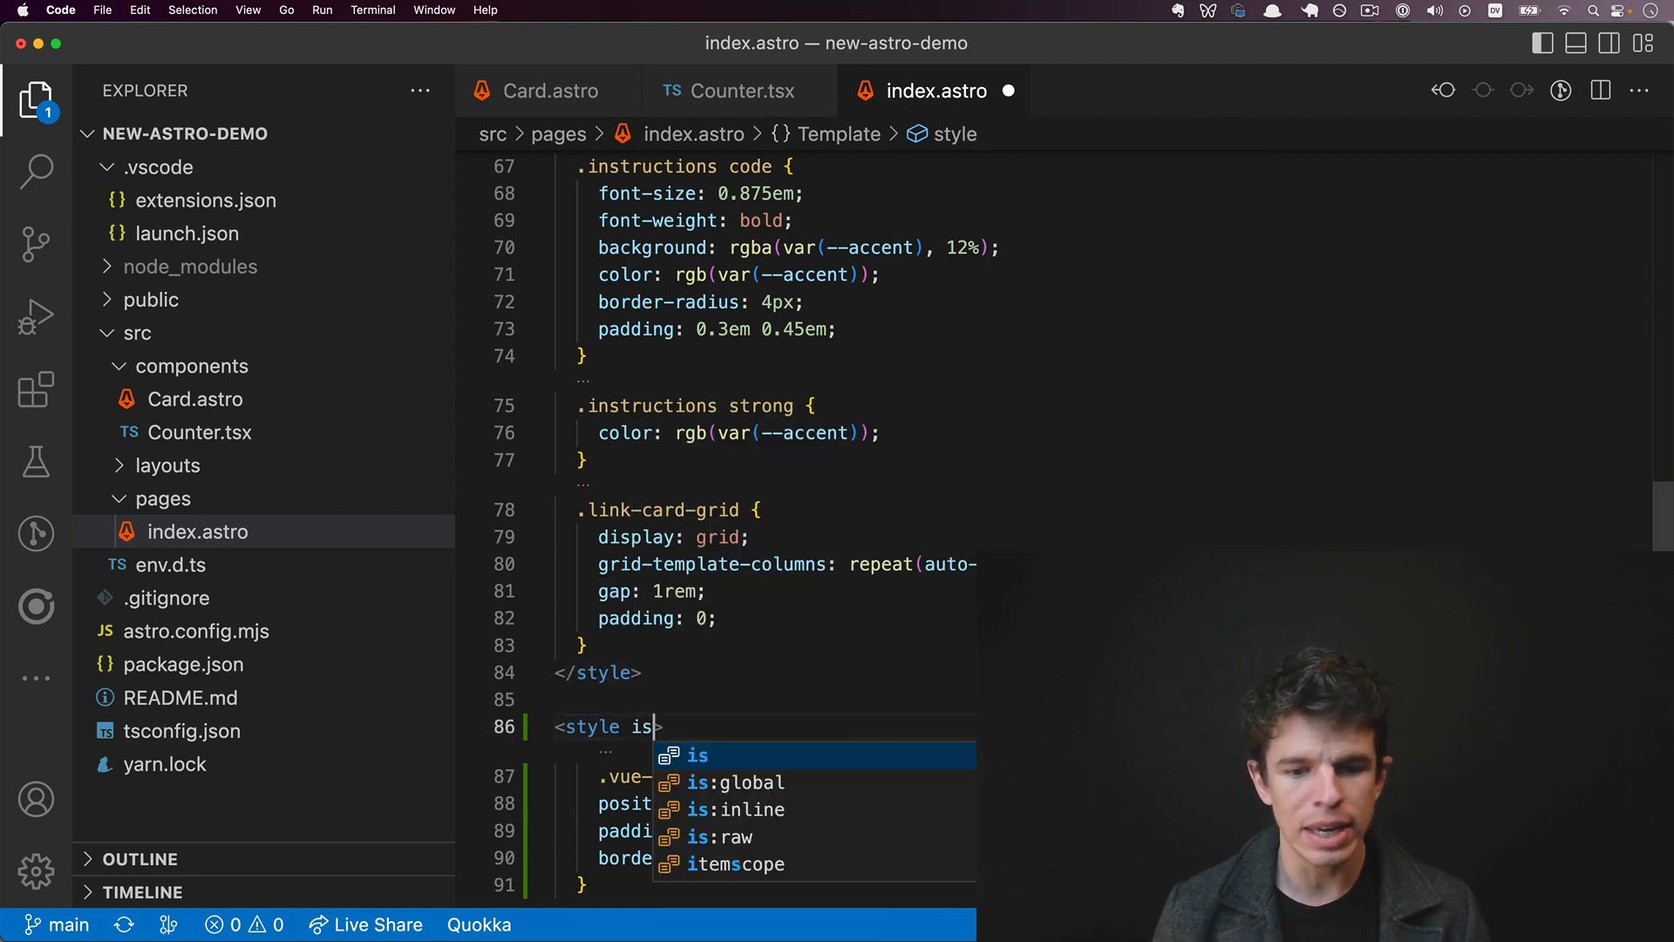
text(:global)
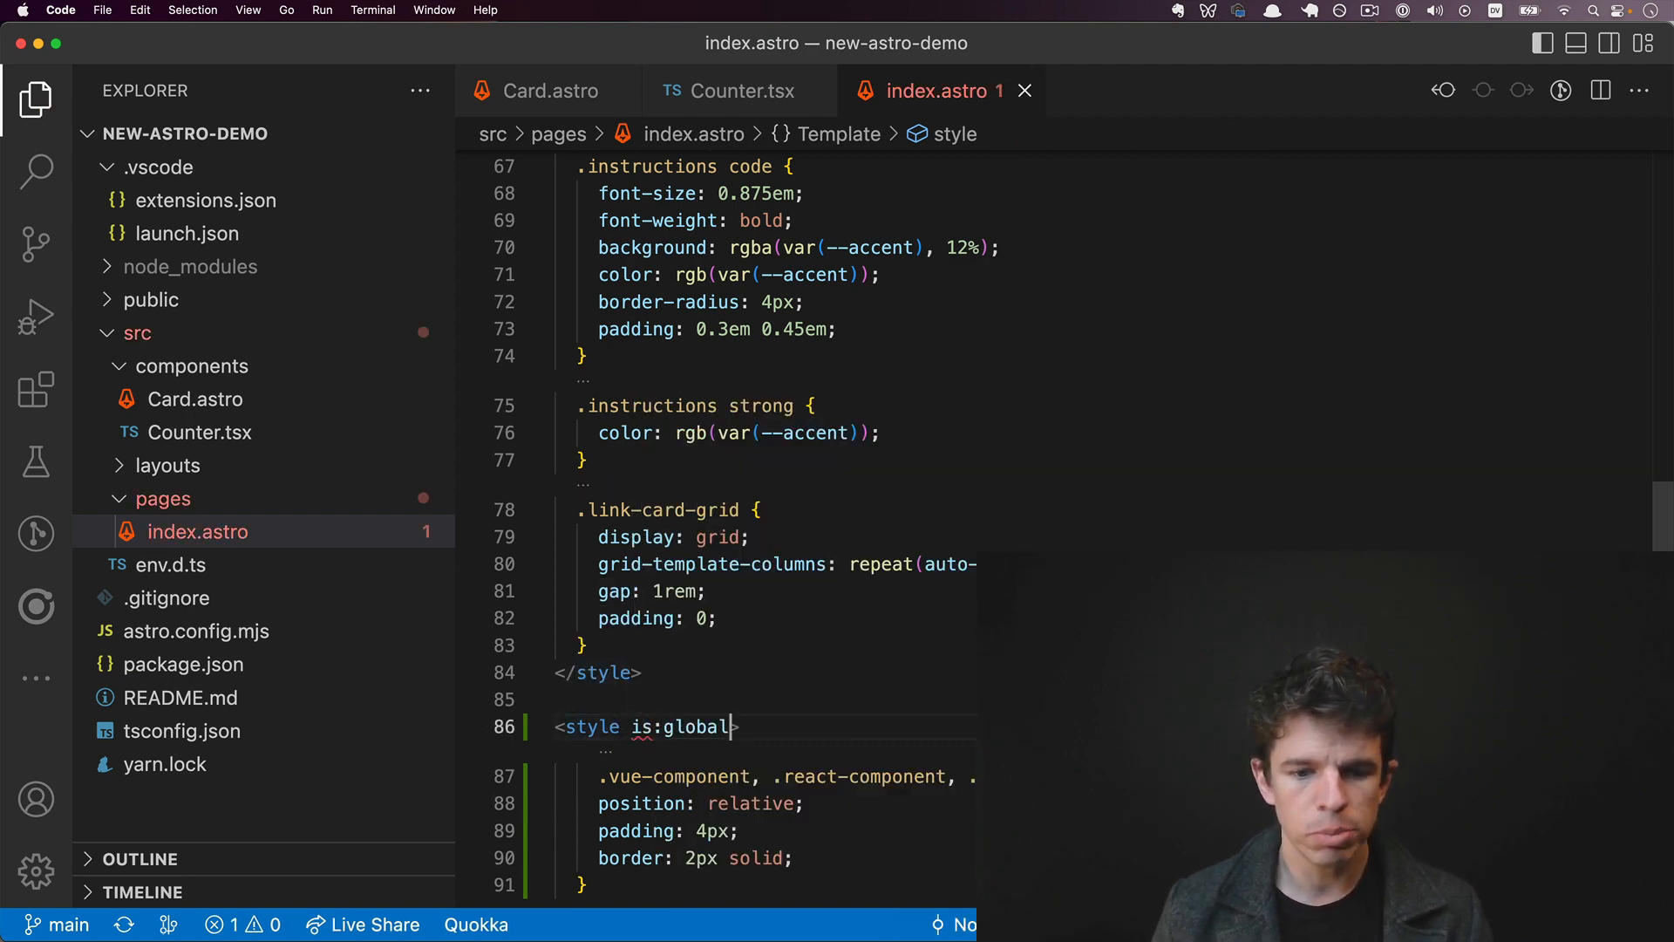
double_click(677, 726)
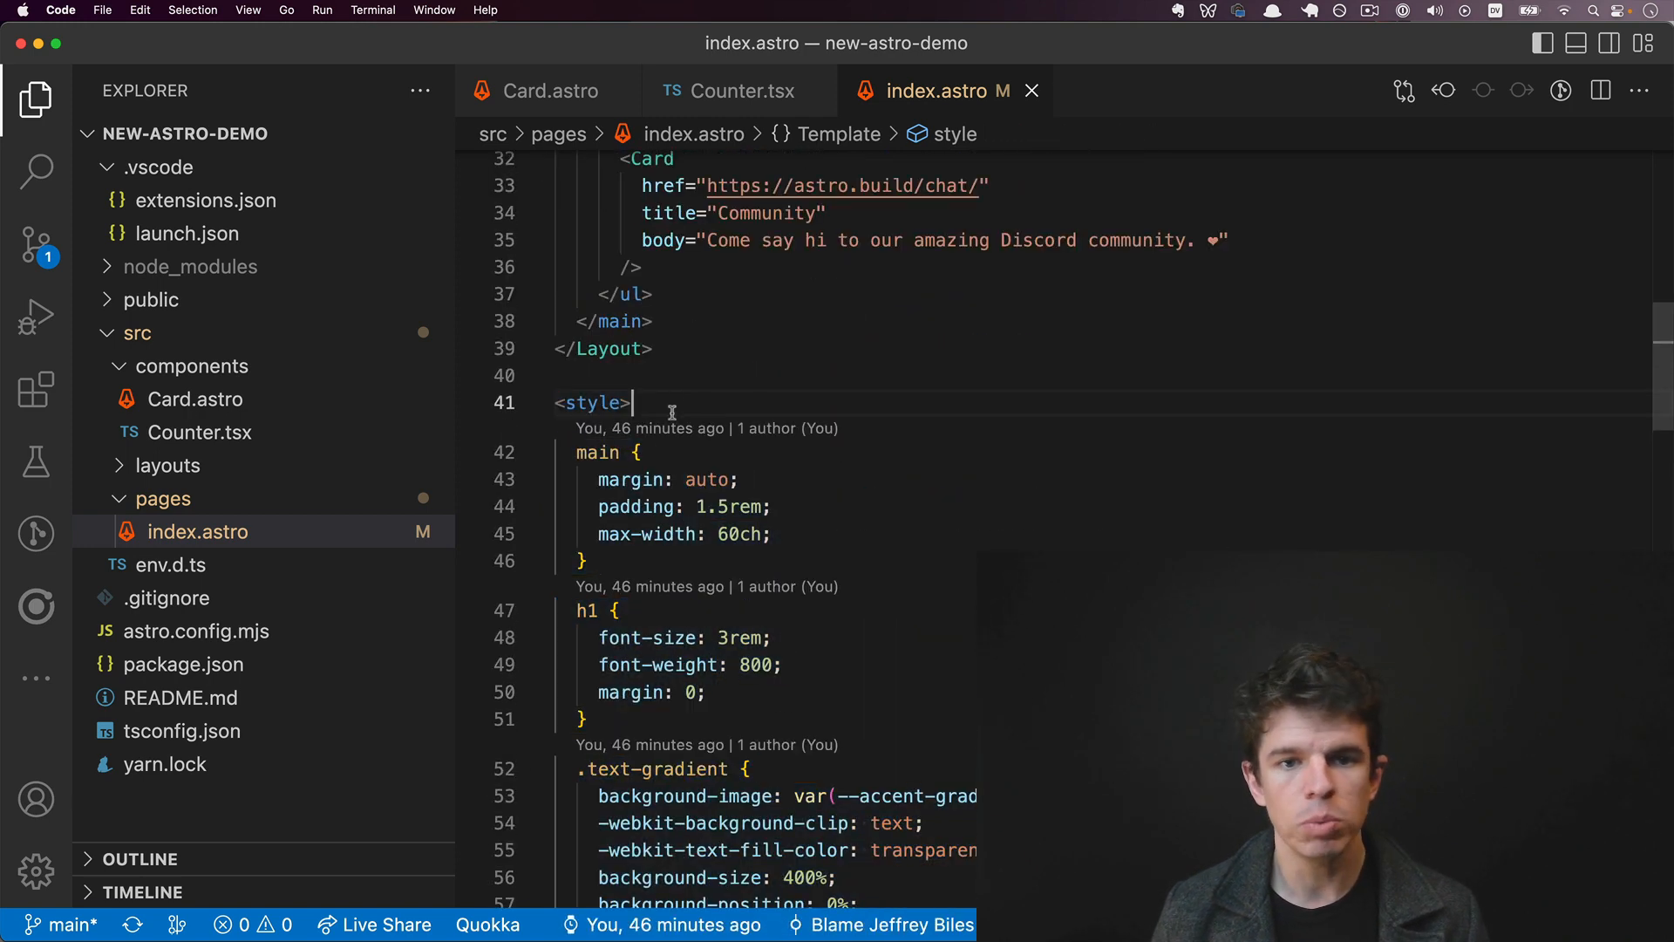
mouse_move(675, 403)
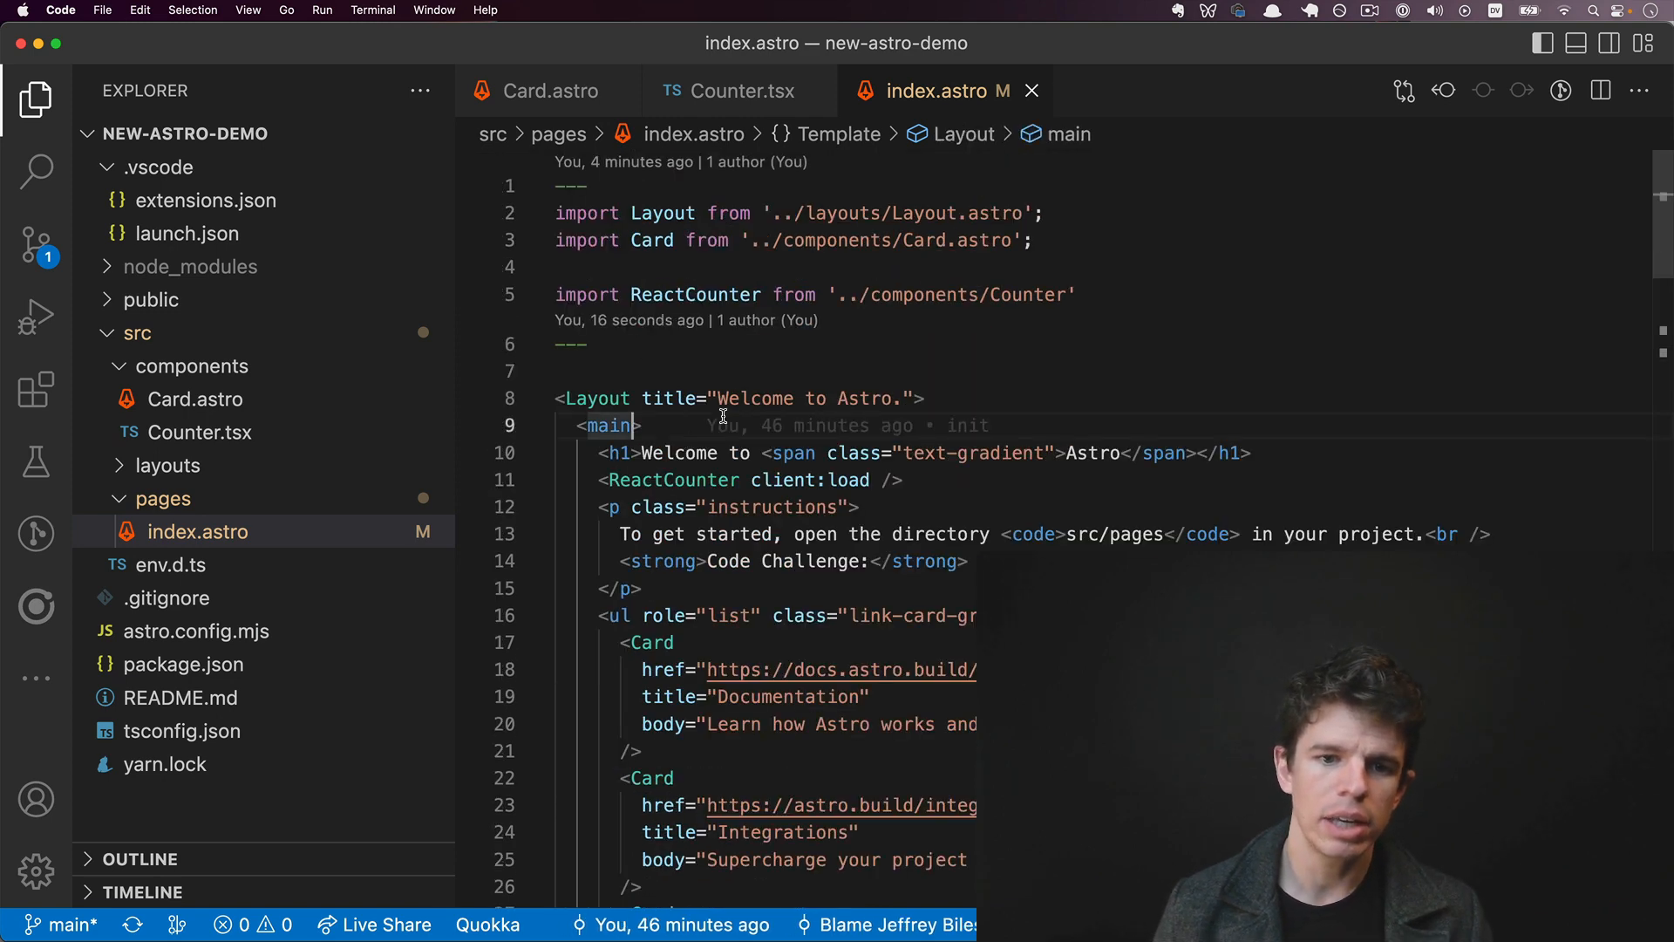
Step: Give <main> class 'astro' and the React counter's div className 'react-component'
text(class="")
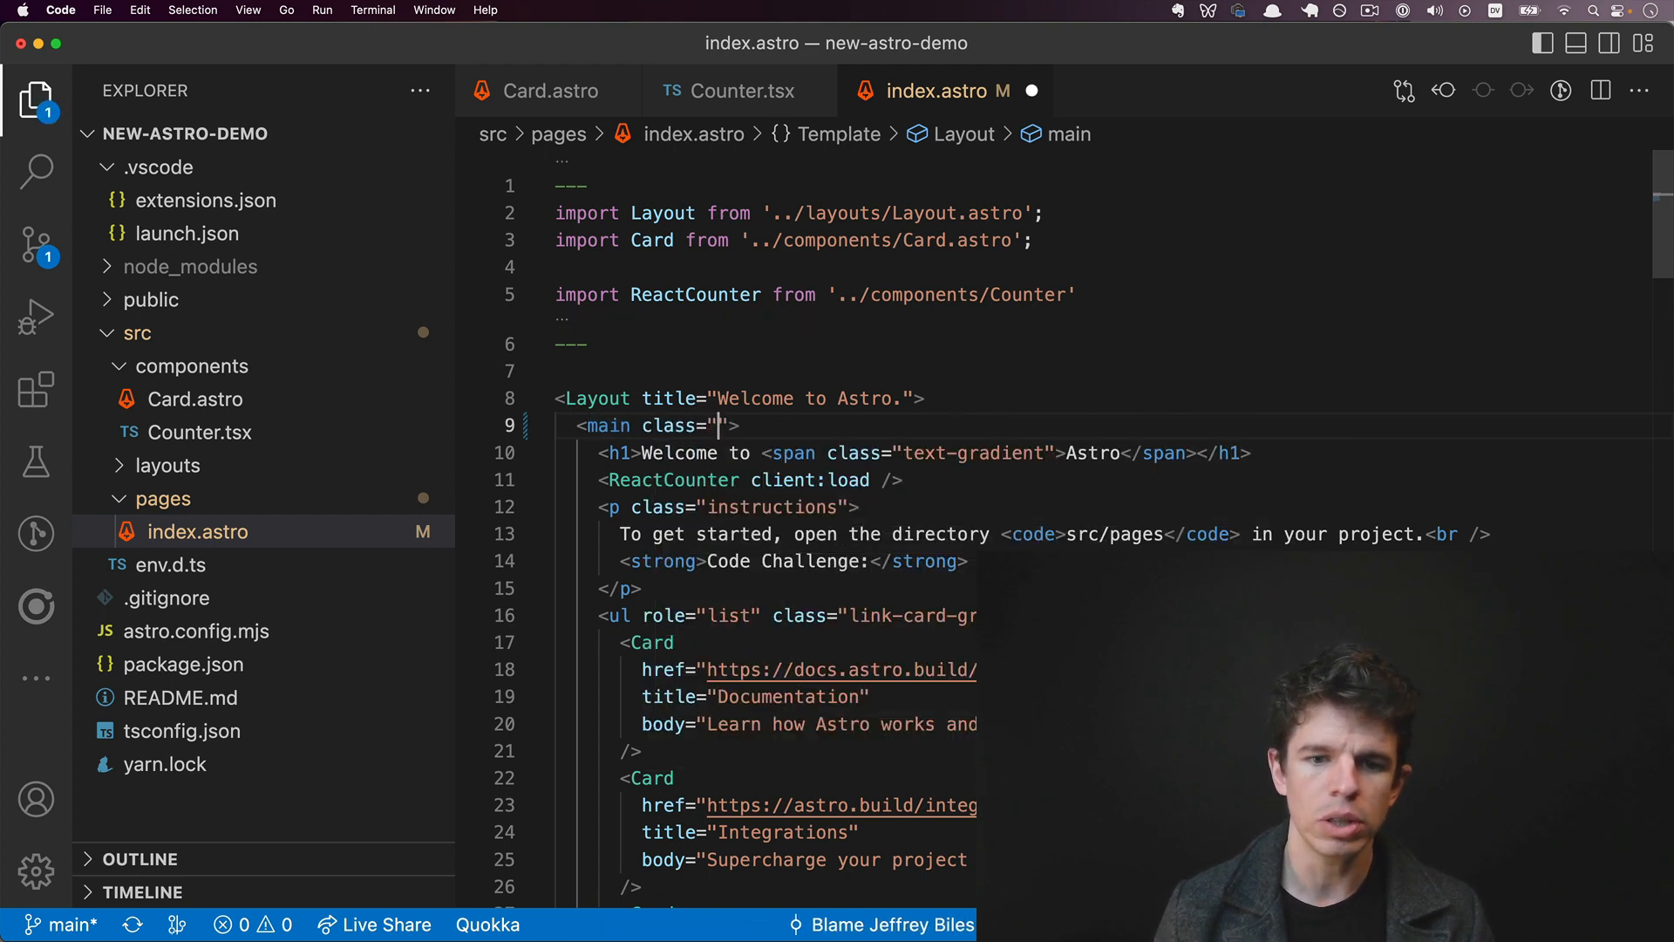
text(astro)
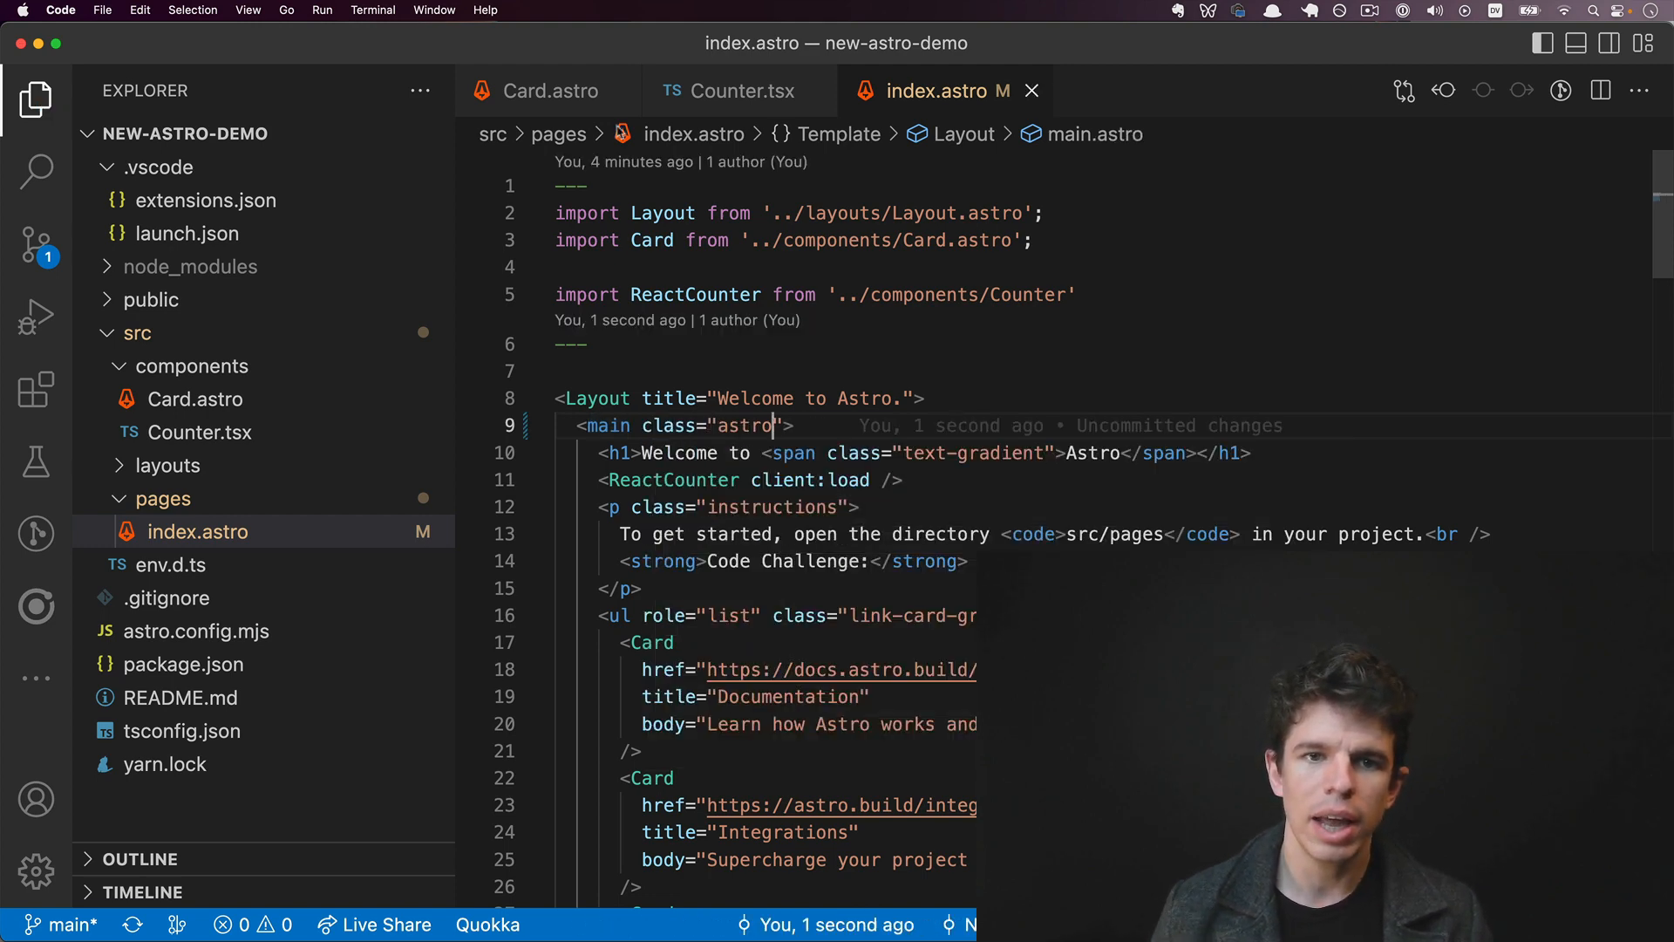
click(733, 91)
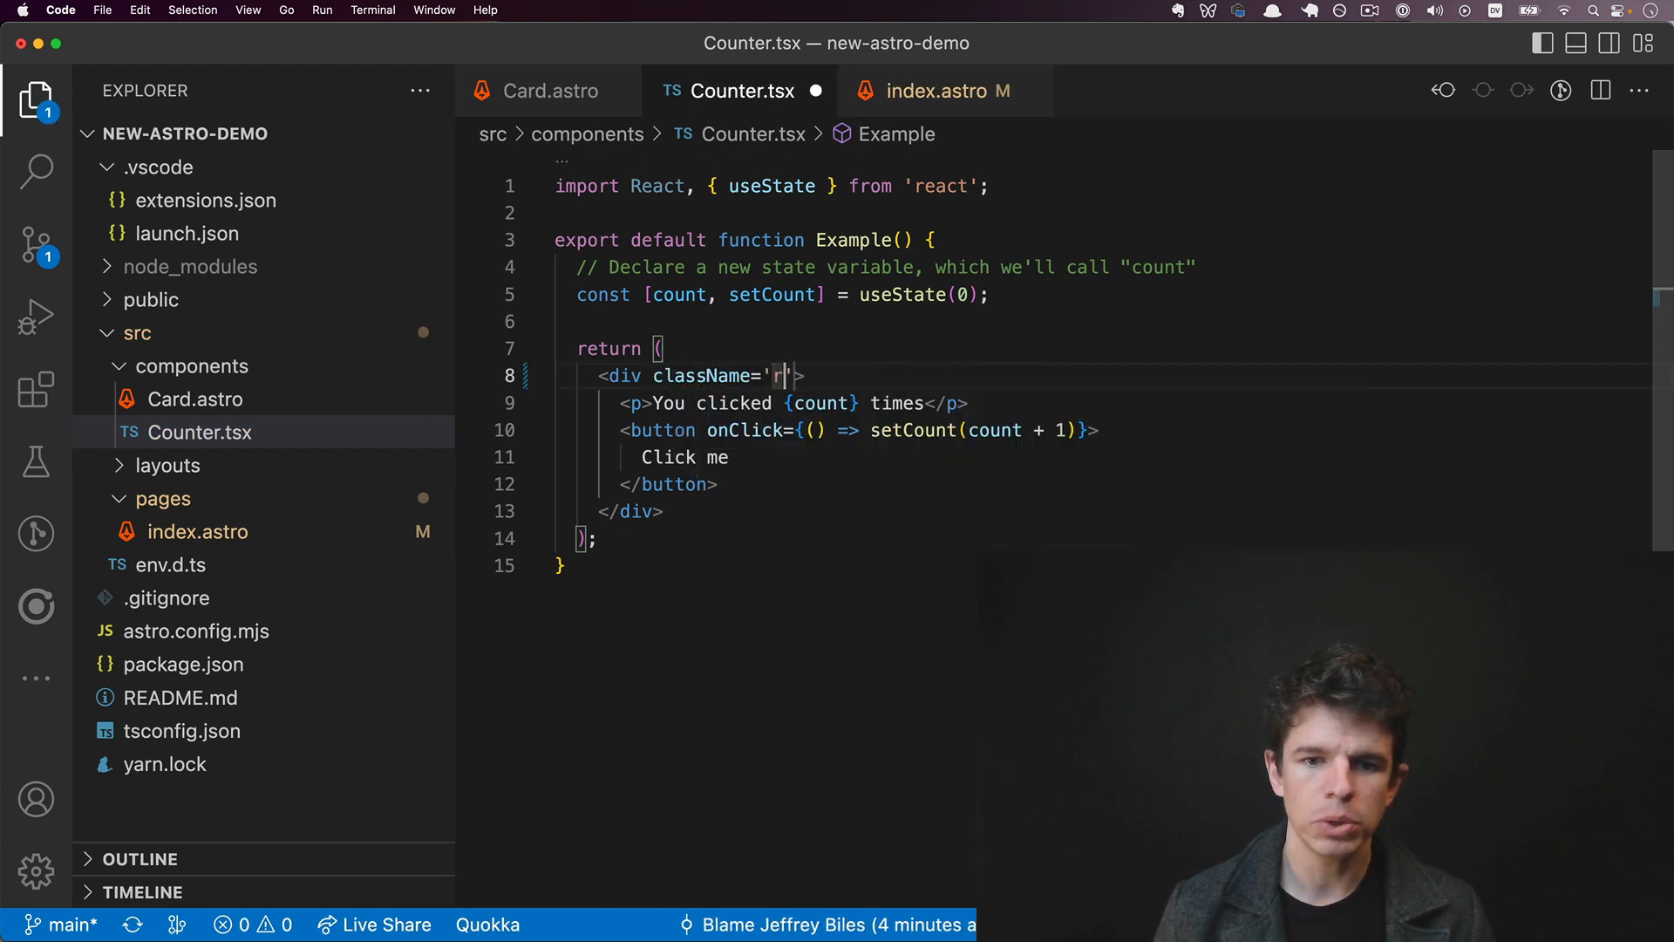
text(eact-component)
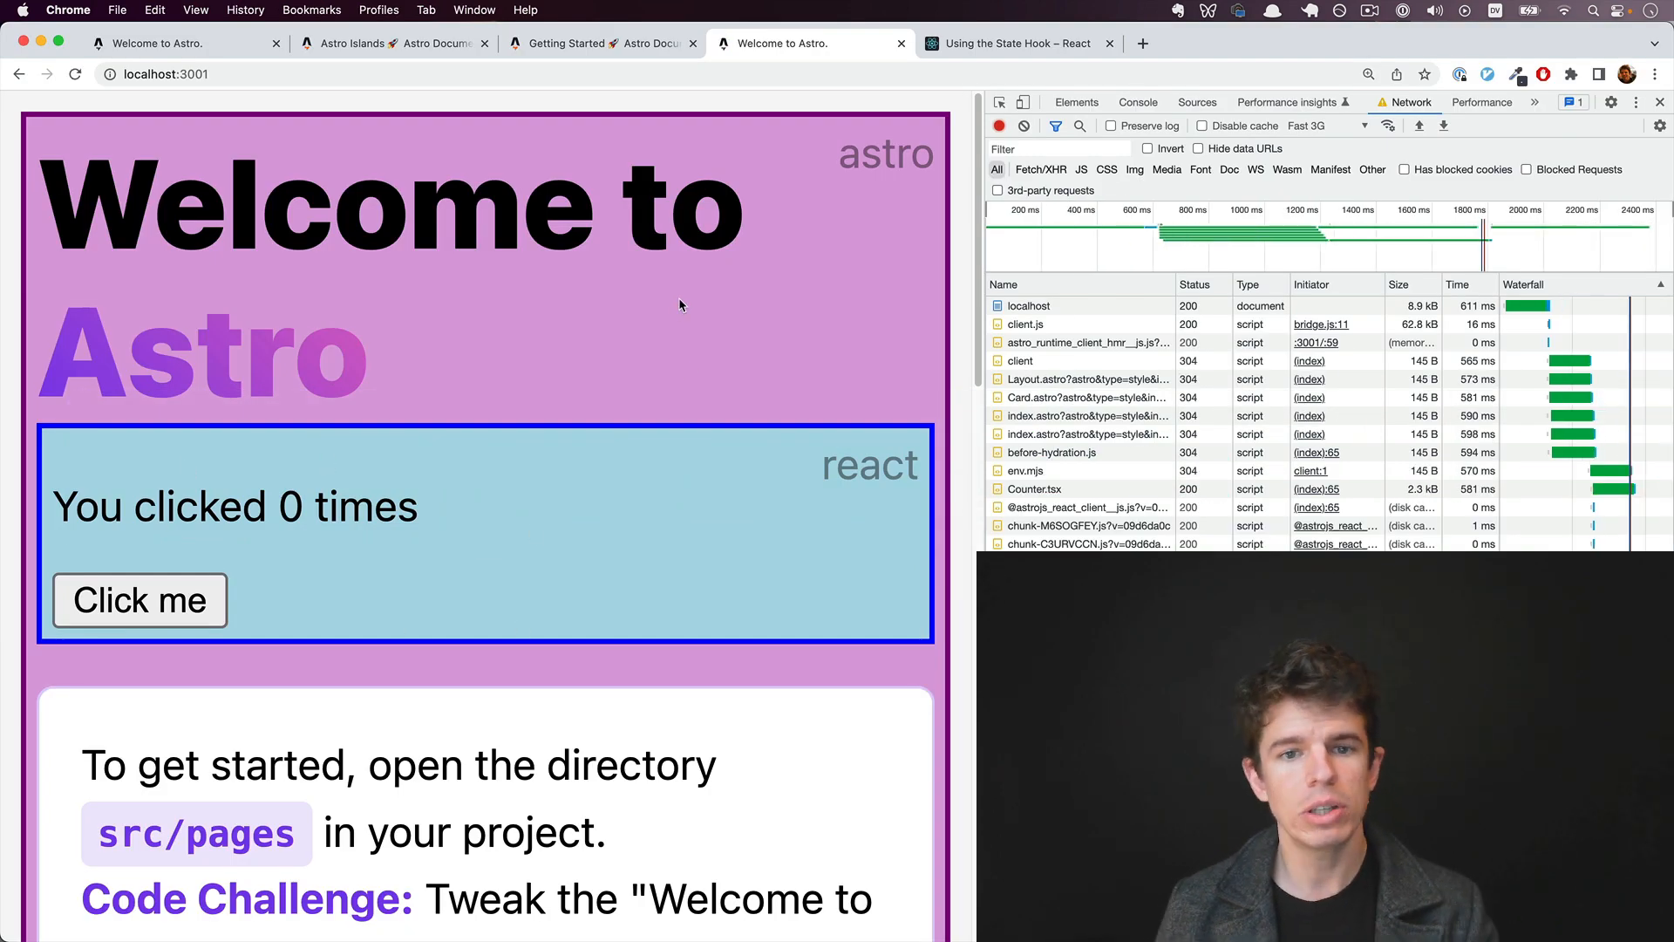
mouse_move(491, 525)
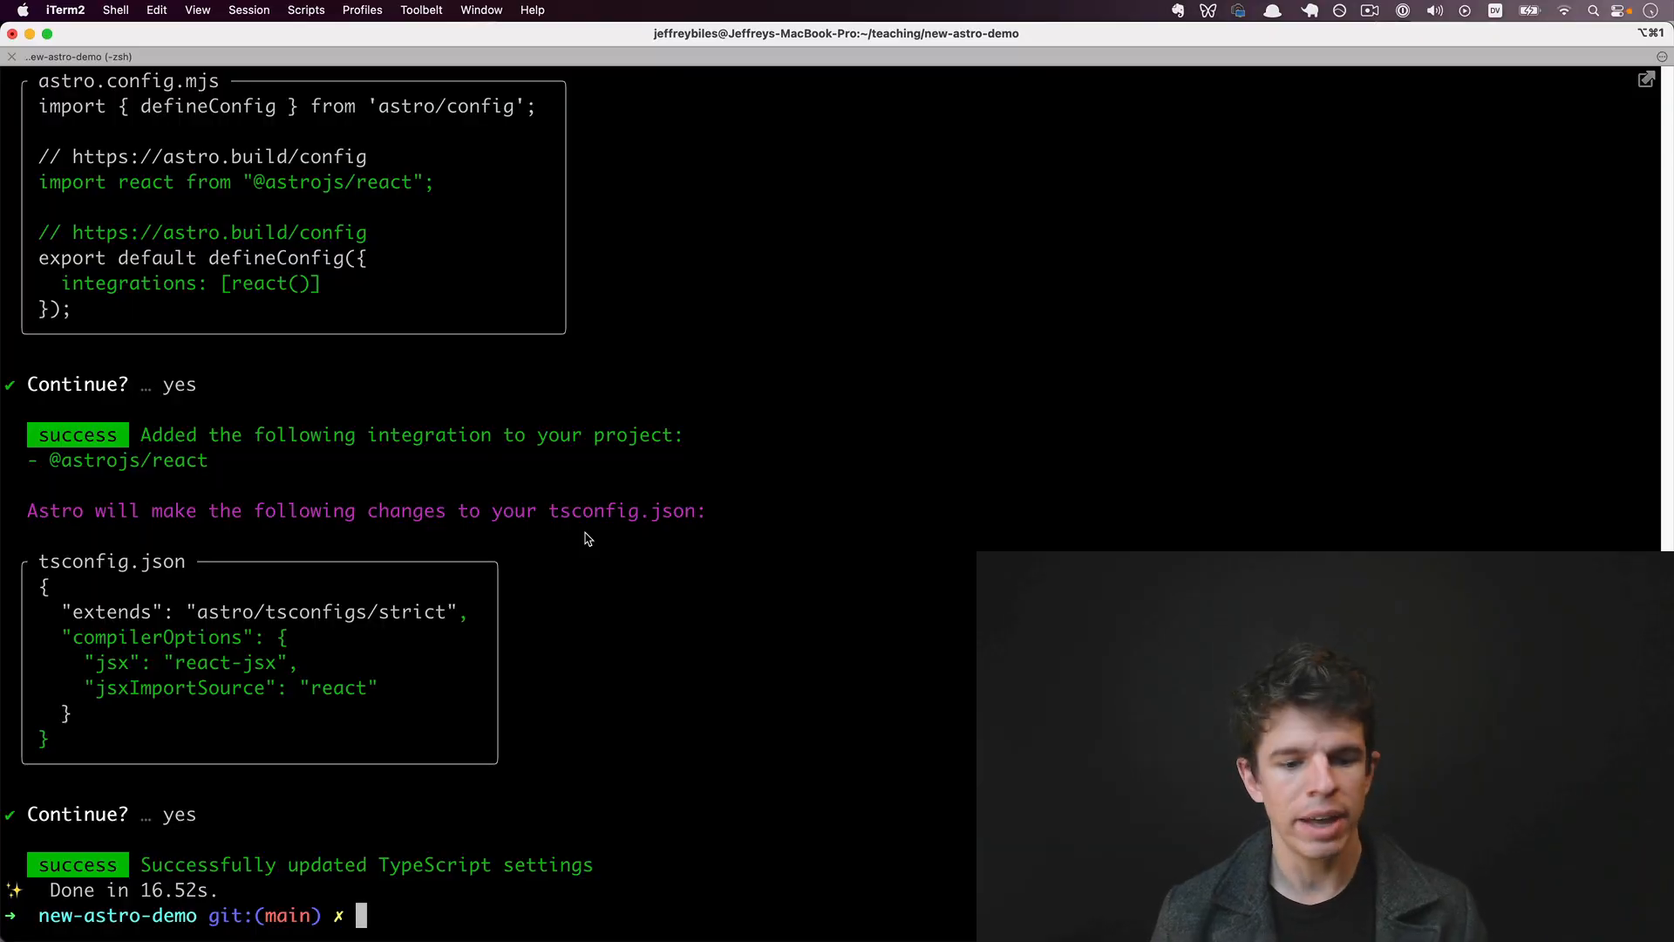
Step: Enter 'yarn astro add vue' in iTerm2
text(yarn astro add)
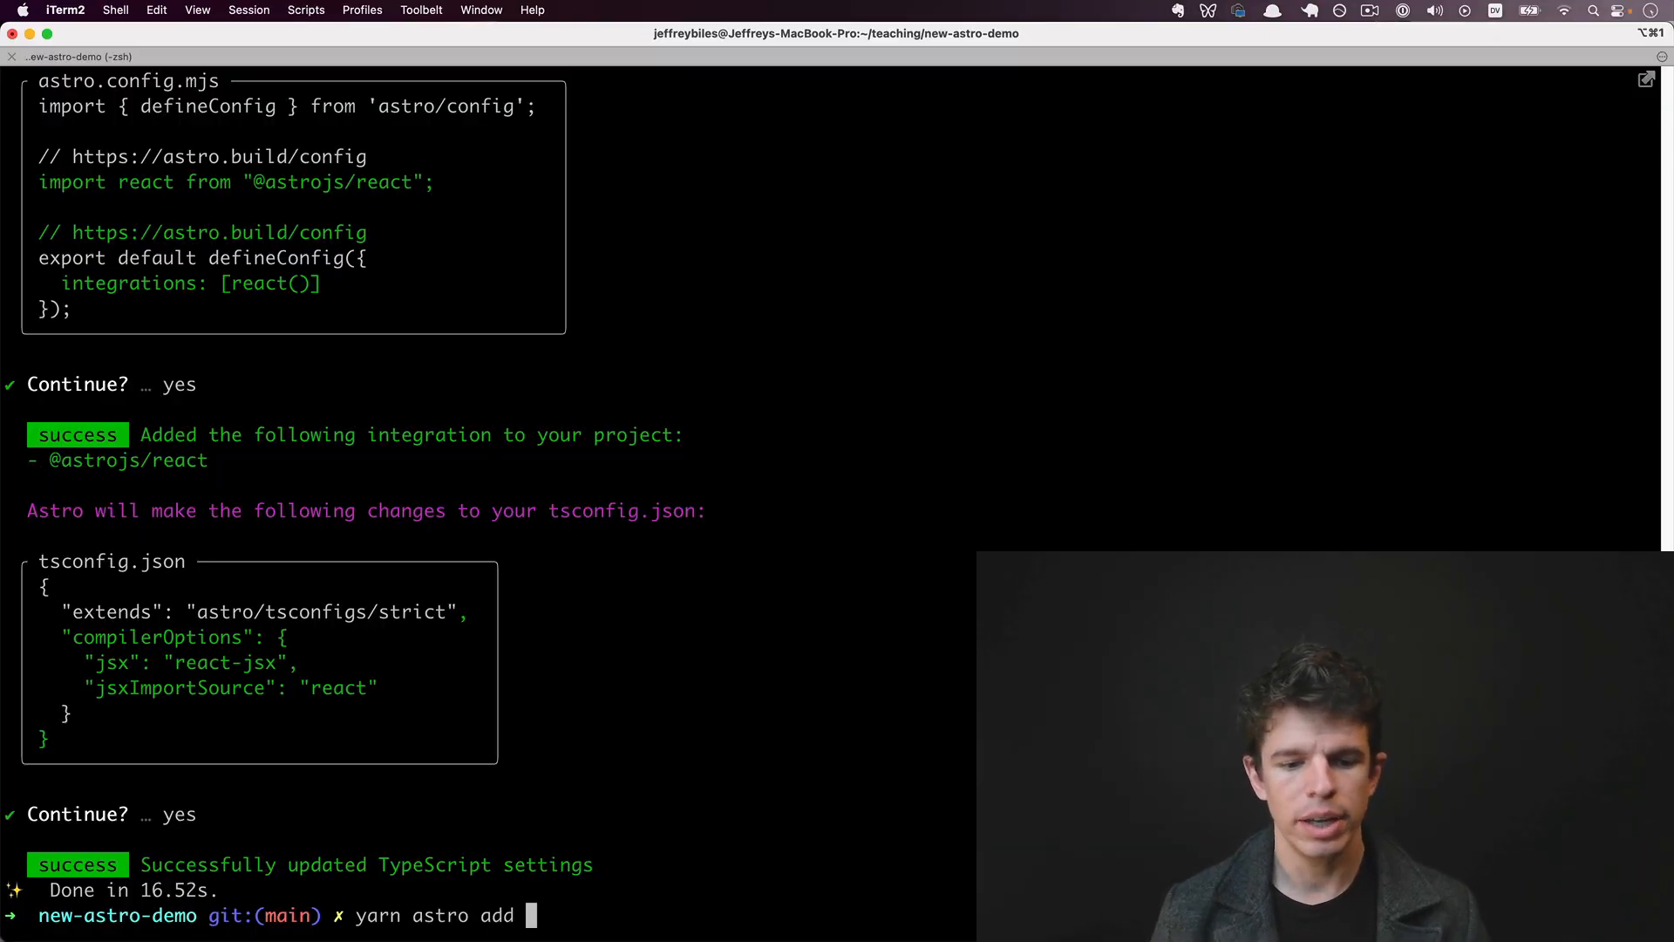
text(vue)
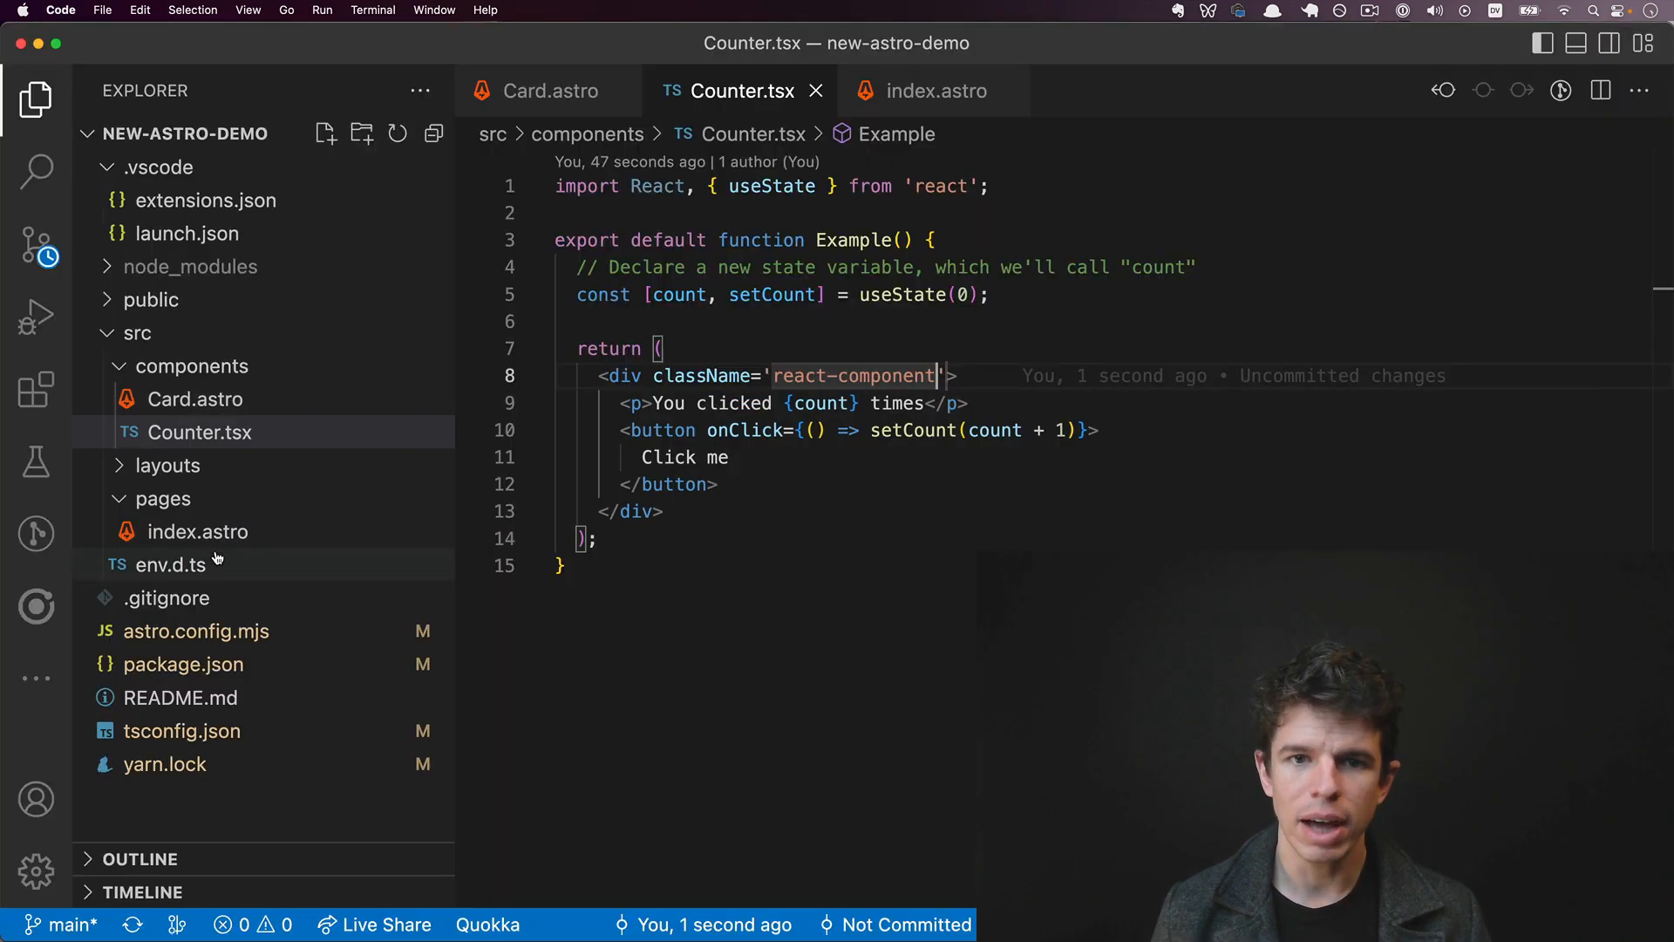
Step: Create components/Counter.vue from the vbase snippet with the text Hello
right_click(196, 365)
text(Counter)
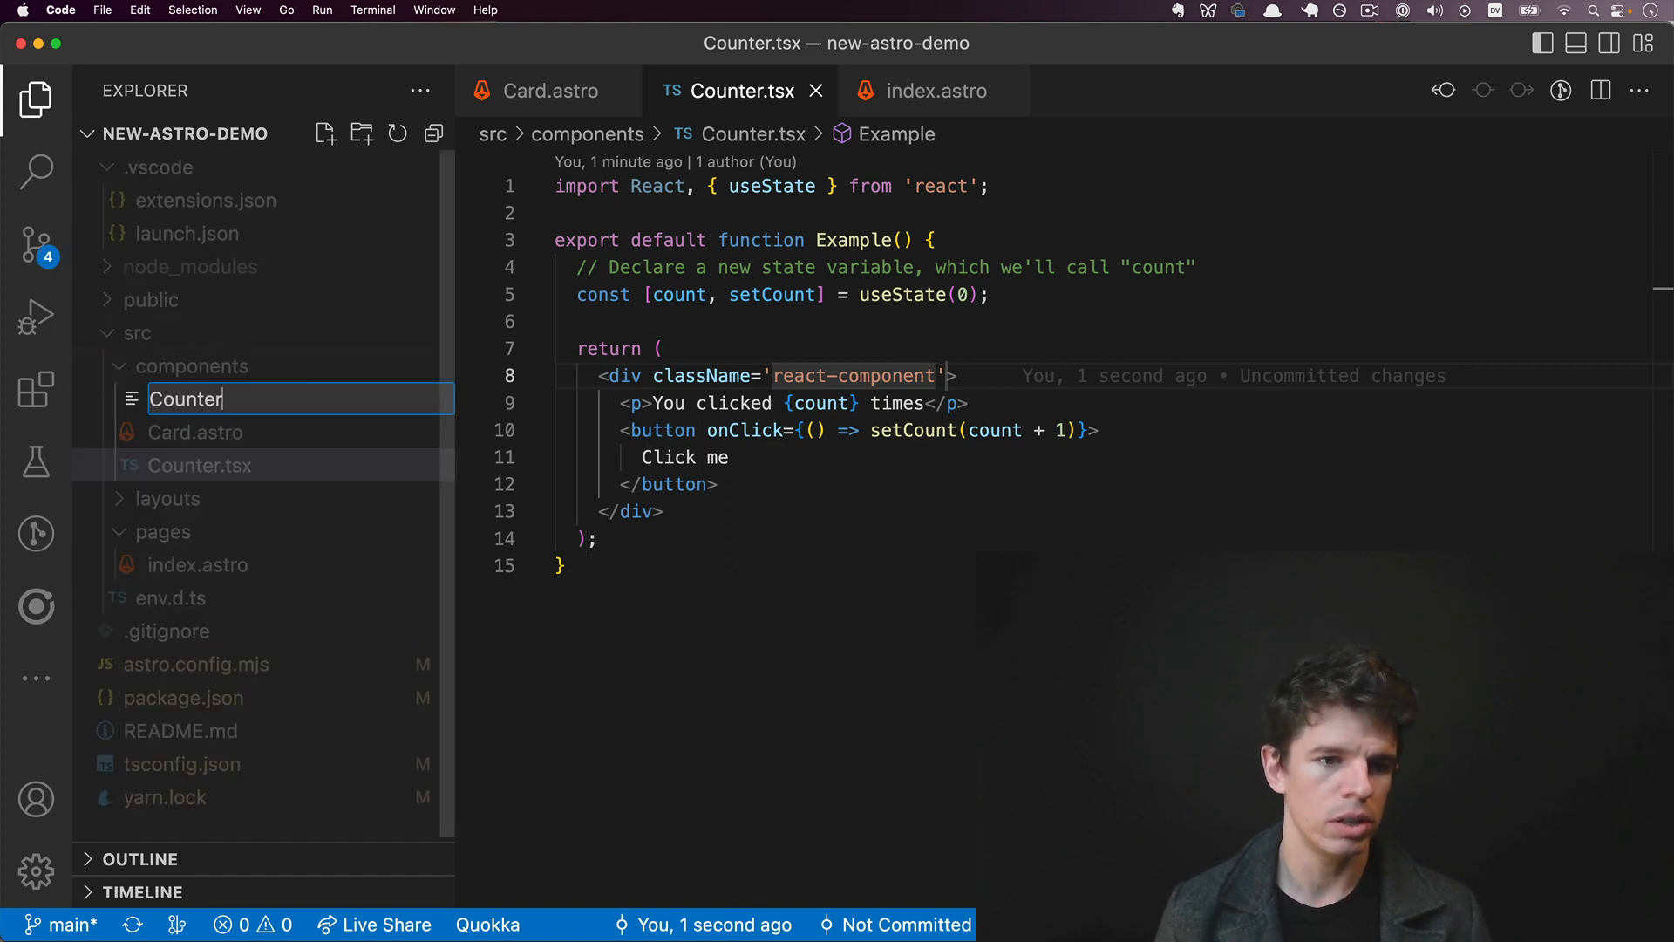
text(vbas)
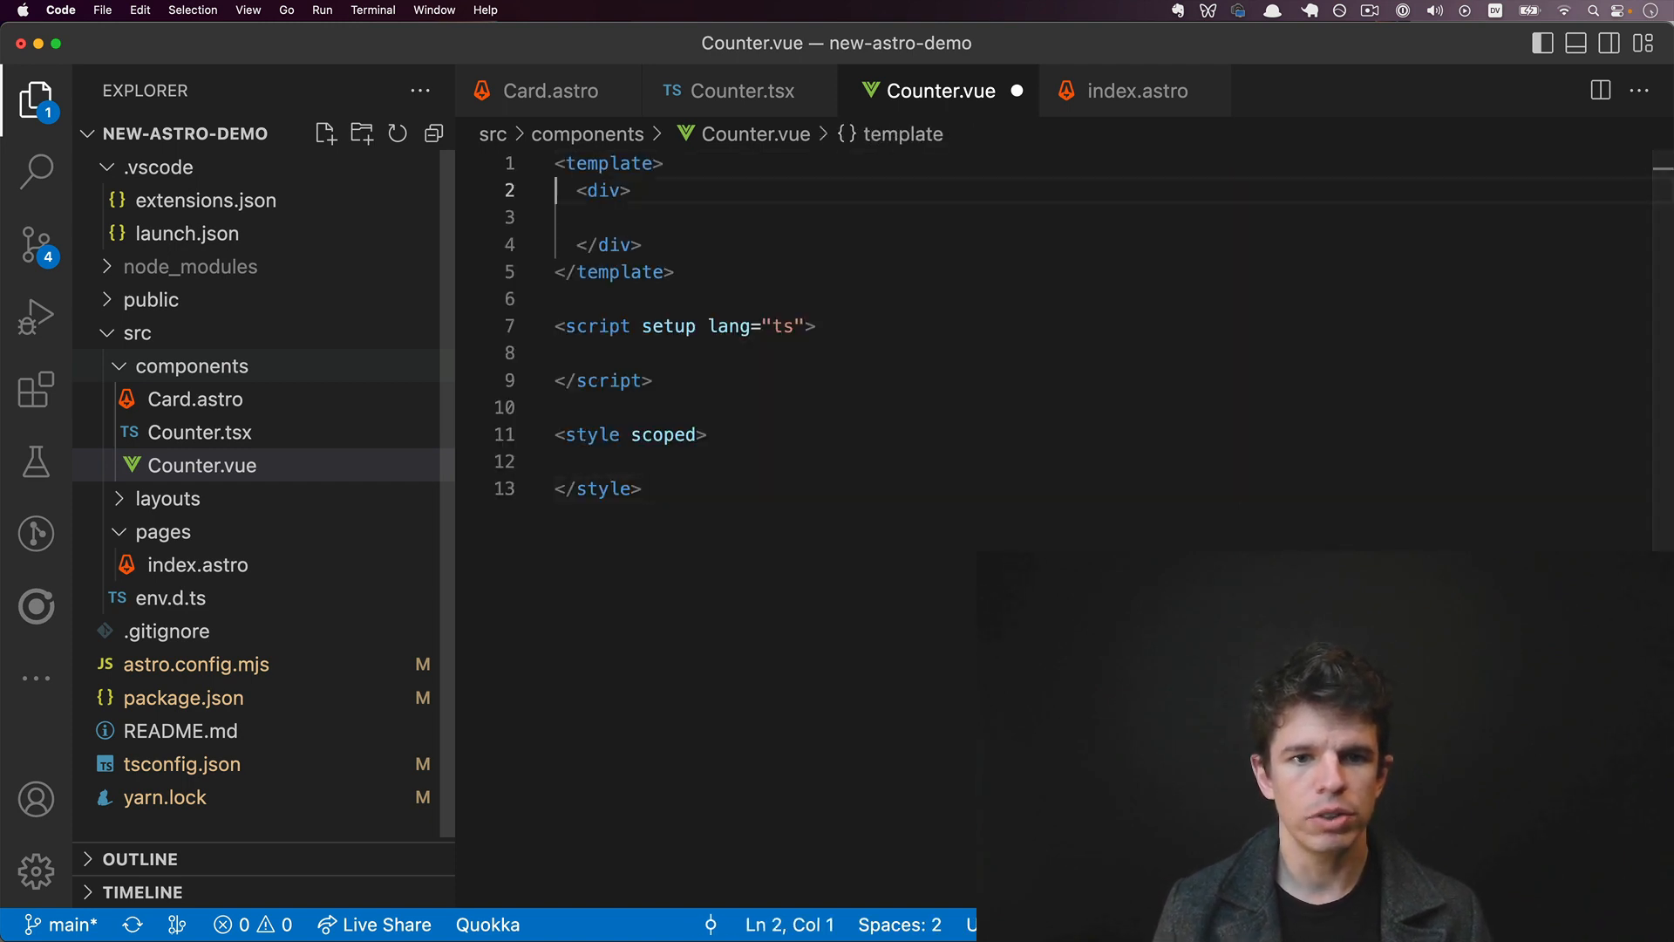
text(Hello)
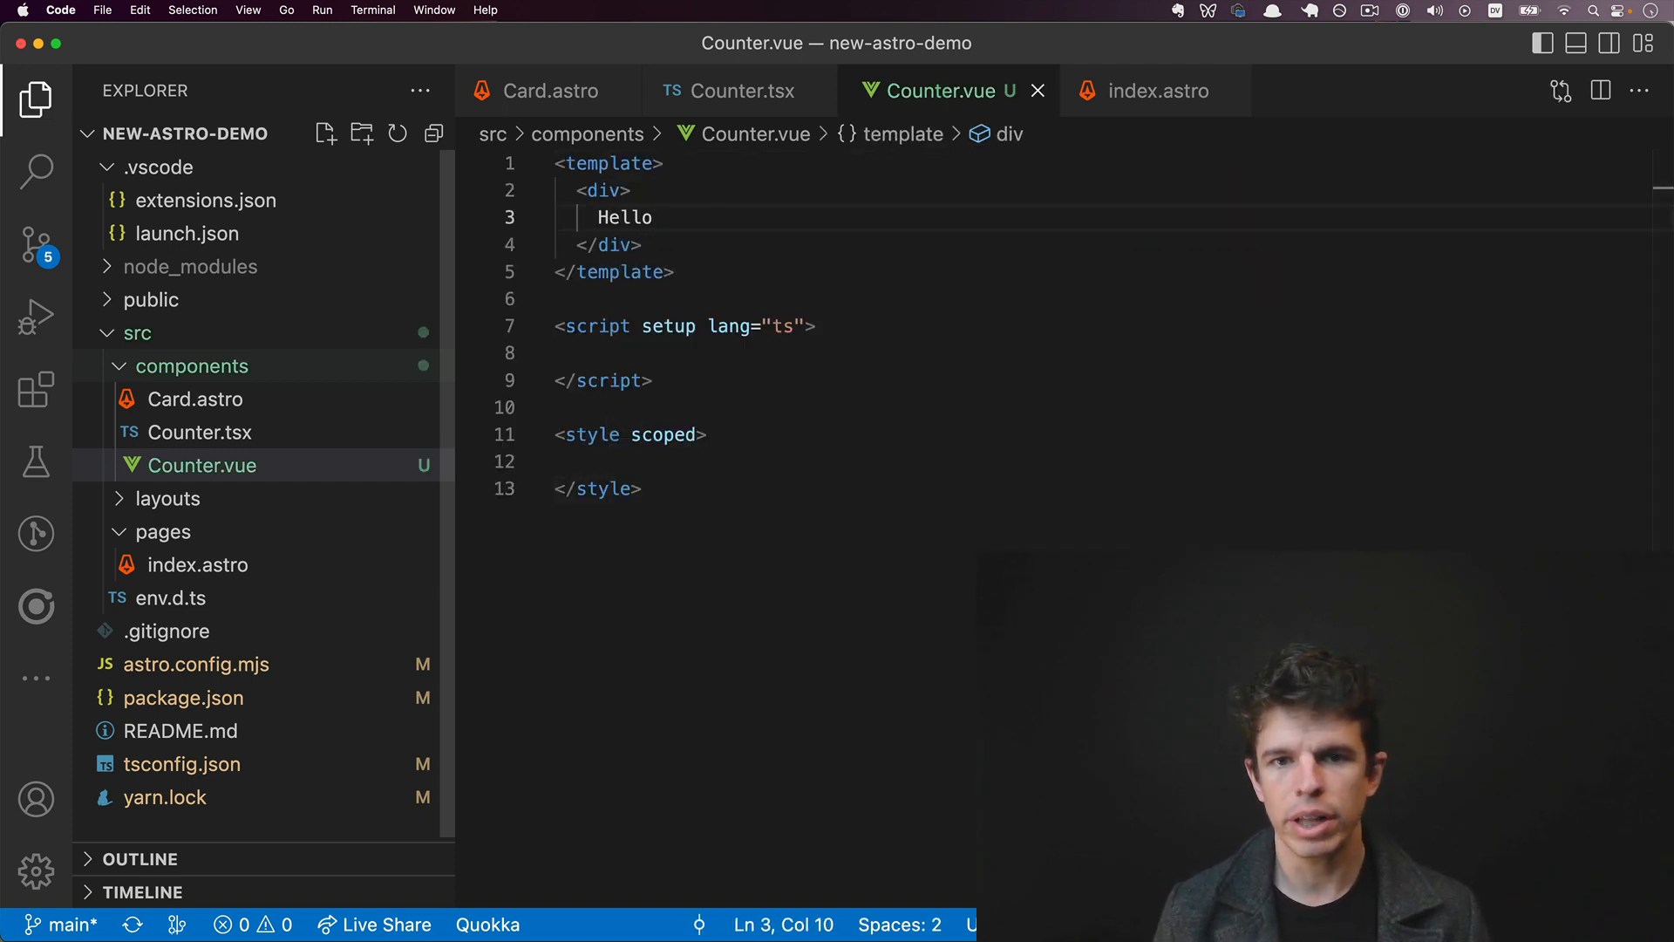
Step: Import VueCounter in index.astro and add <VueCounter client:load /> below the React counter
click(548, 89)
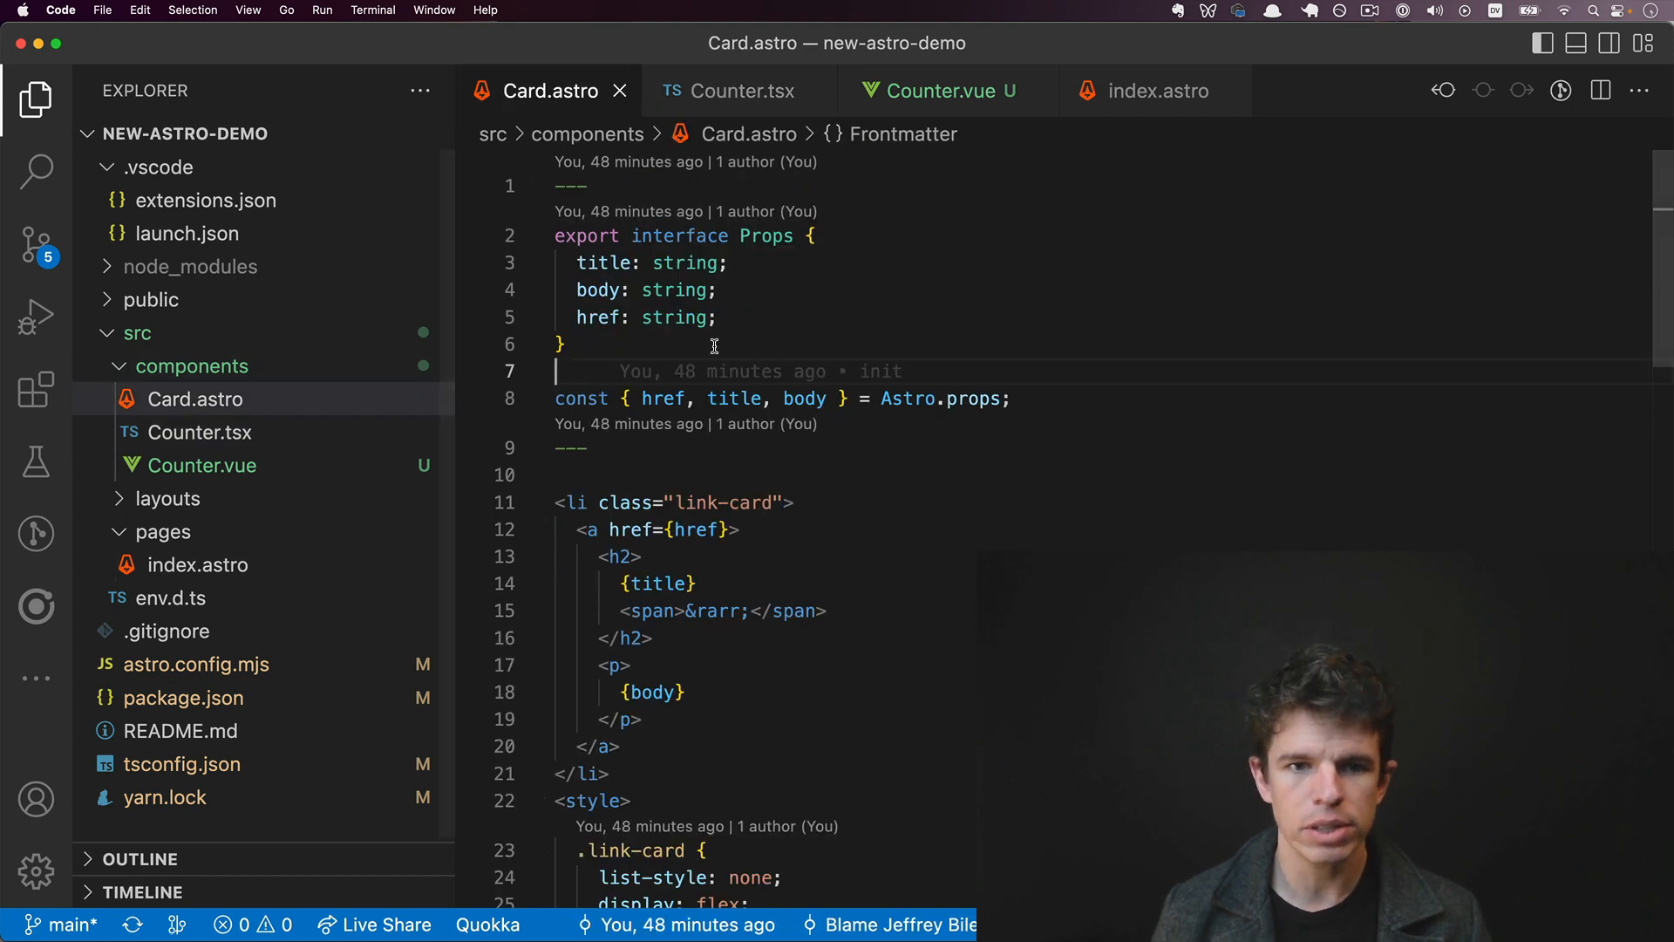
click(1153, 90)
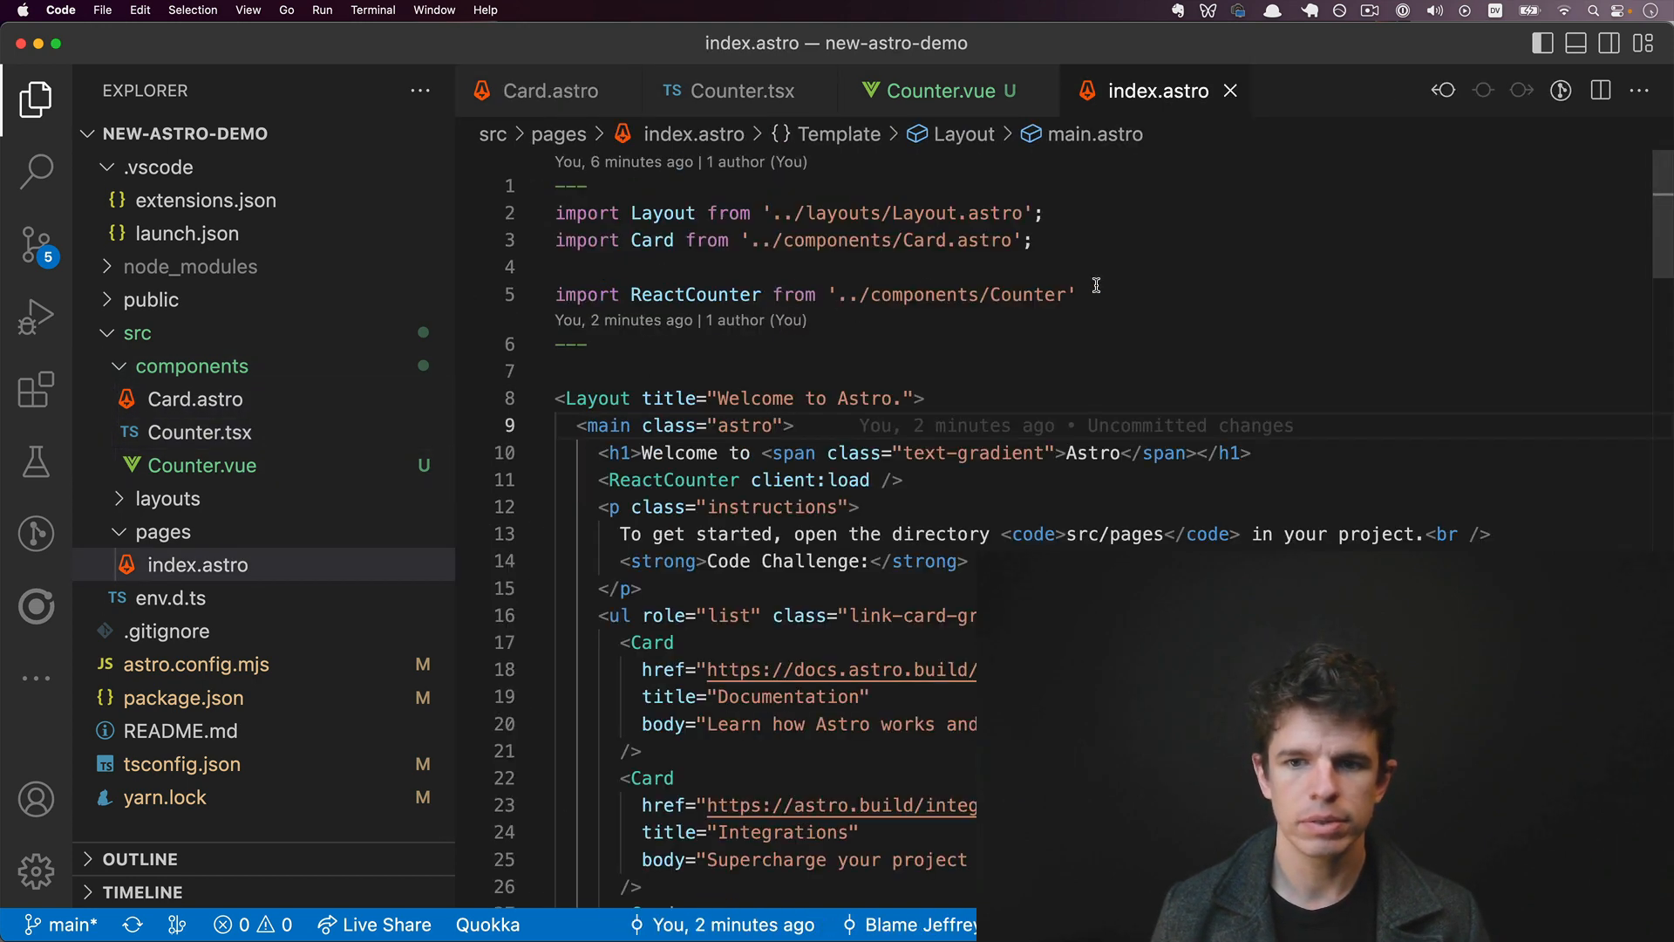
text(import VueCounter from '.)
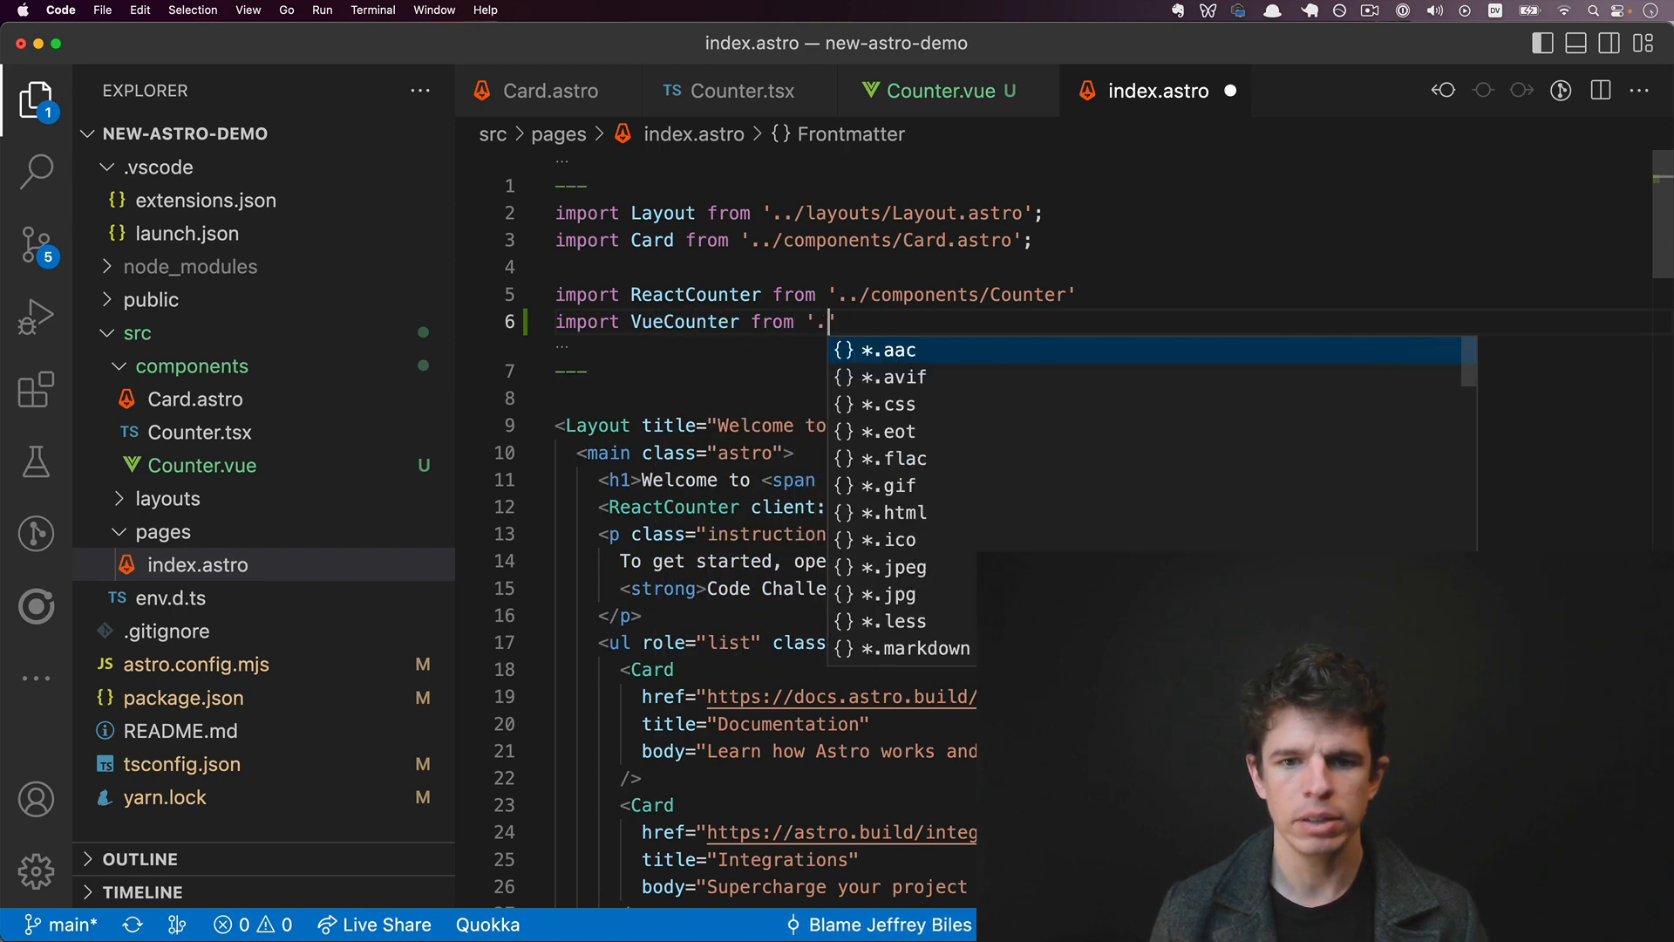
text(components/Counter.vue)
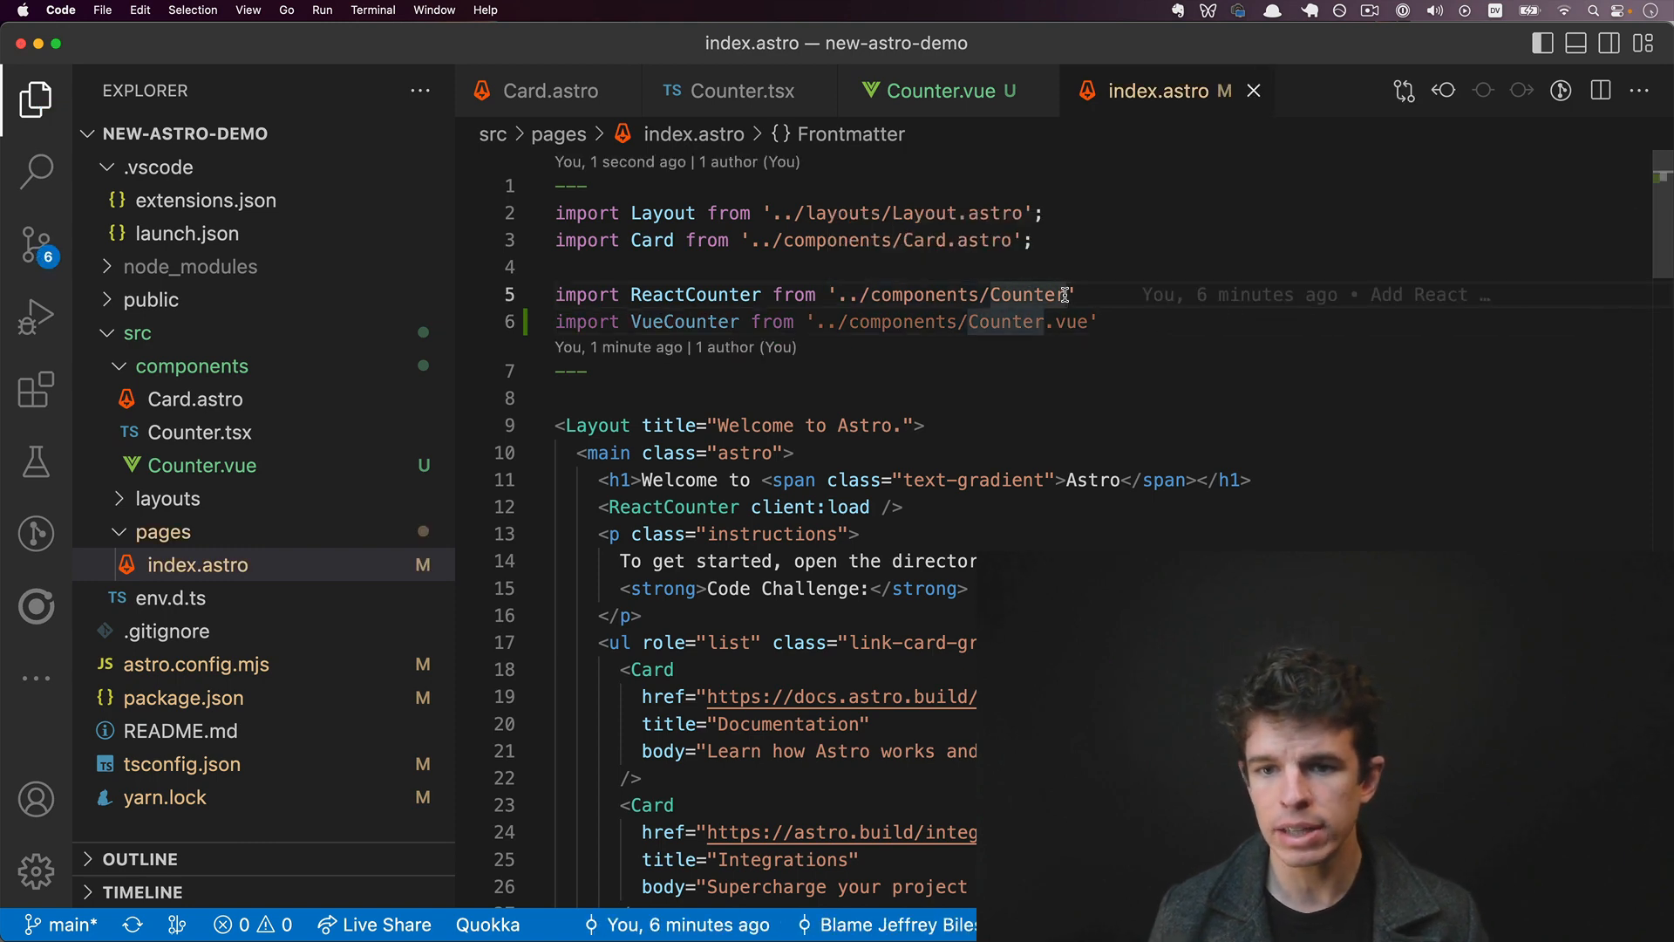
mouse_move(1035, 295)
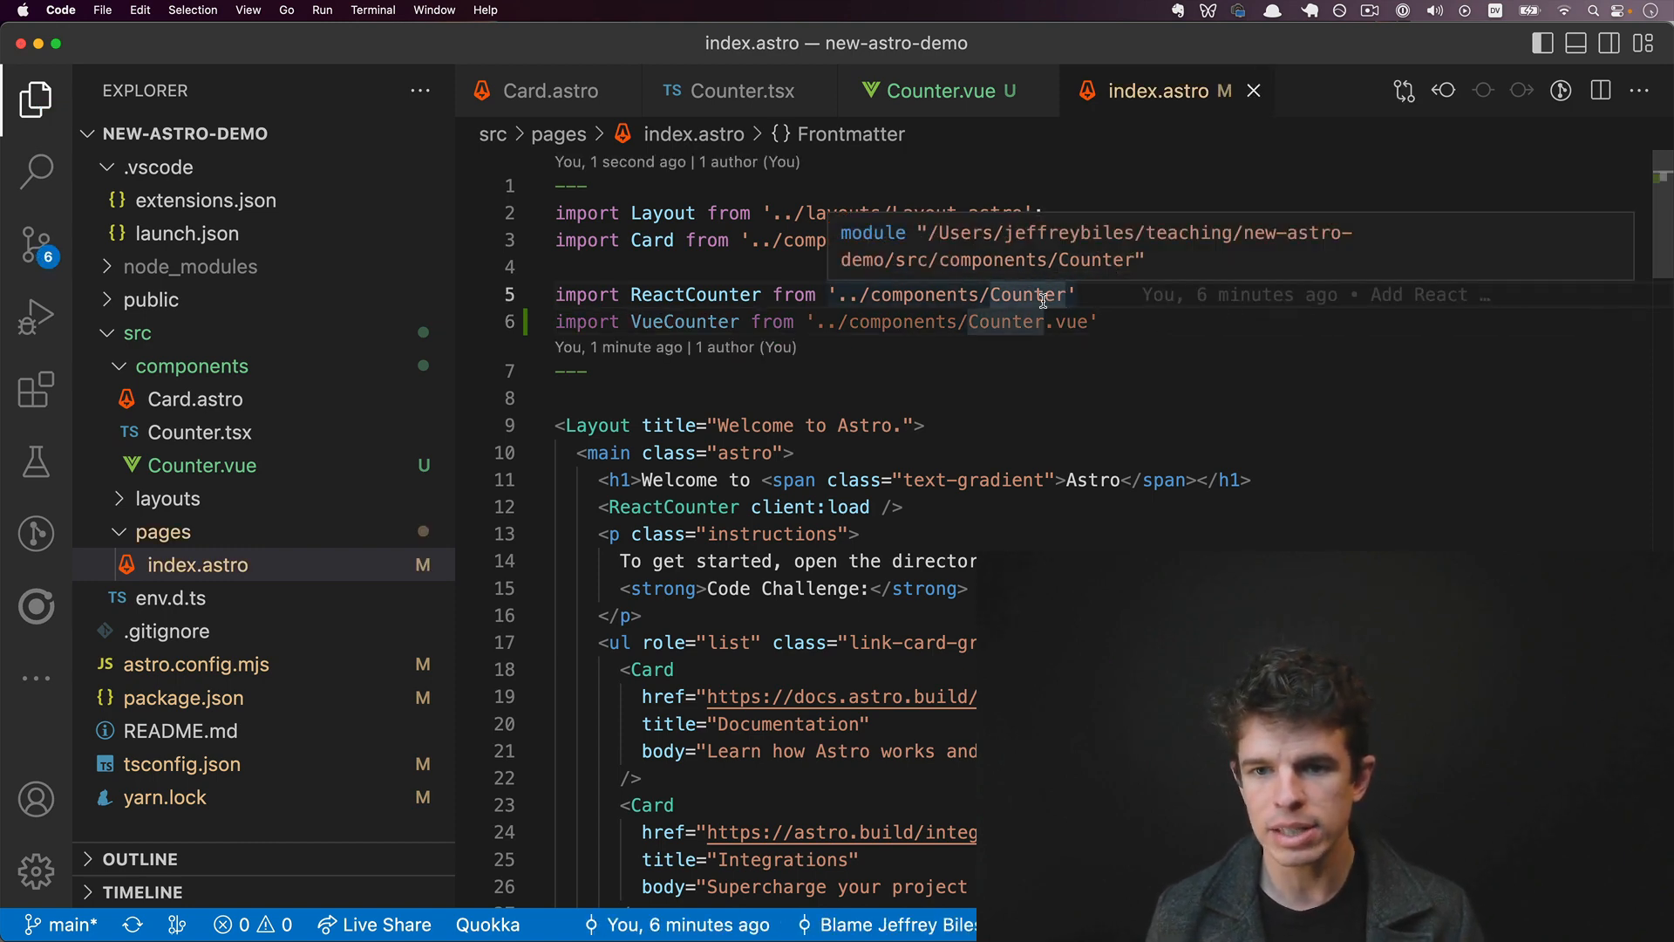
text(.tsx)
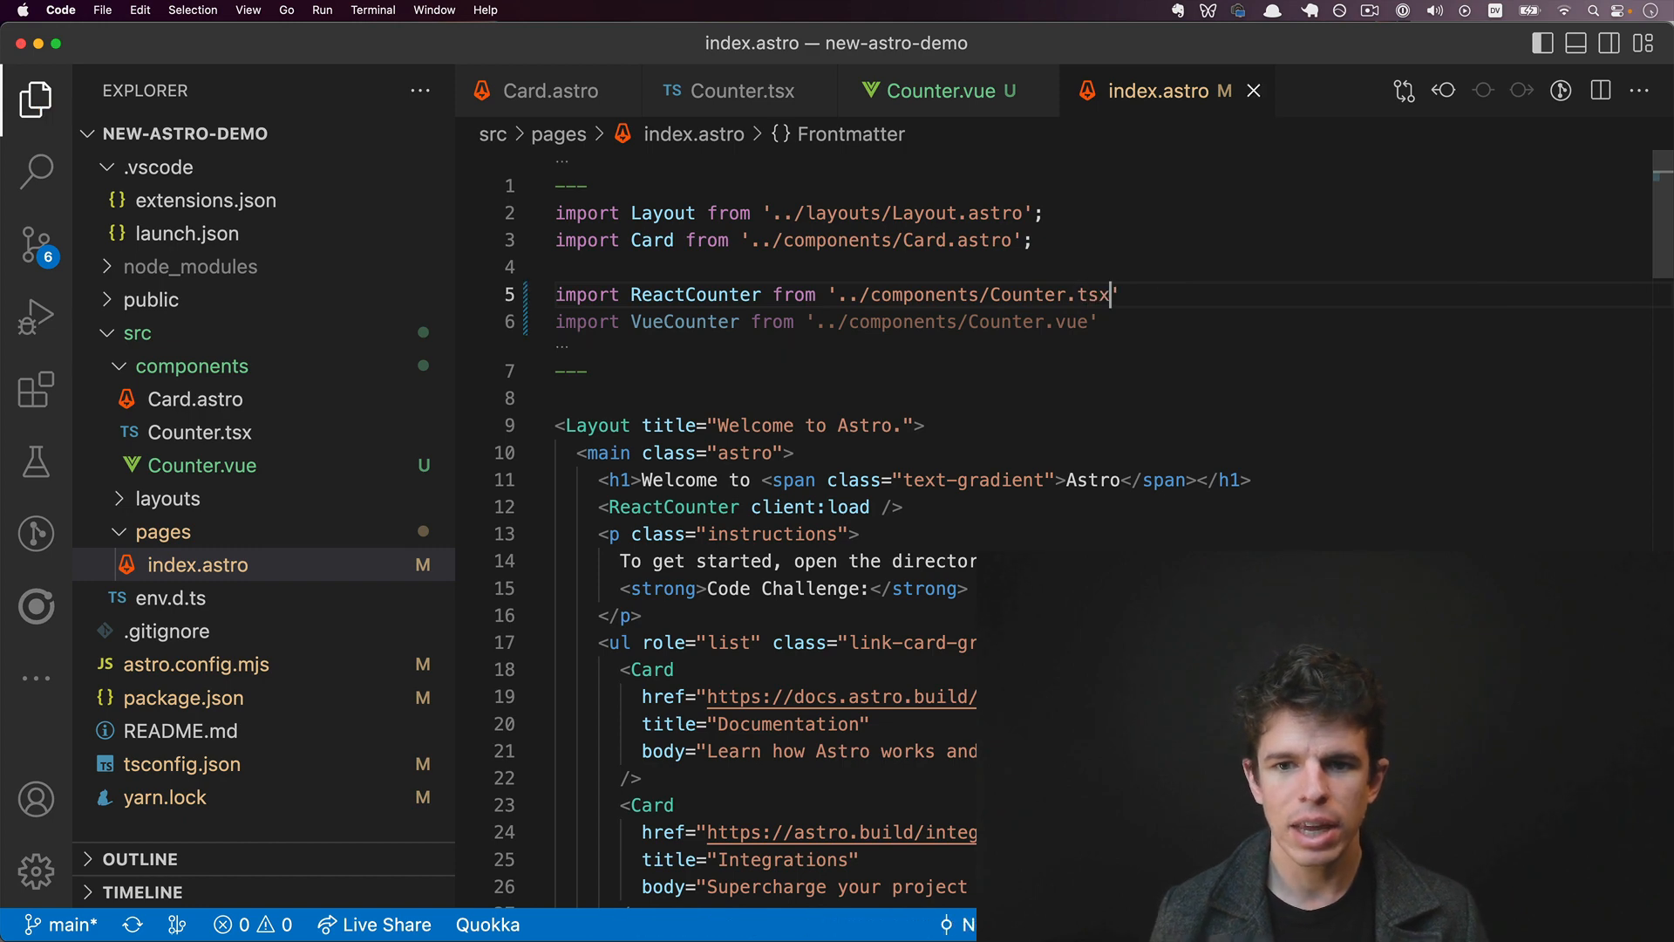
mouse_move(1076, 295)
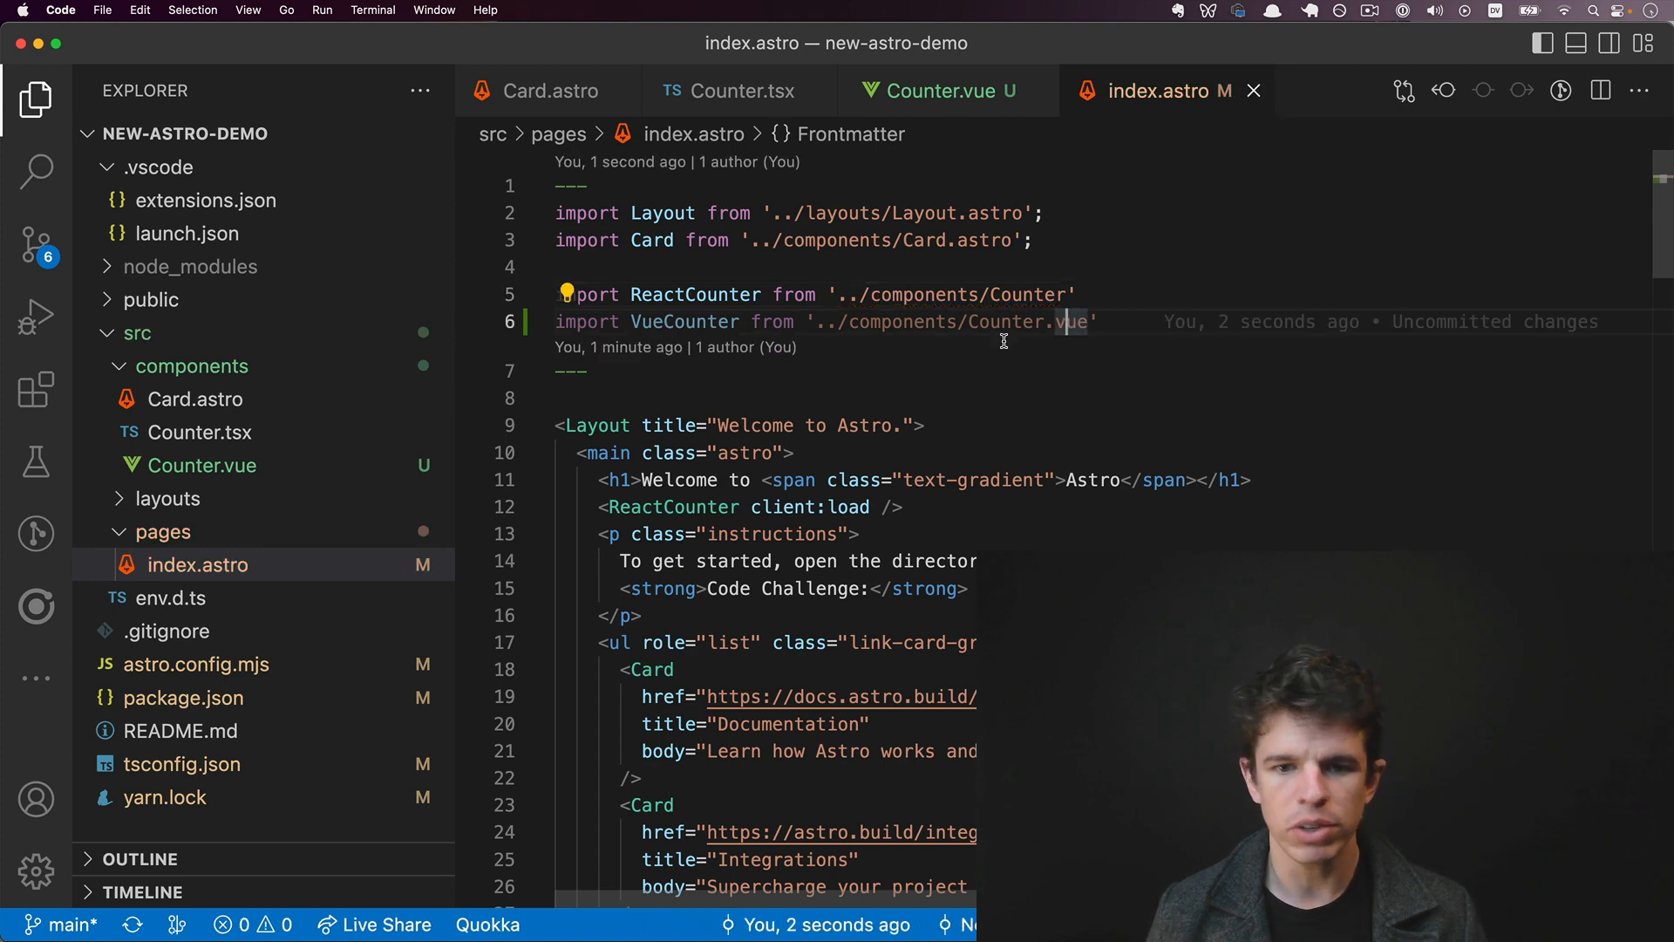
scroll(down, 3)
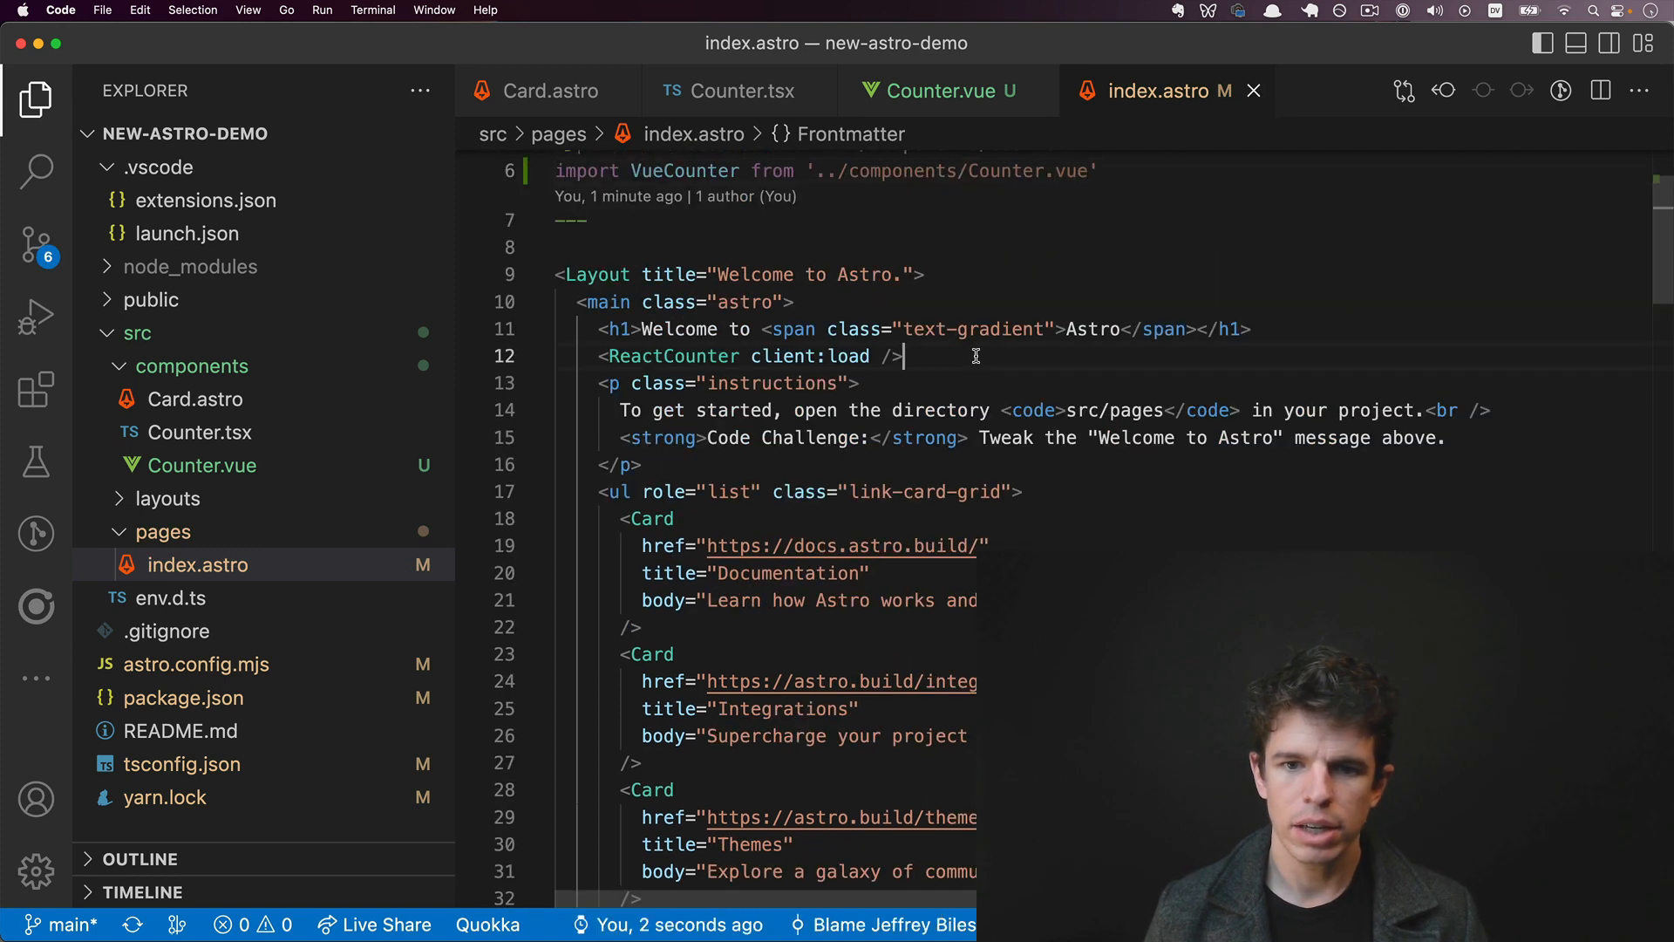
text(<VueCounter)
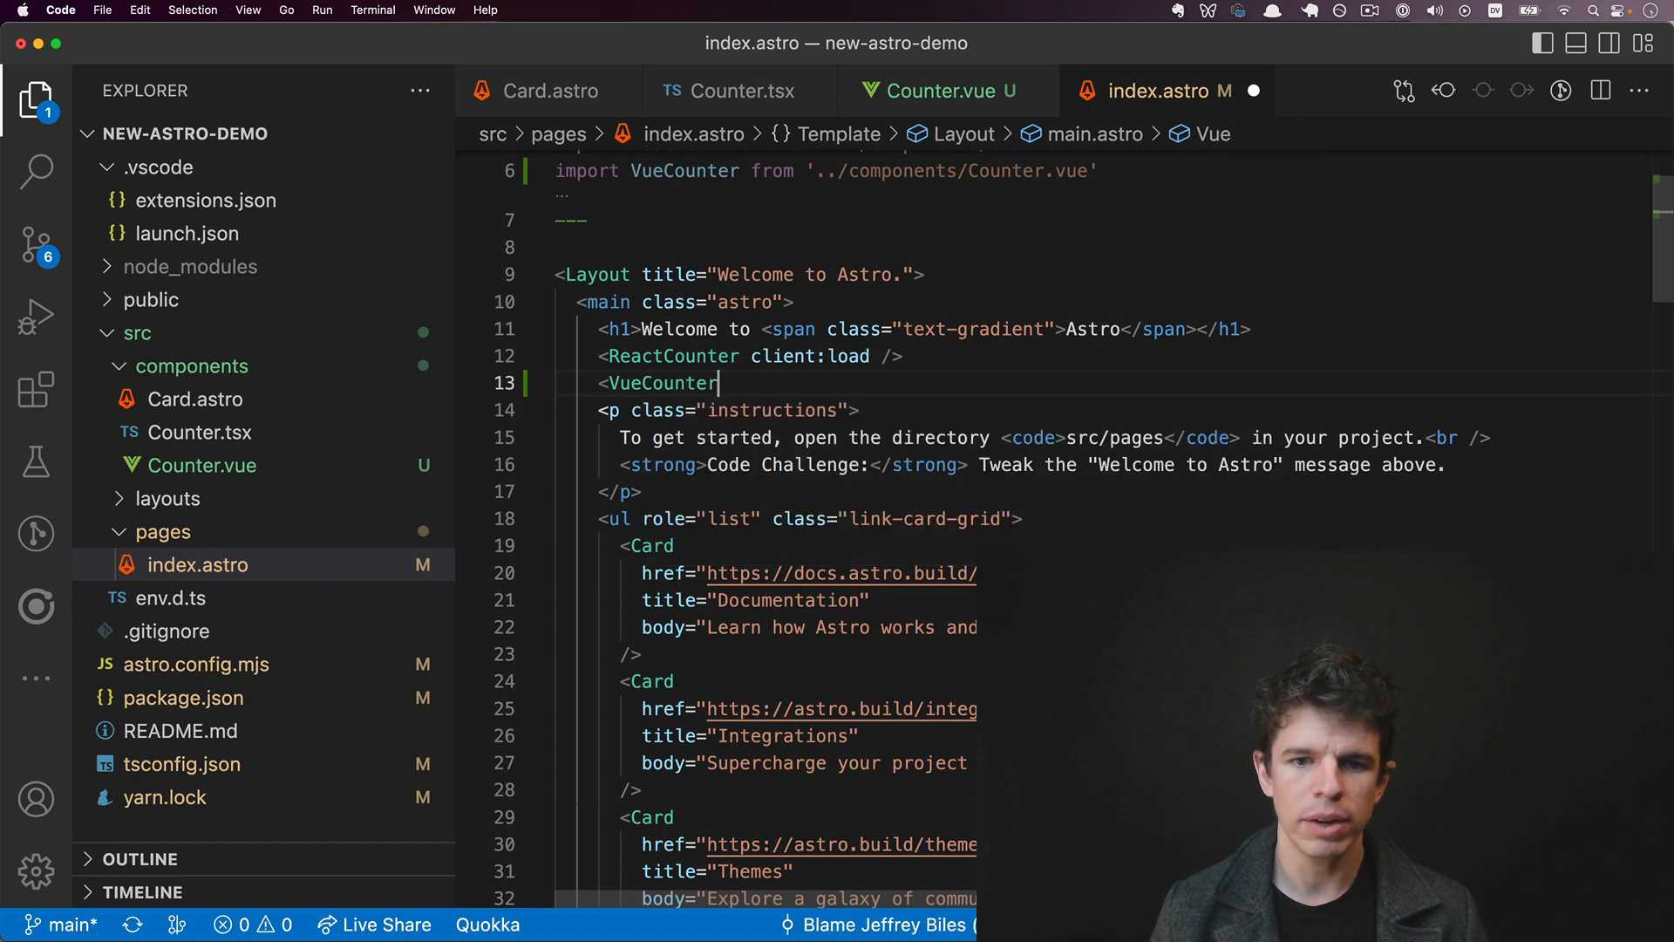
text(client:load)
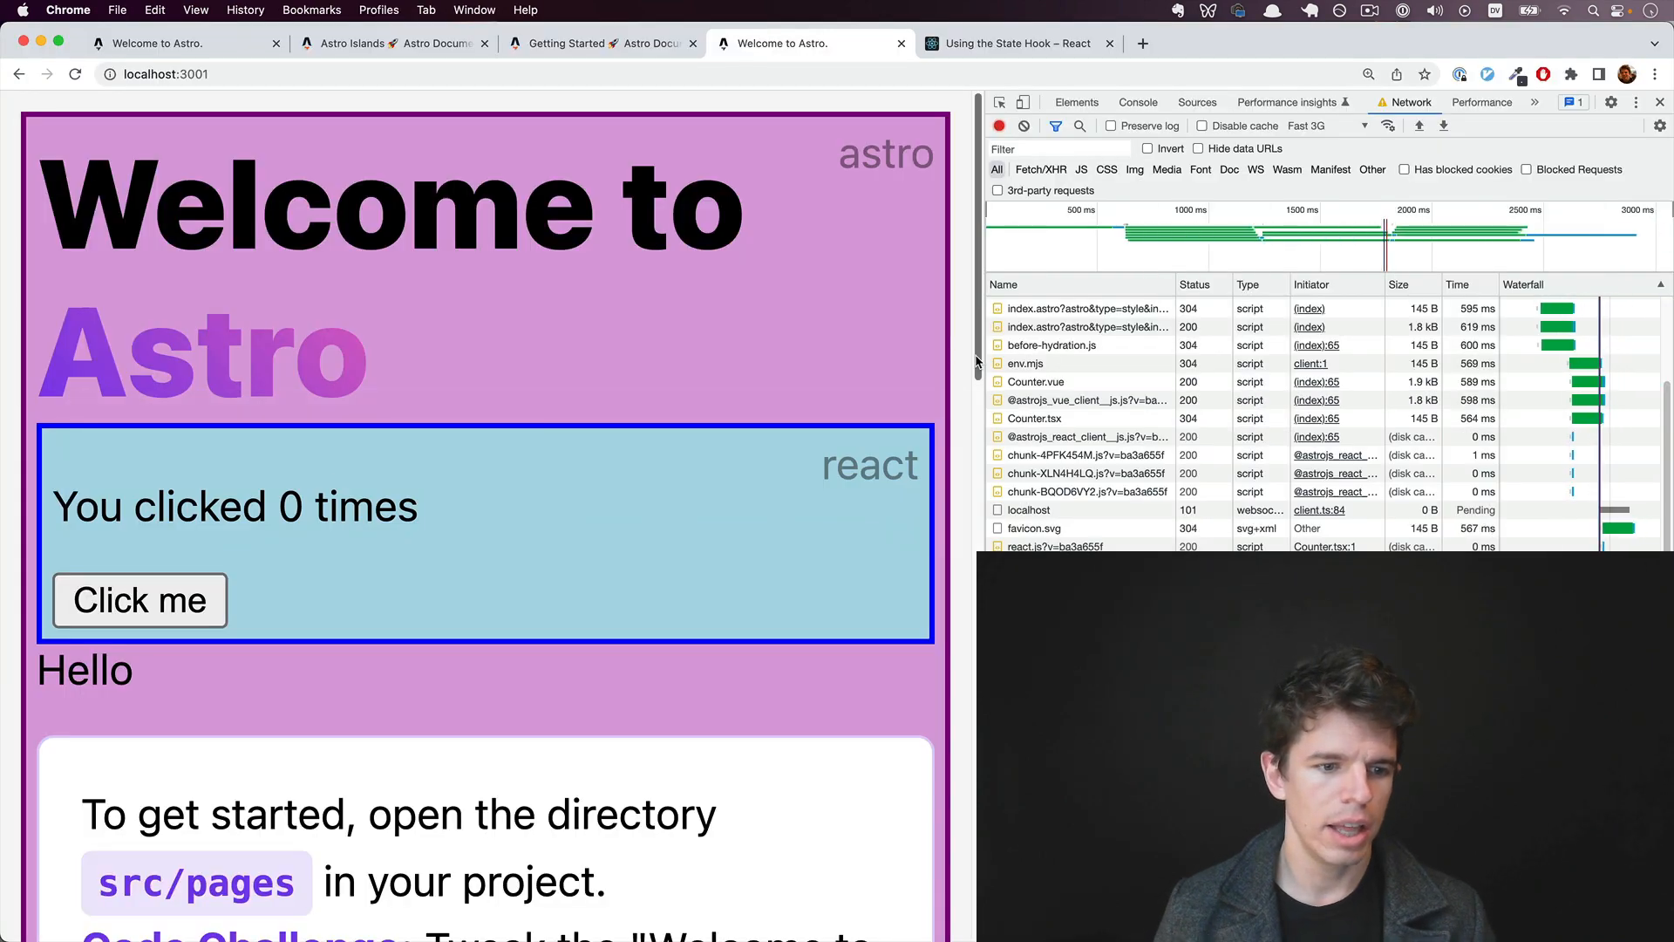
Step: Check the Vue counter renders and click its + 1 button until it reads 5
double_click(84, 669)
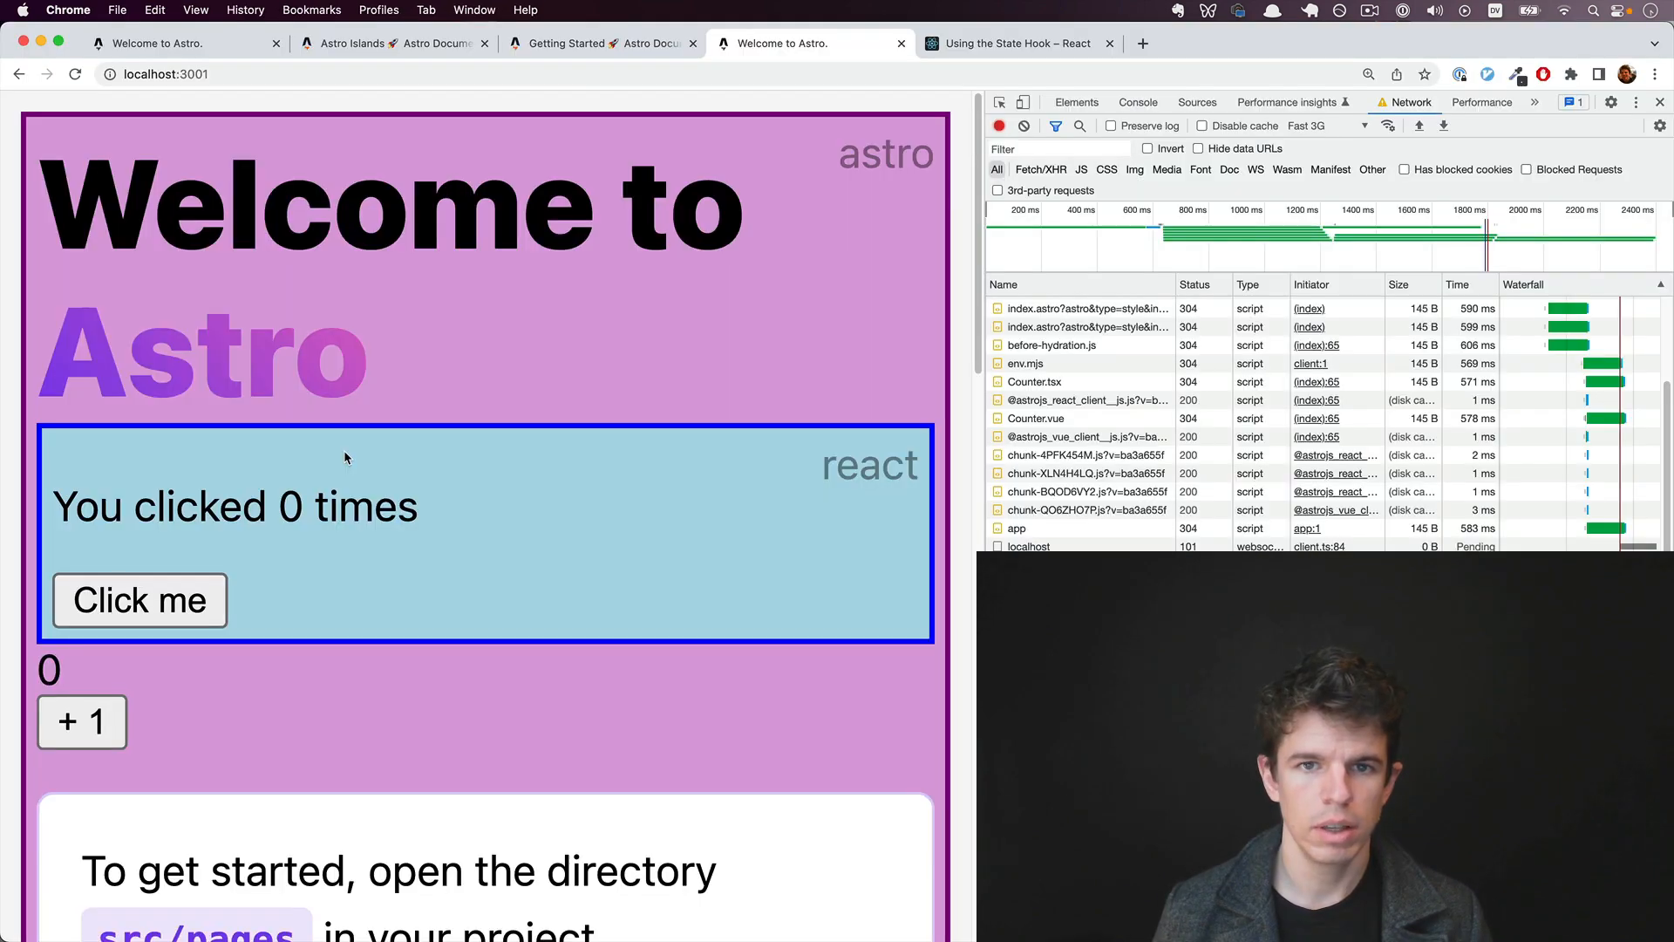
click(81, 722)
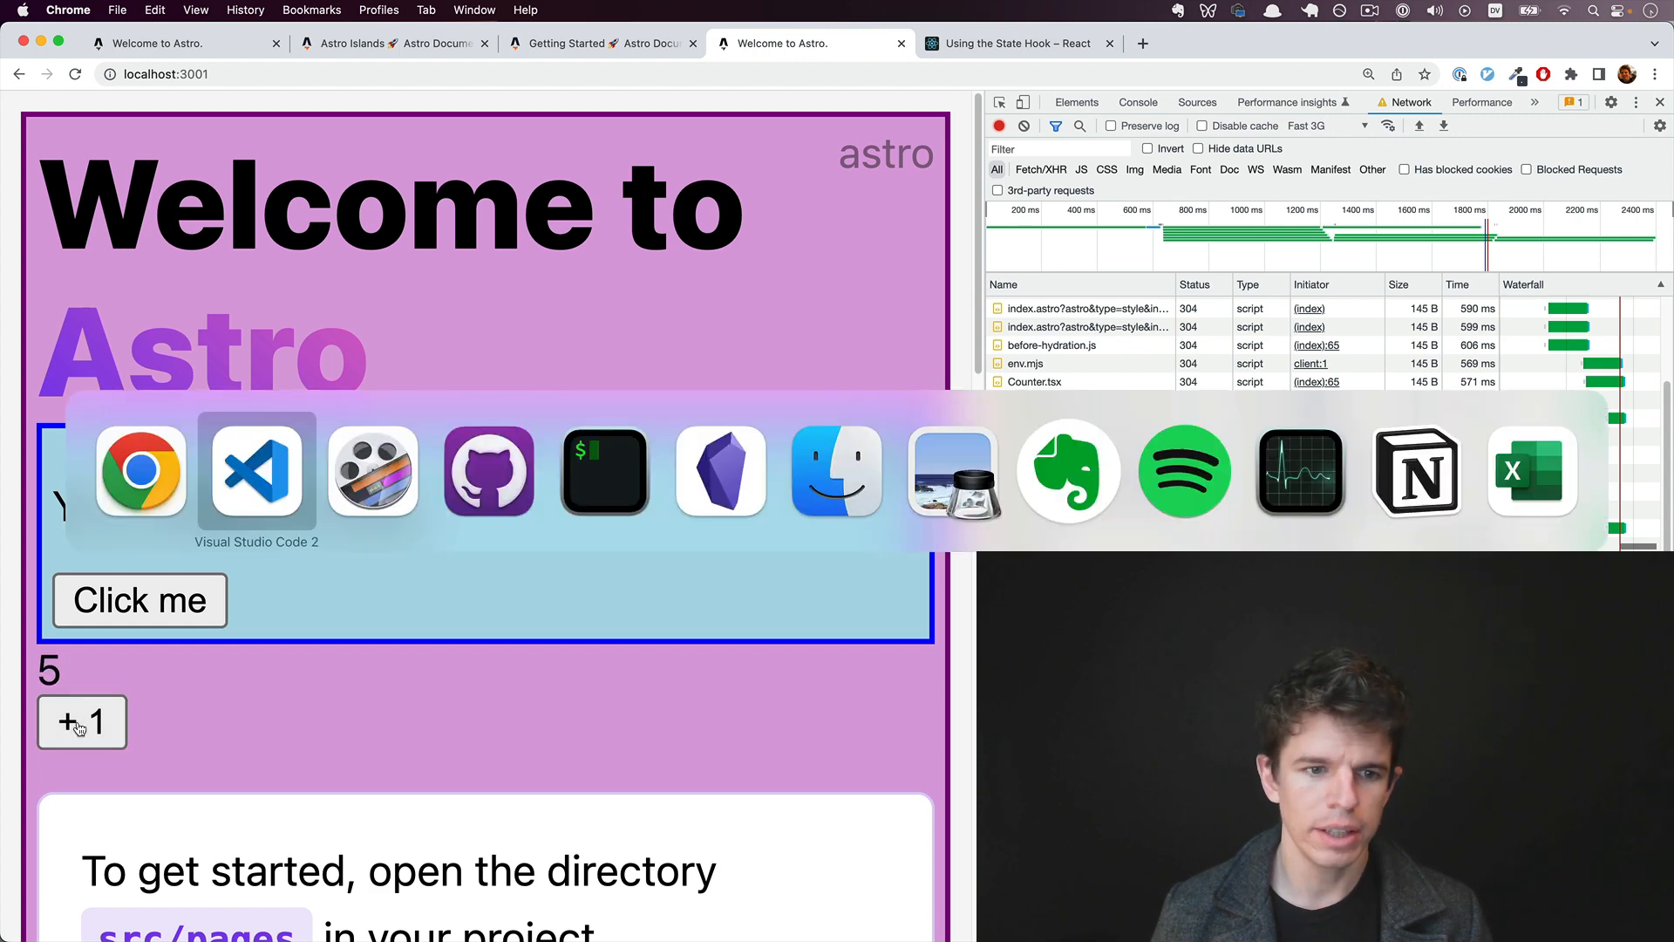
click(255, 470)
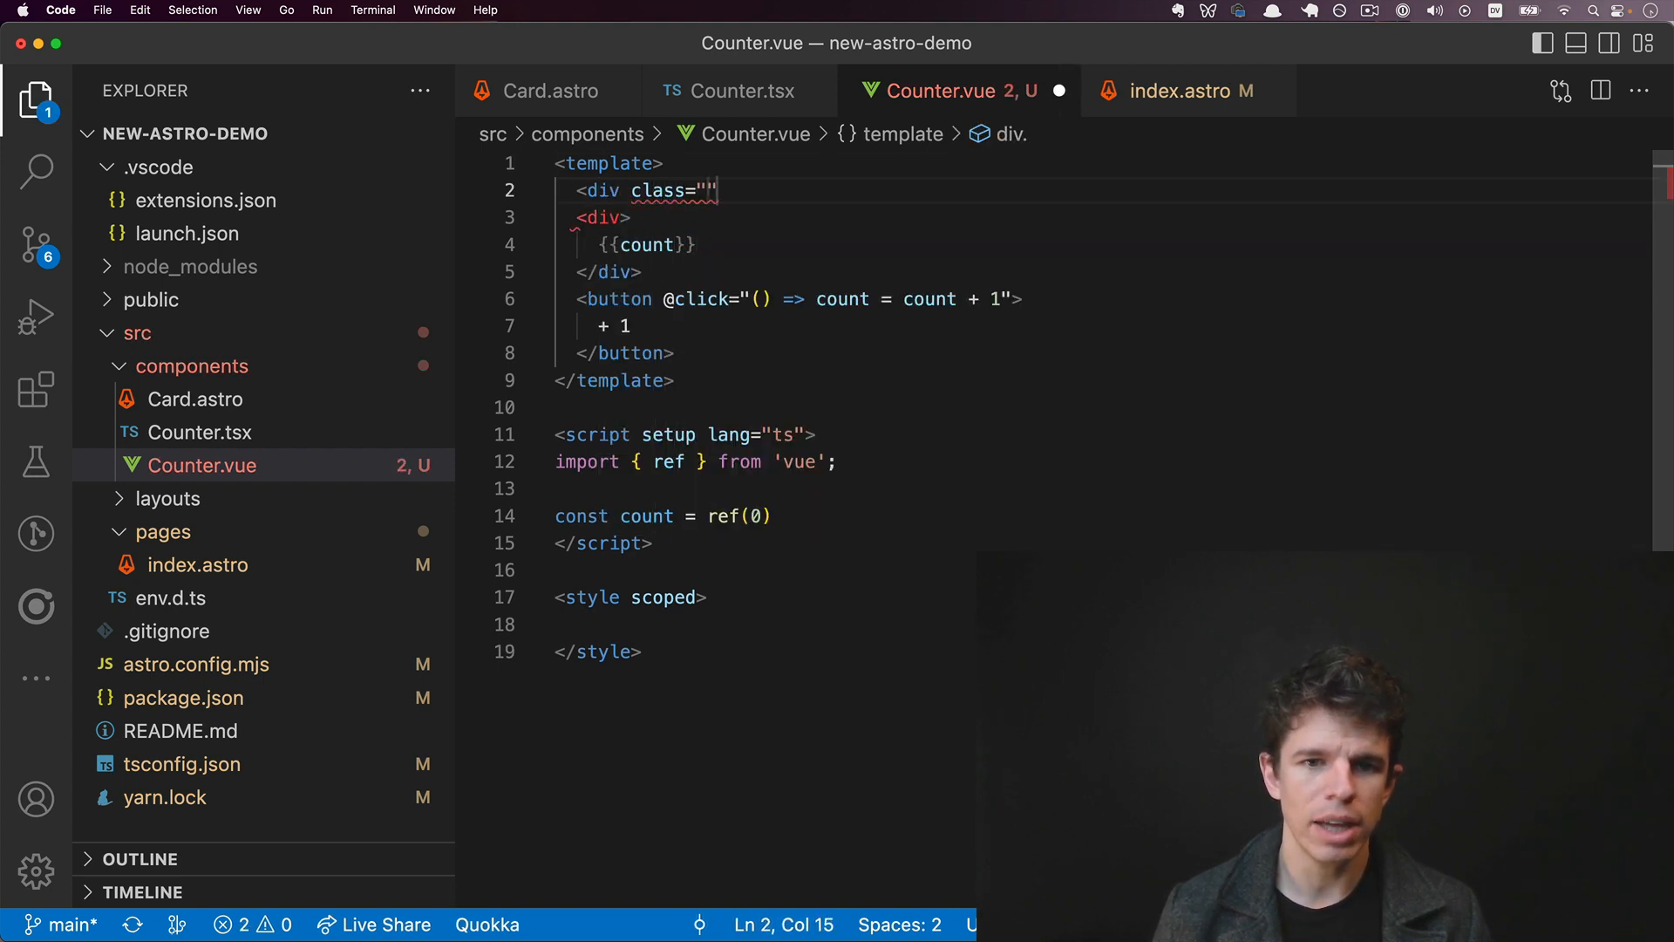
Step: Give the Vue wrapper class vue-component, reload, and click both counters independently
text(vue-component)
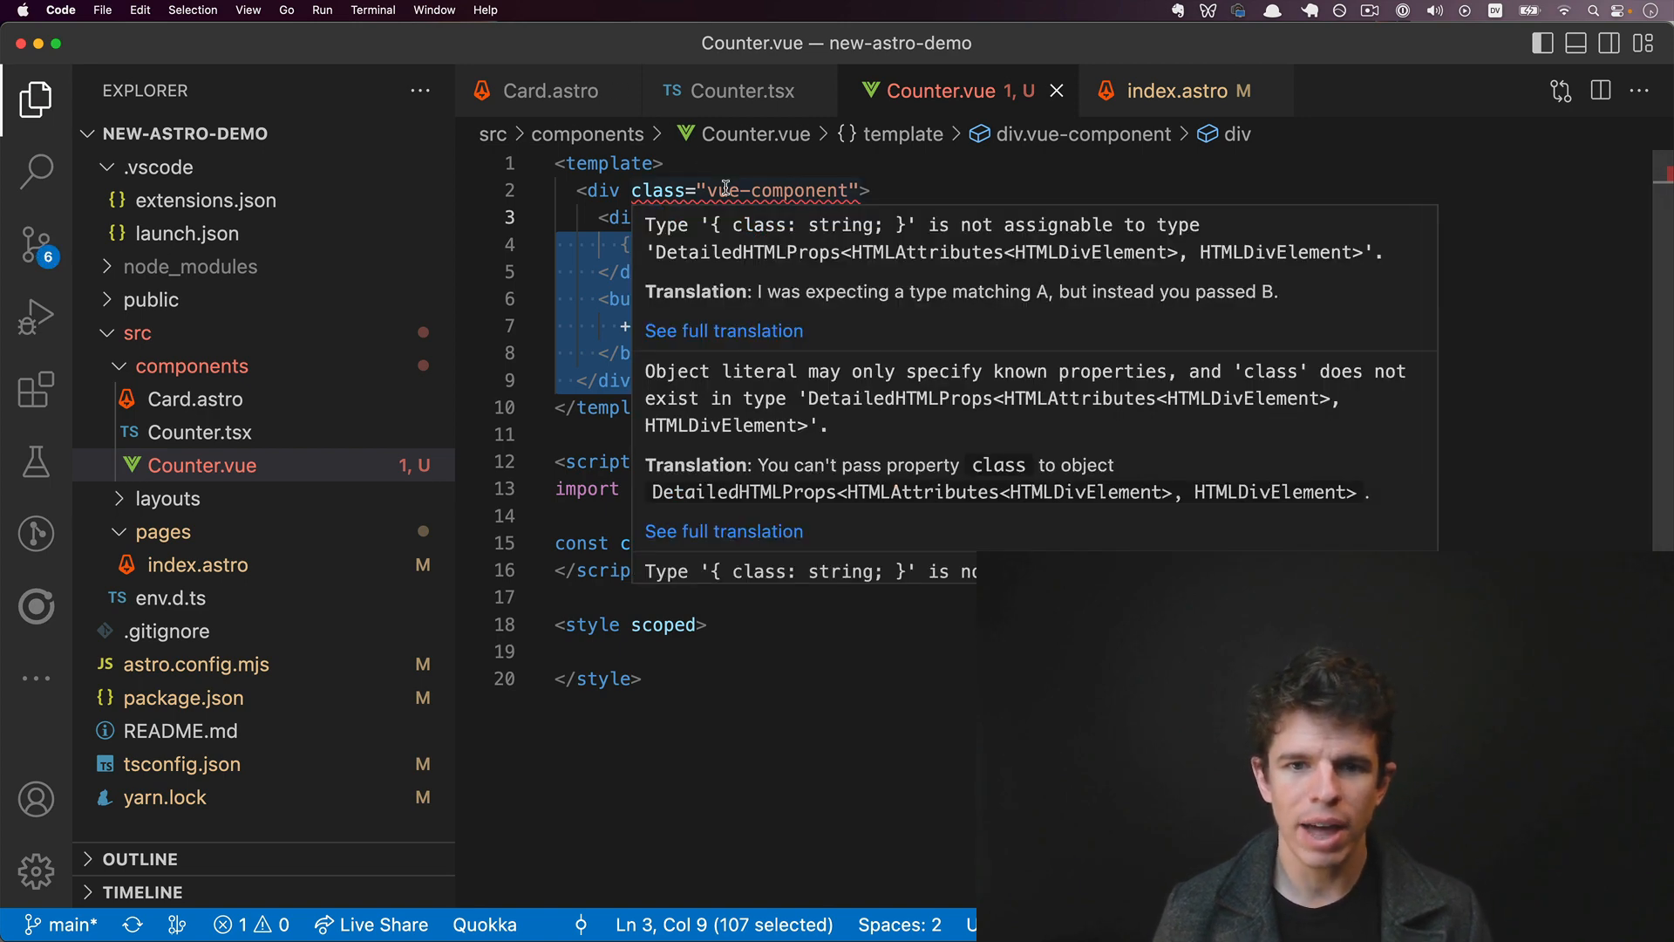
key(cmd+tab)
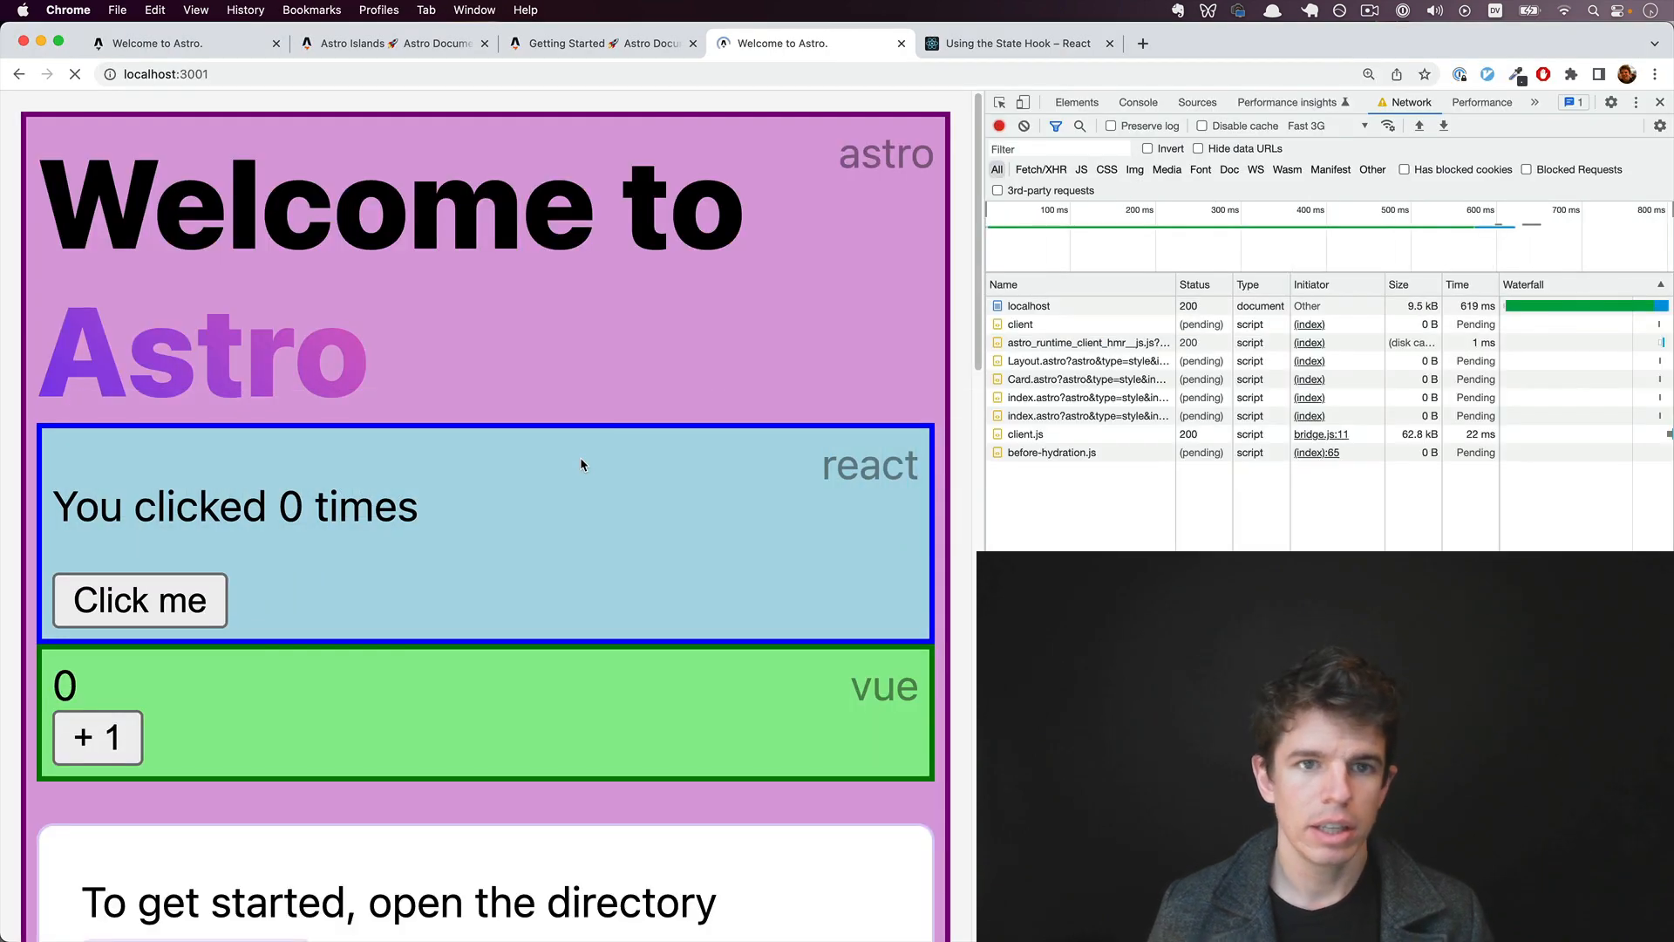
click(75, 73)
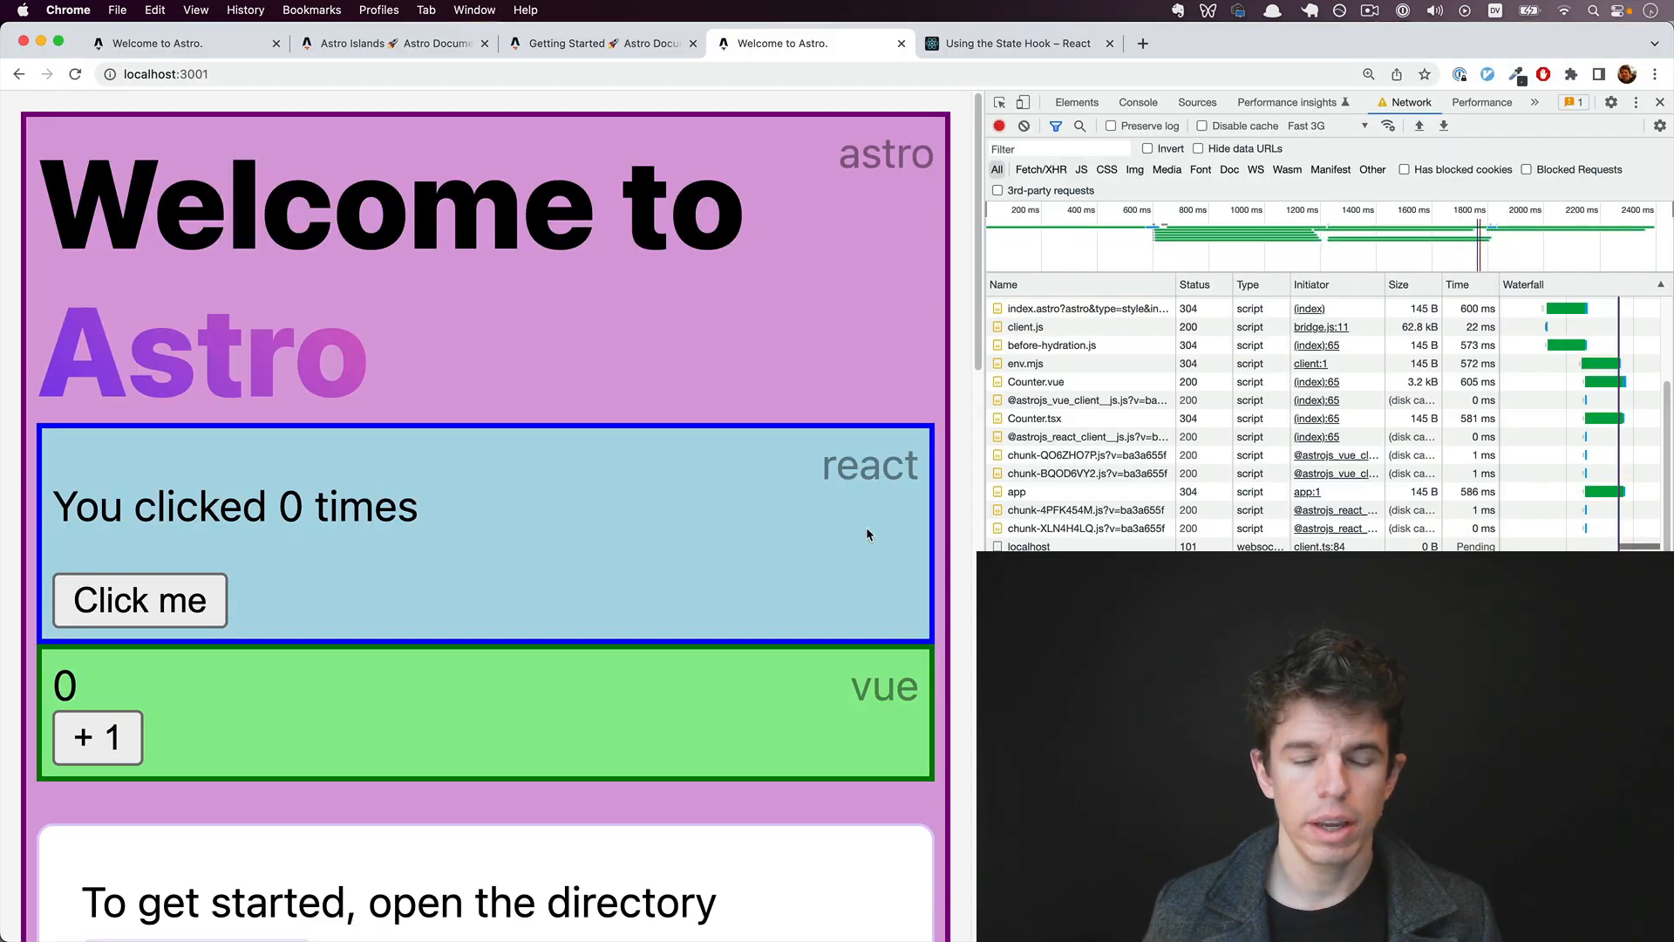
click(138, 599)
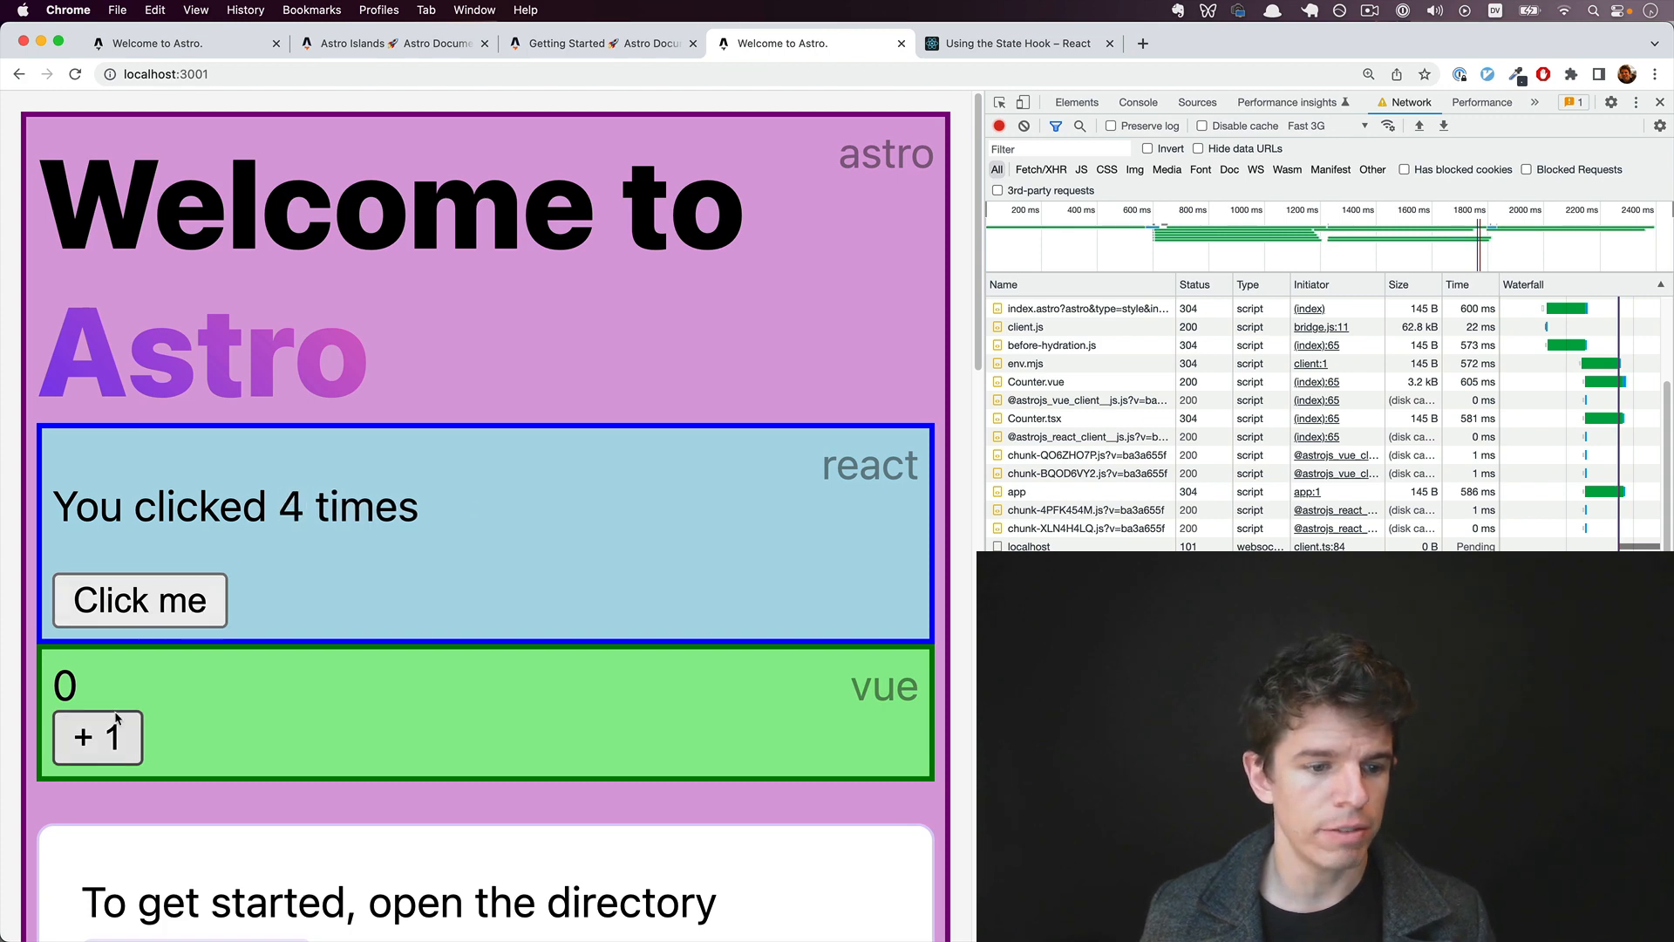
click(97, 737)
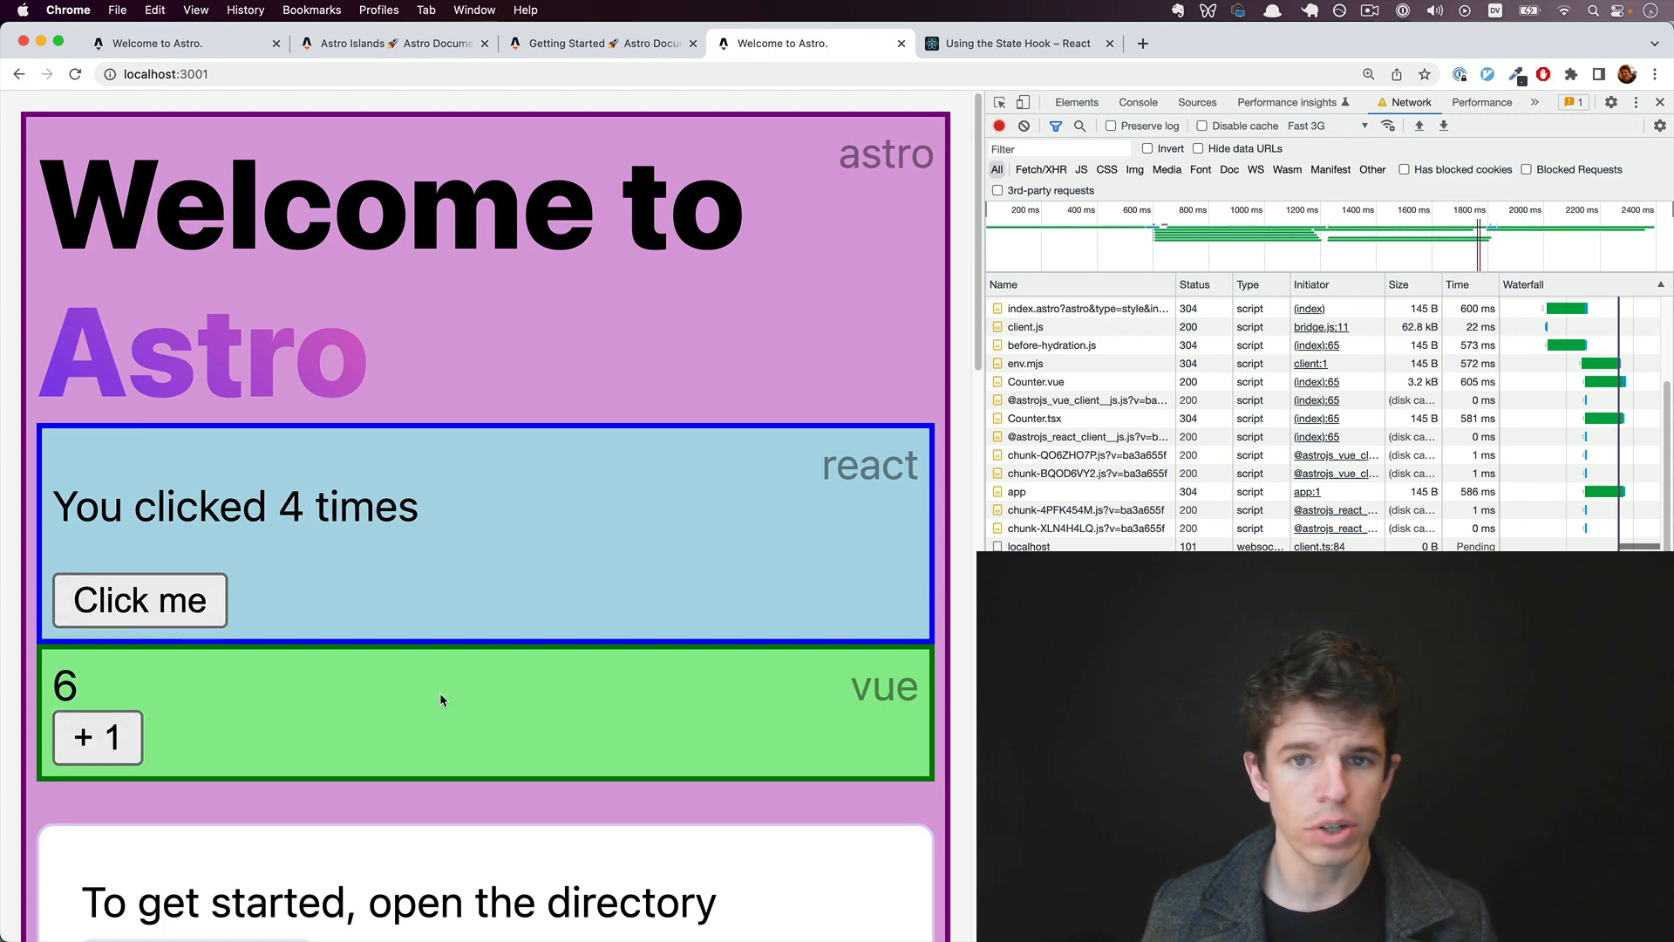
mouse_move(427, 703)
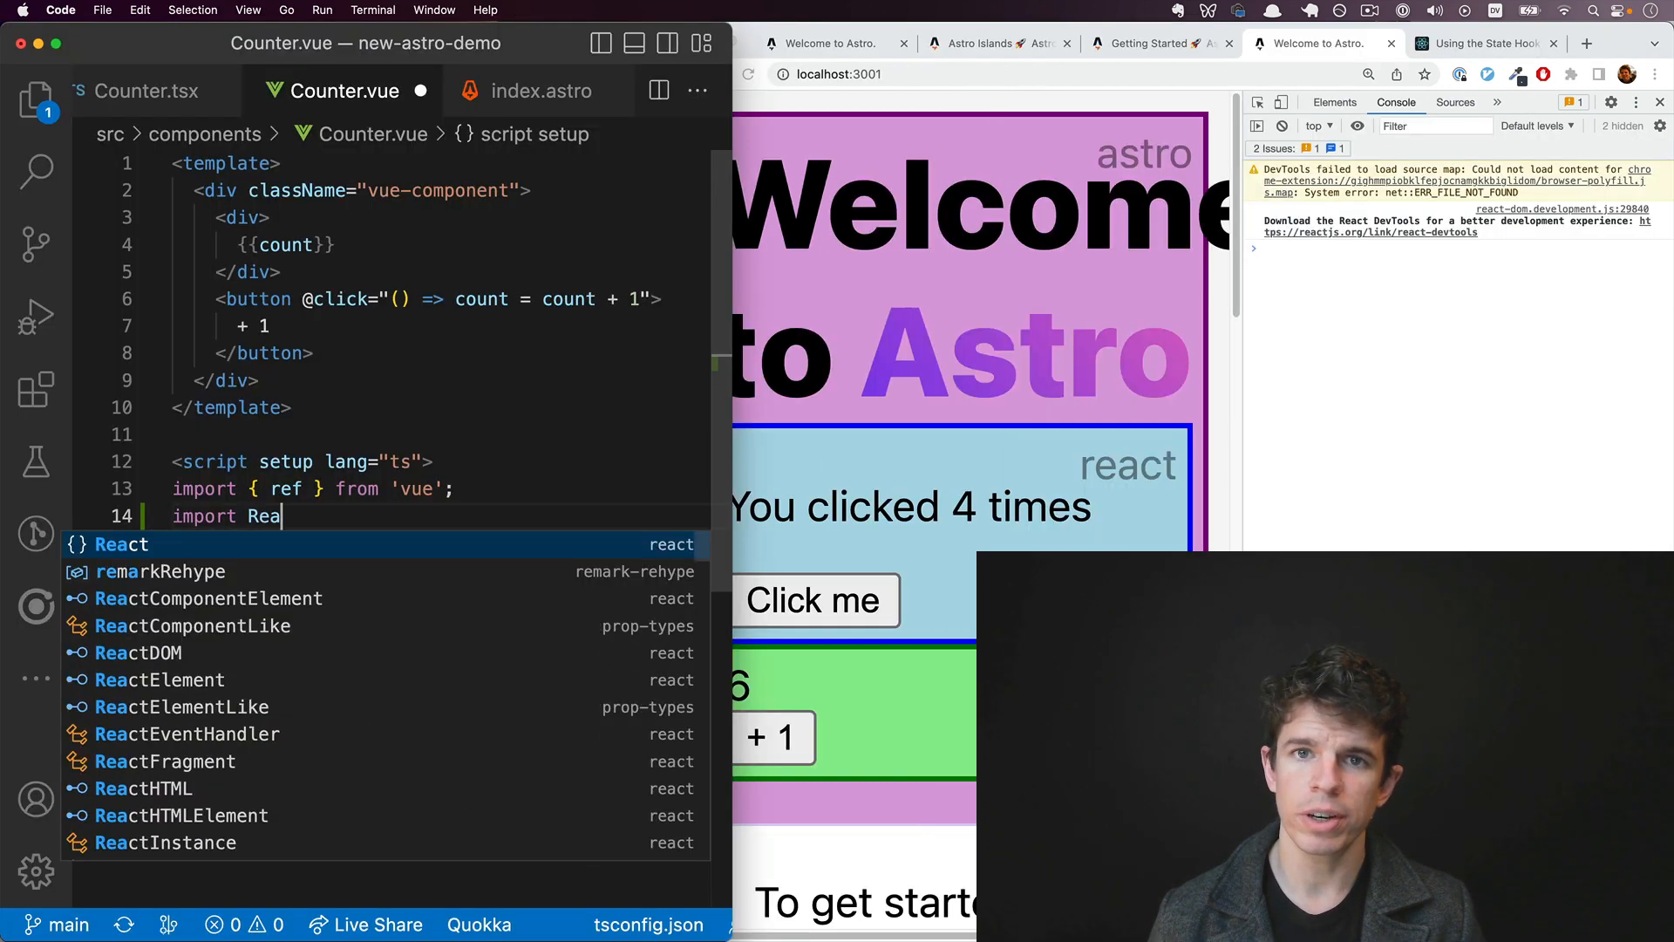
Step: Import ReactCounter in Counter.vue and render <ReactCounter /> inside the Vue template
text(ctCounter from ')
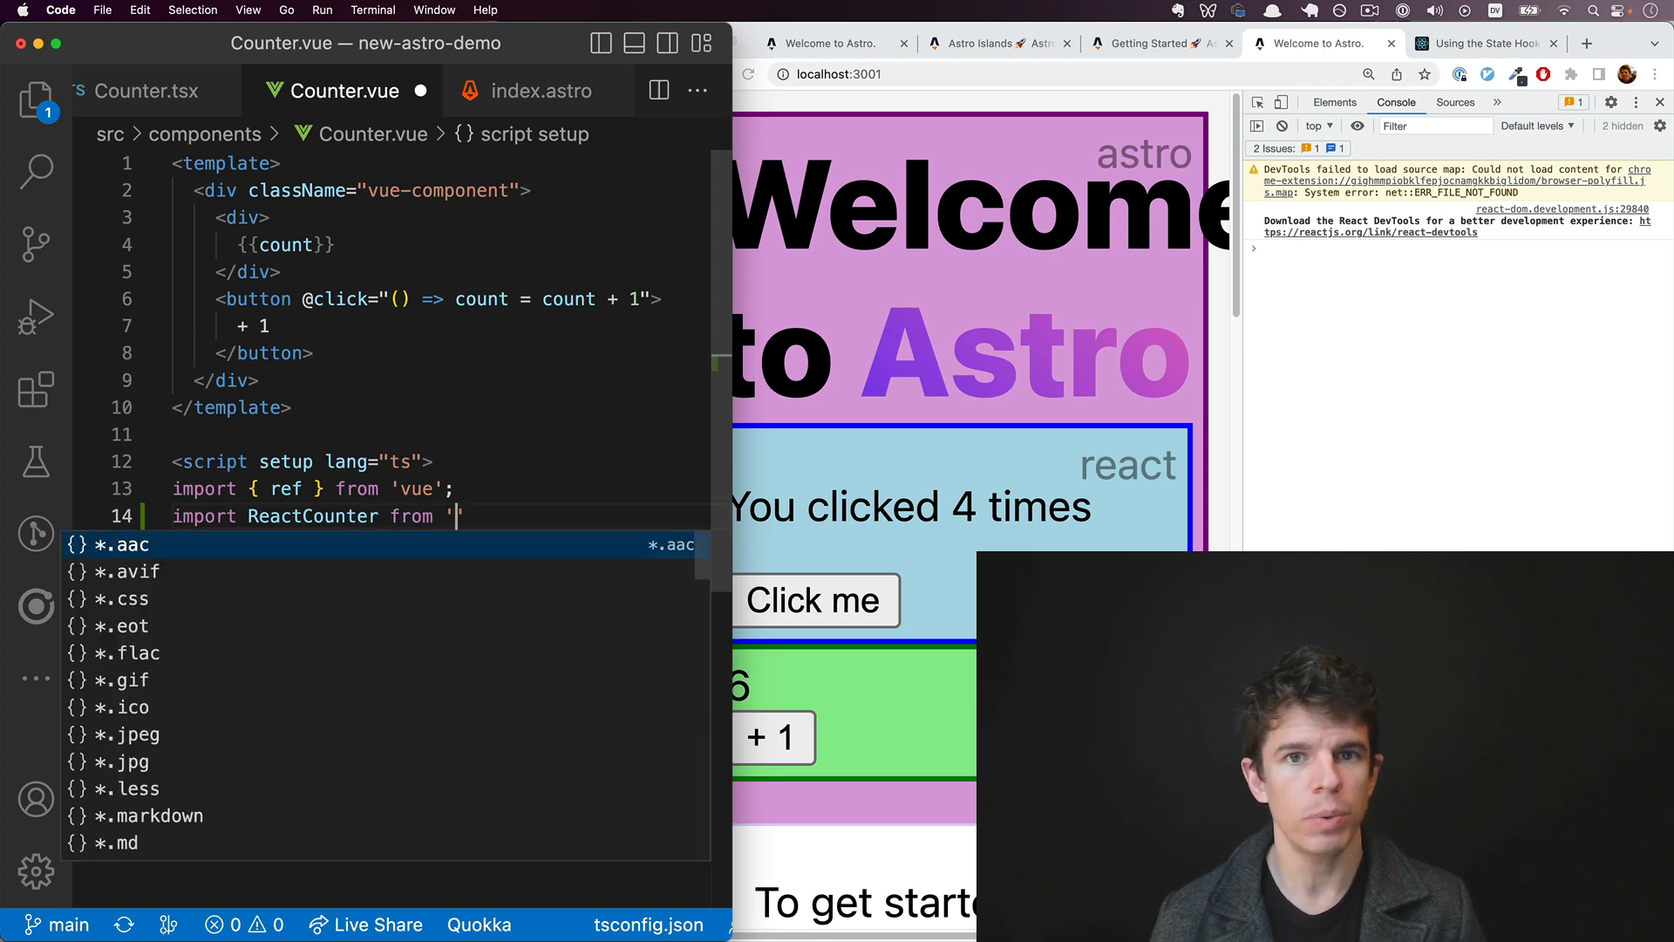
text(./Counter)
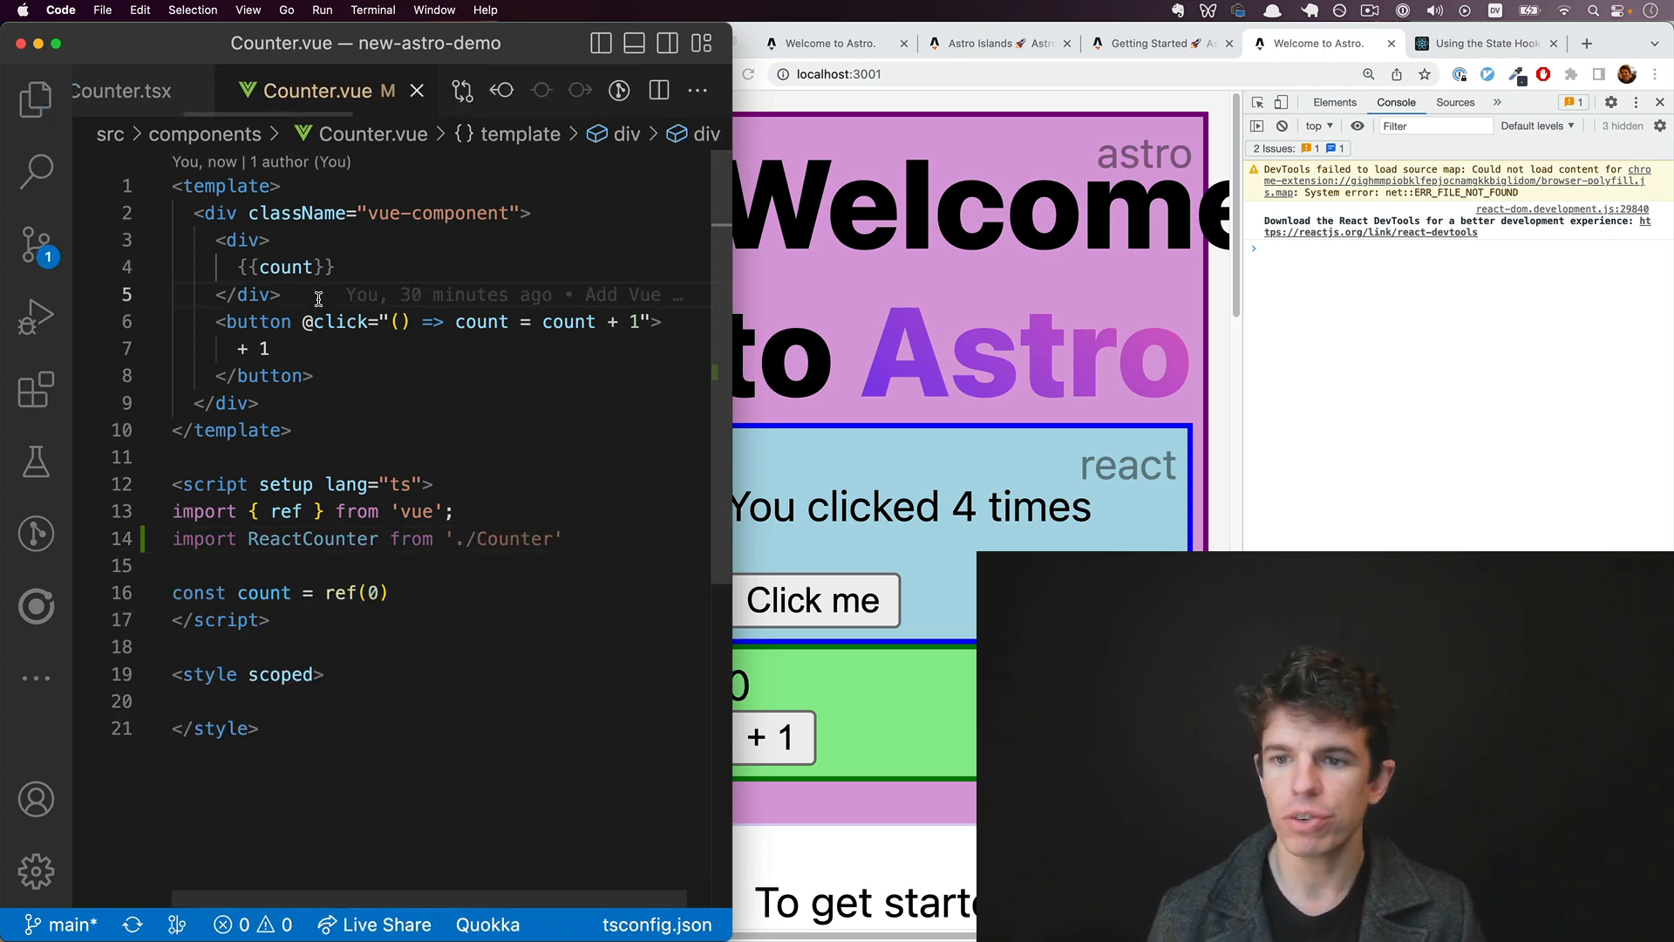
text(<ReactCounter />)
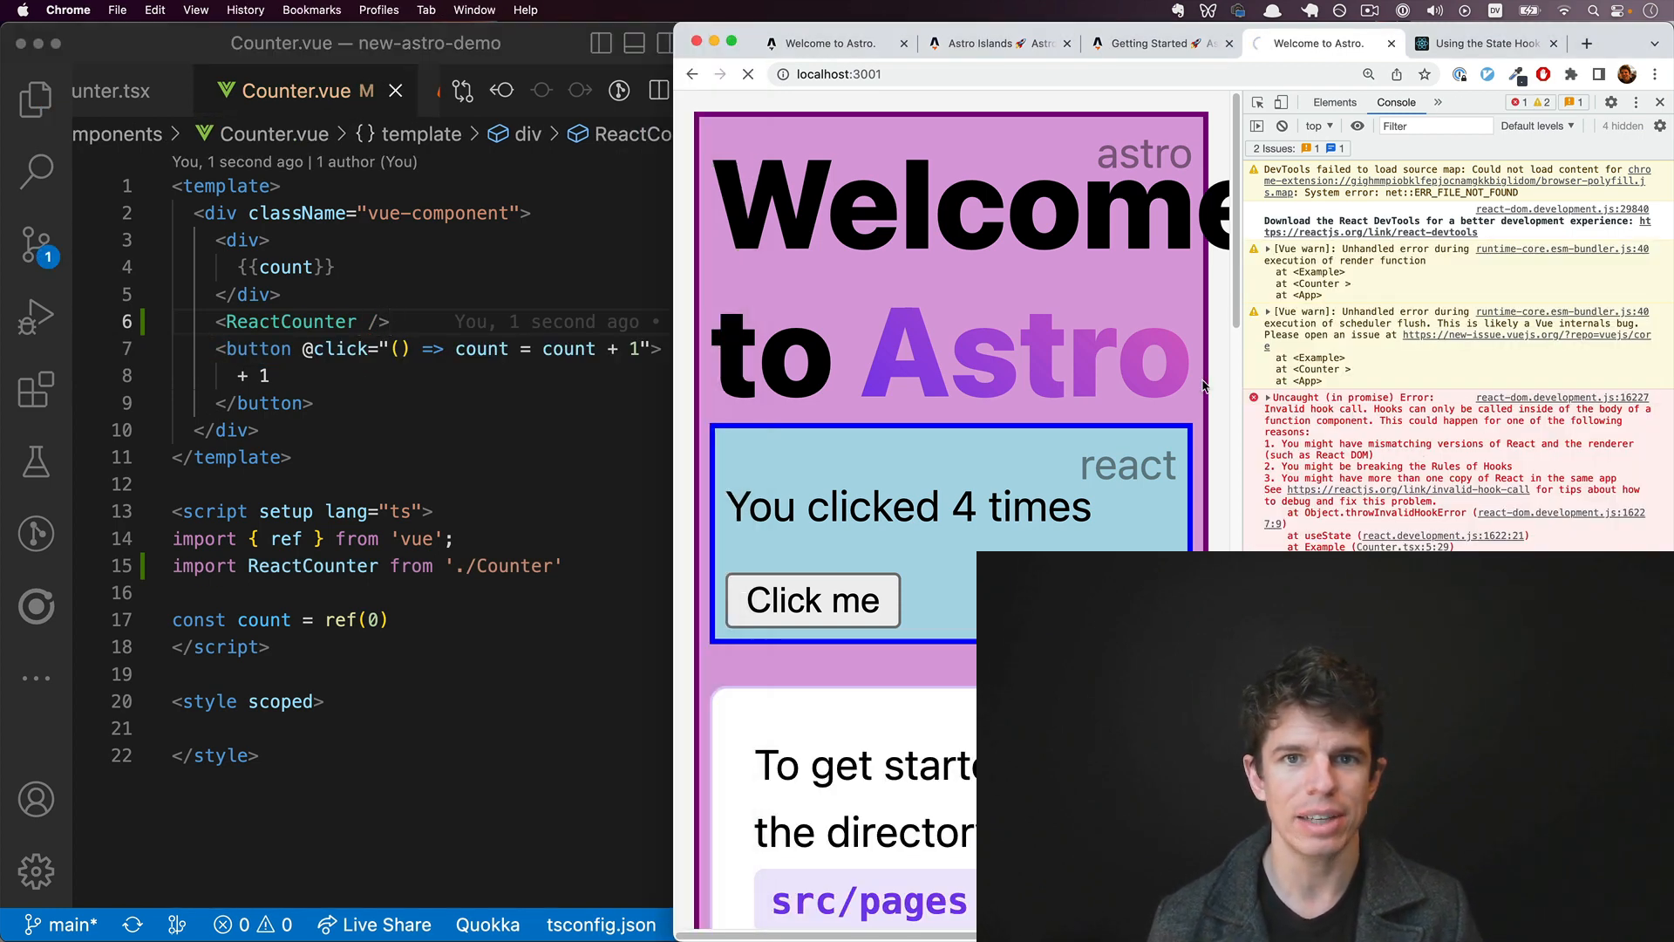
Step: View the hook error, remove the nested ReactCounter, and switch back to VS Code
click(748, 74)
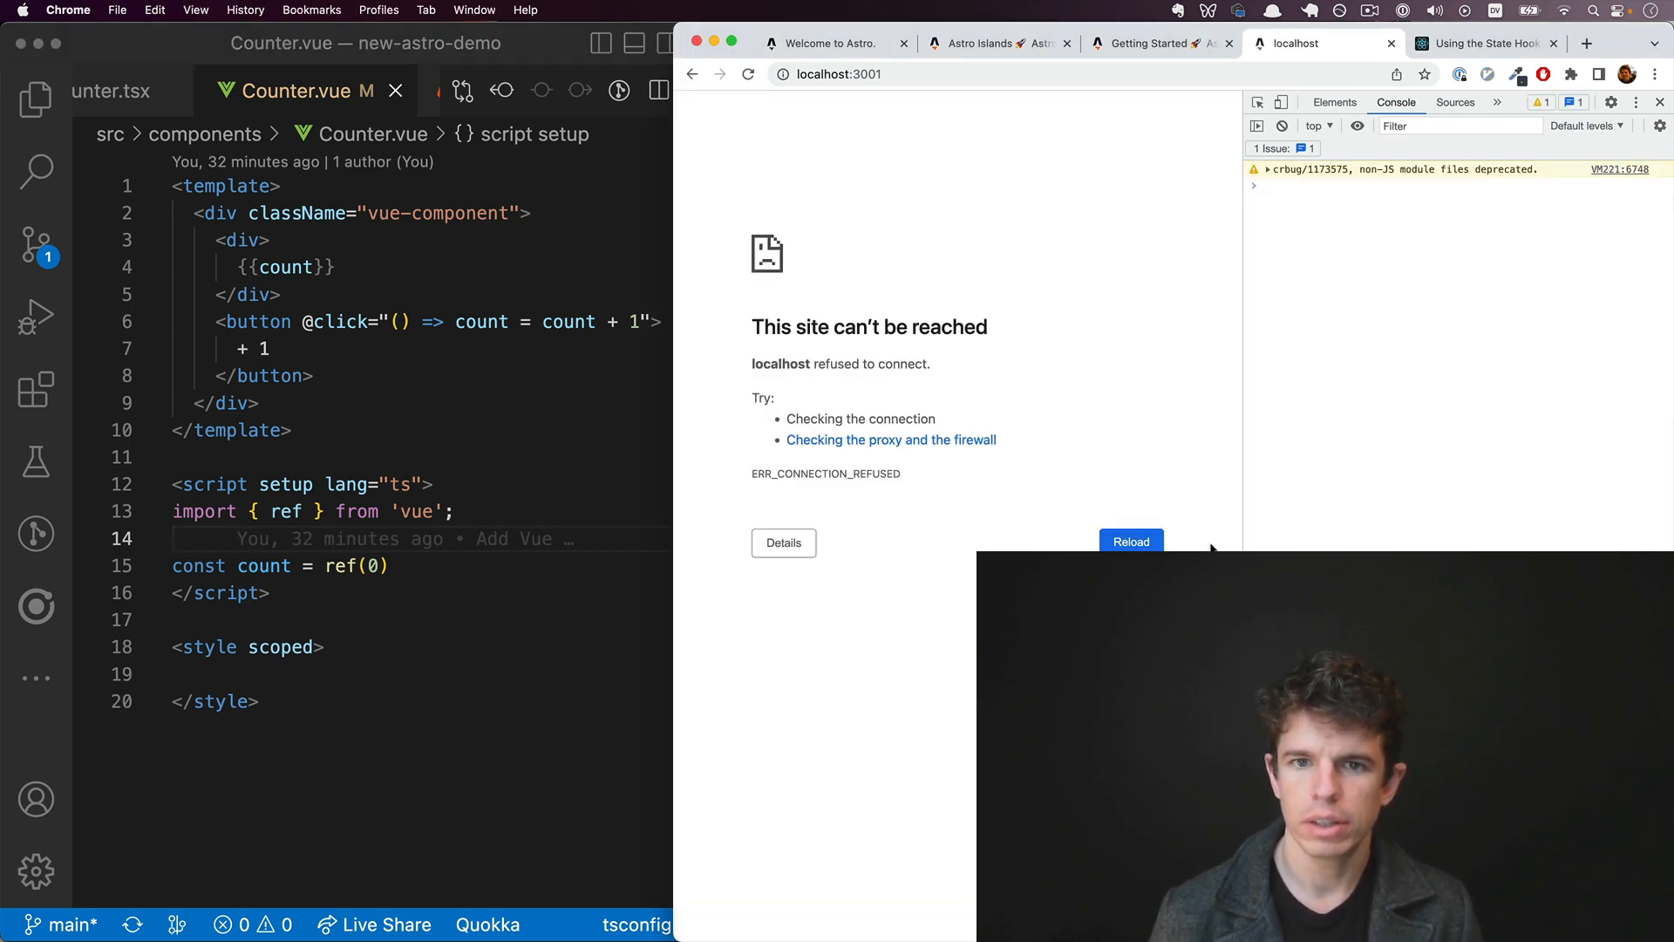
key(Cmd+Tab)
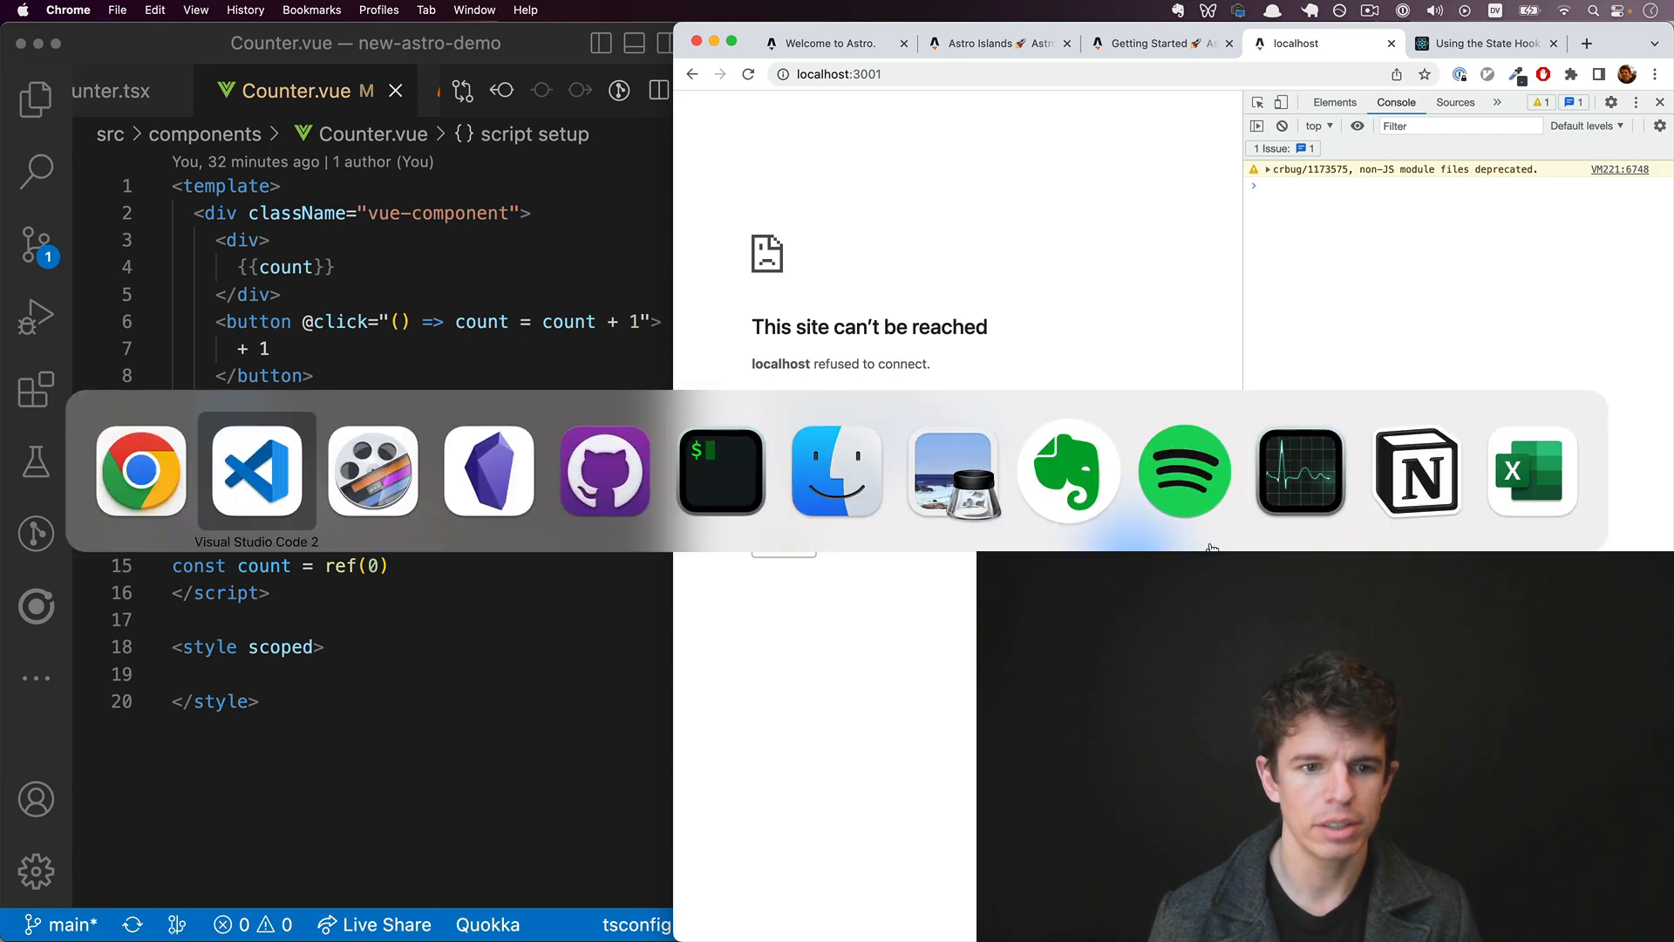
click(720, 471)
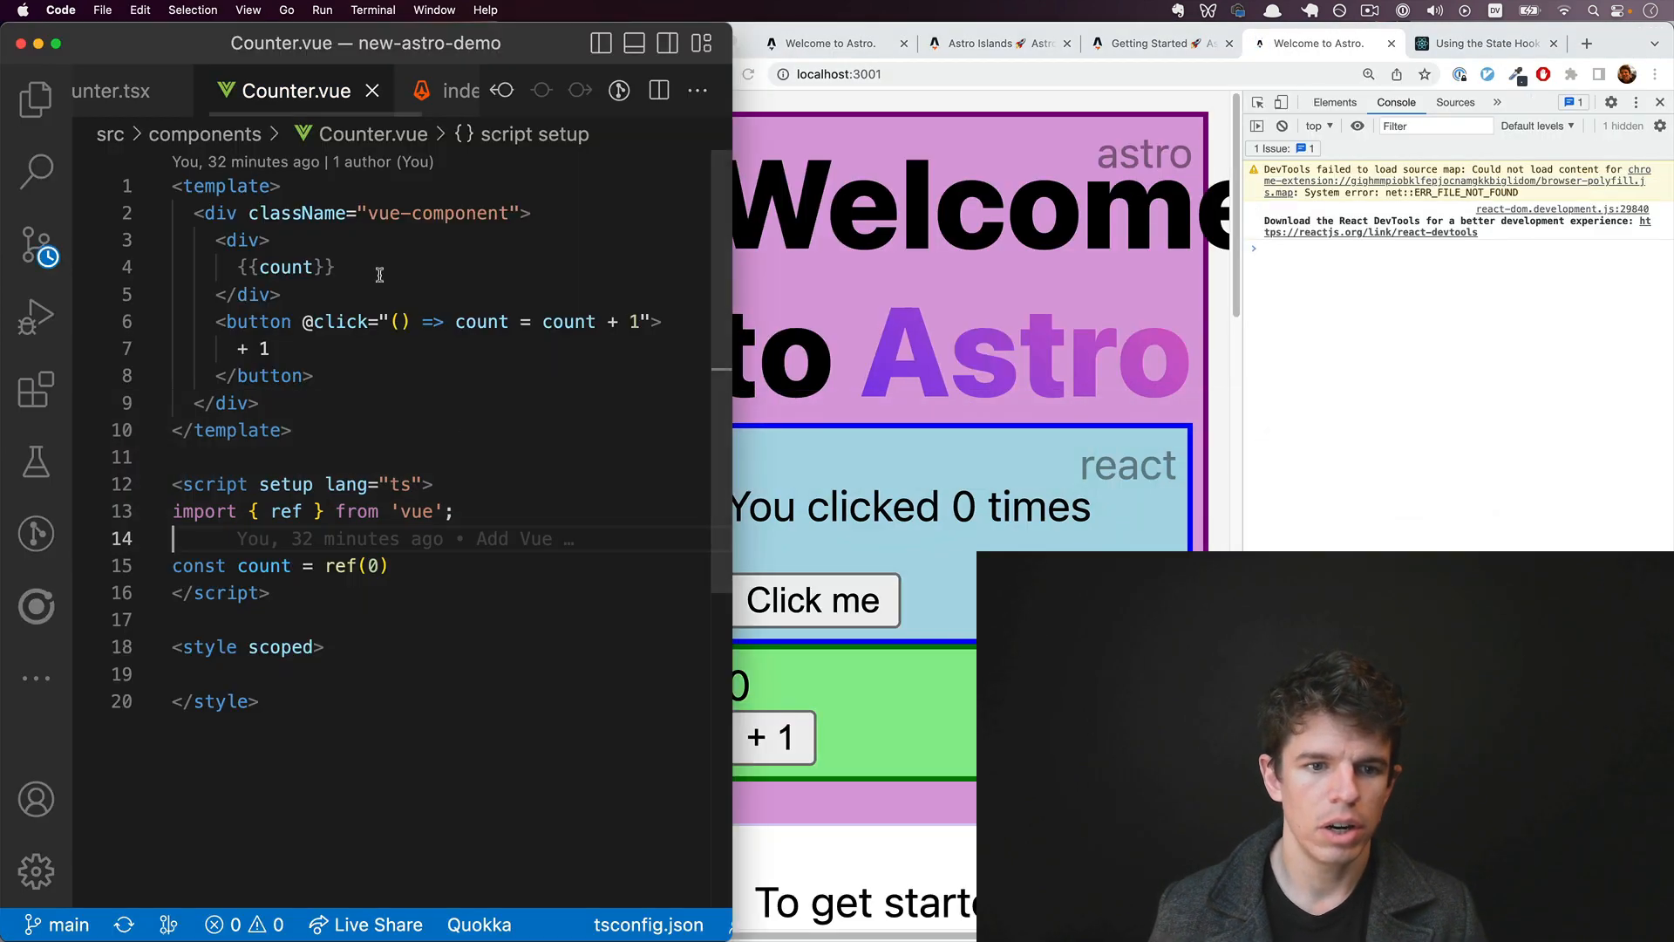
Step: Create components/AnotherComponent.vue from the vbase snippet containing Hello
click(35, 100)
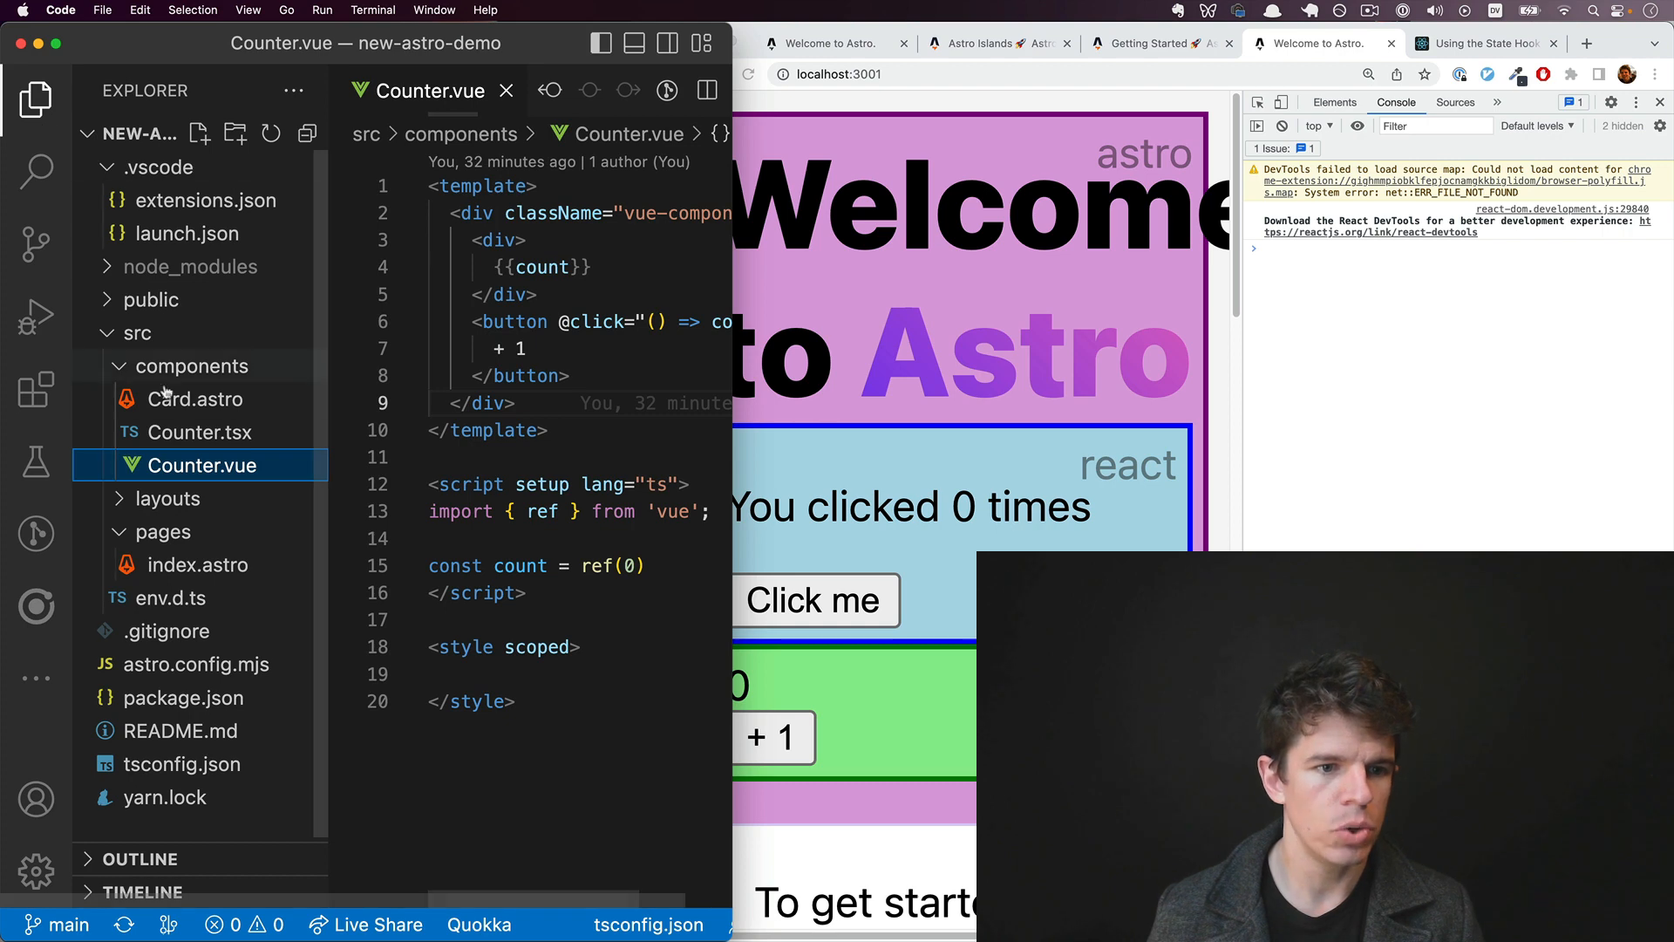
click(198, 132)
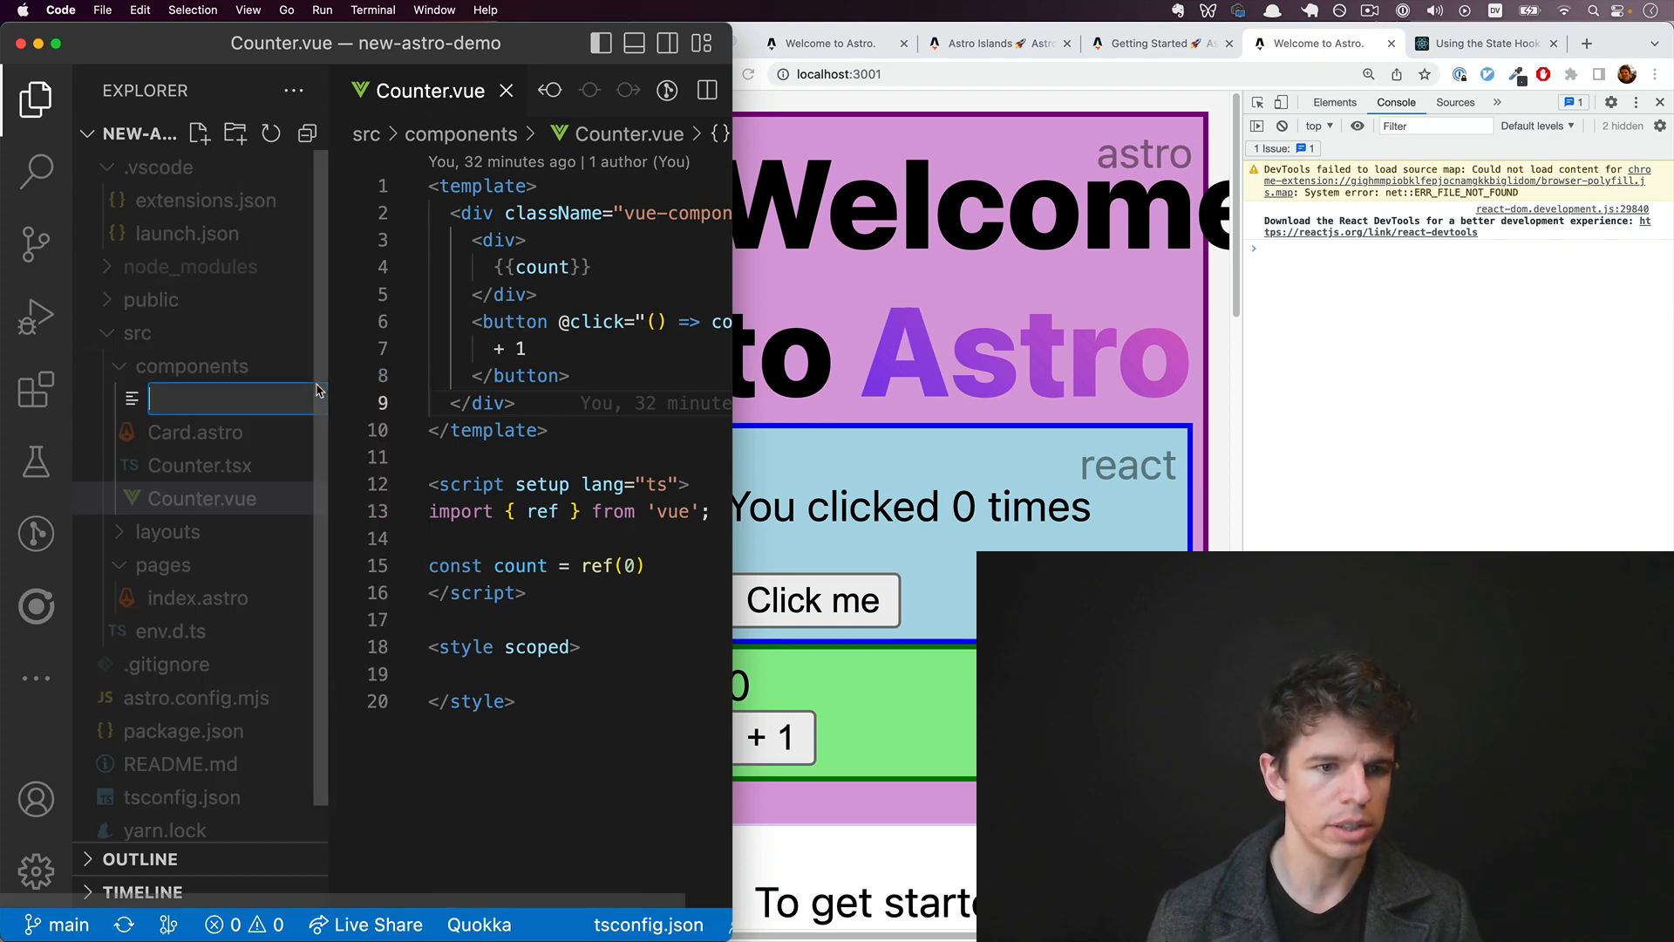
text(AnotherCom)
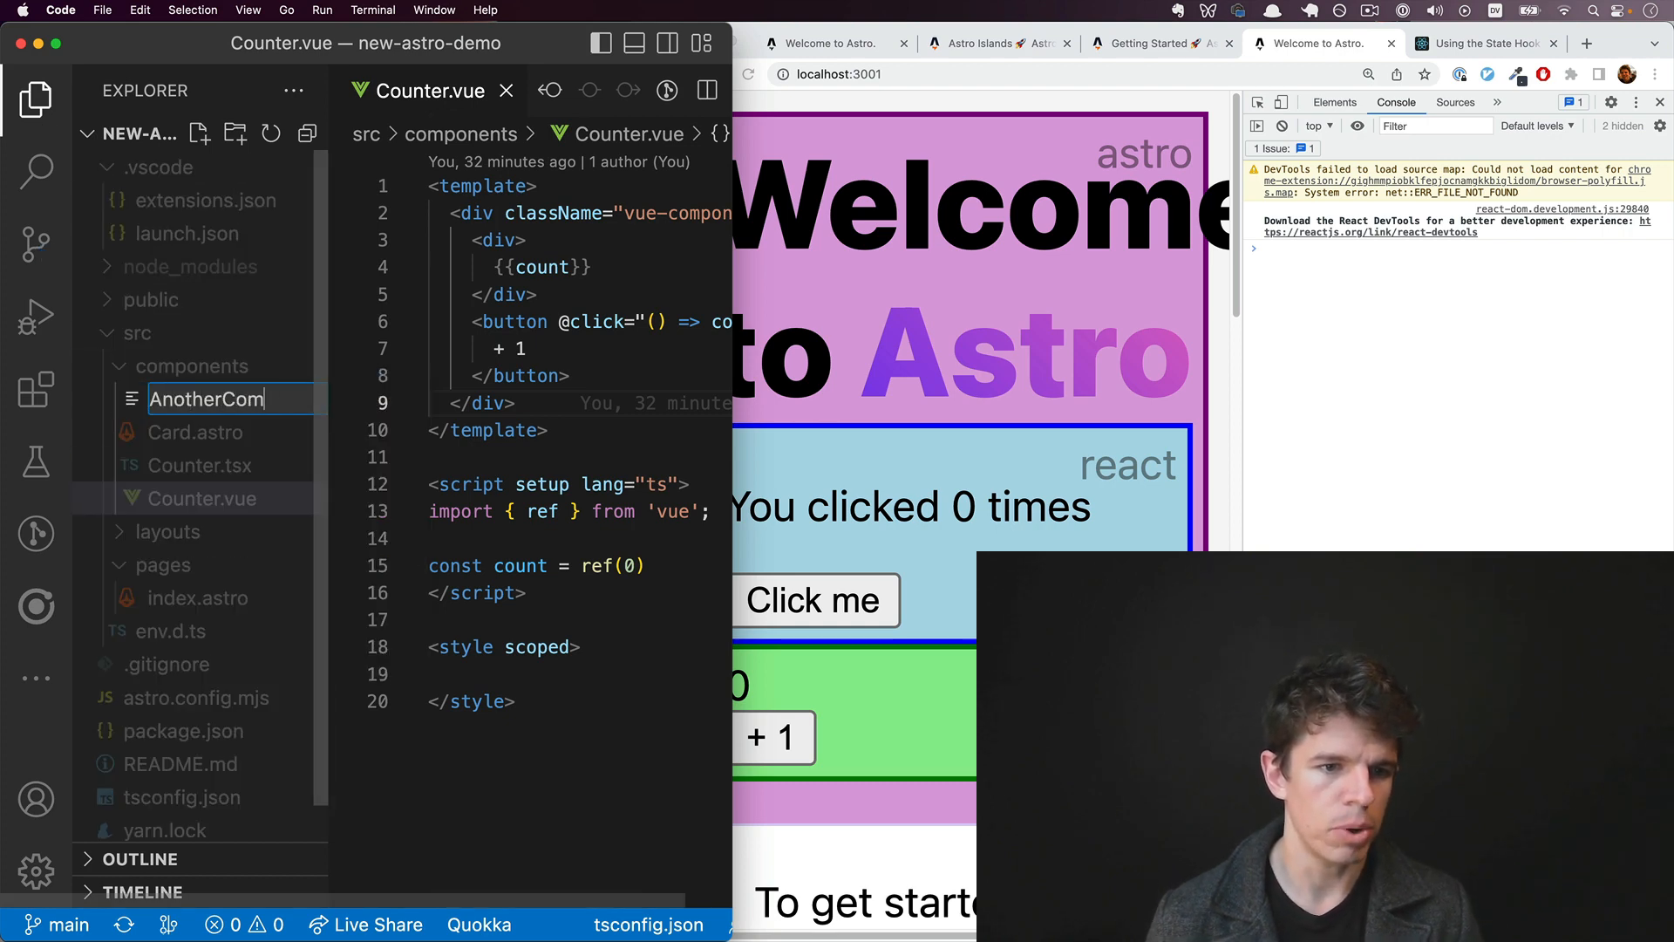
text(vbas)
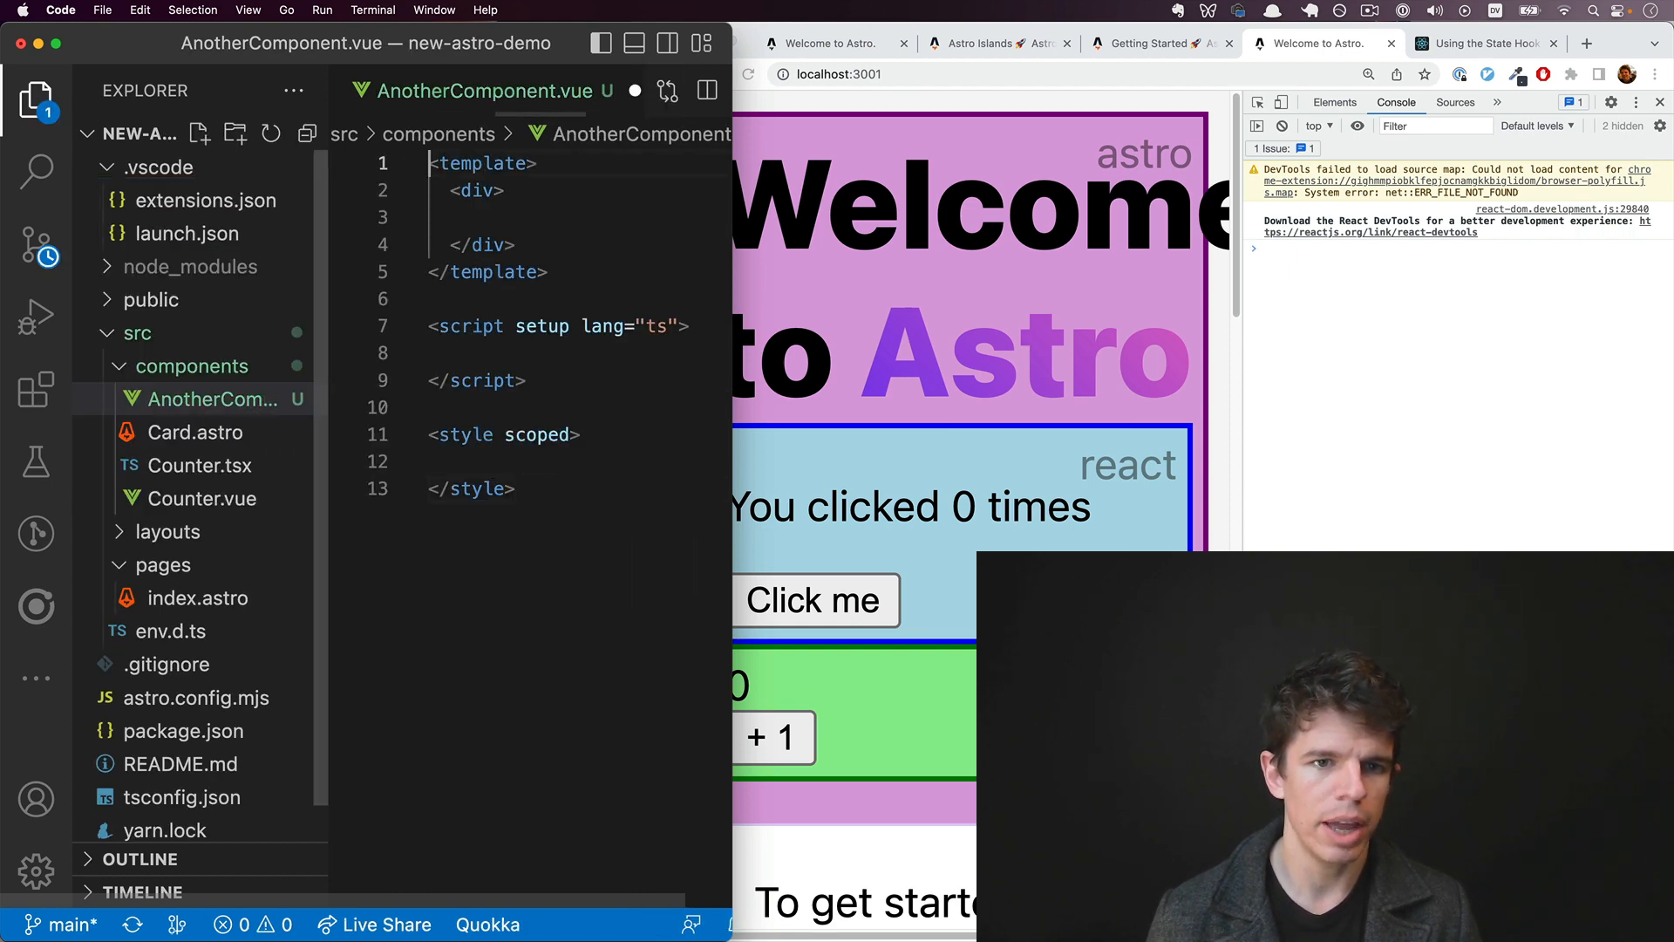
text(Hello)
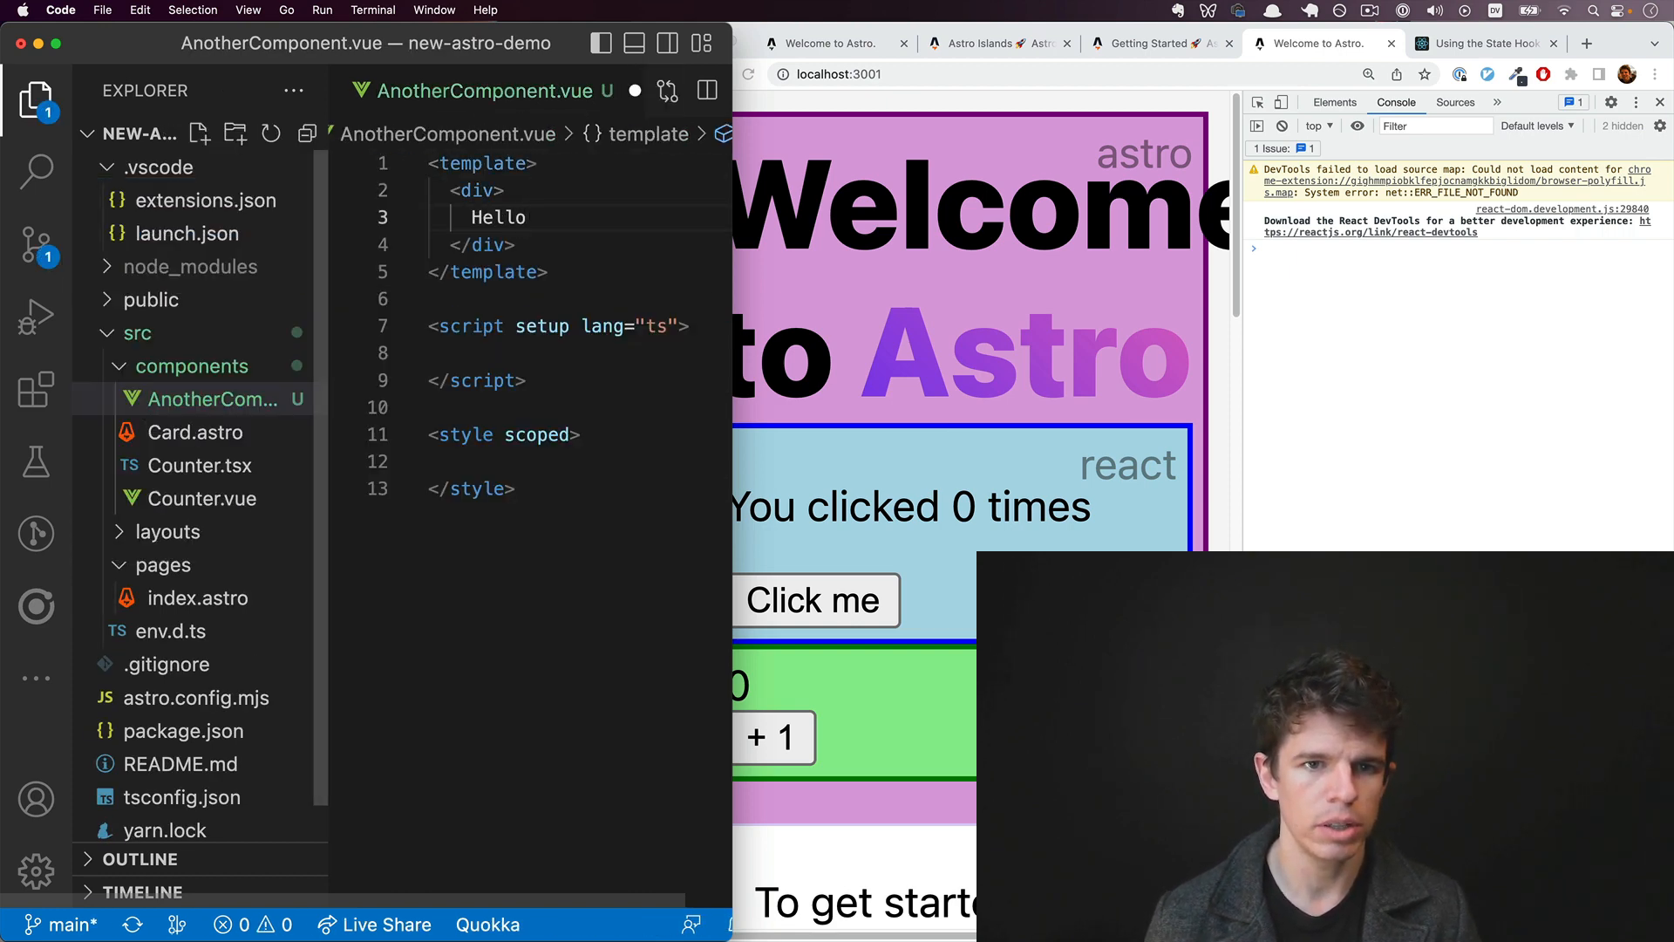
click(195, 431)
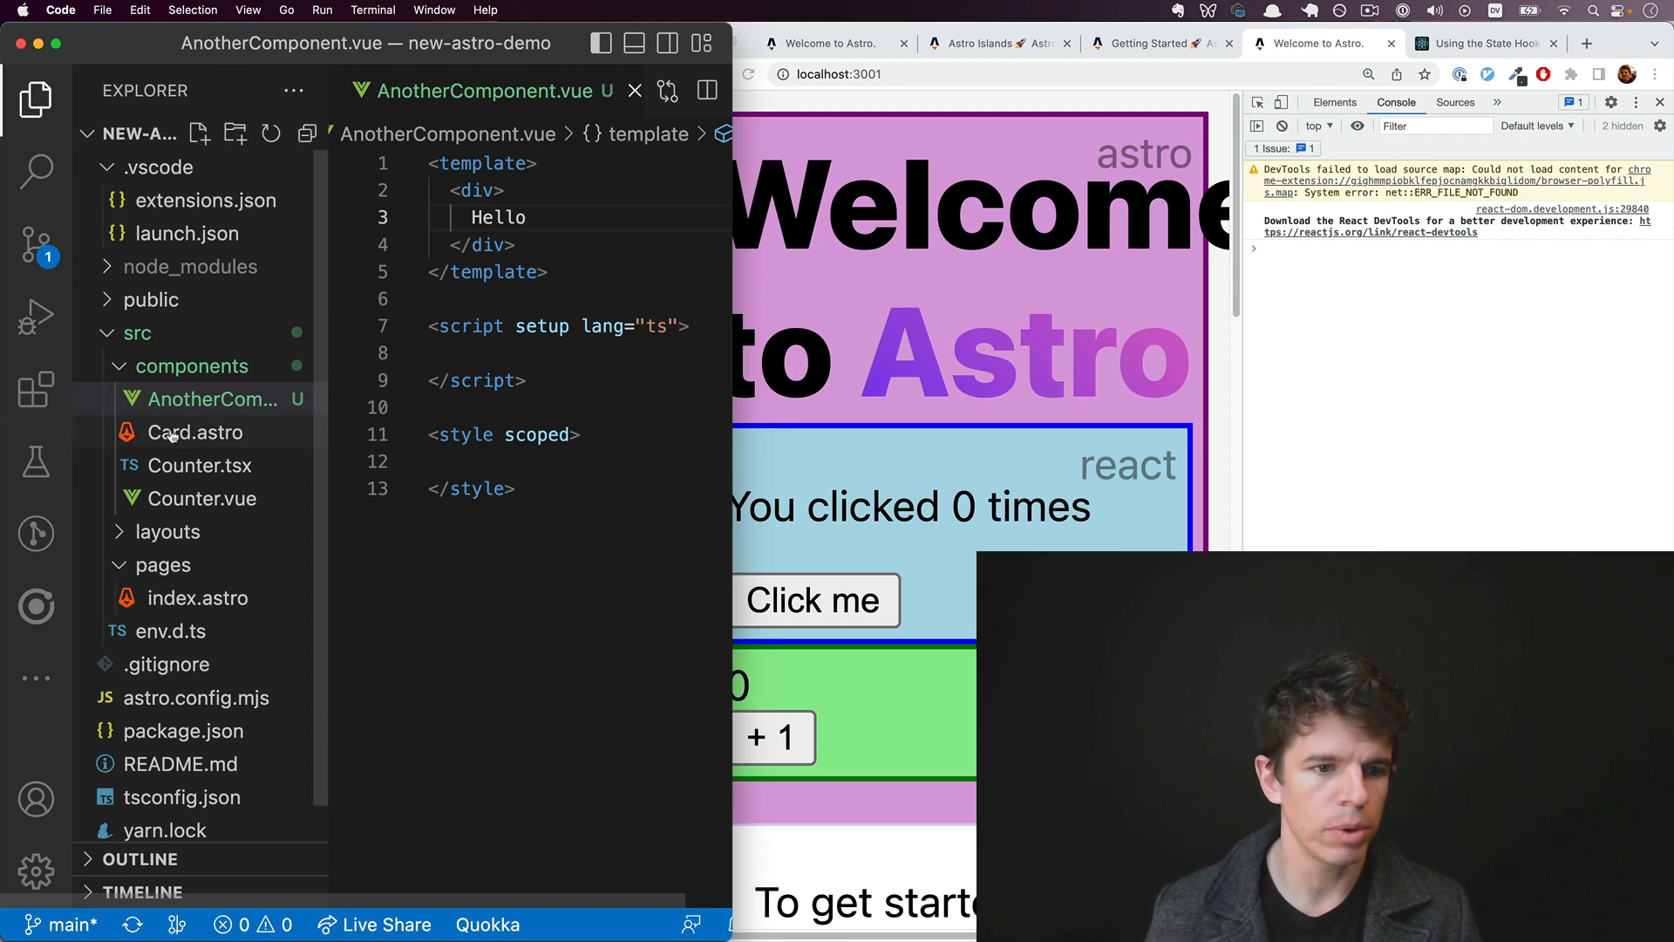
Step: Import it as Hello in Counter.vue and place <Hello /> first in the template
click(200, 497)
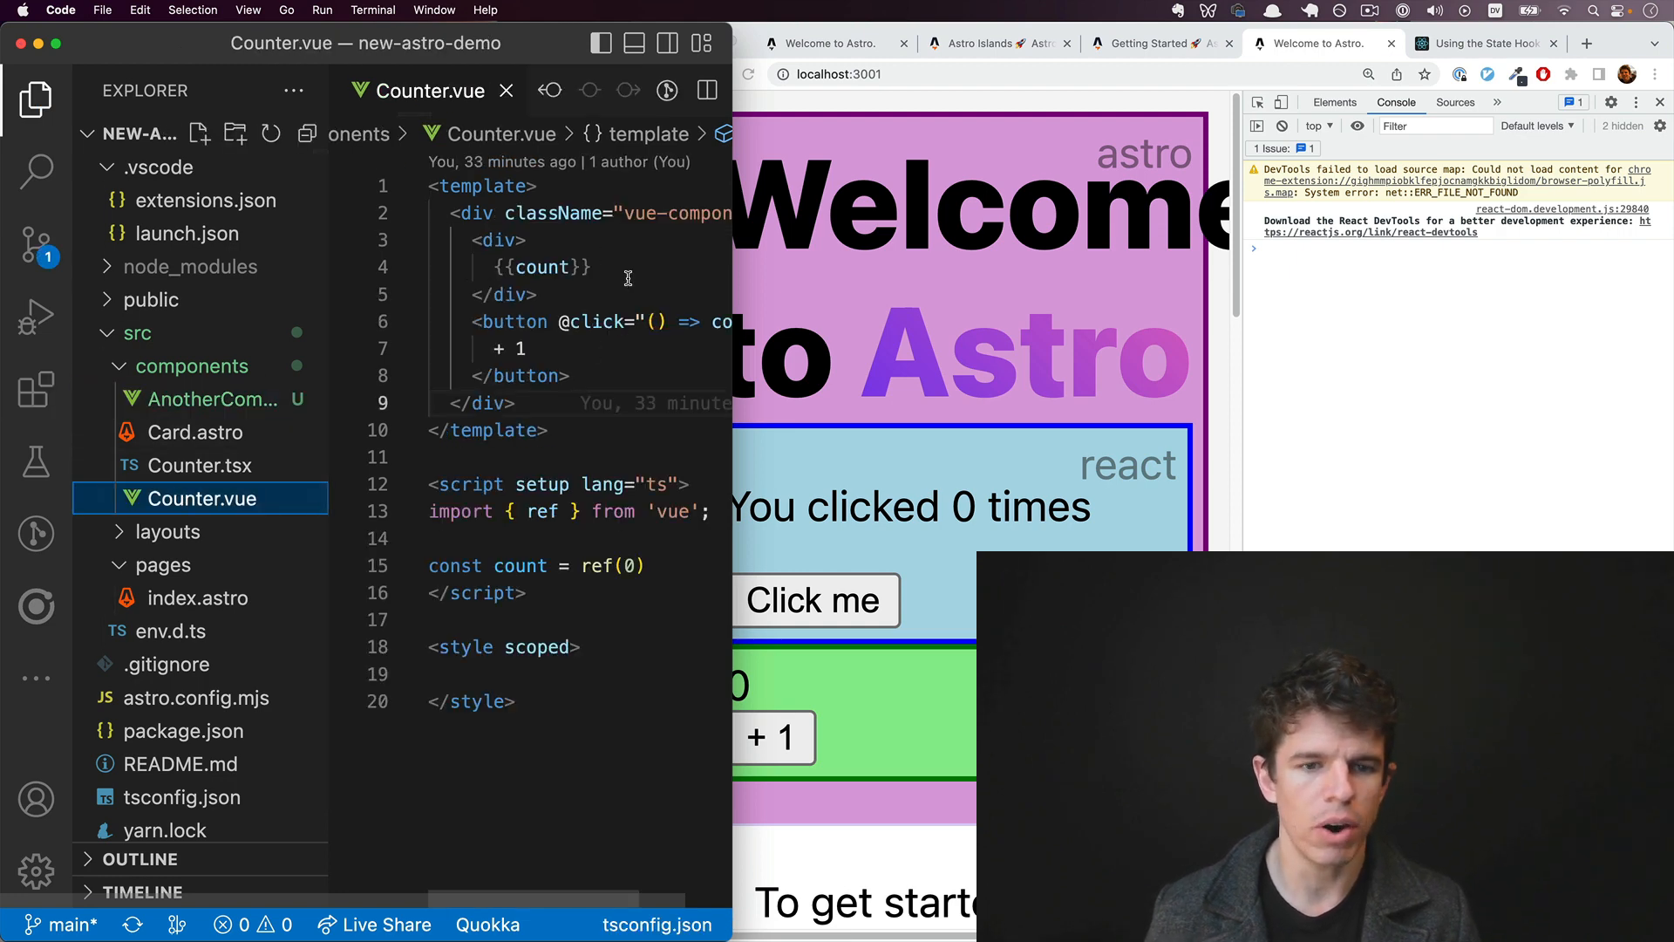
text(import Hello from './Another)
text(<Hello />)
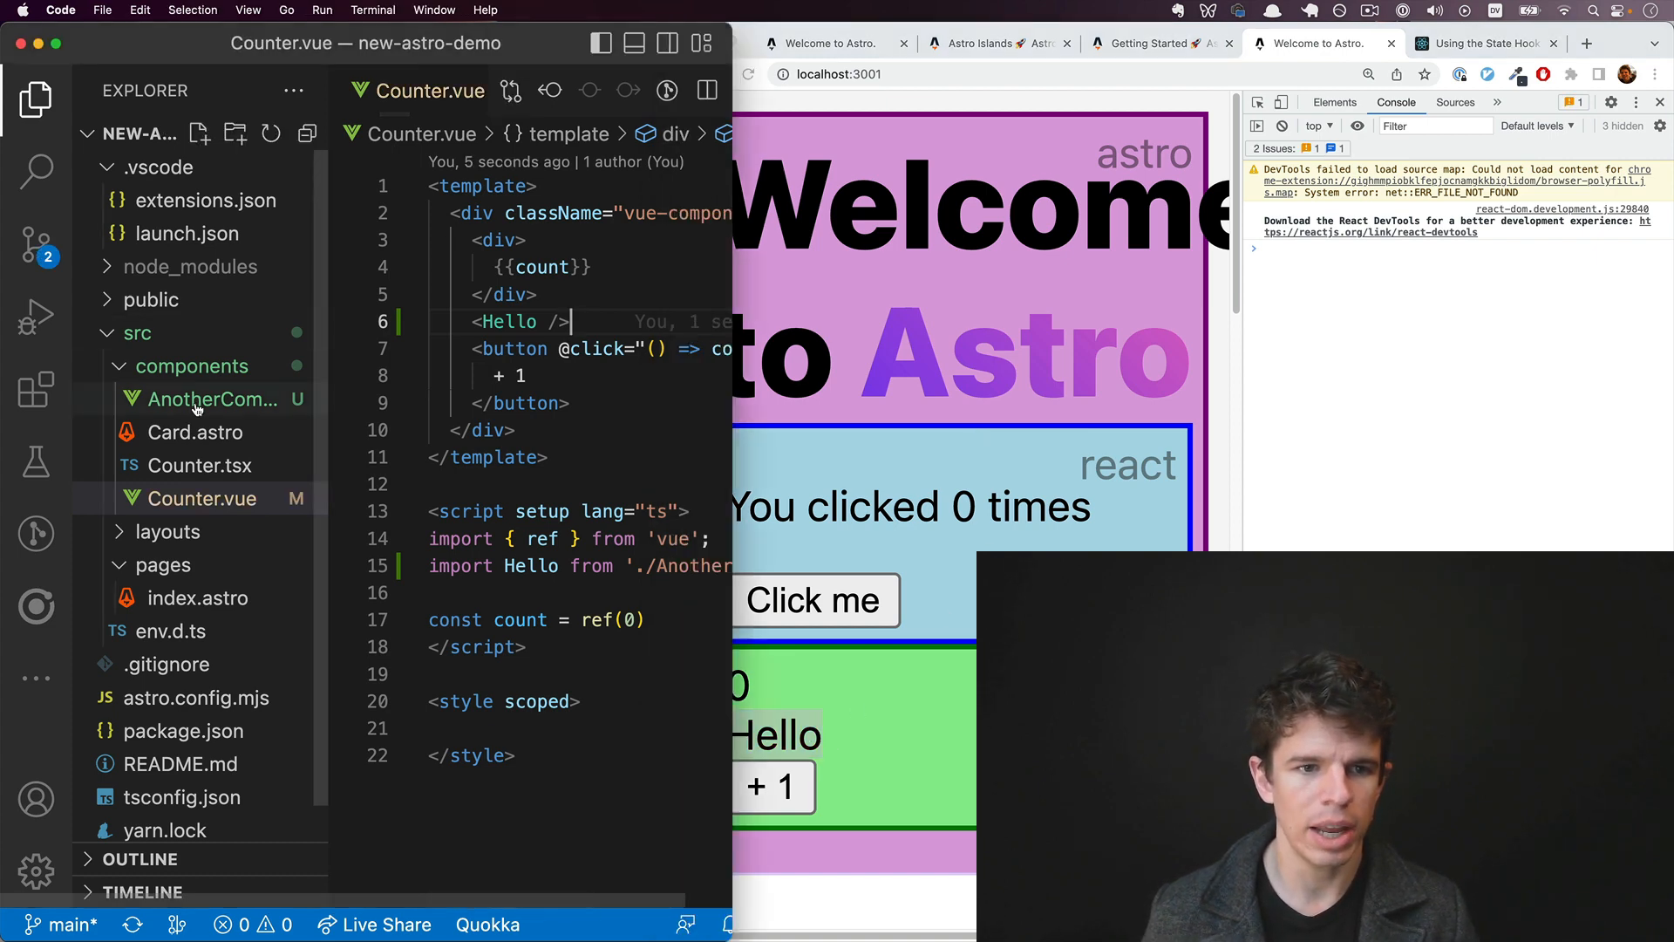
text(cl)
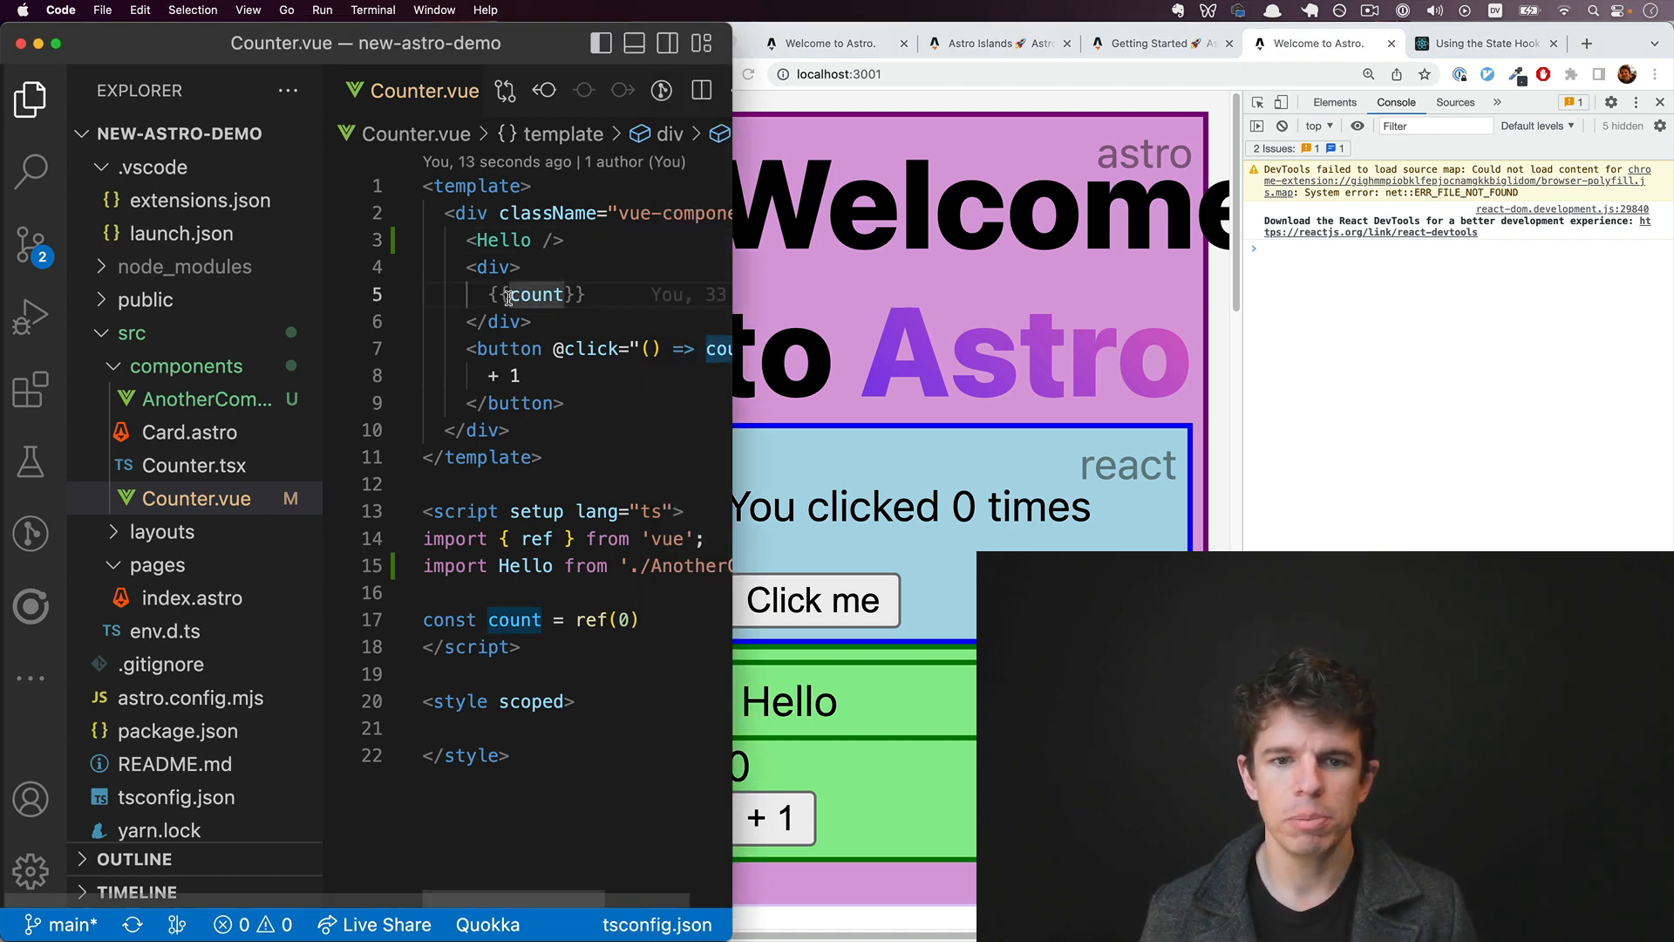
mouse_move(537, 294)
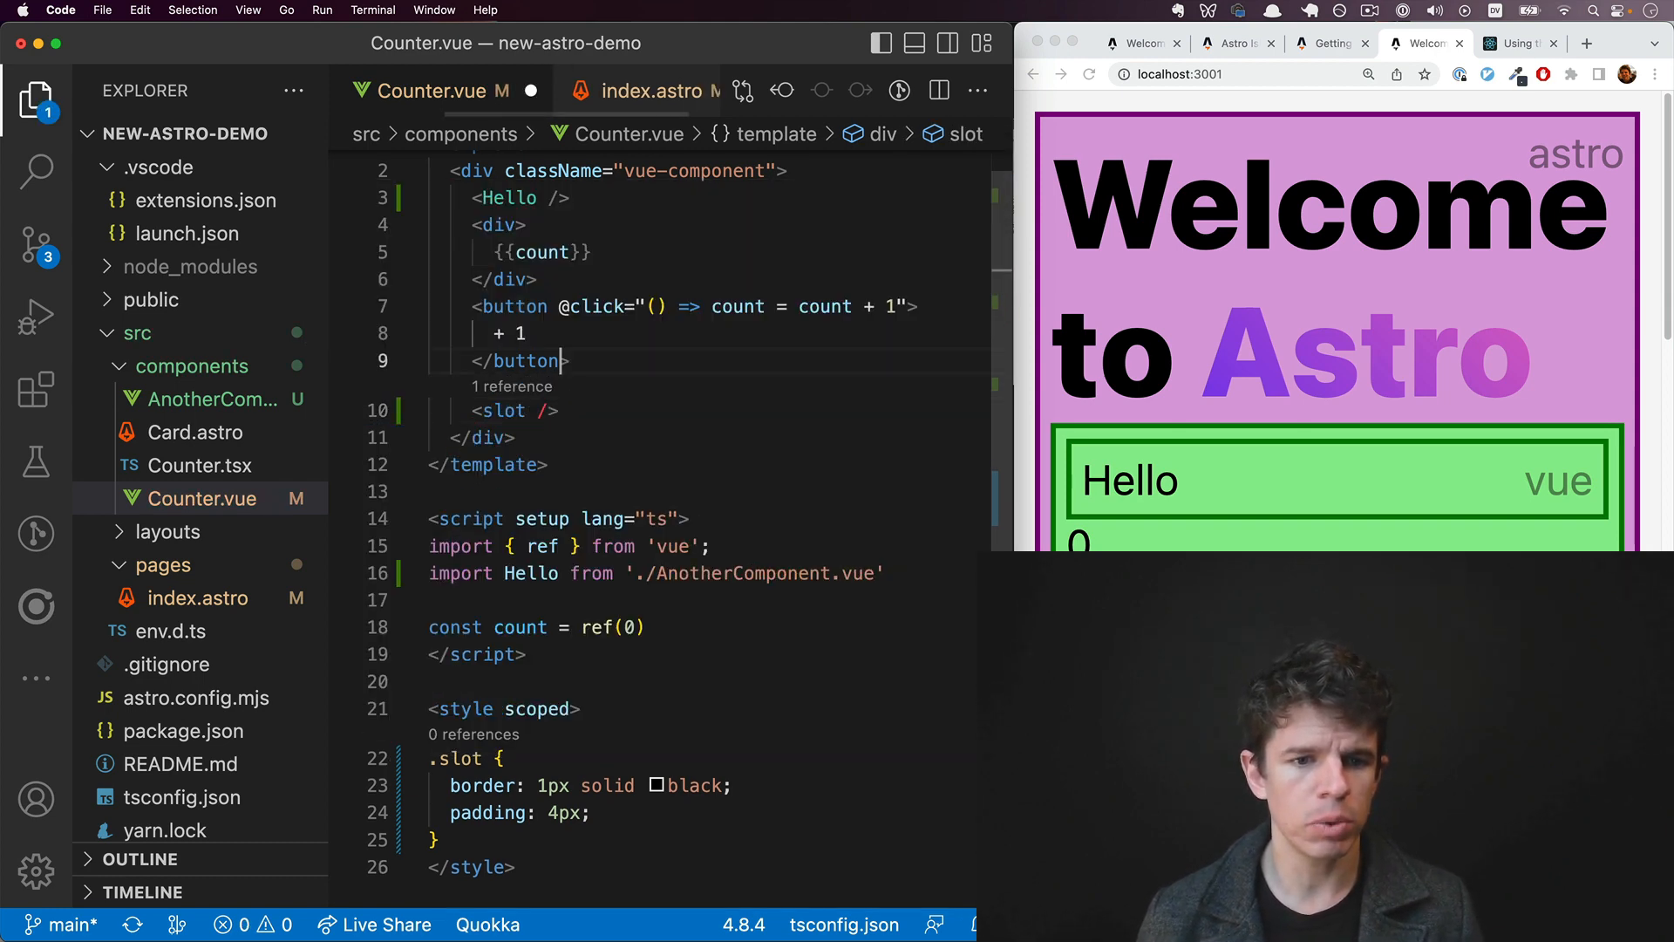
Step: Add <slot /> in a div styled 'border:1px solid black; padding: 4px;' below the button
text(<div)
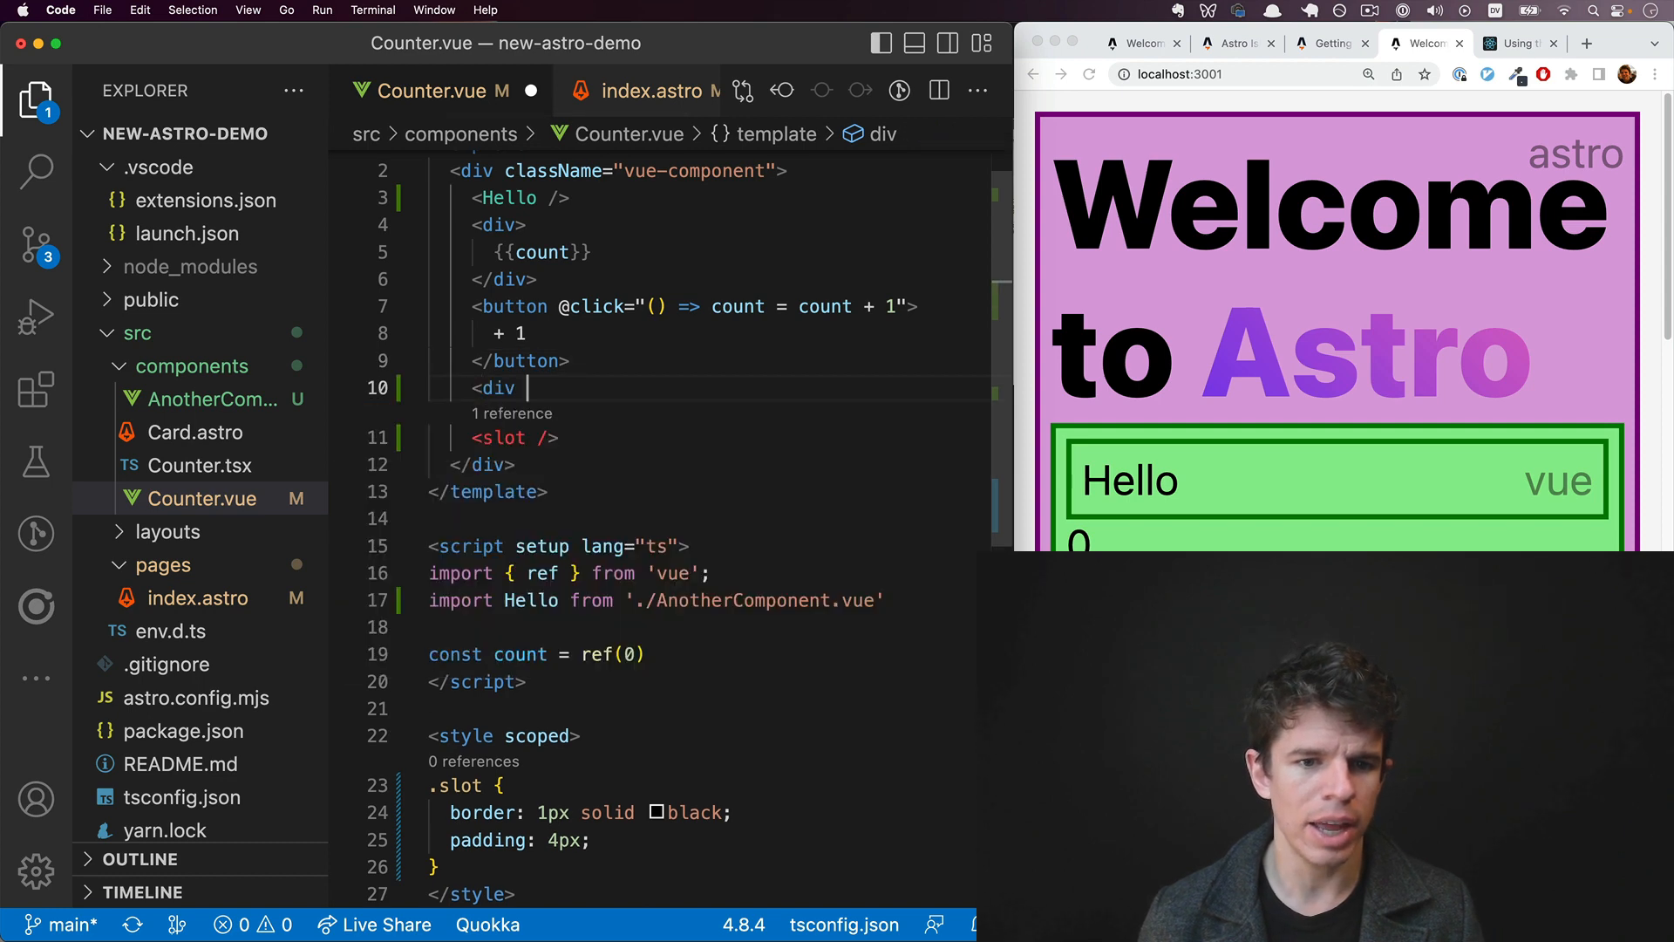
text(style="border:1px solid black; padding: 4px;")
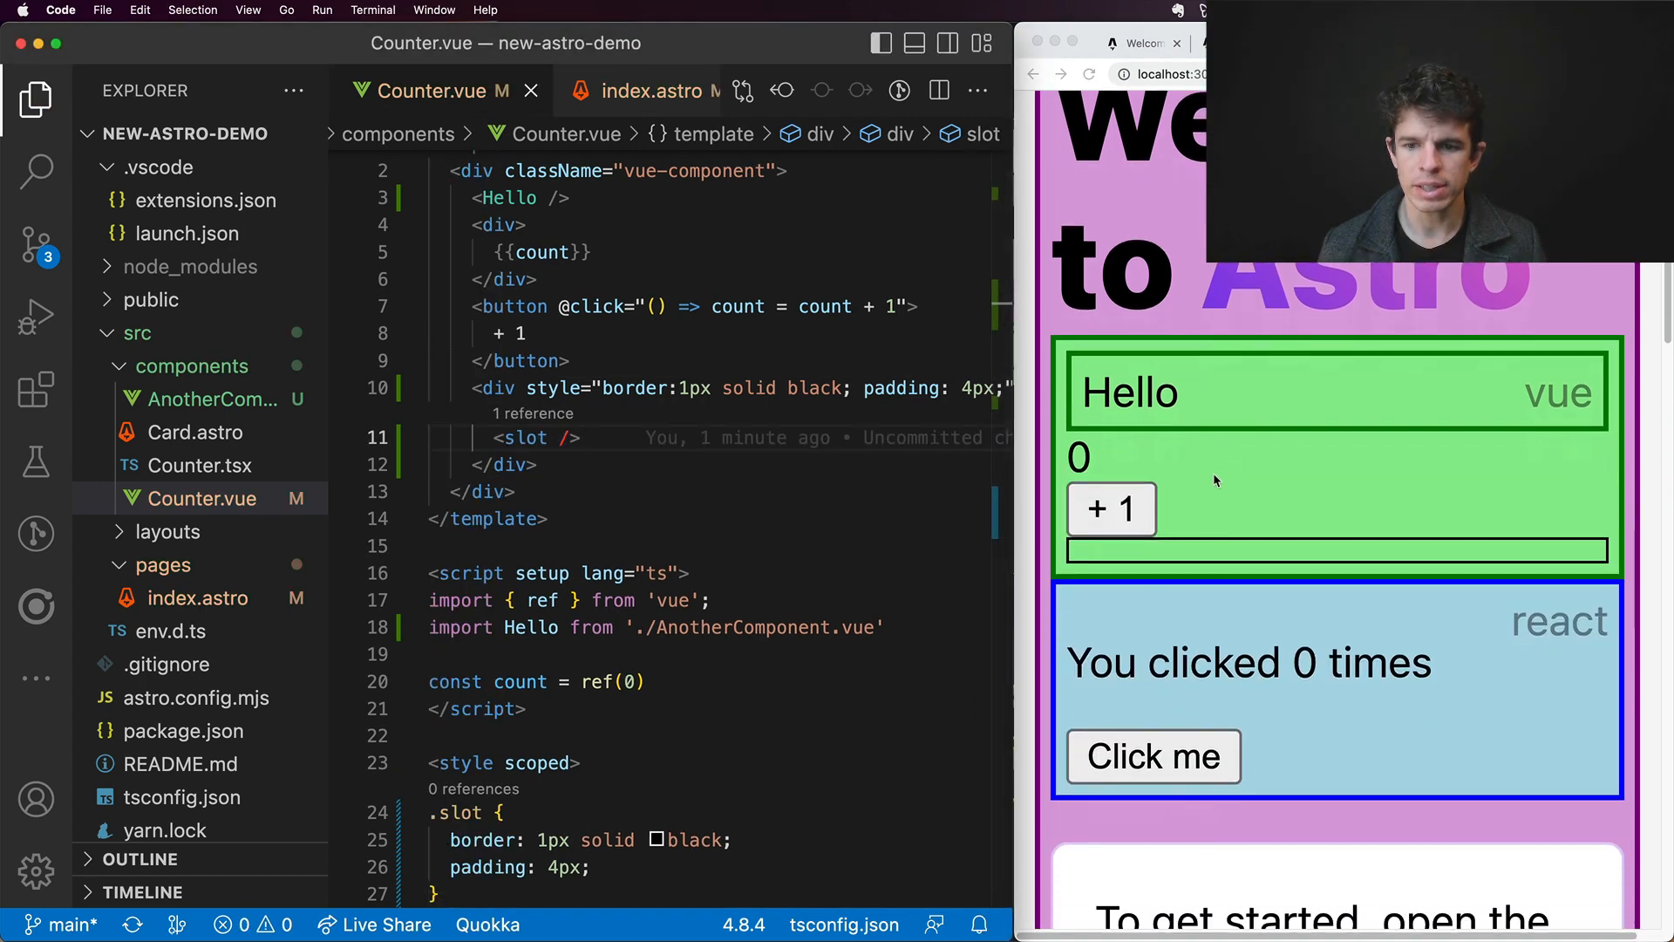
scroll(down, 3)
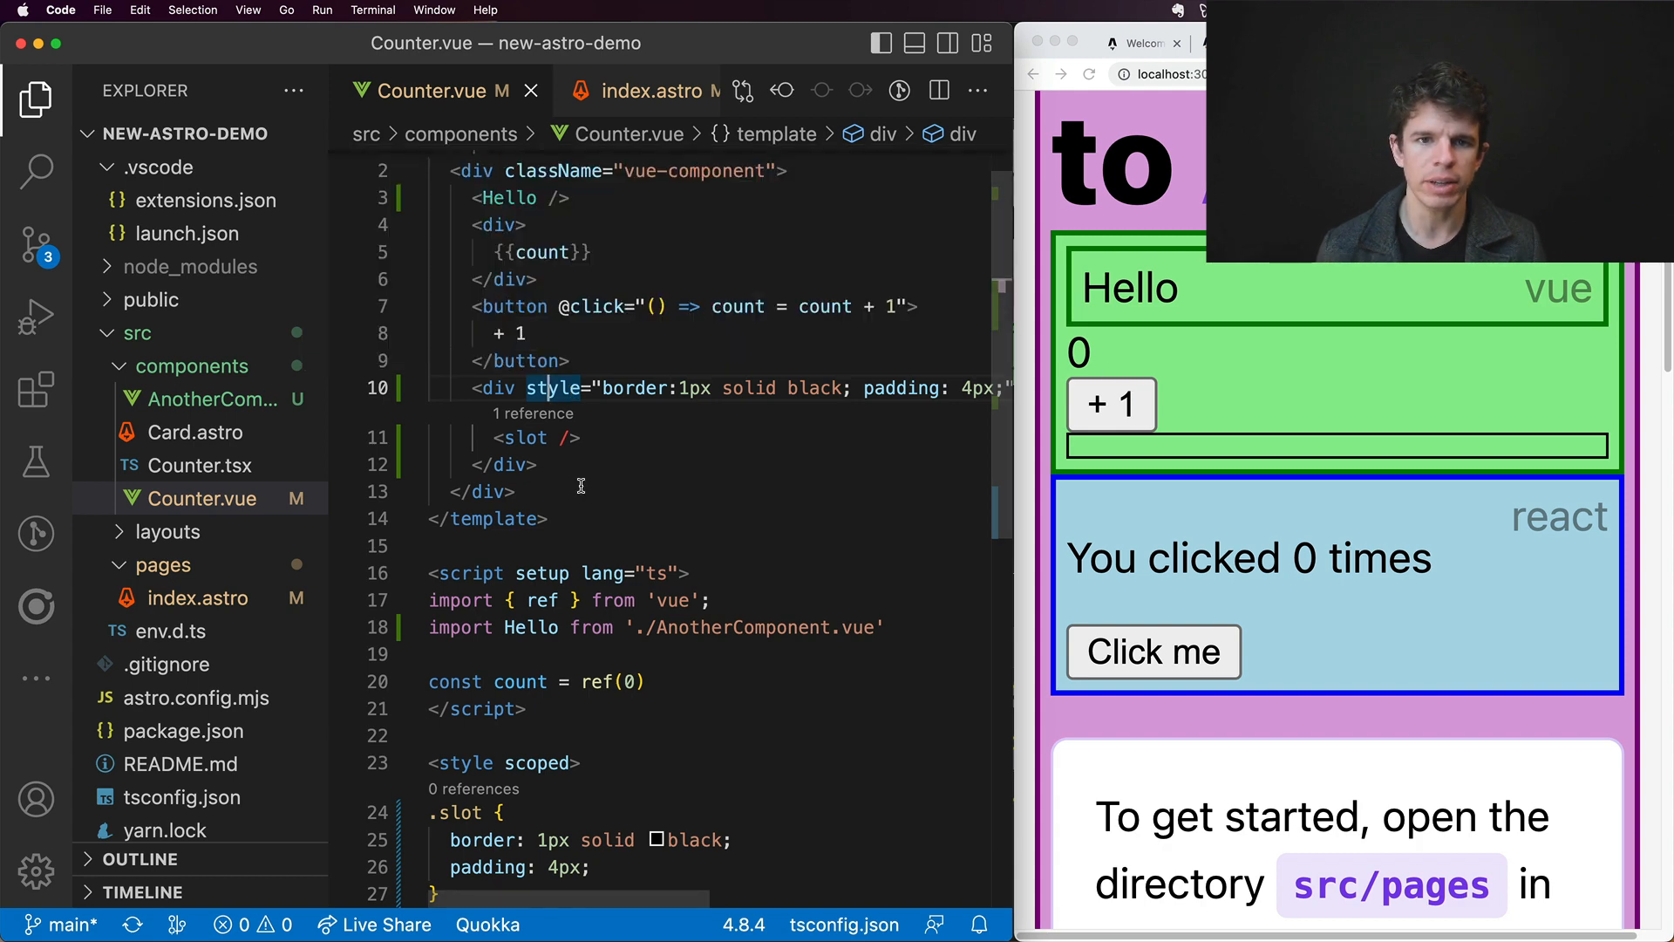
Step: In index.astro, nest Hey and <ReactCounter client:load /> in an astro div inside VueCounter
click(641, 90)
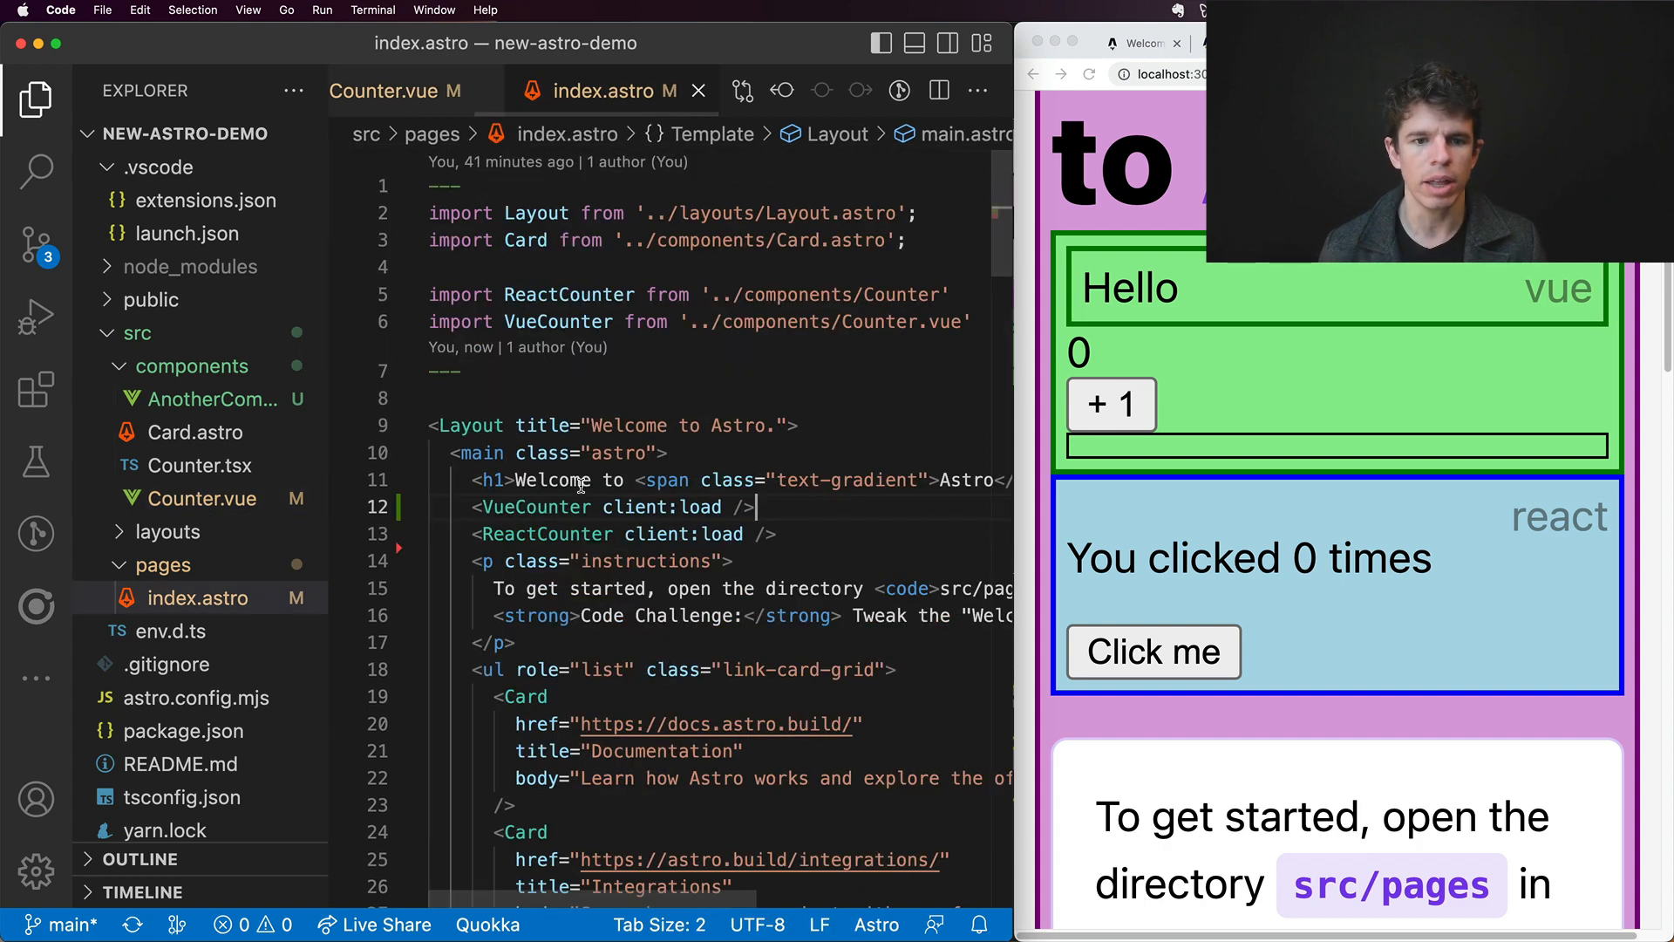
key(Backspace)
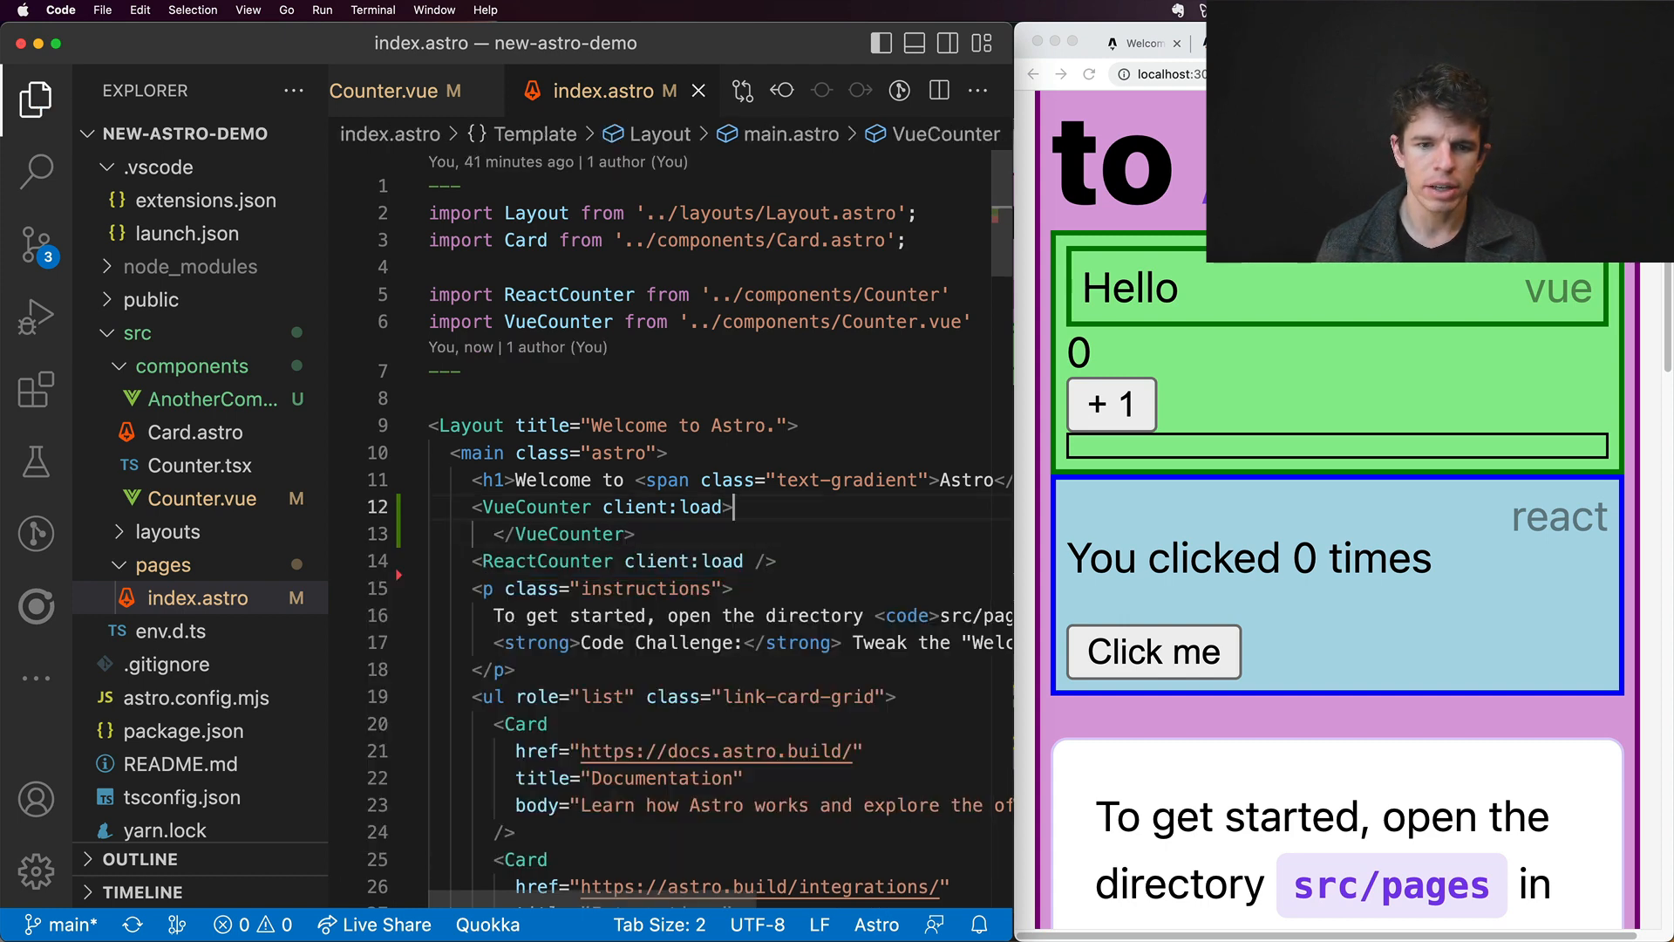
text(Hey)
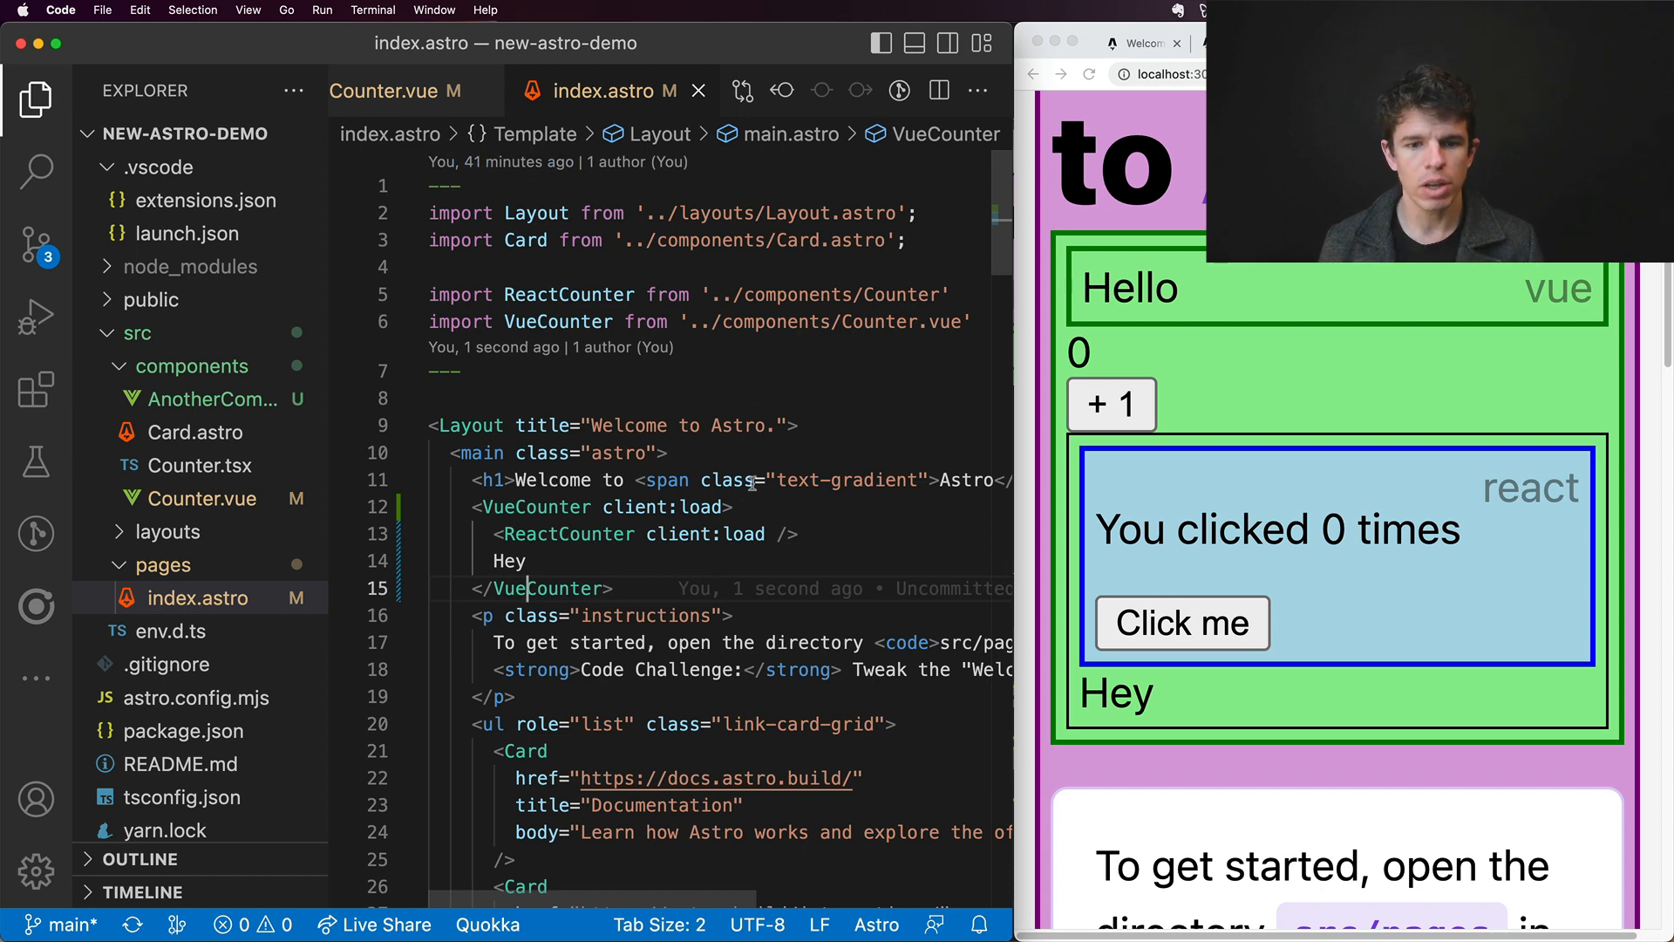
text(<div class="astro">)
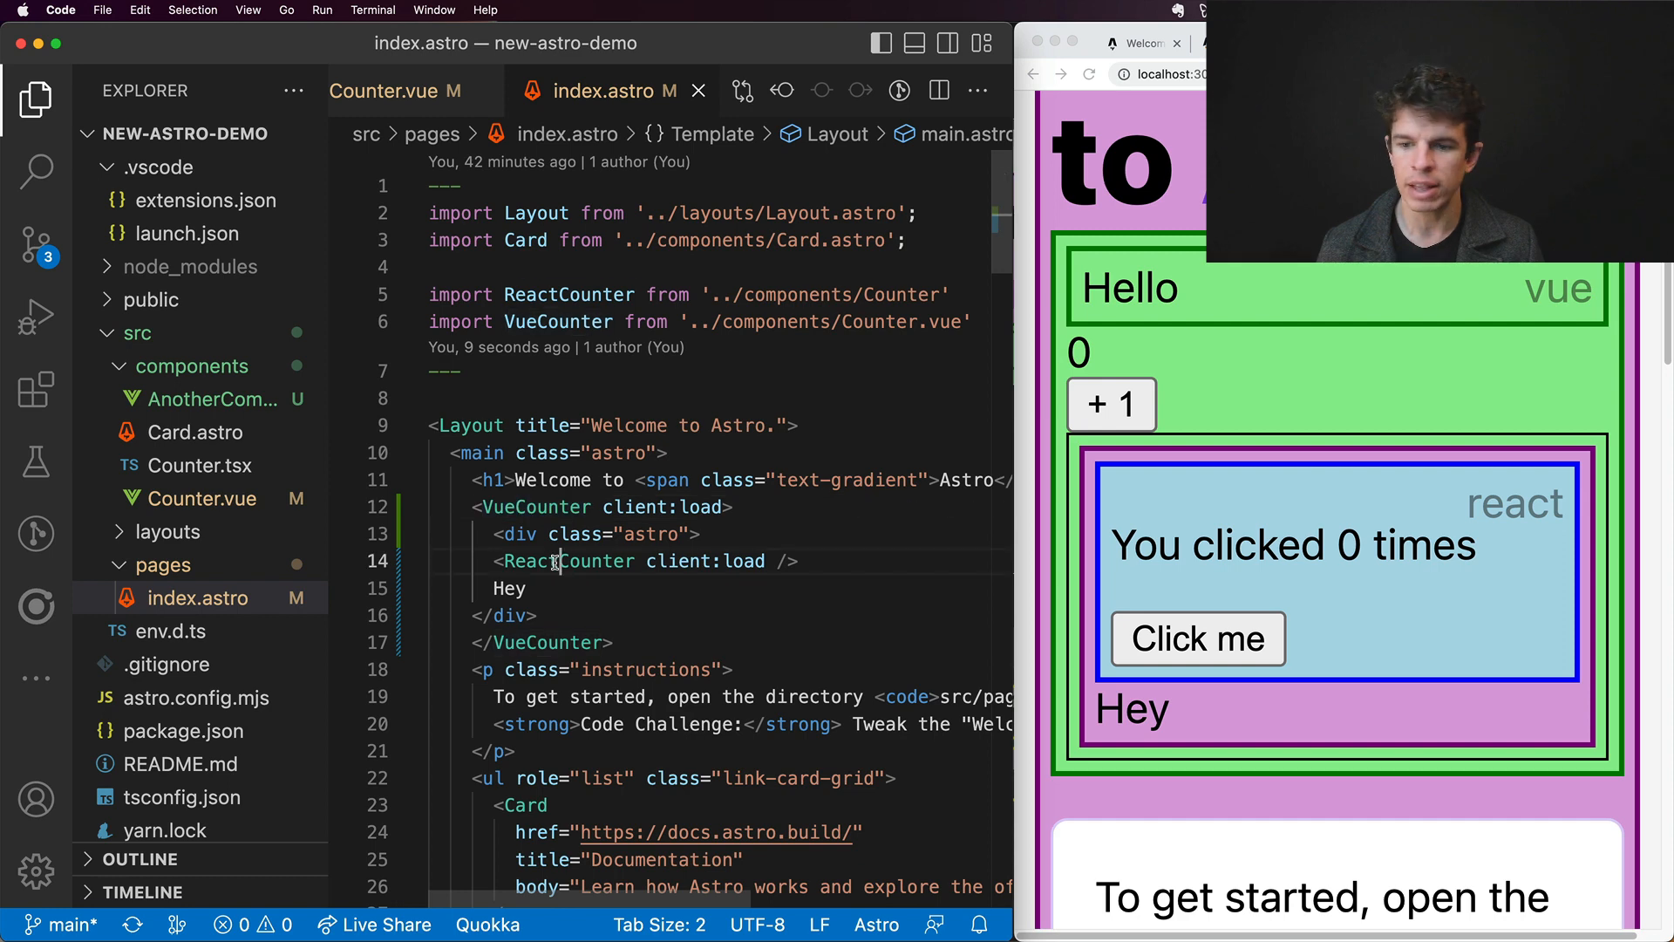
double_click(569, 560)
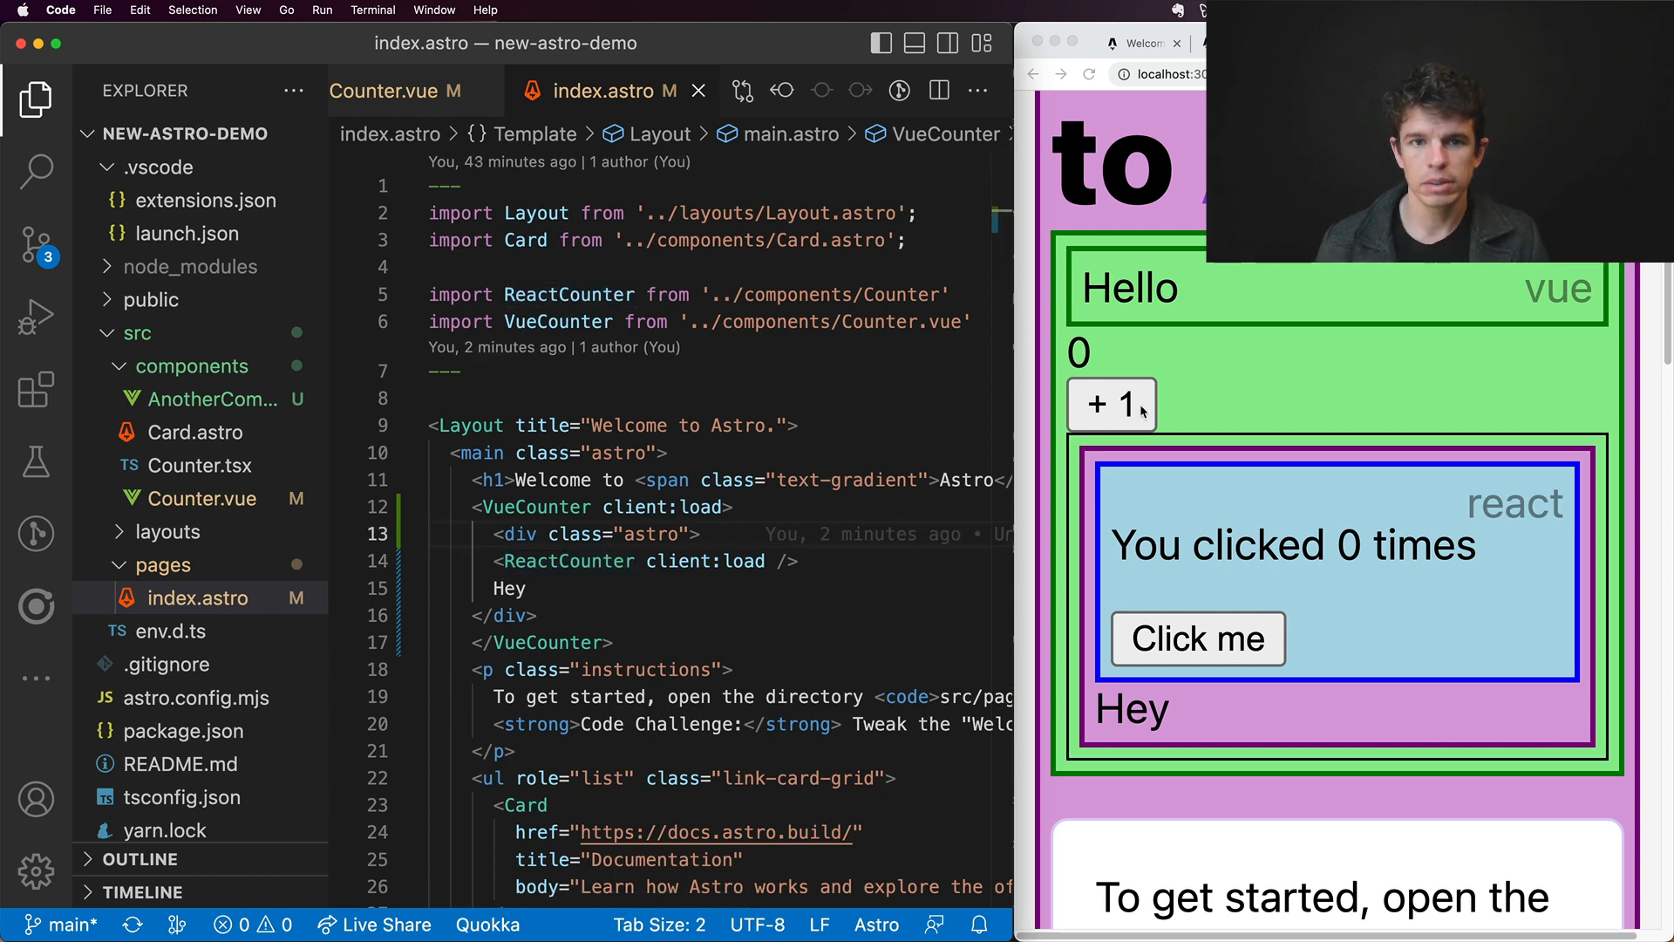
scroll(down, 3)
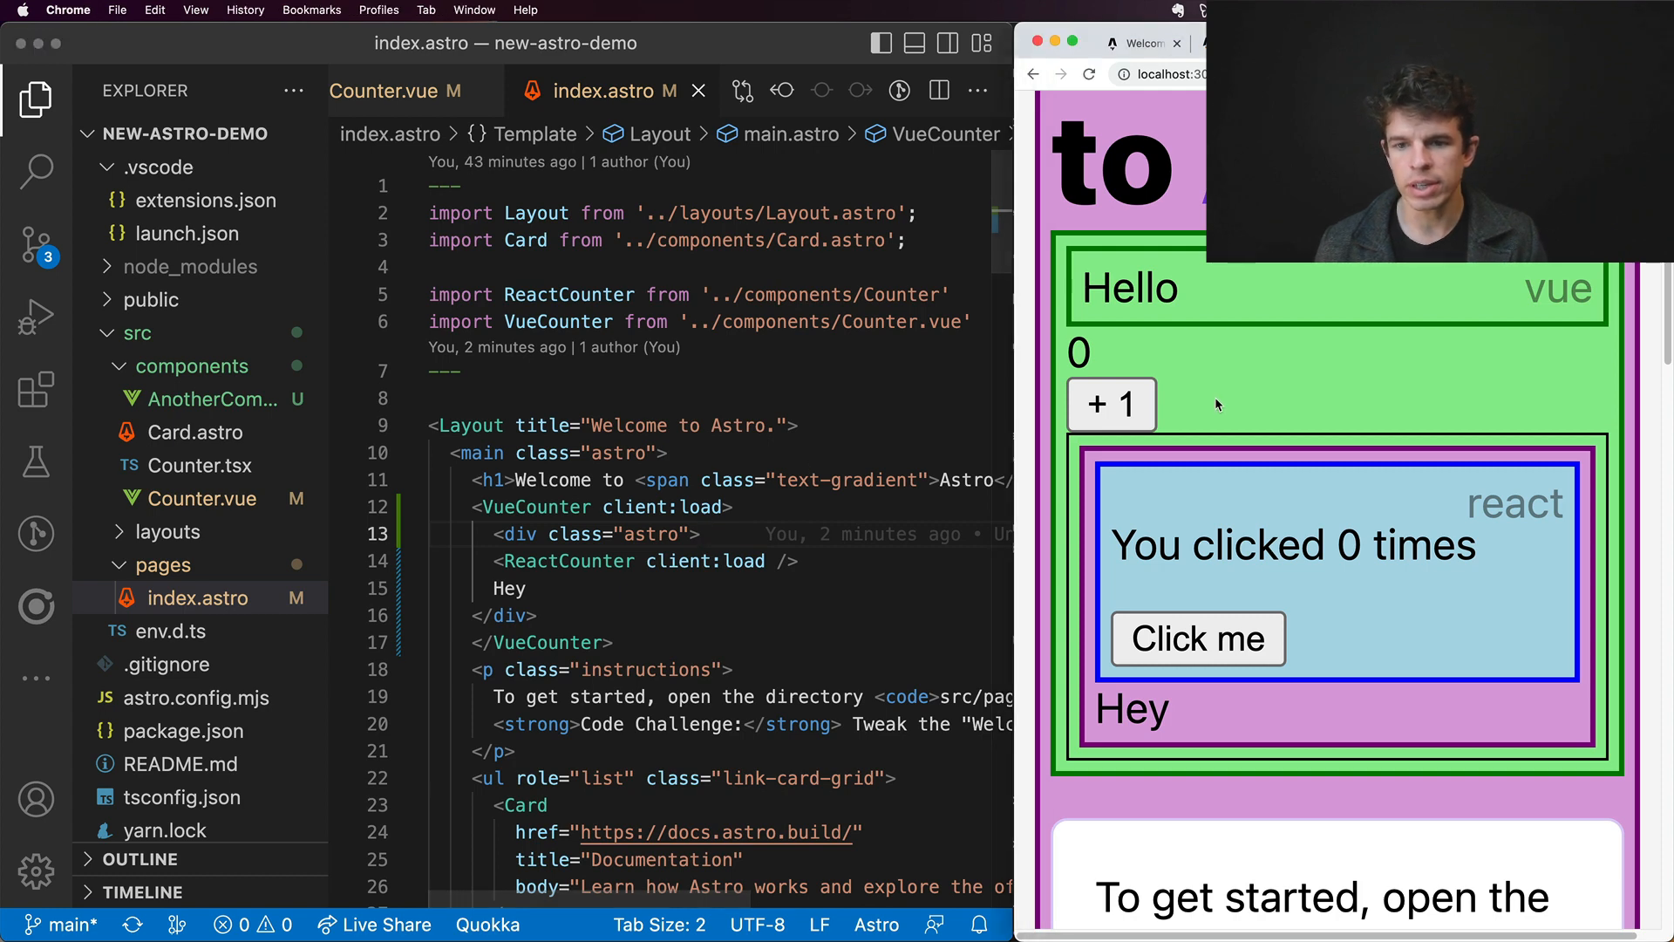
Step: Click the Vue + 1 and React 'Click me' buttons repeatedly to check separate counts
click(1197, 638)
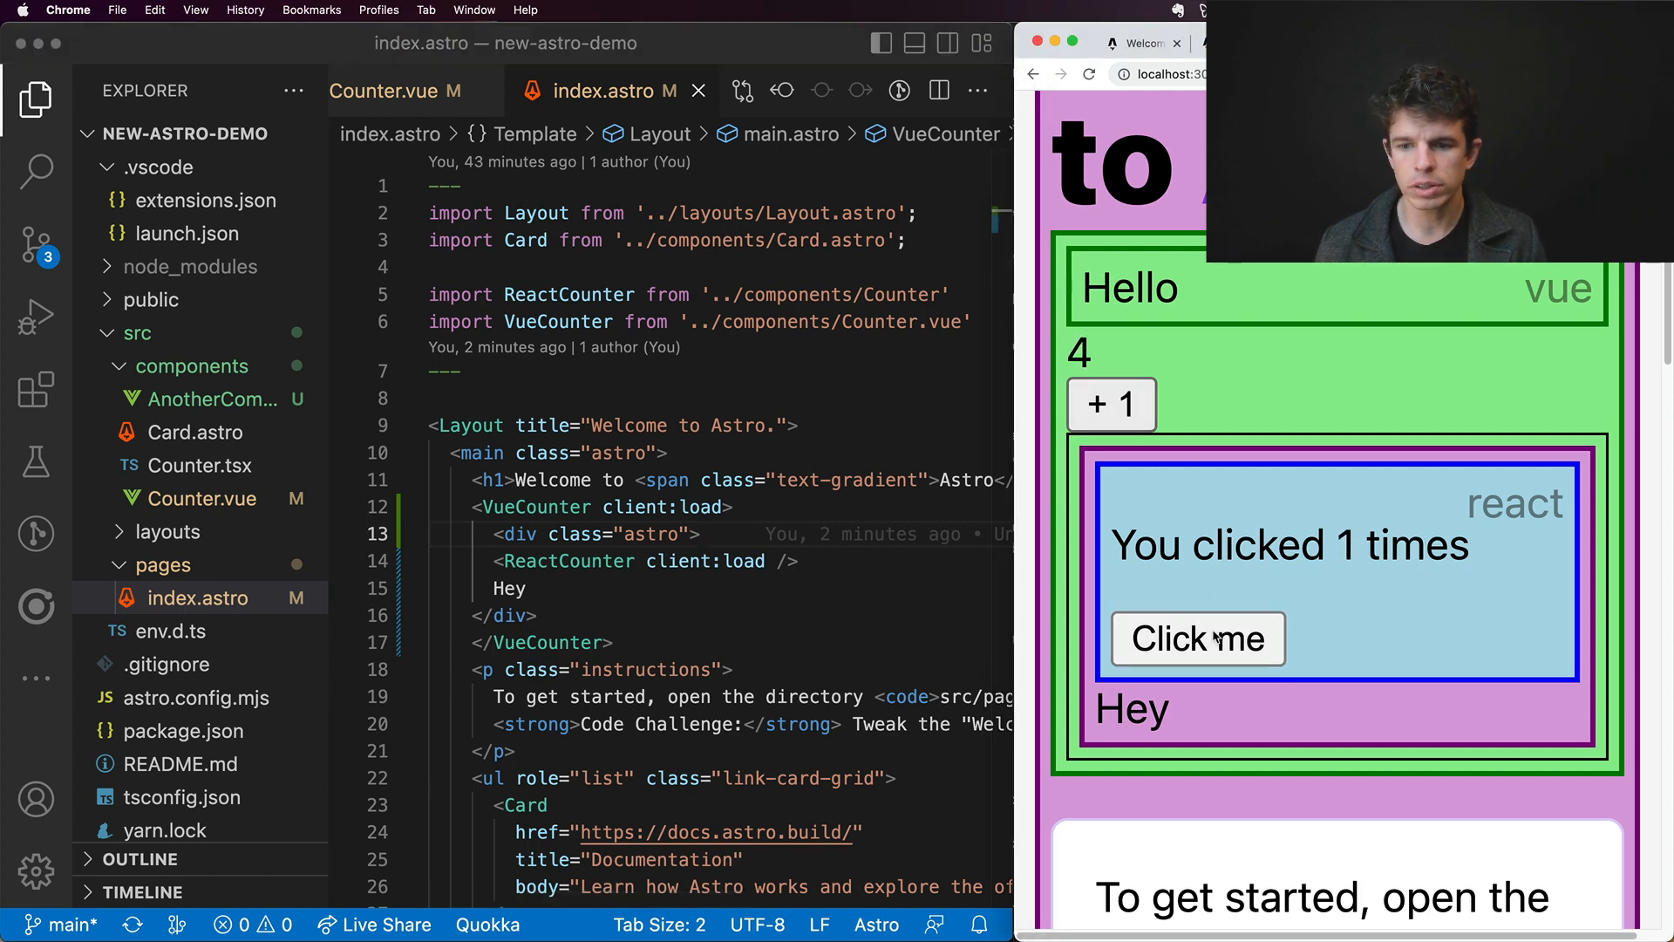
click(1197, 638)
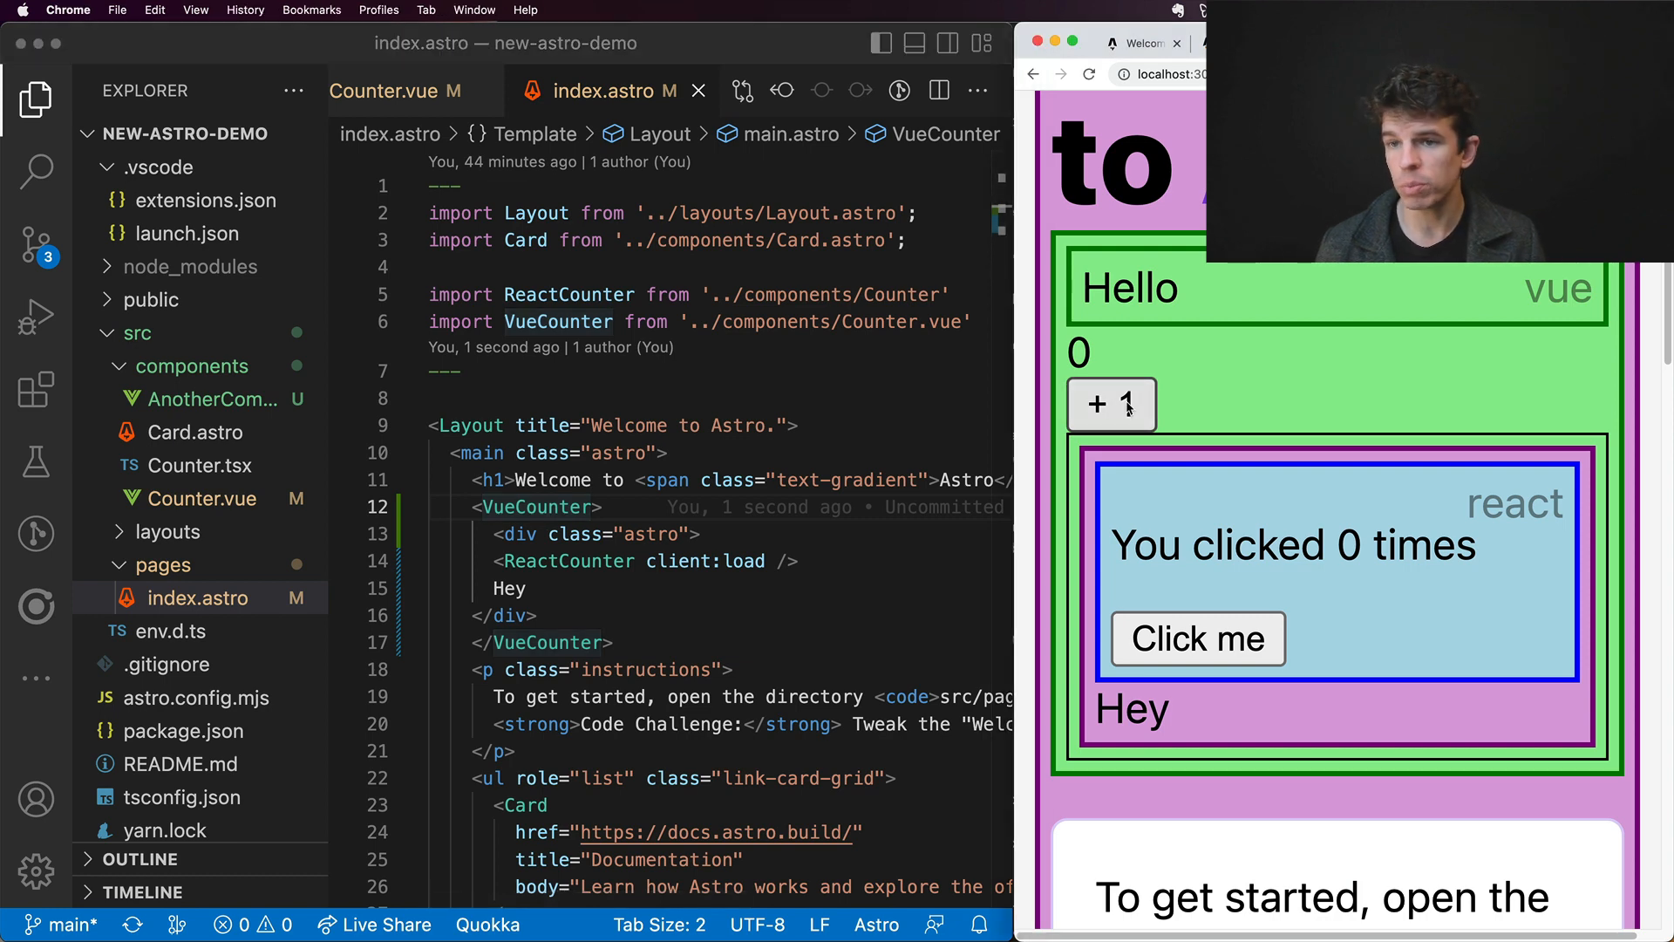
click(1197, 638)
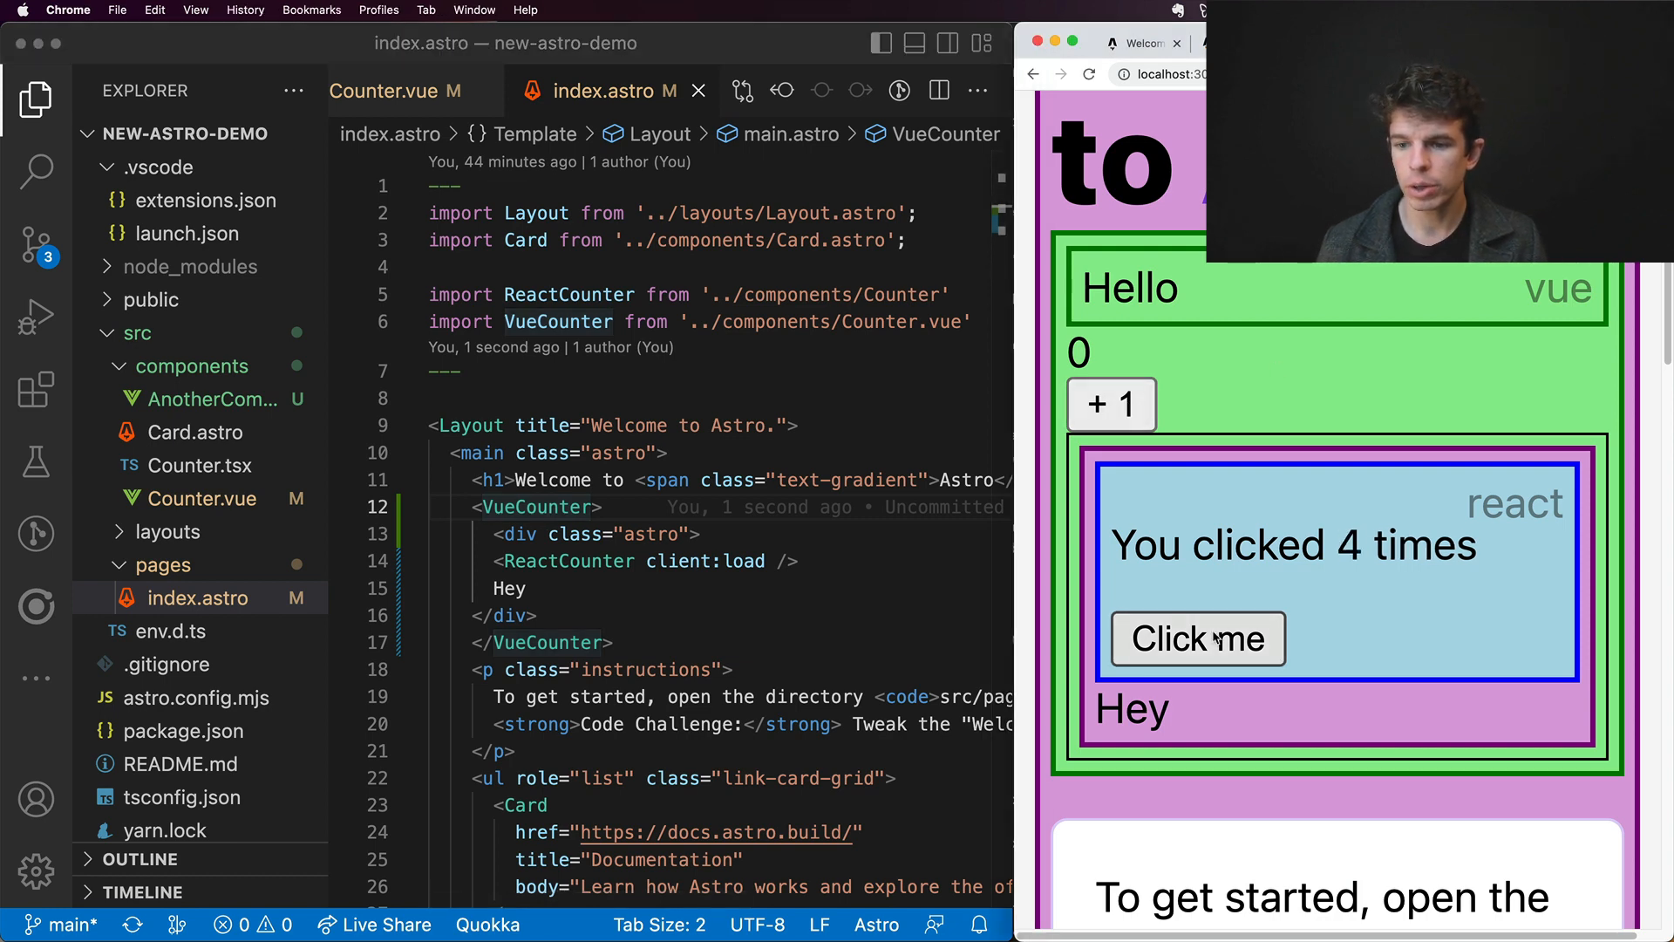
click(1197, 639)
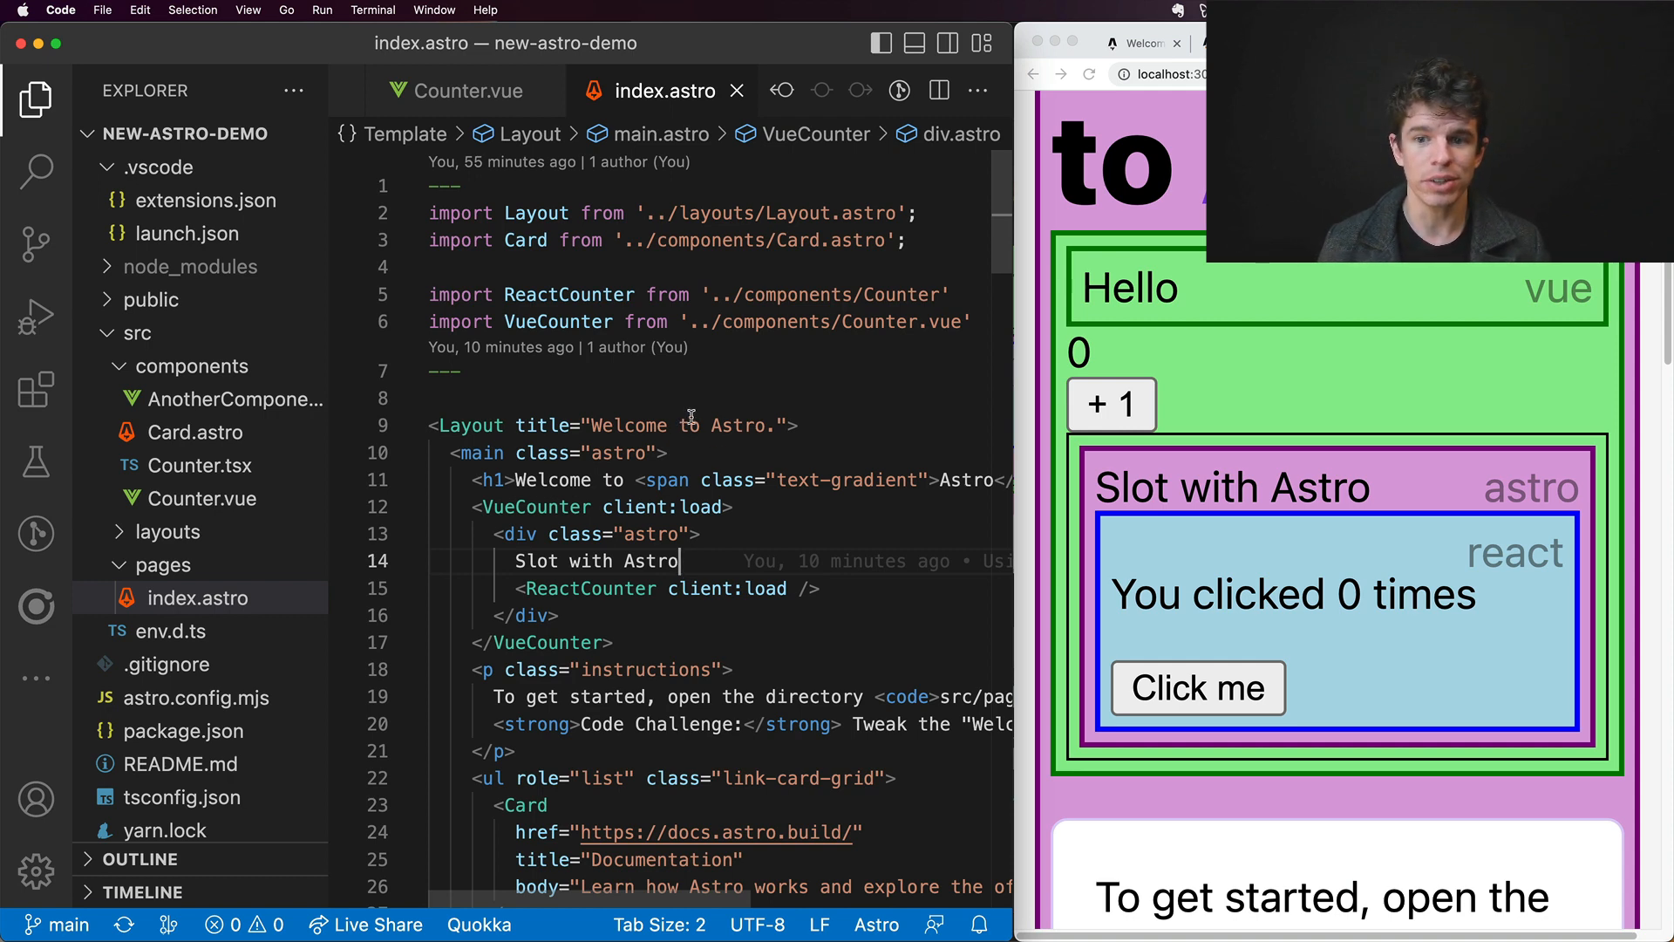
click(1110, 405)
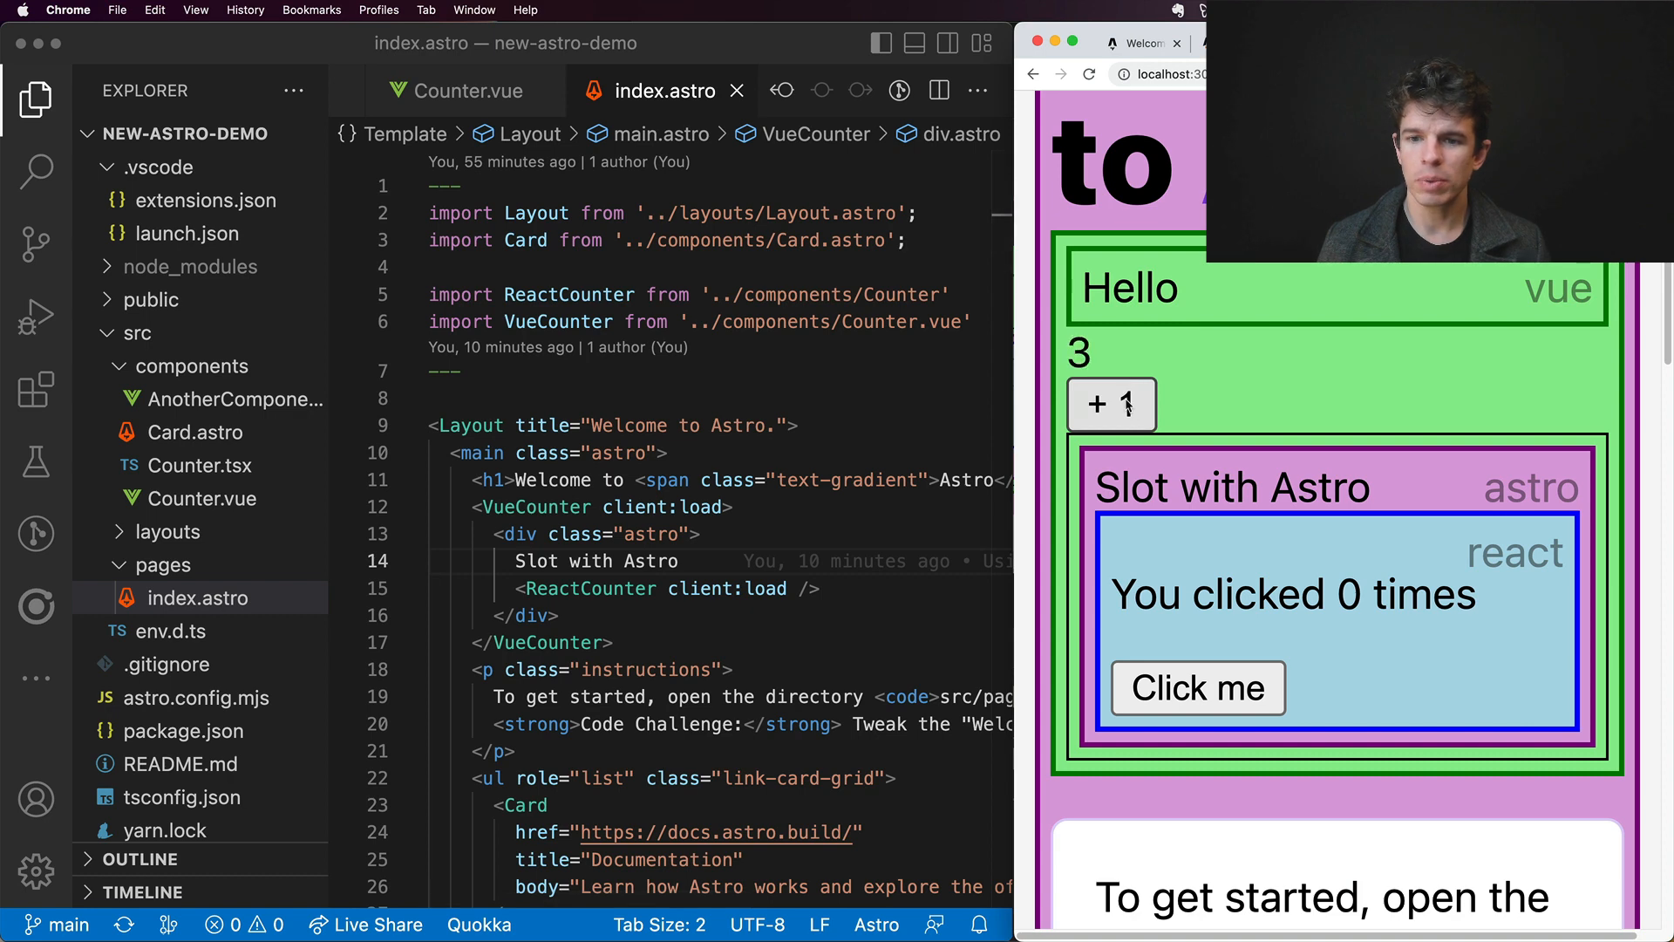
click(1110, 405)
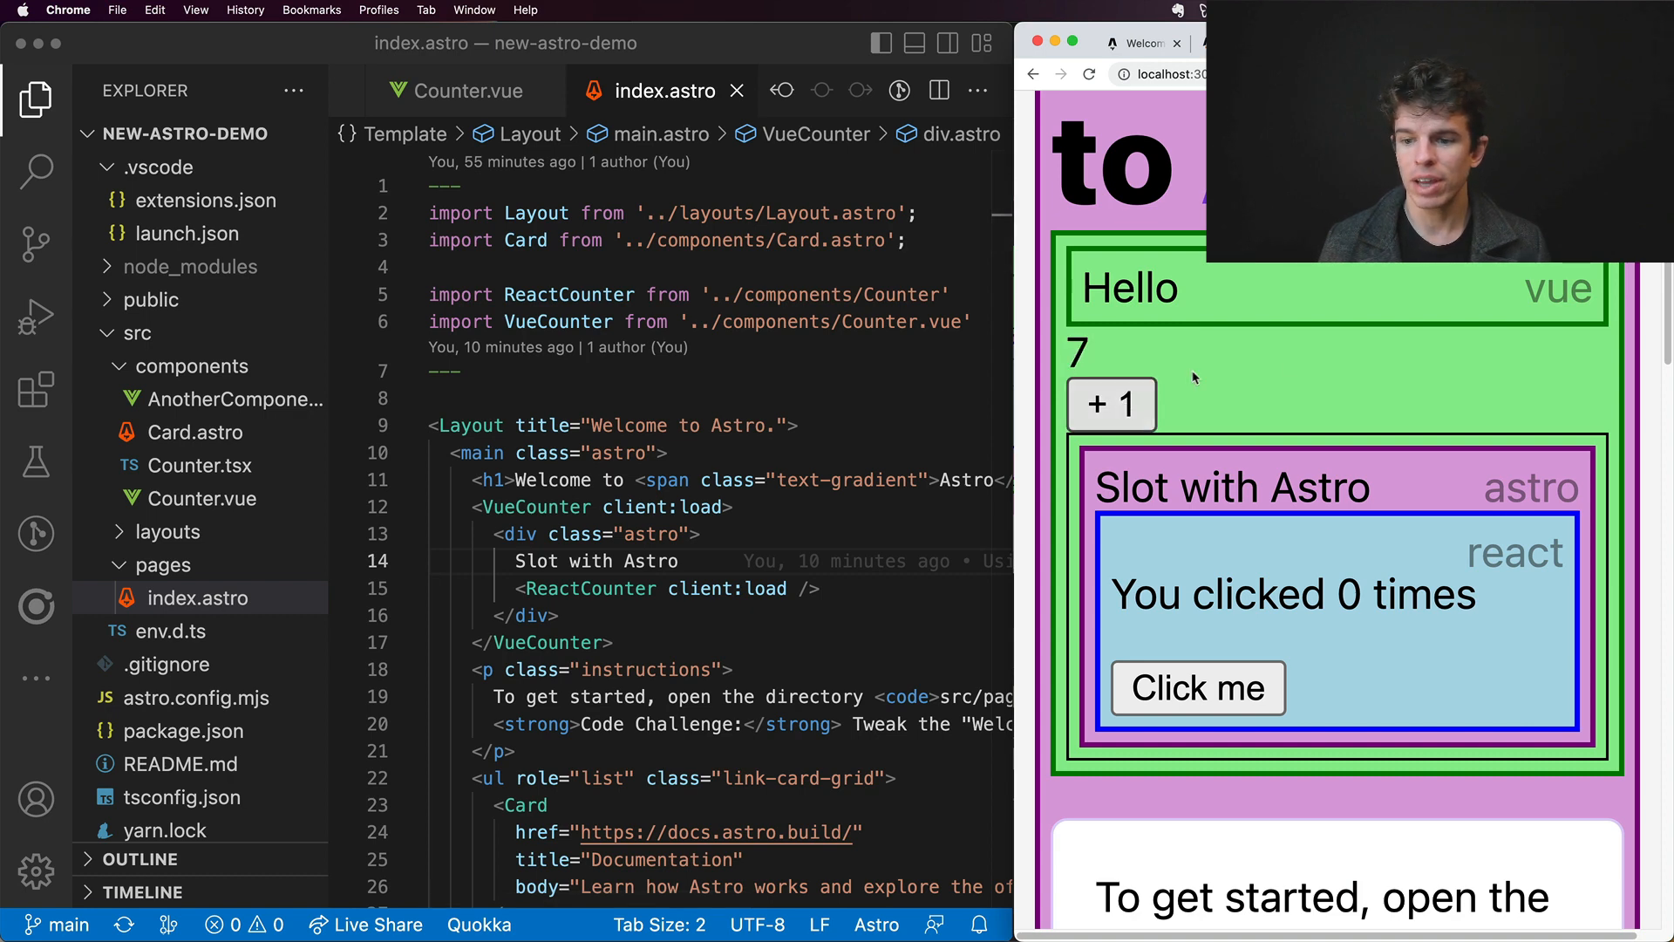
click(1197, 688)
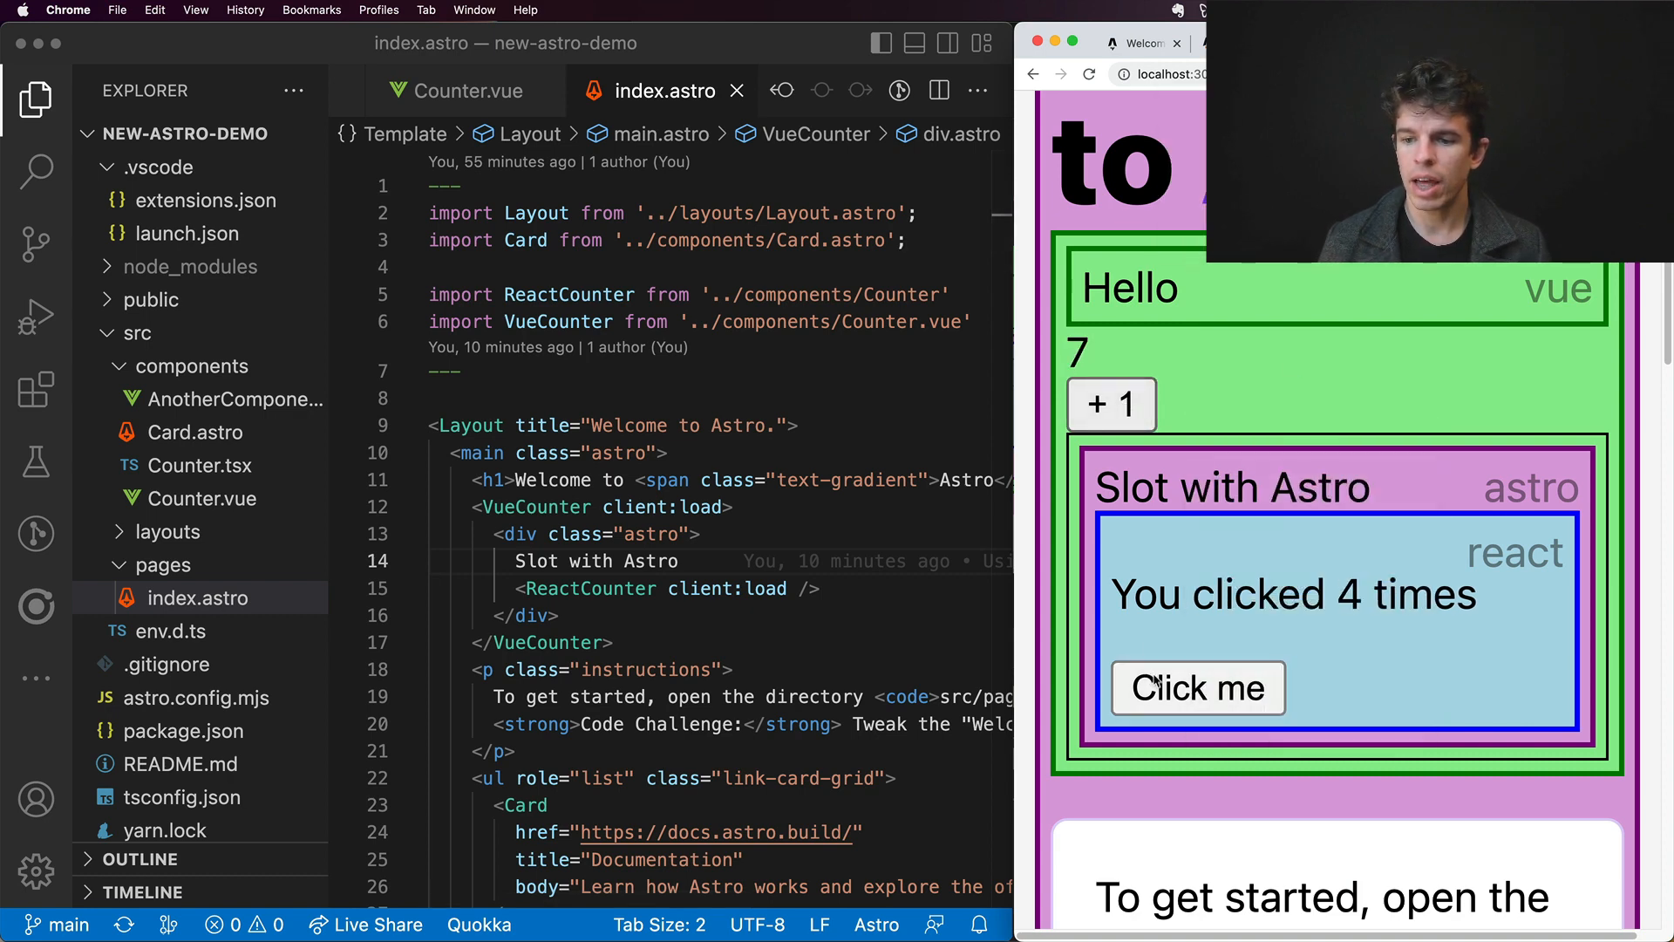
click(1197, 688)
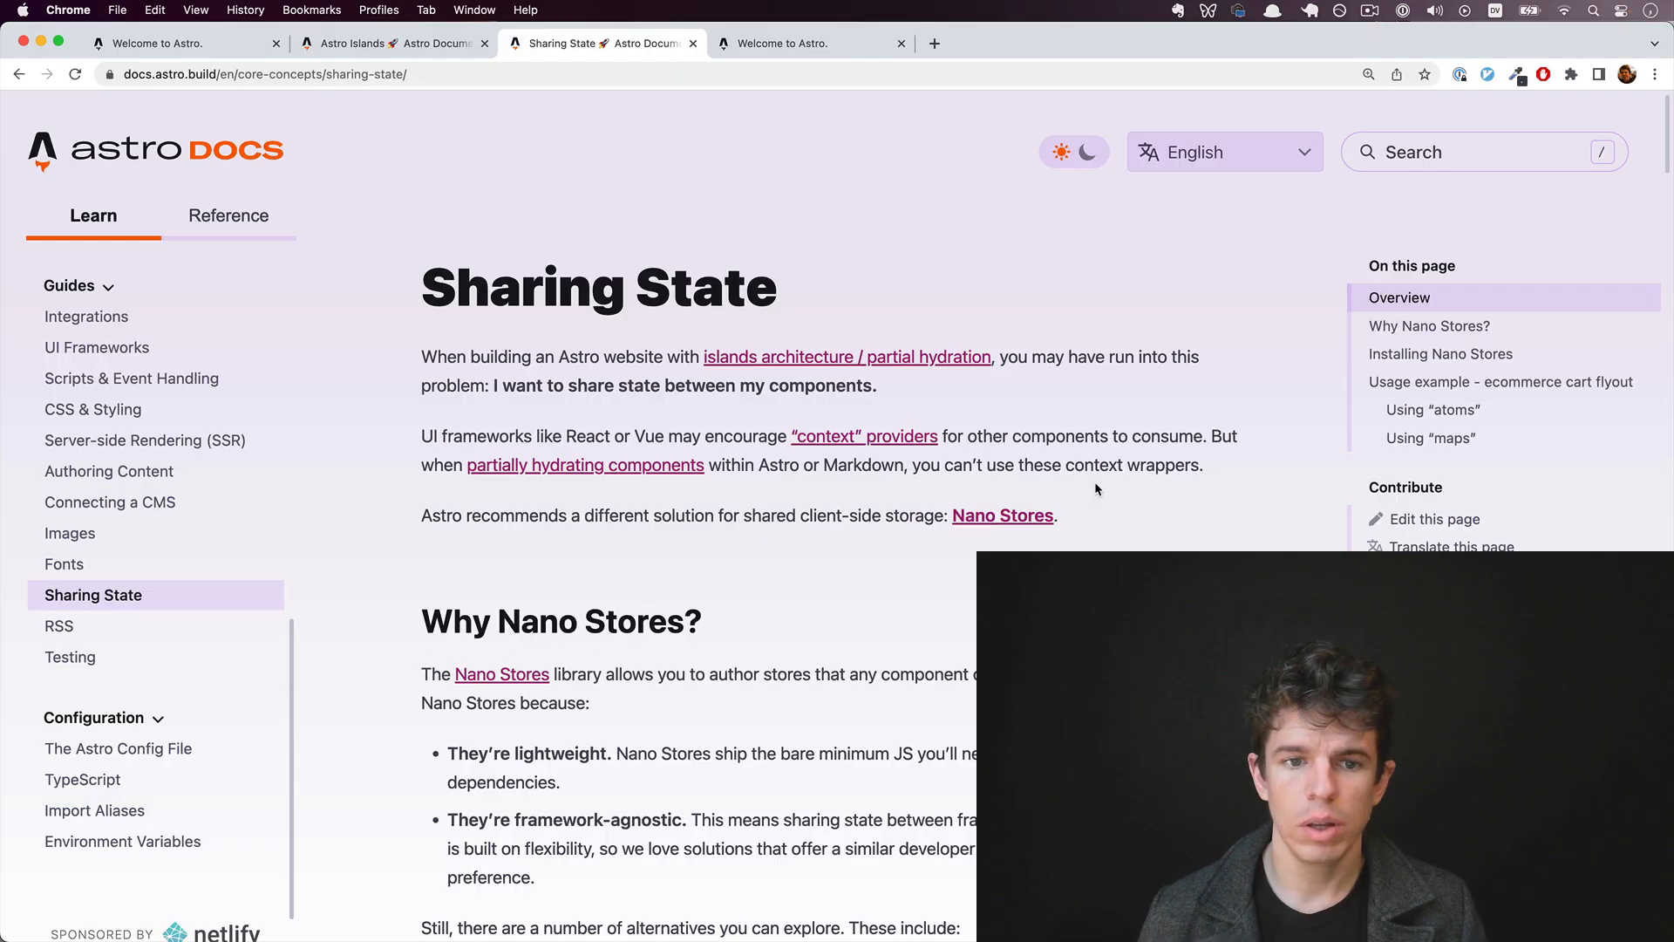
mouse_move(718, 410)
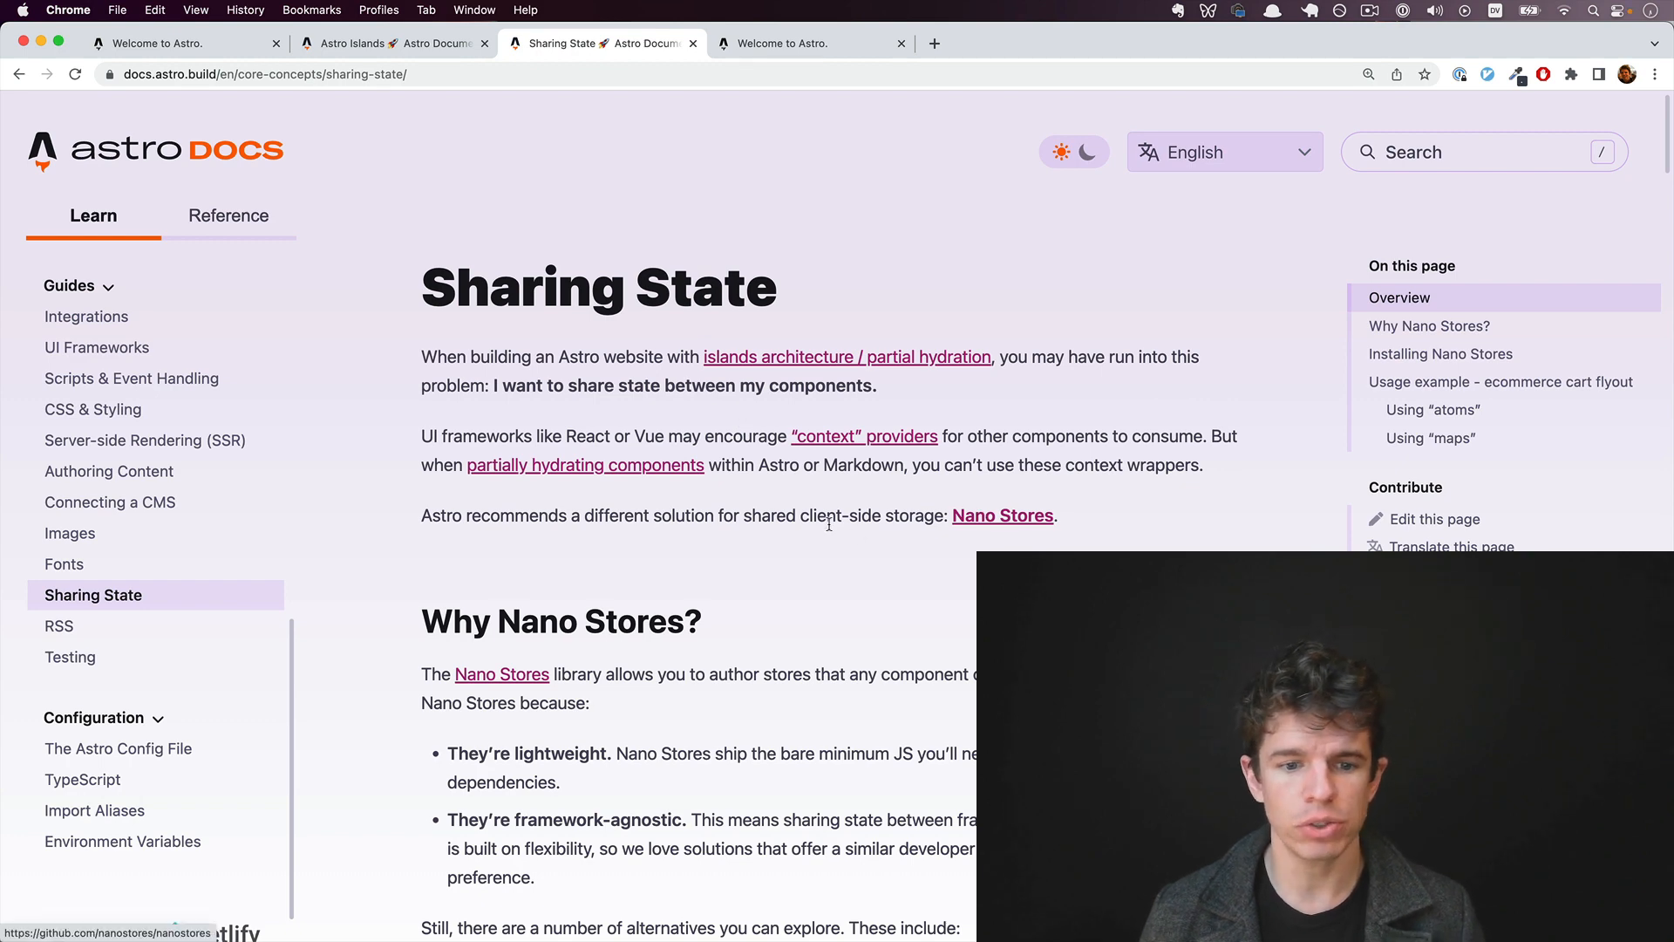
Step: Scroll the Sharing State guide down to the Installing Nano Stores section
scroll(down, 3)
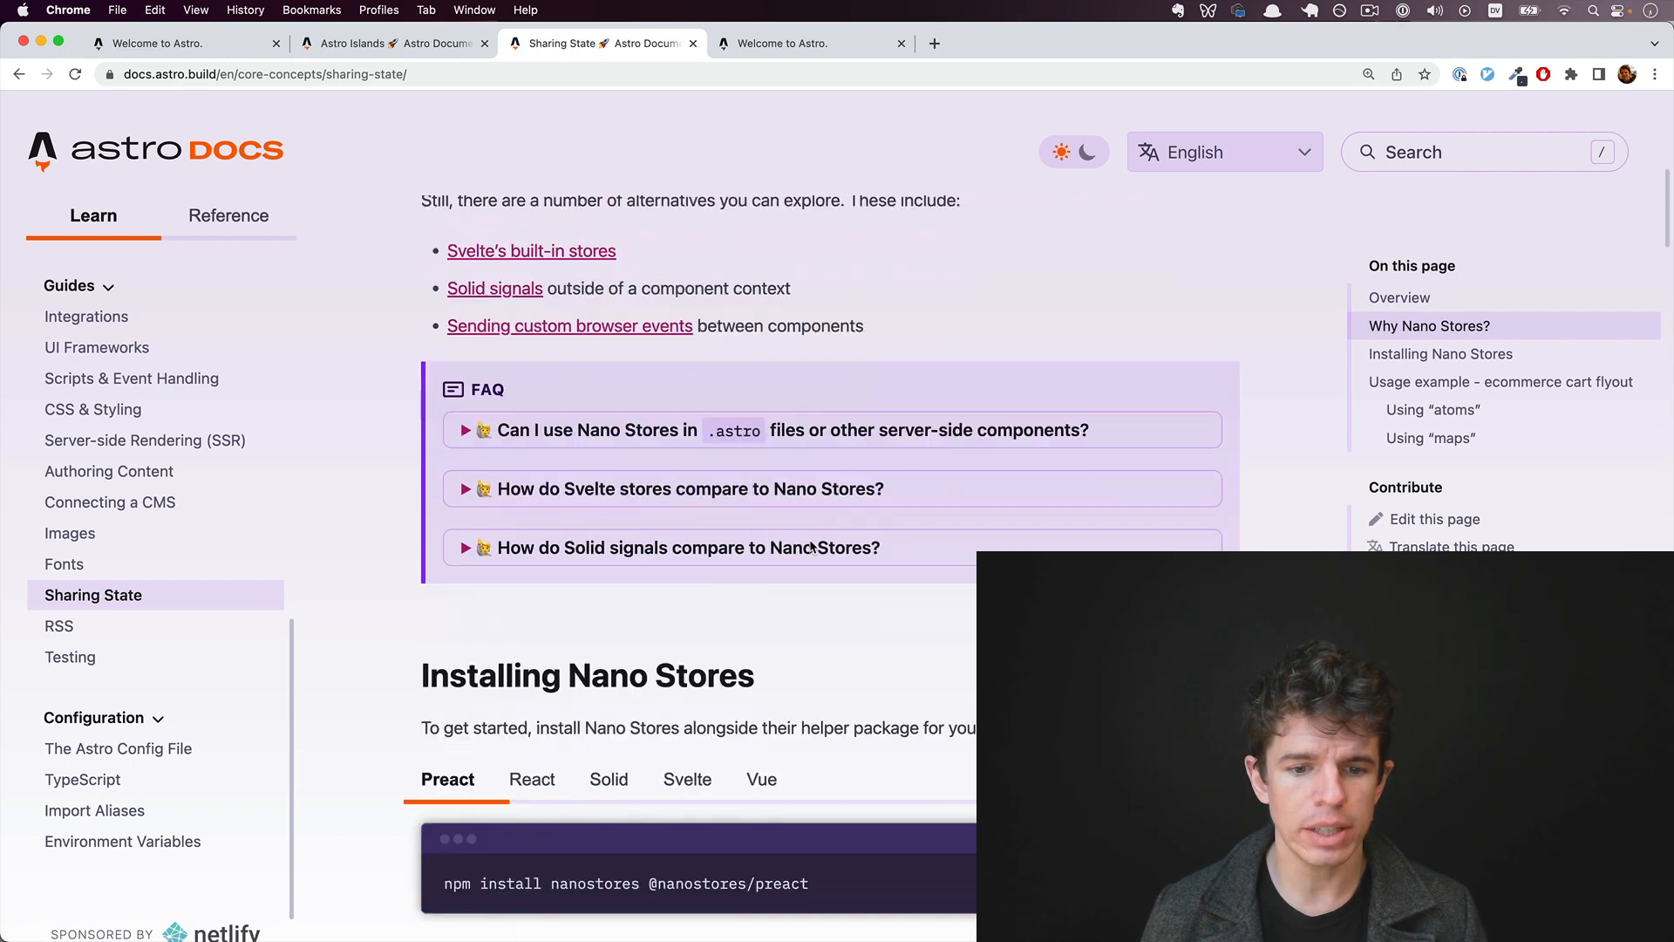
scroll(down, 3)
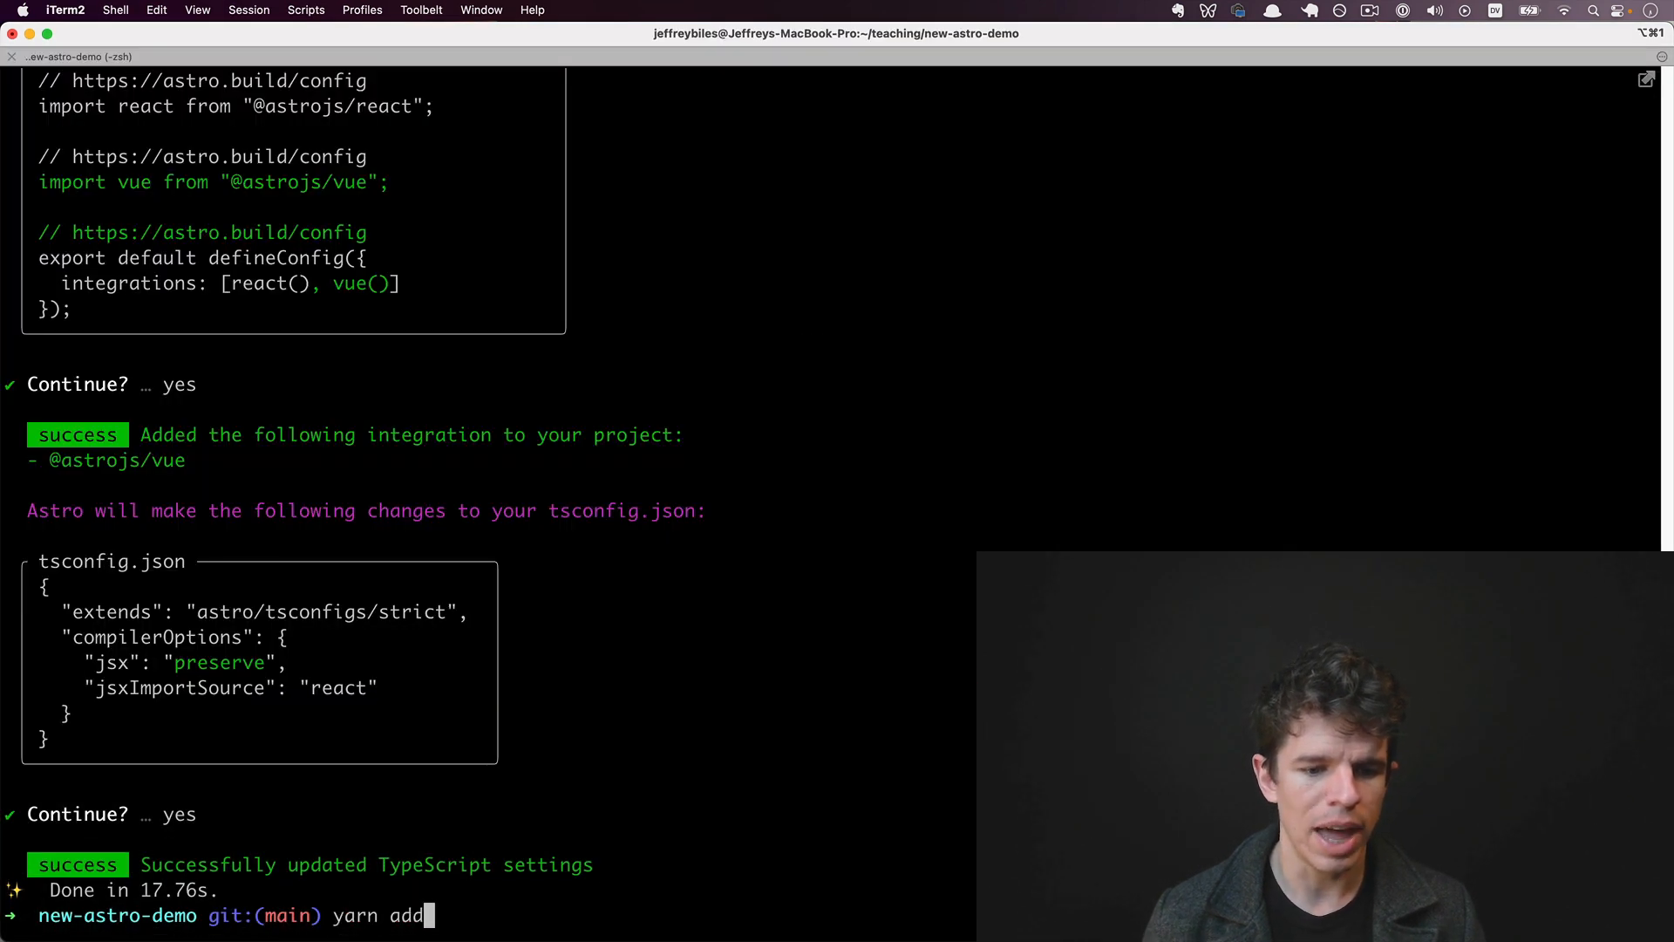
text(nanostores @nanostores/vue @nanostores/rea)
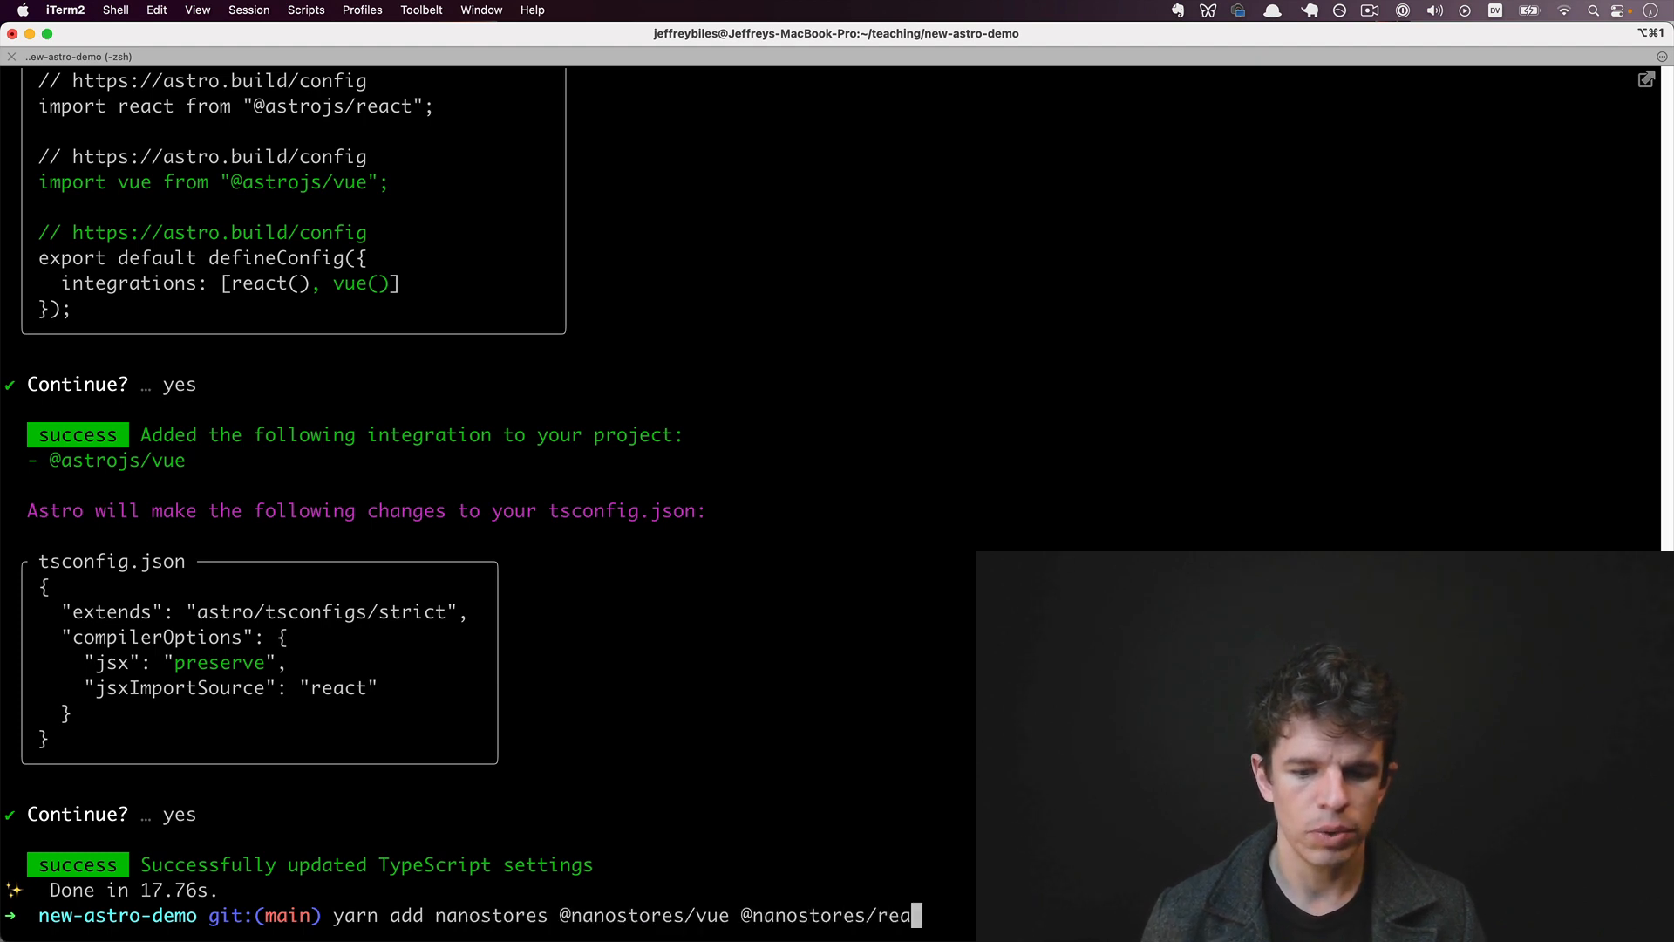
key(Return)
text(store)
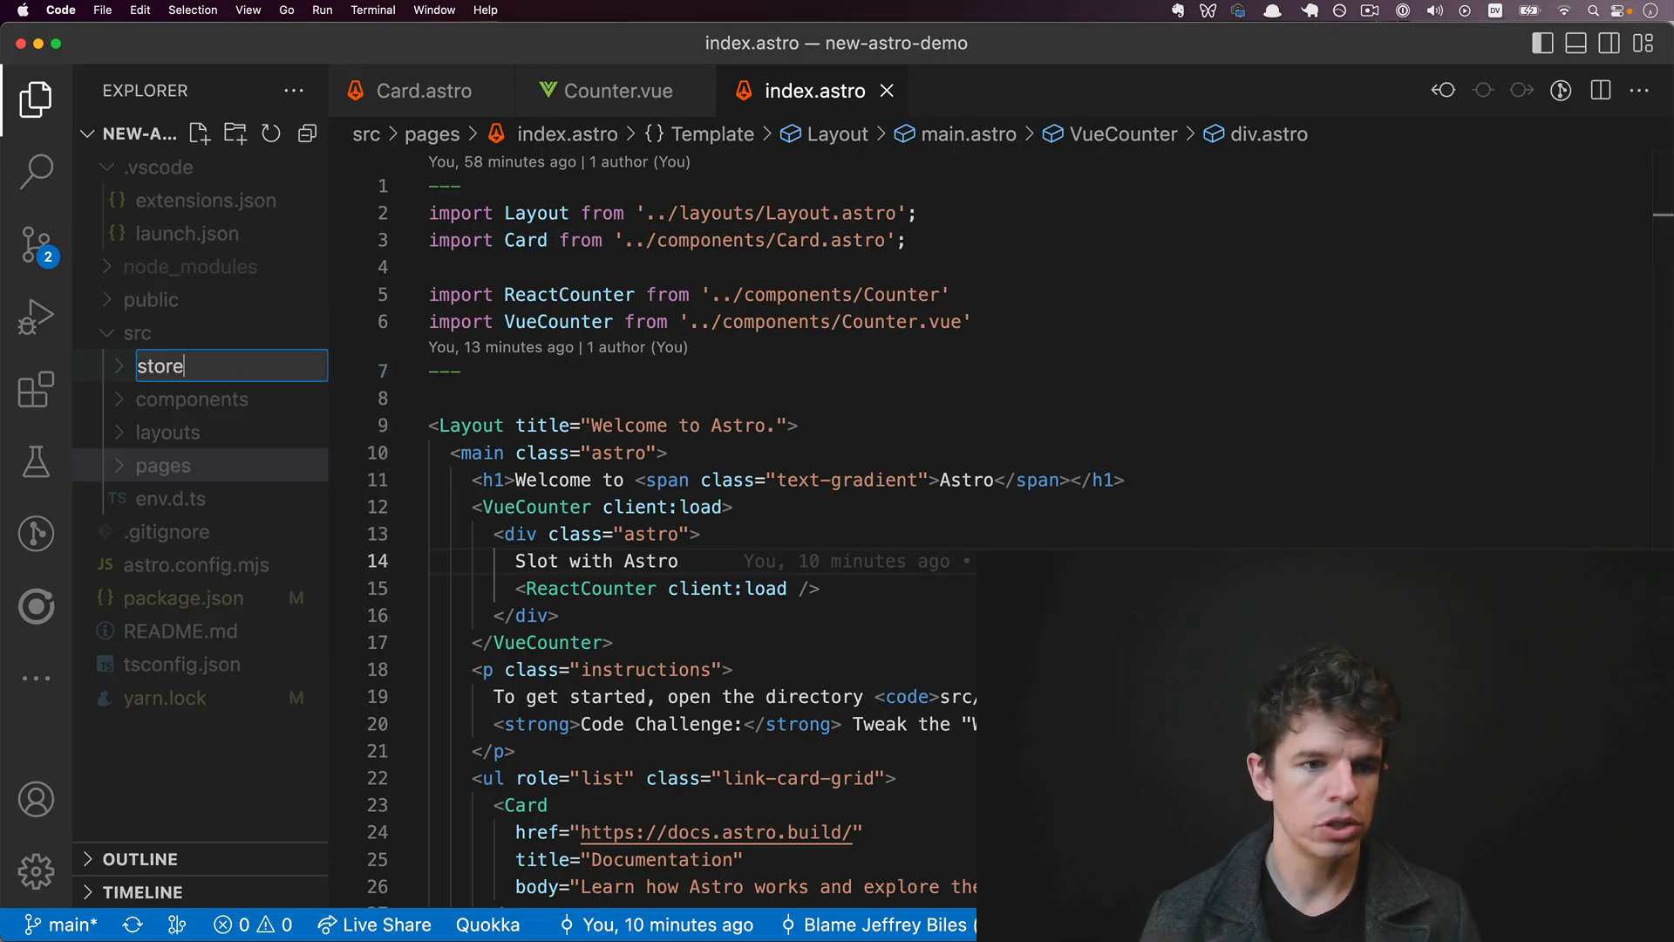
Step: Add count.ts in the stores folder with export const count = atom(0)
right_click(155, 465)
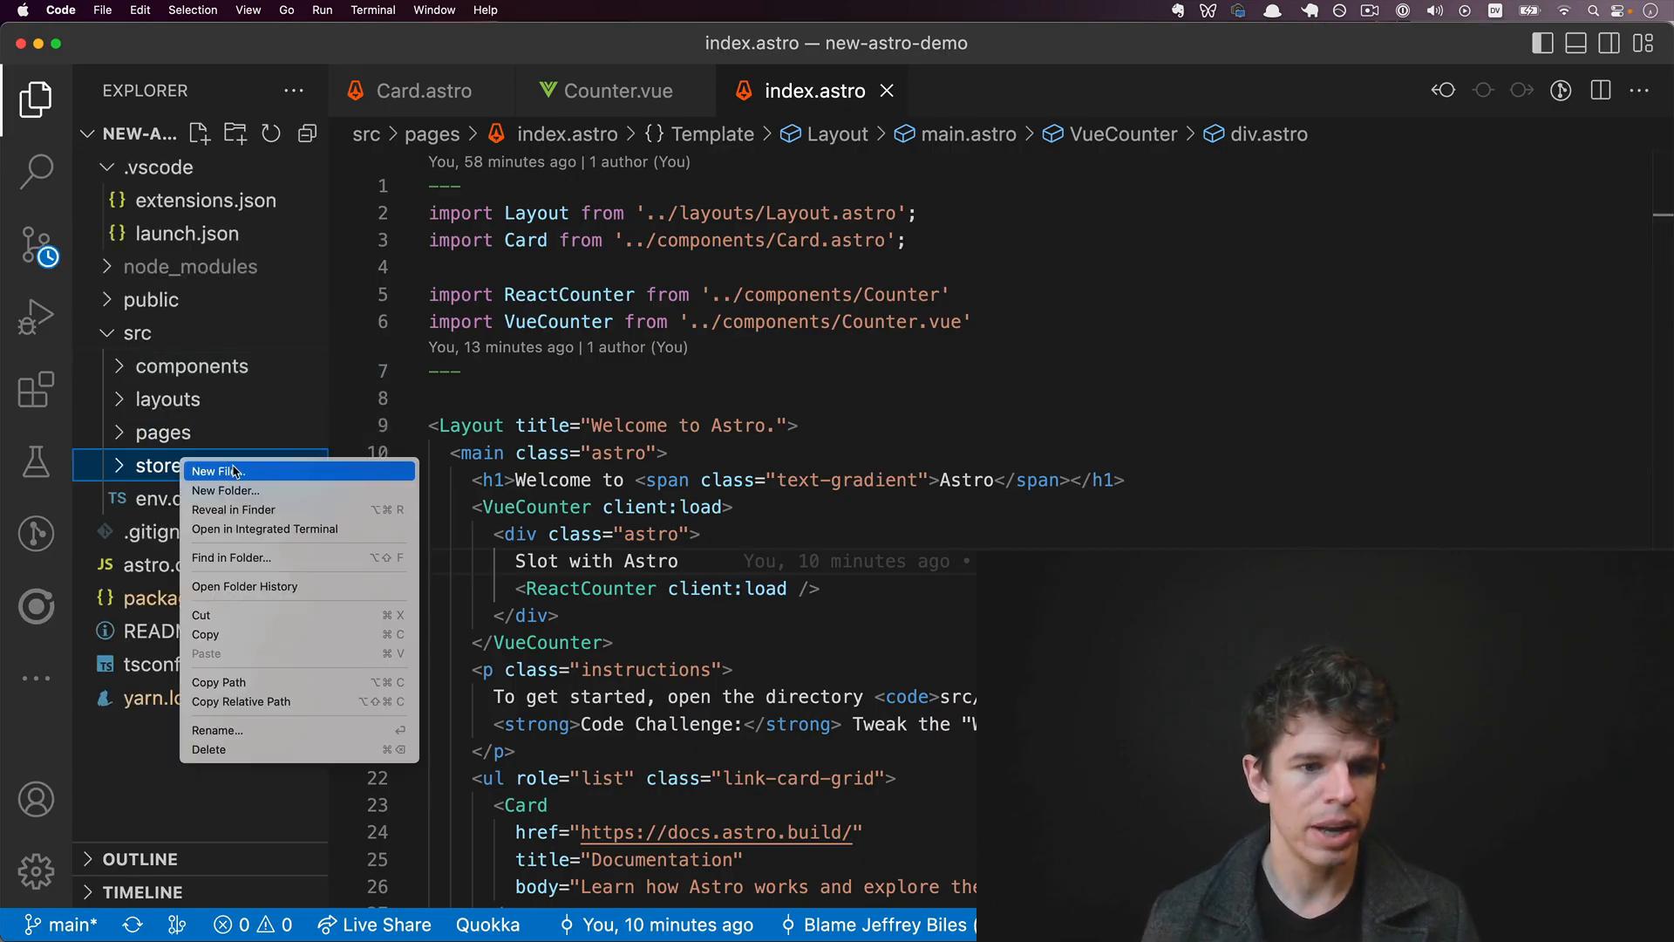
click(217, 470)
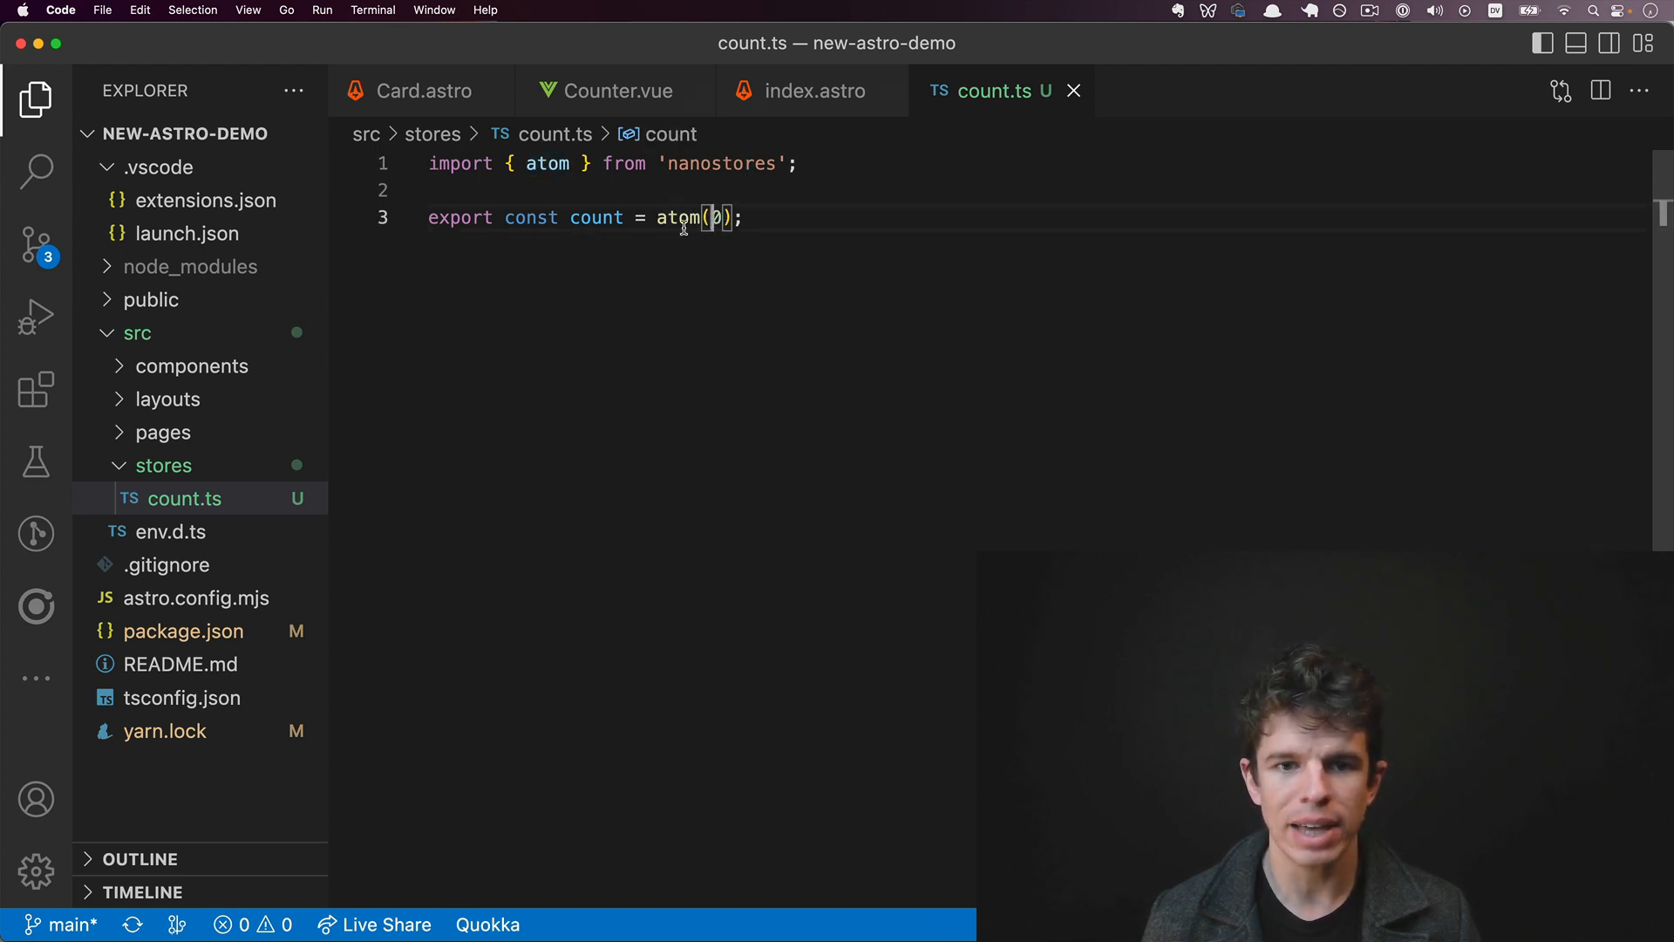
double_click(596, 218)
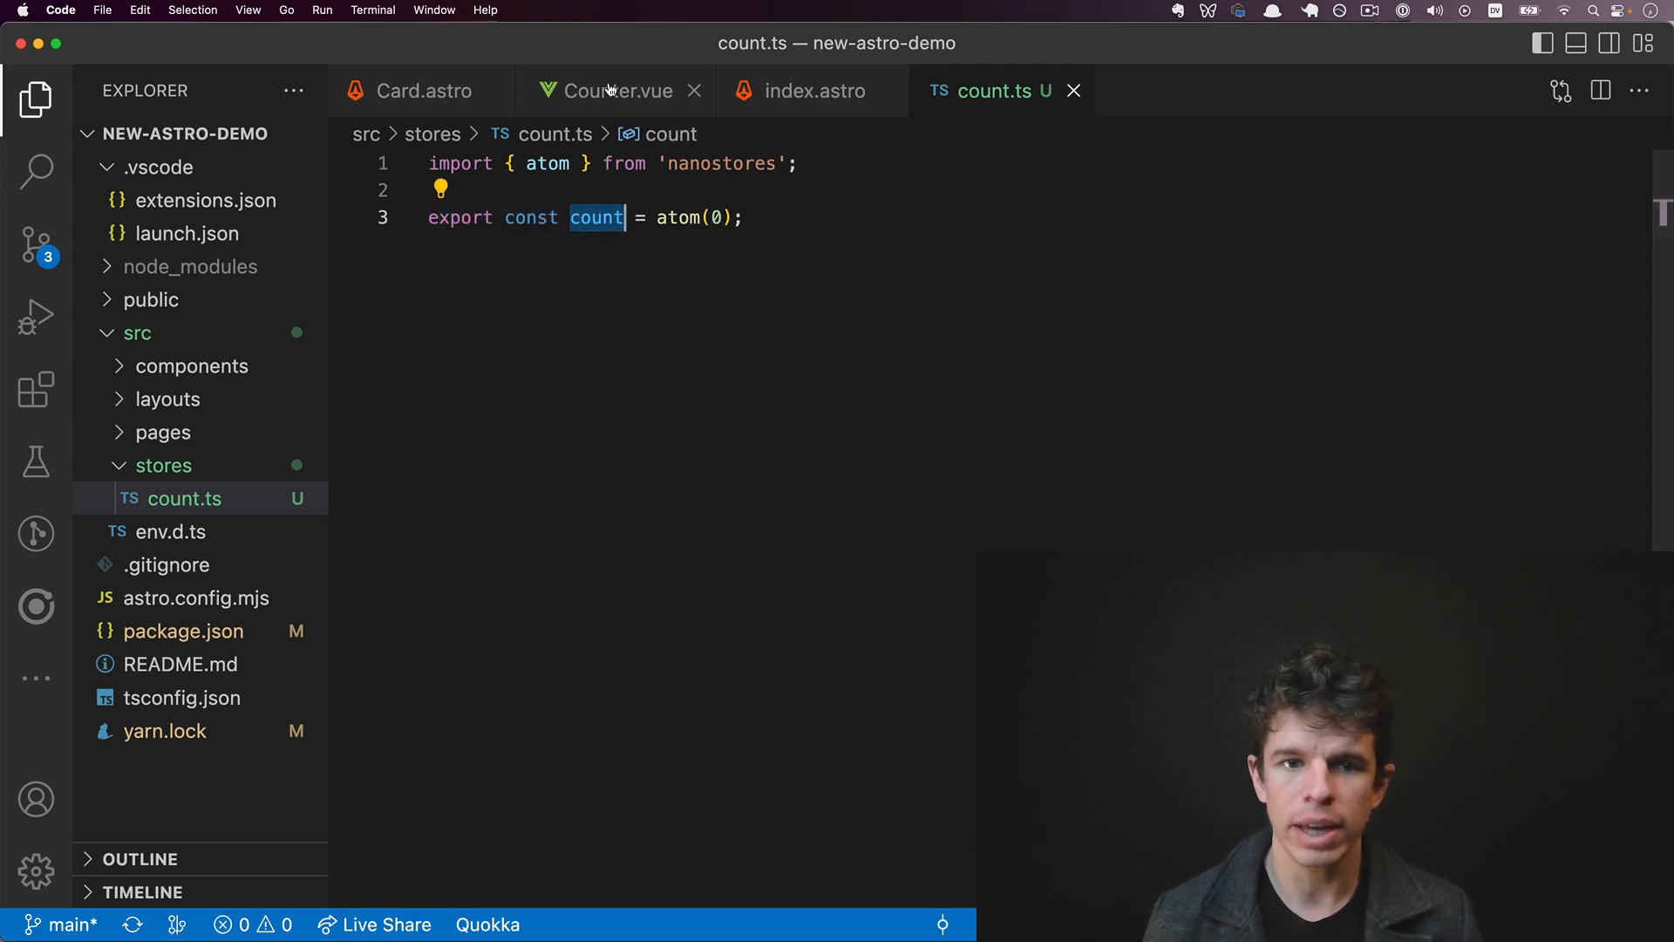
Step: Import count from '../stores/count' into Counter.vue
click(617, 91)
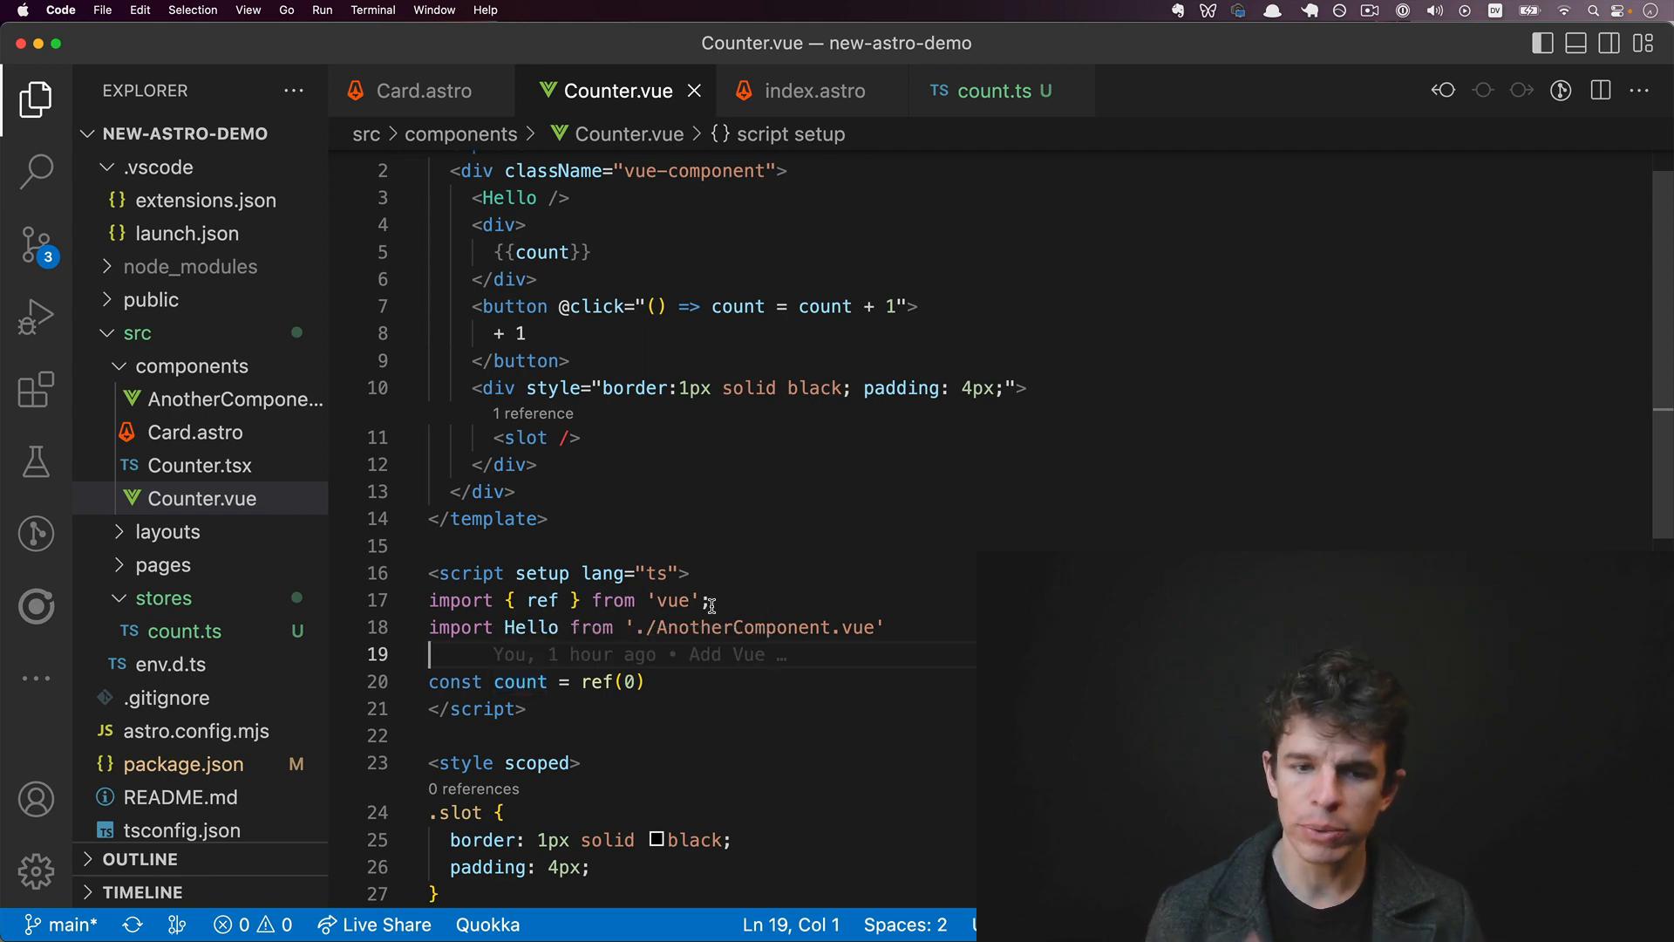
click(993, 90)
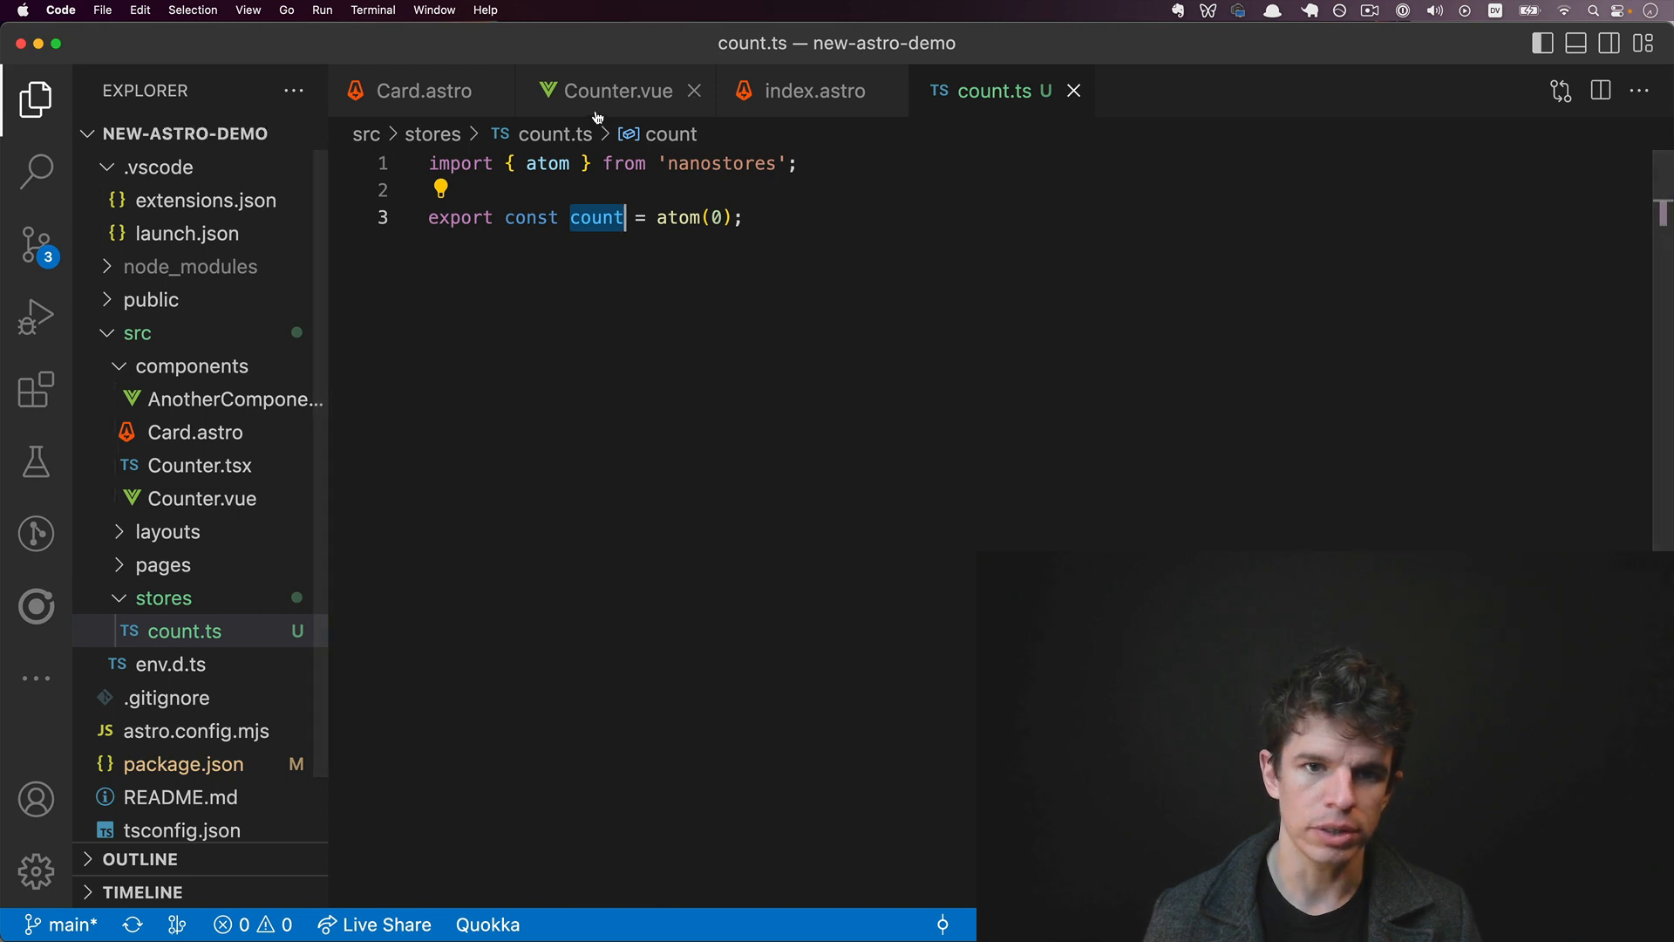
click(614, 91)
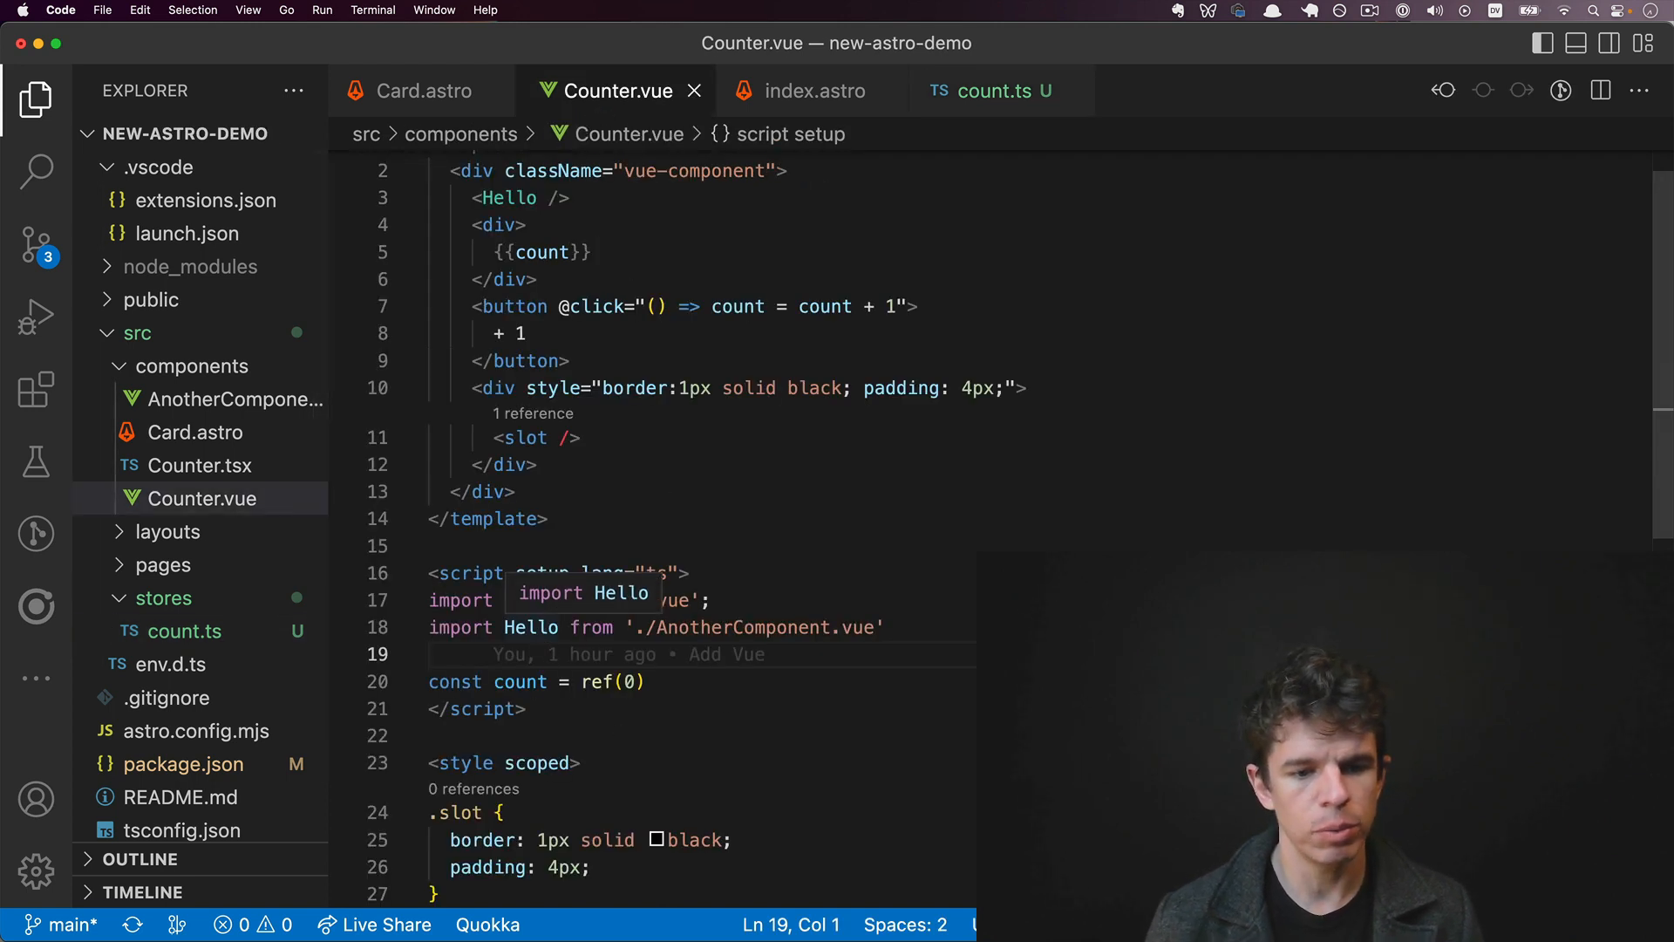
text(import { count } from '../stores/count')
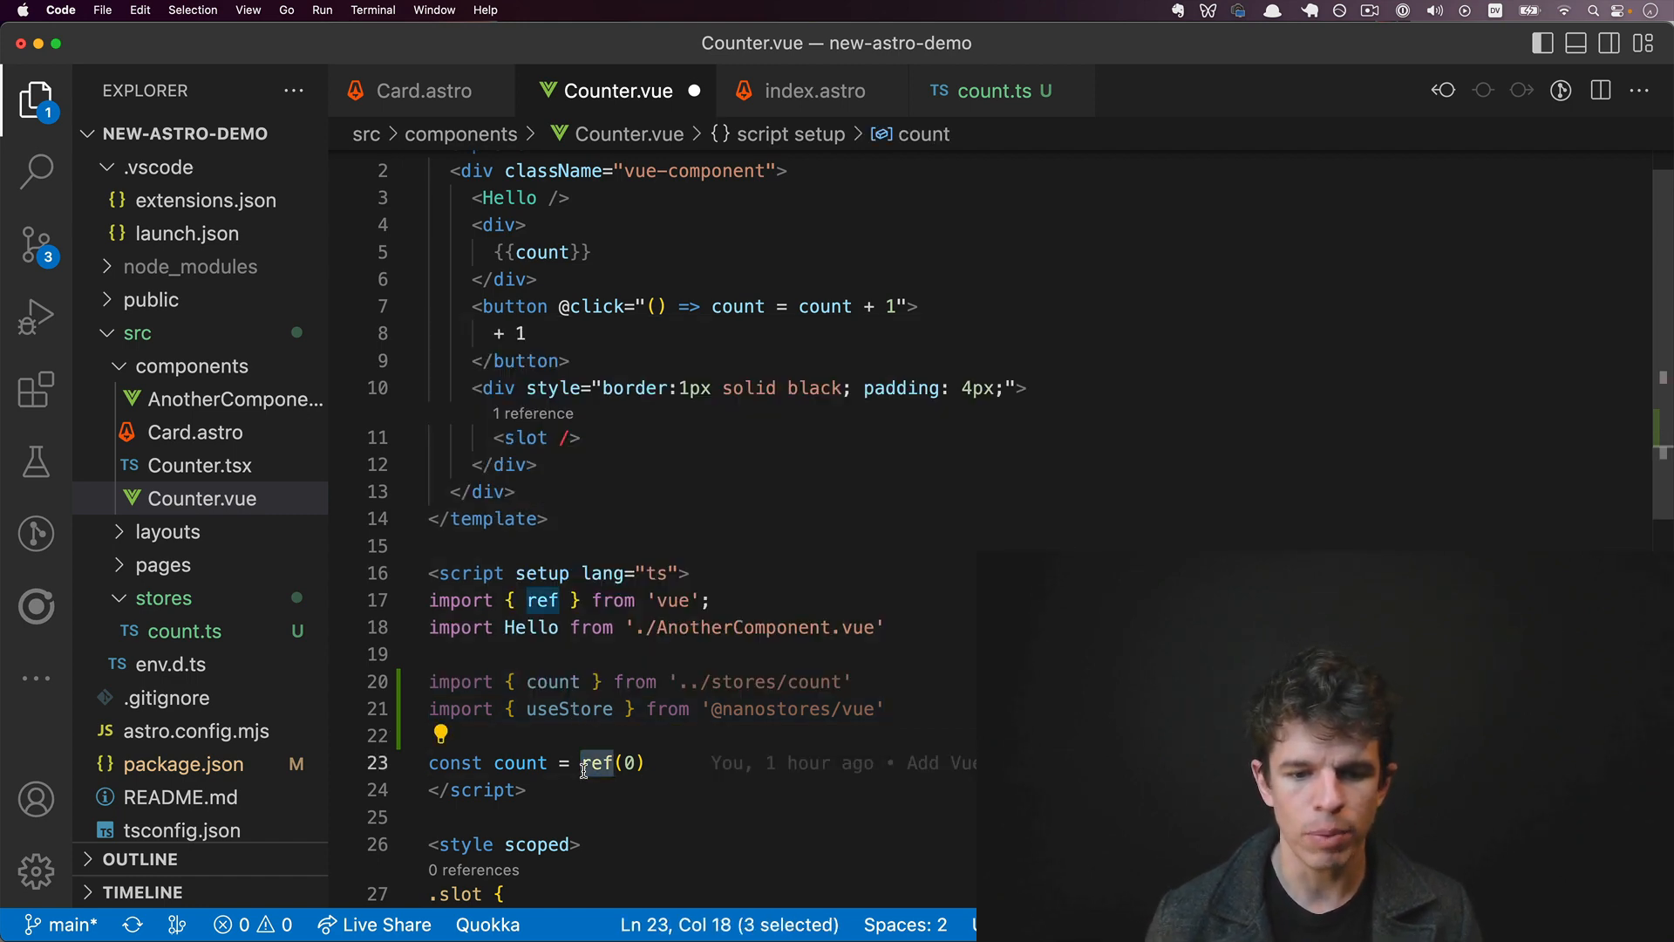
Step: Read the atom with useStore as $count, increment via count.set, and save Counter.vue
text(useSto)
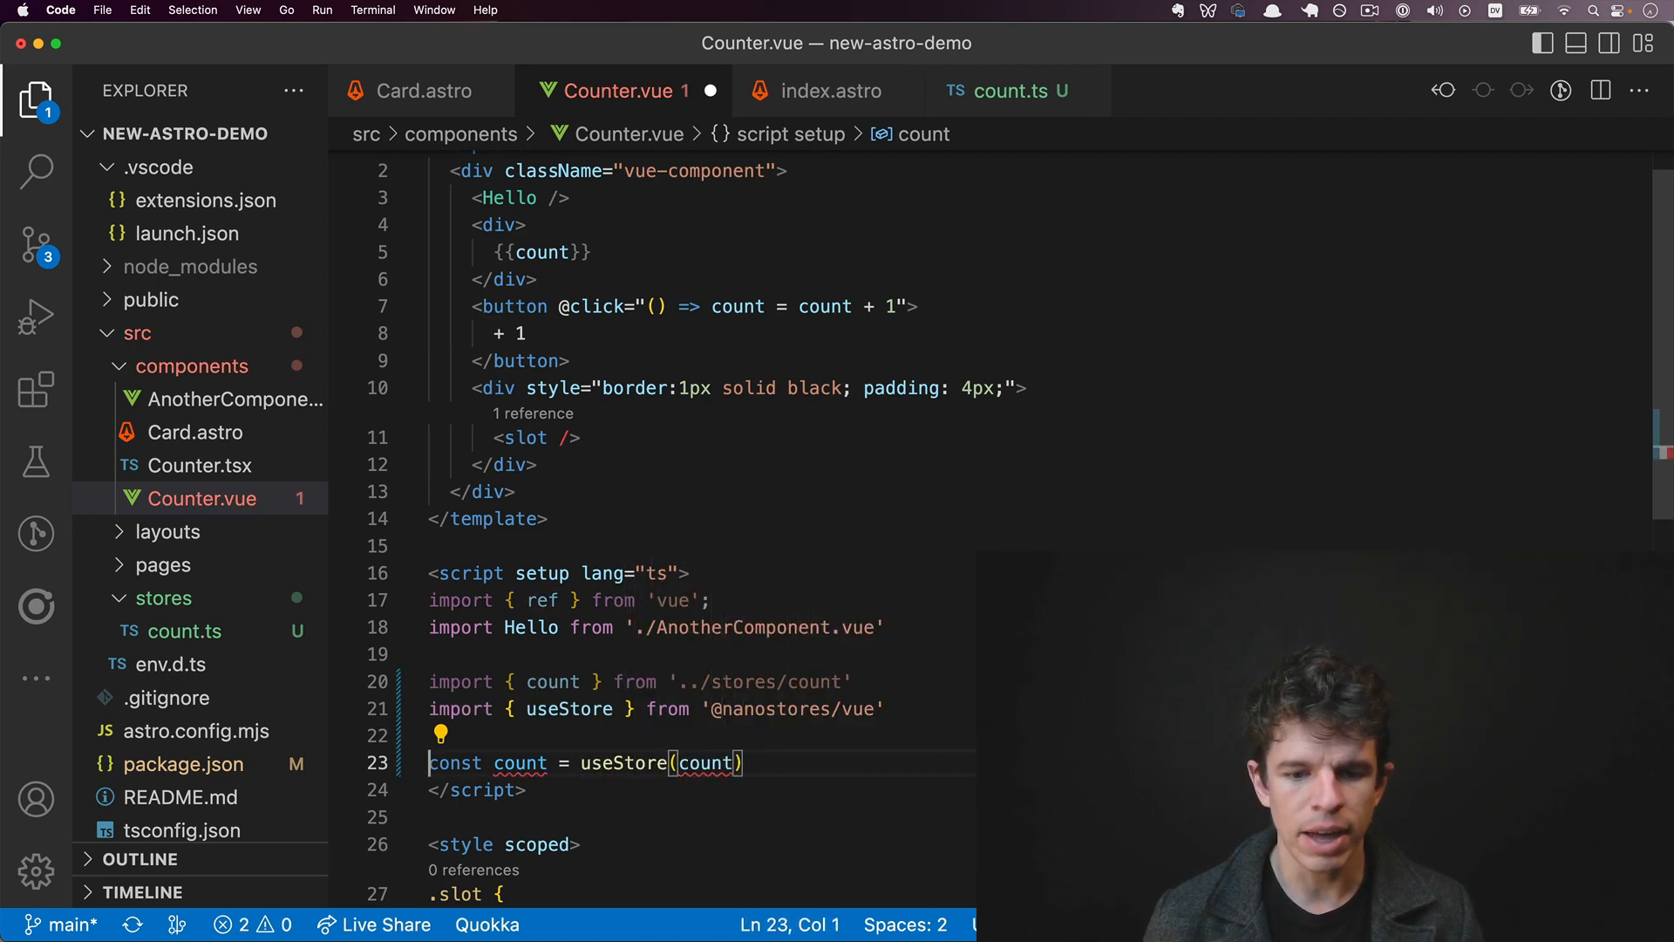
click(1006, 90)
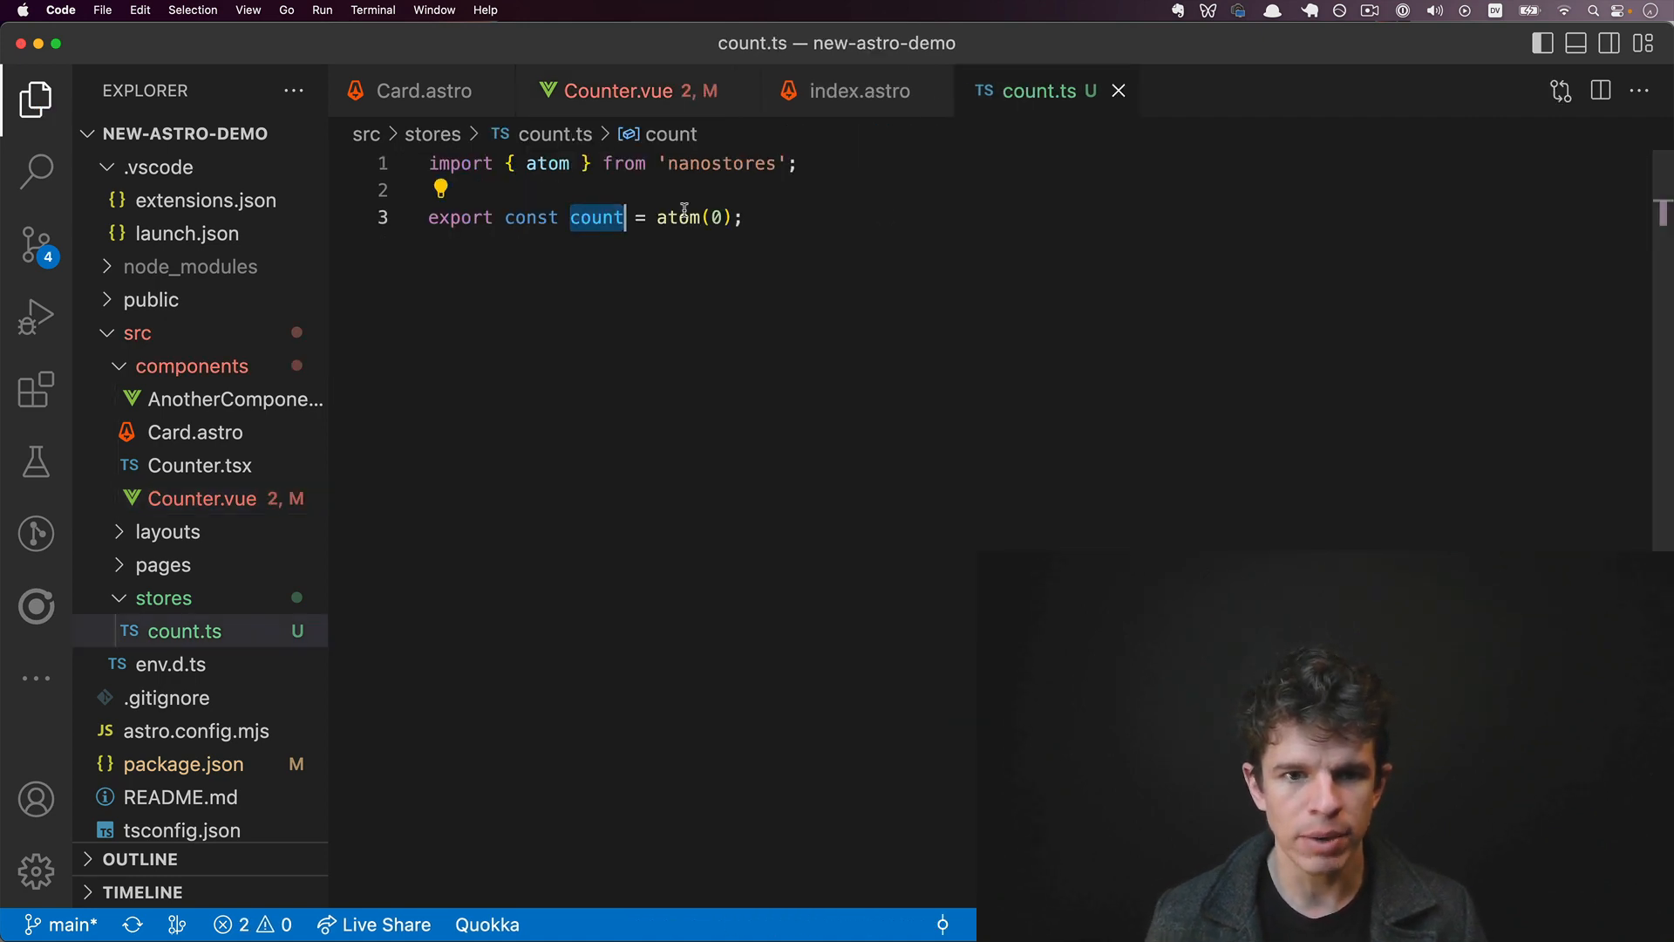
click(619, 90)
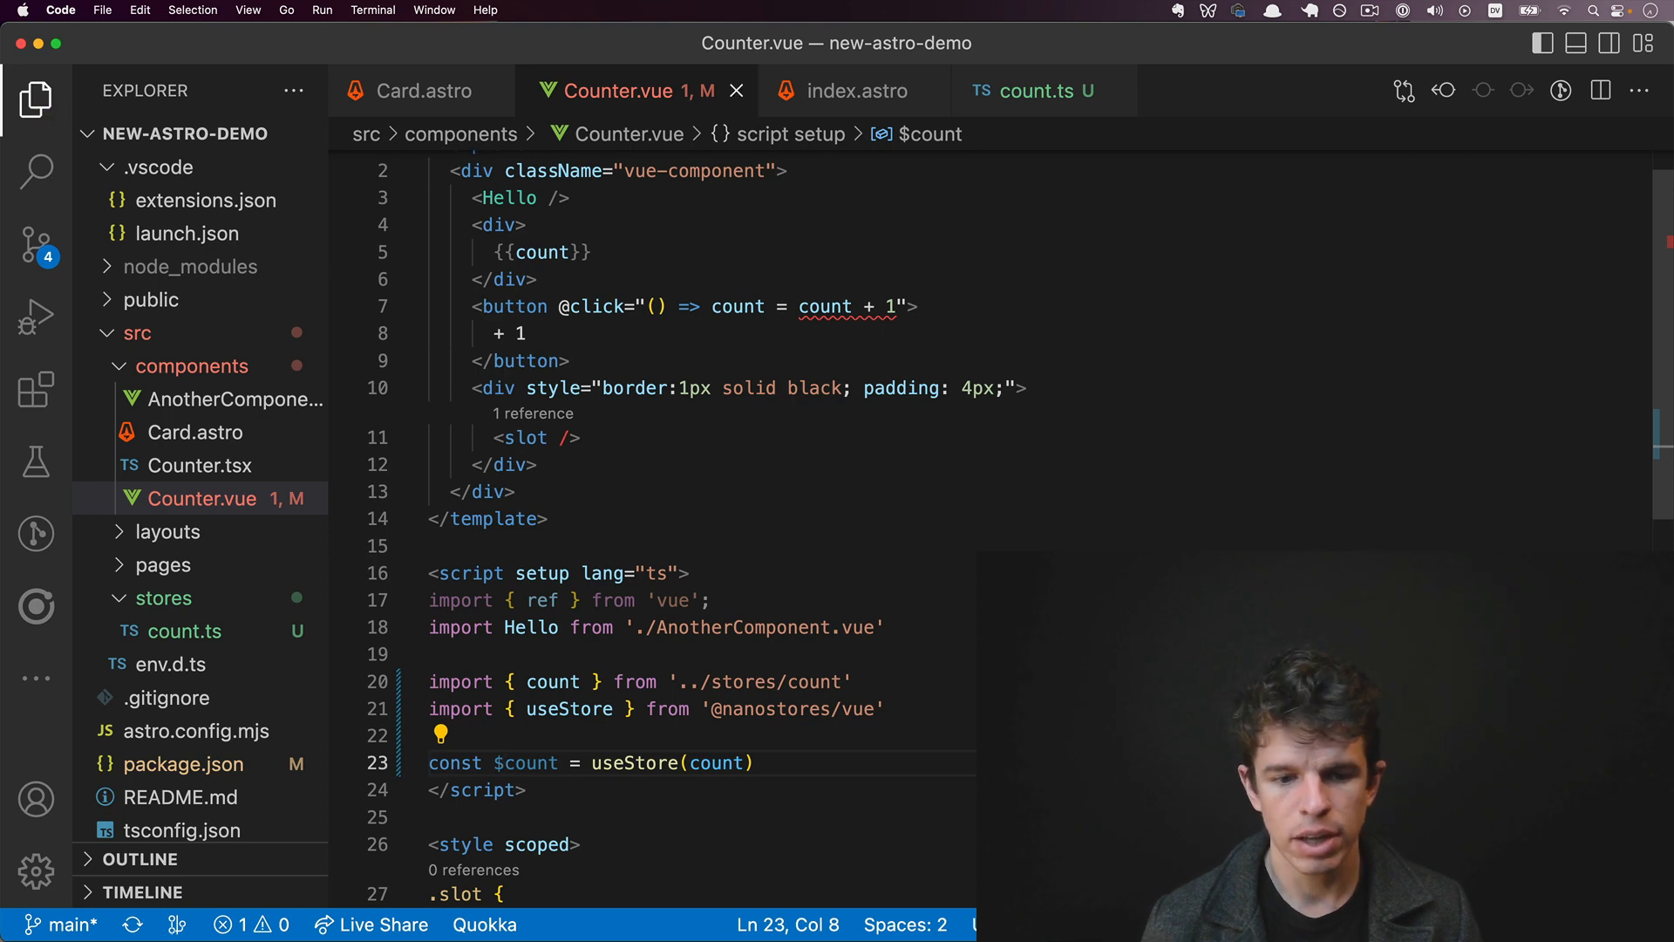
click(518, 252)
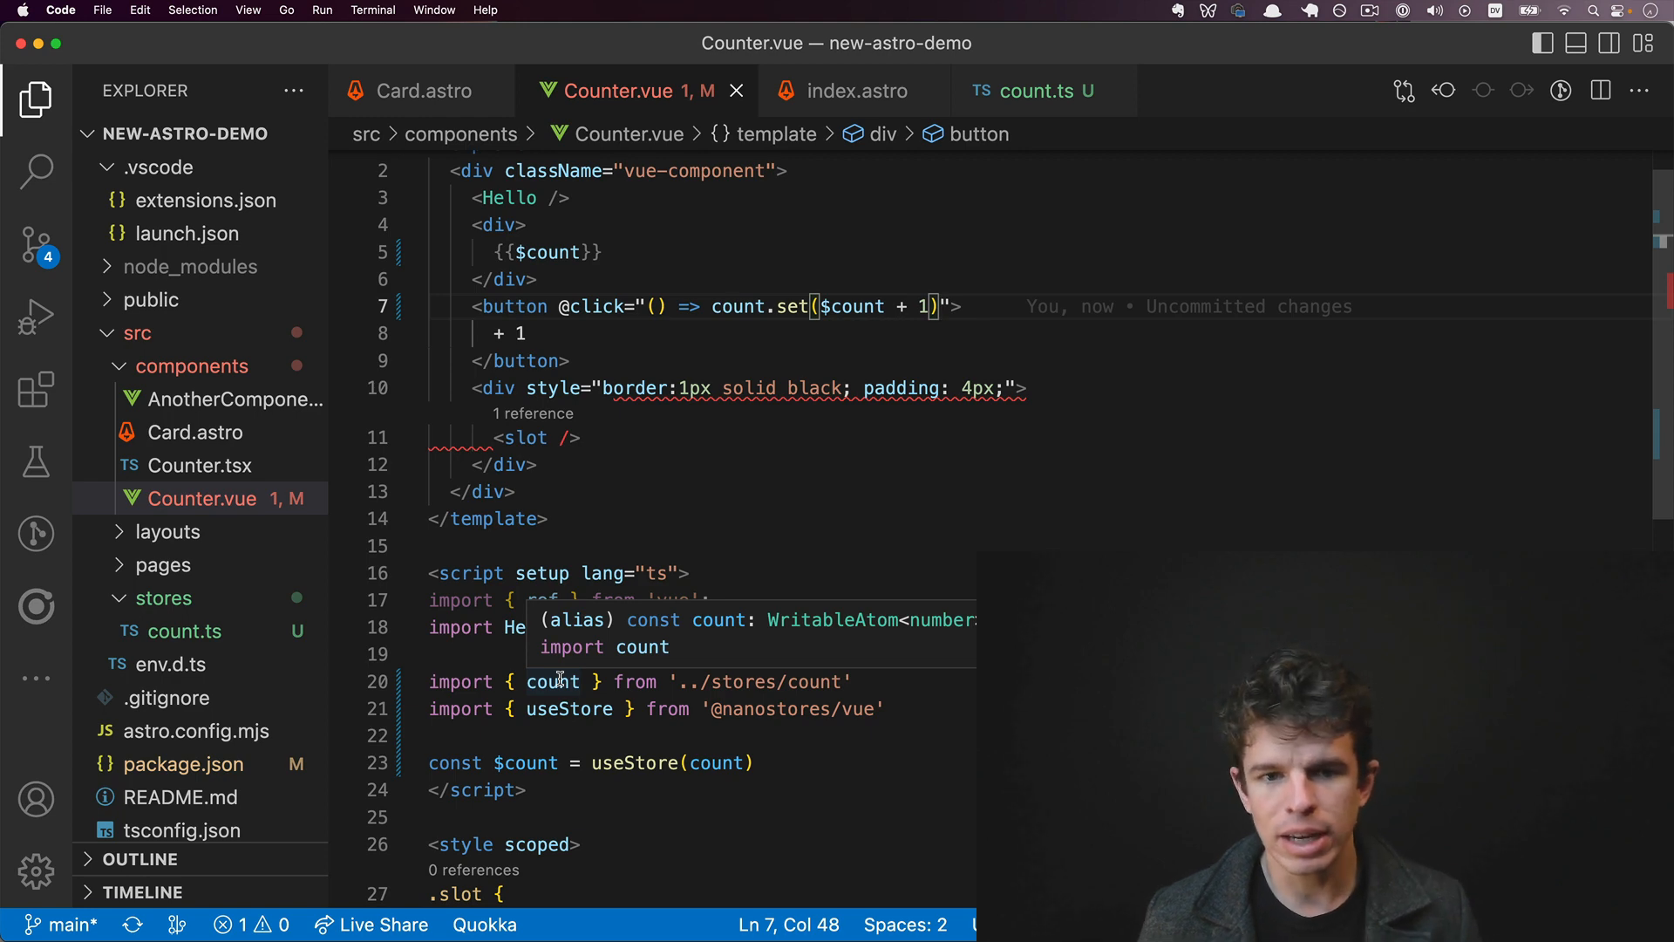
key(cmd+shift+p)
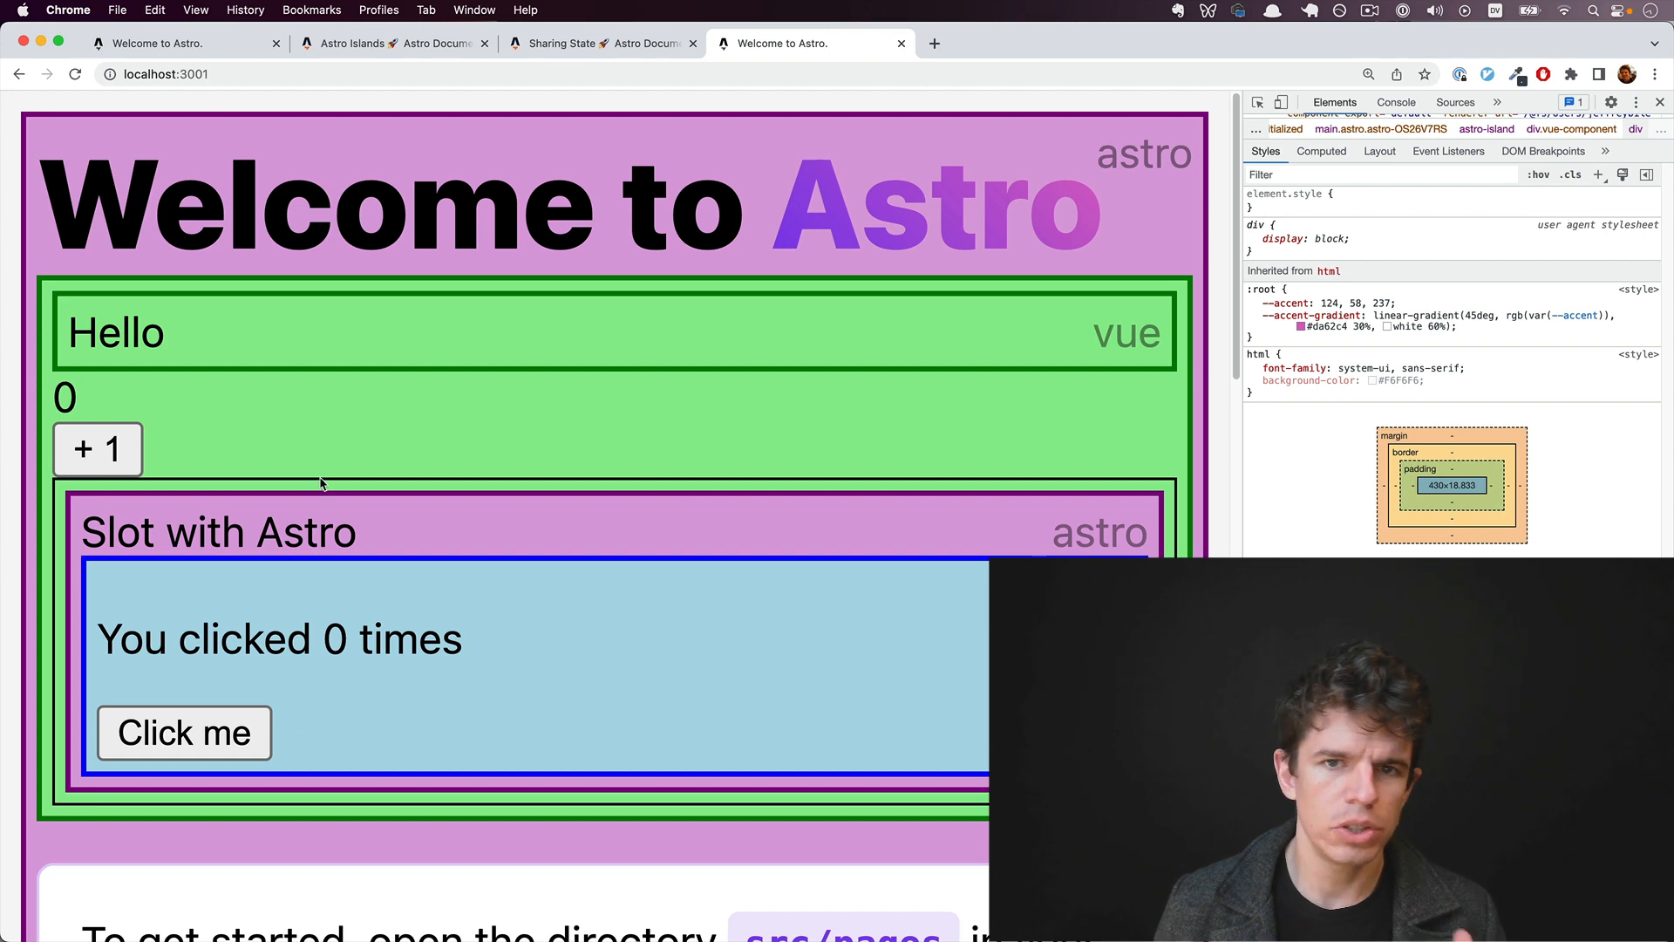
Step: Raise the Vue counter to 5, then add <VueCounter client:load /> to index.astro
click(95, 448)
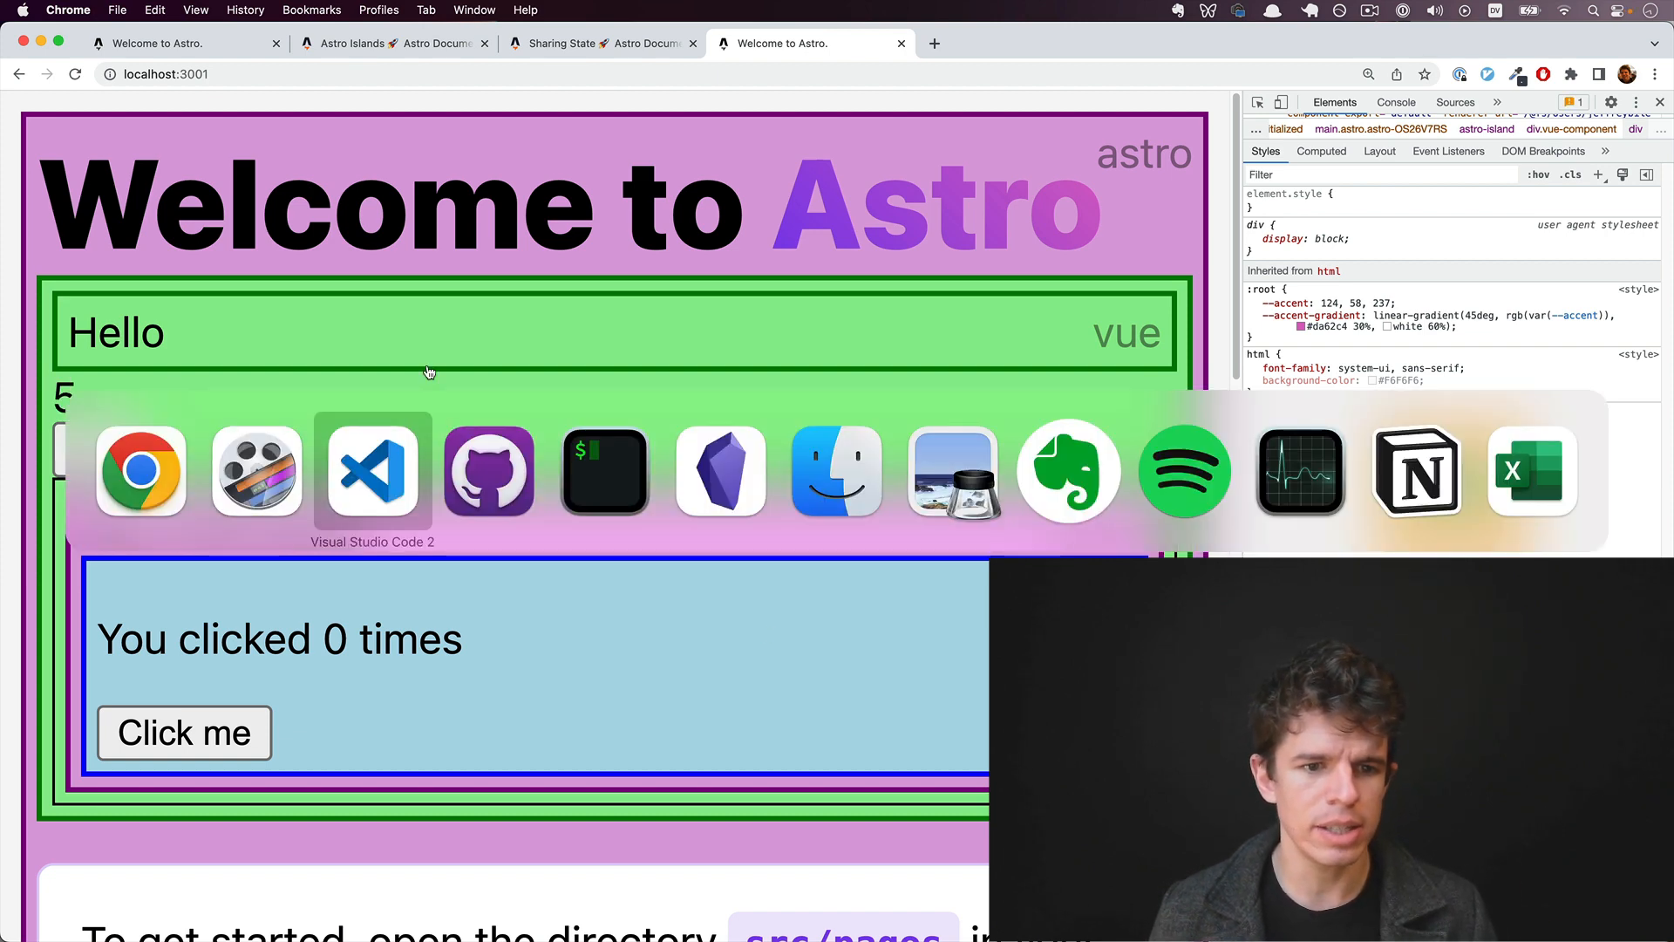
click(372, 471)
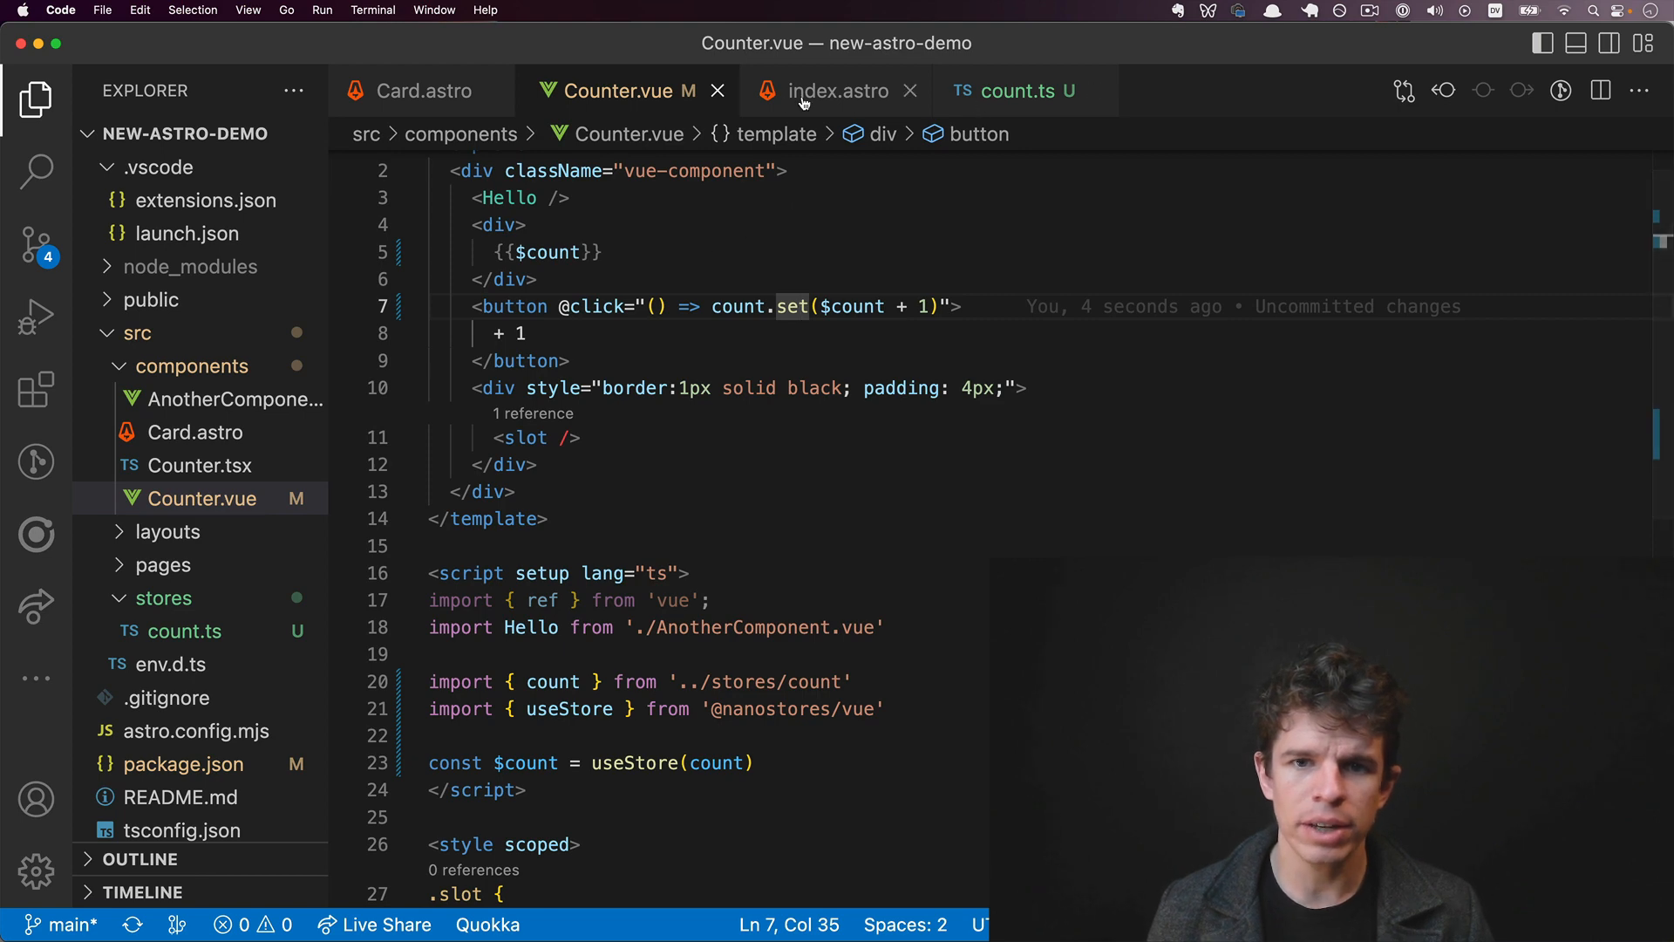
click(837, 91)
text(<VueCounter client:load />)
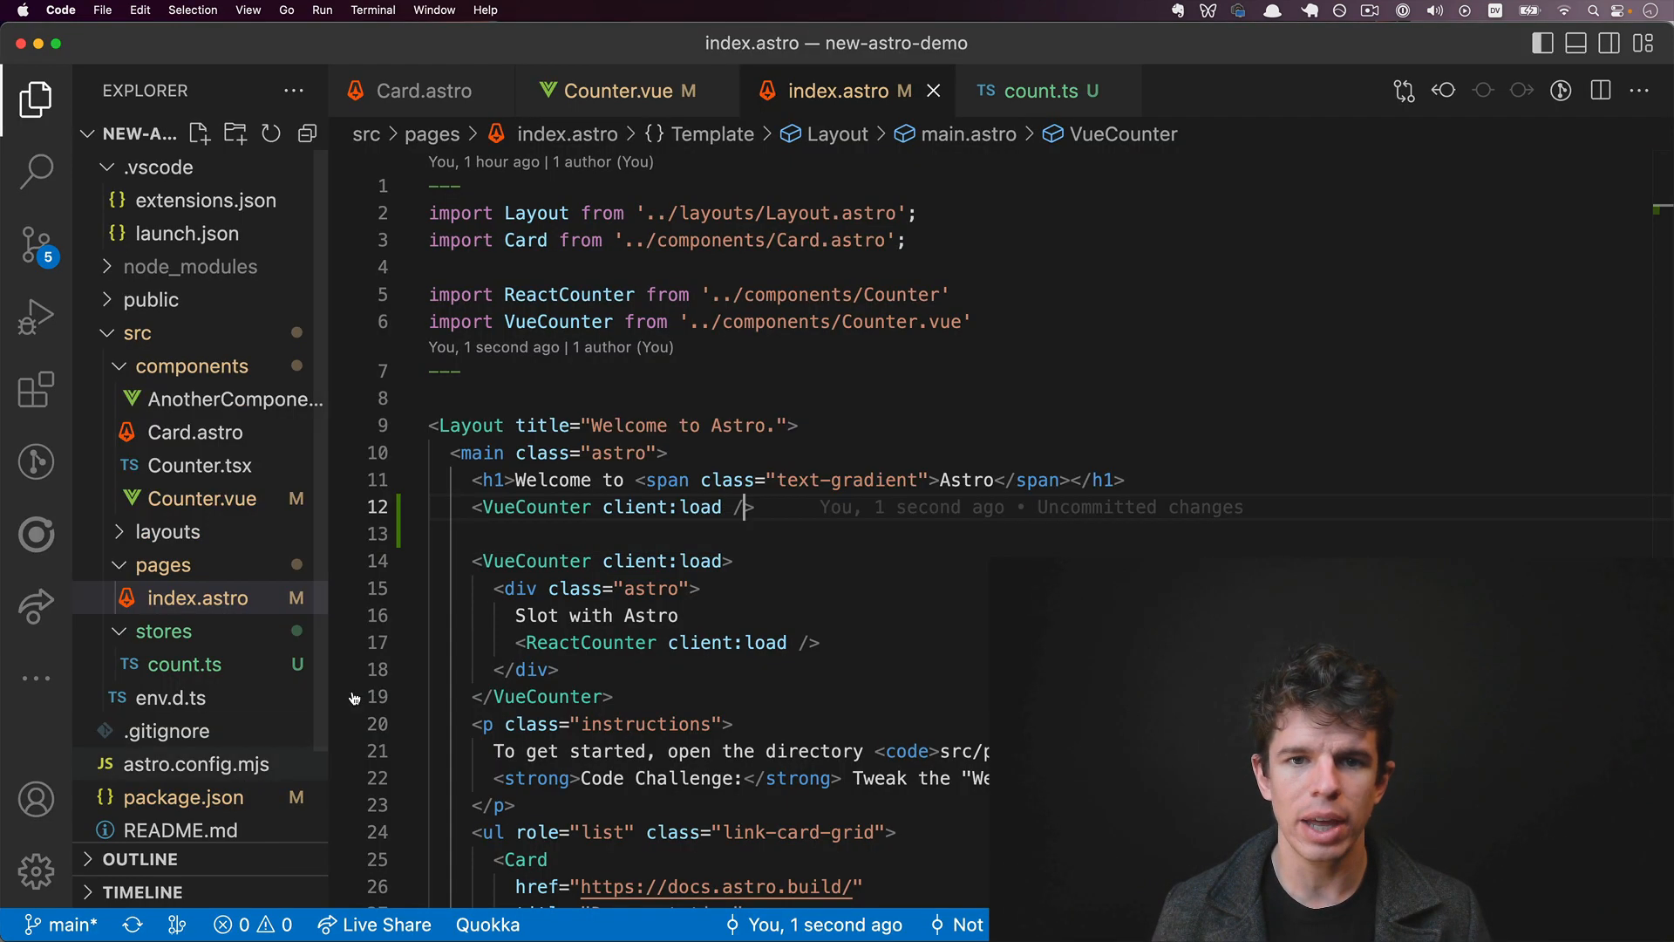
Step: Open Counter.tsx and point its import at ../stores/count
key(cmd+p)
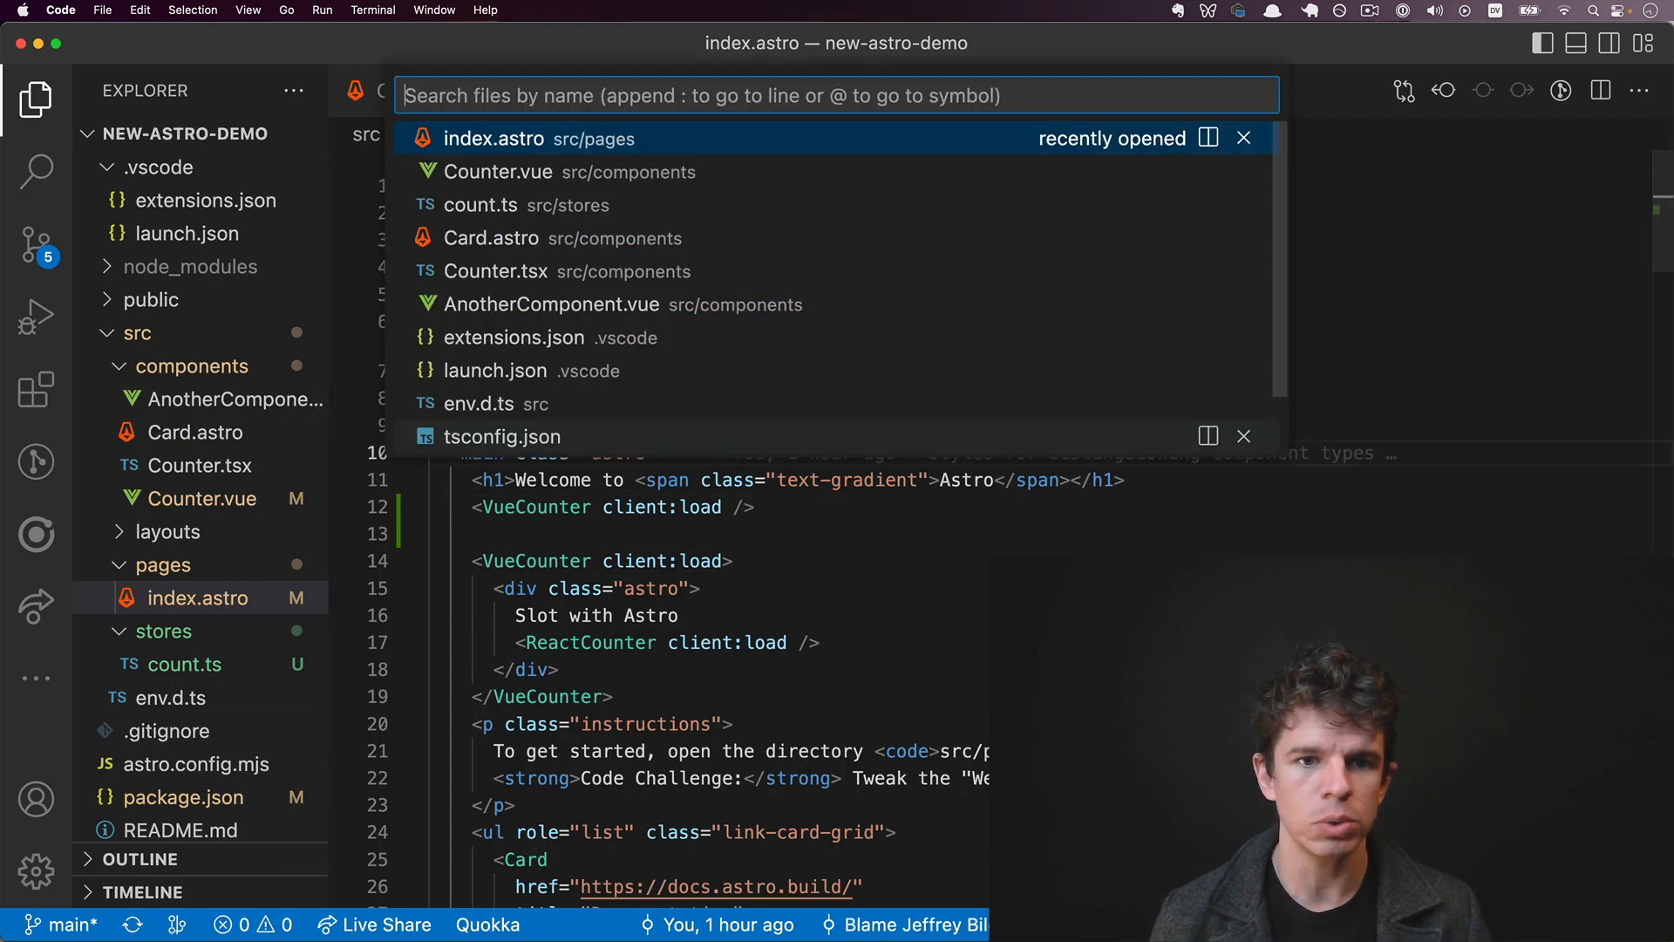
click(505, 272)
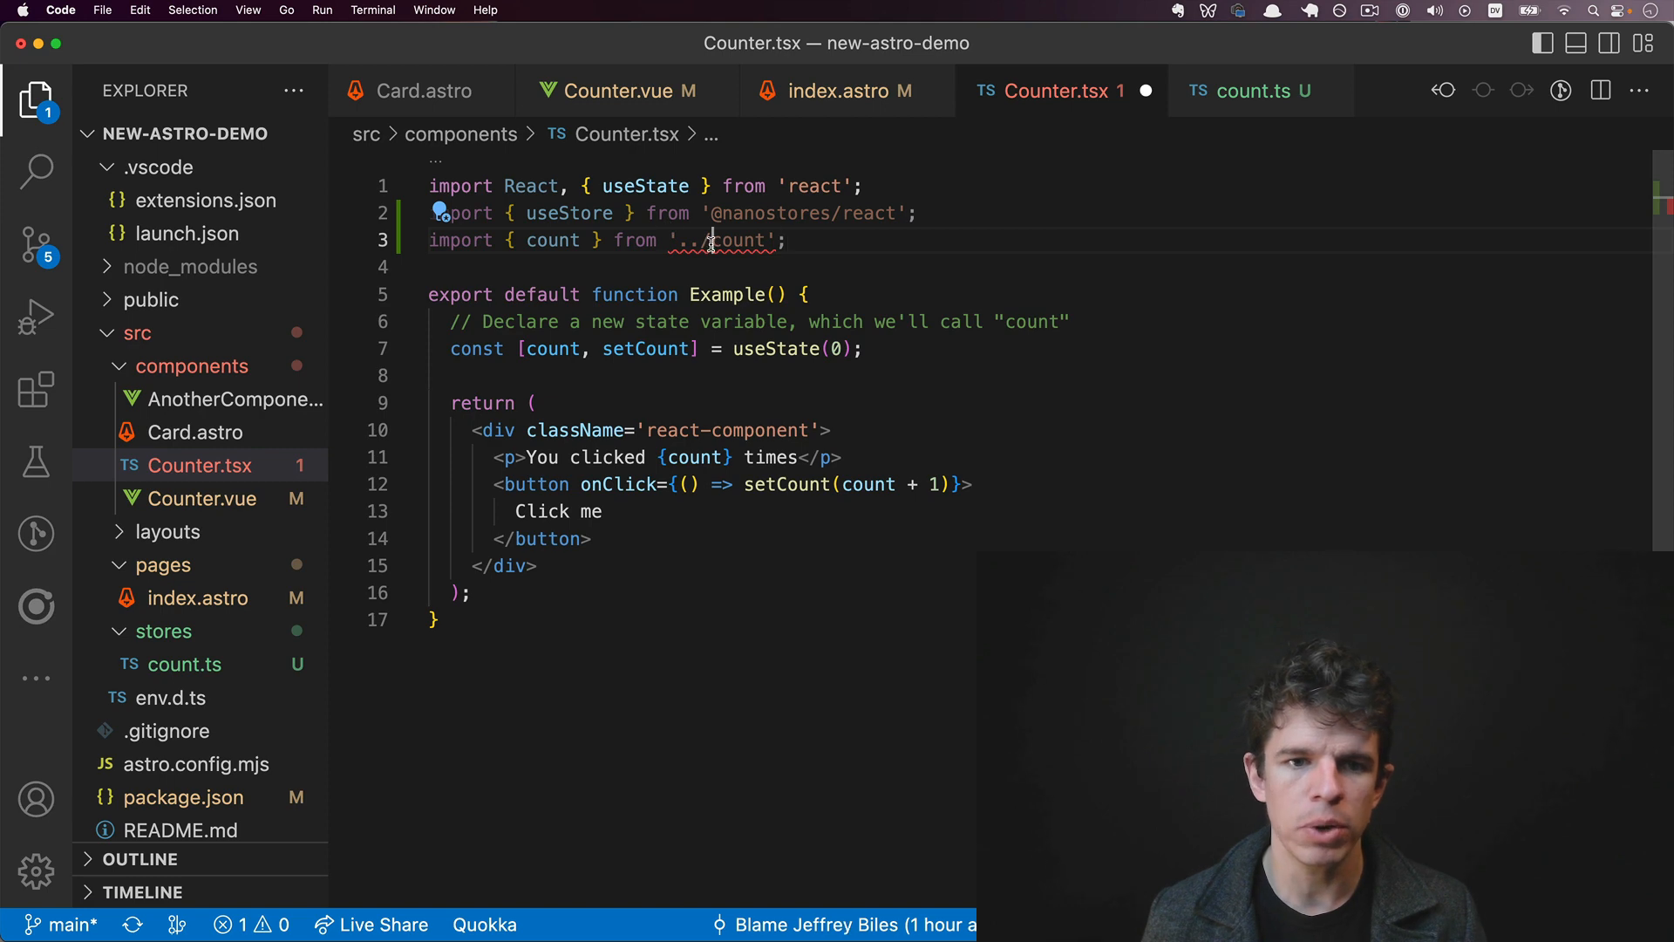
text(stores/)
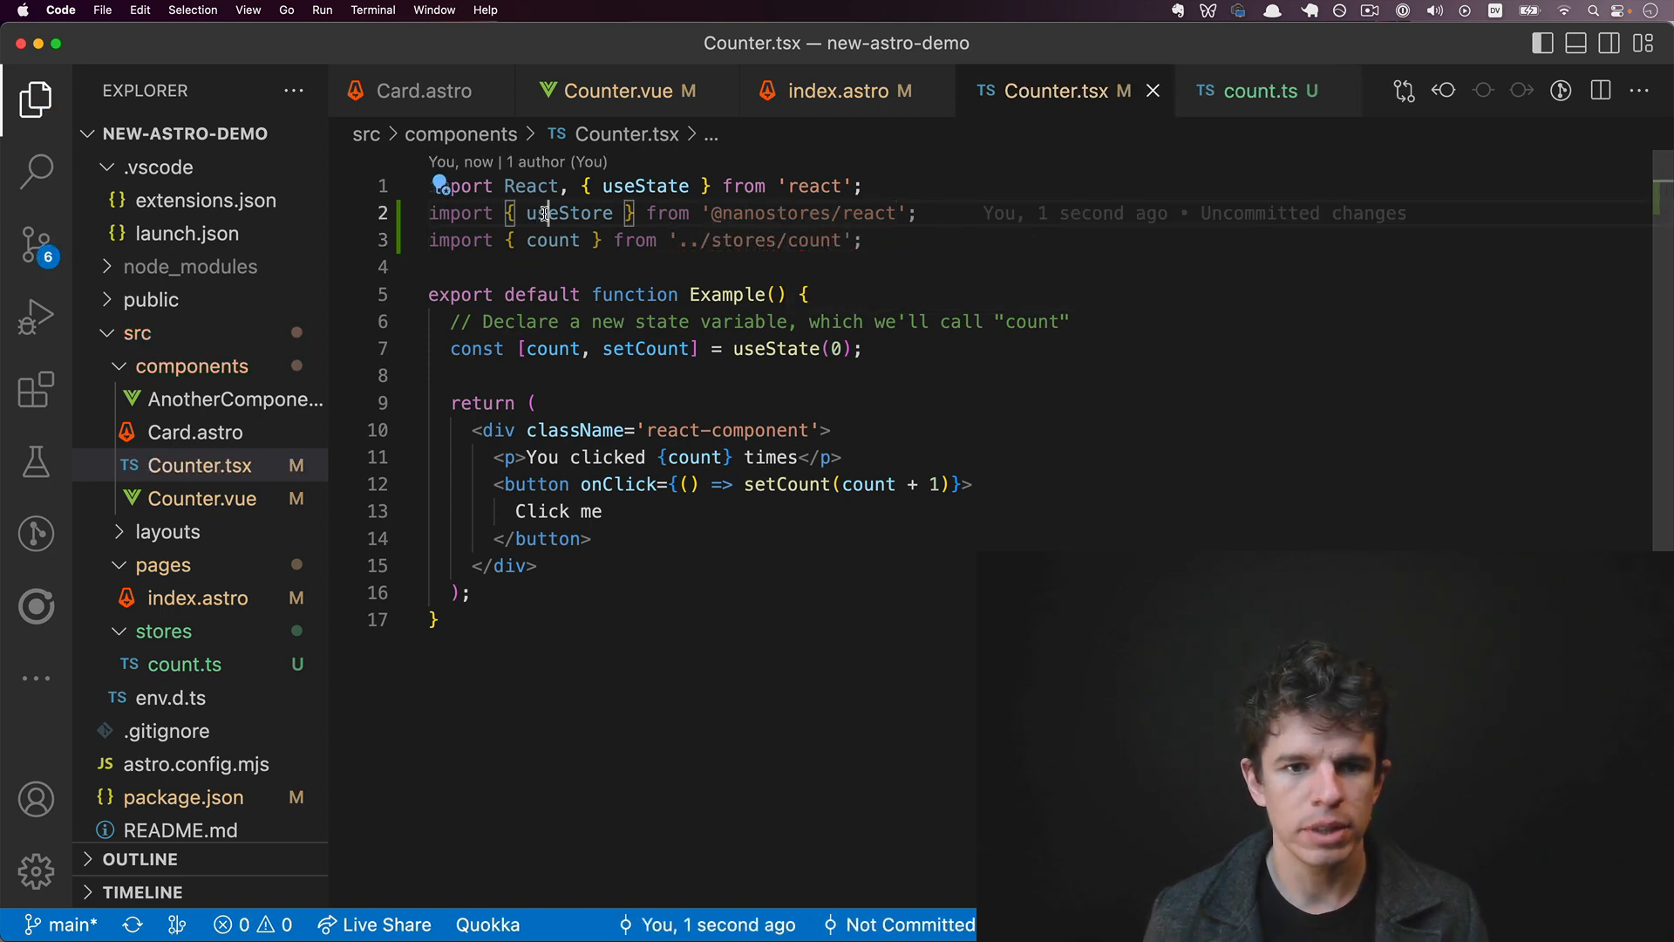
Step: Replace useState with $count = useStore(count) and increment with count.set($count + 1)
double_click(569, 213)
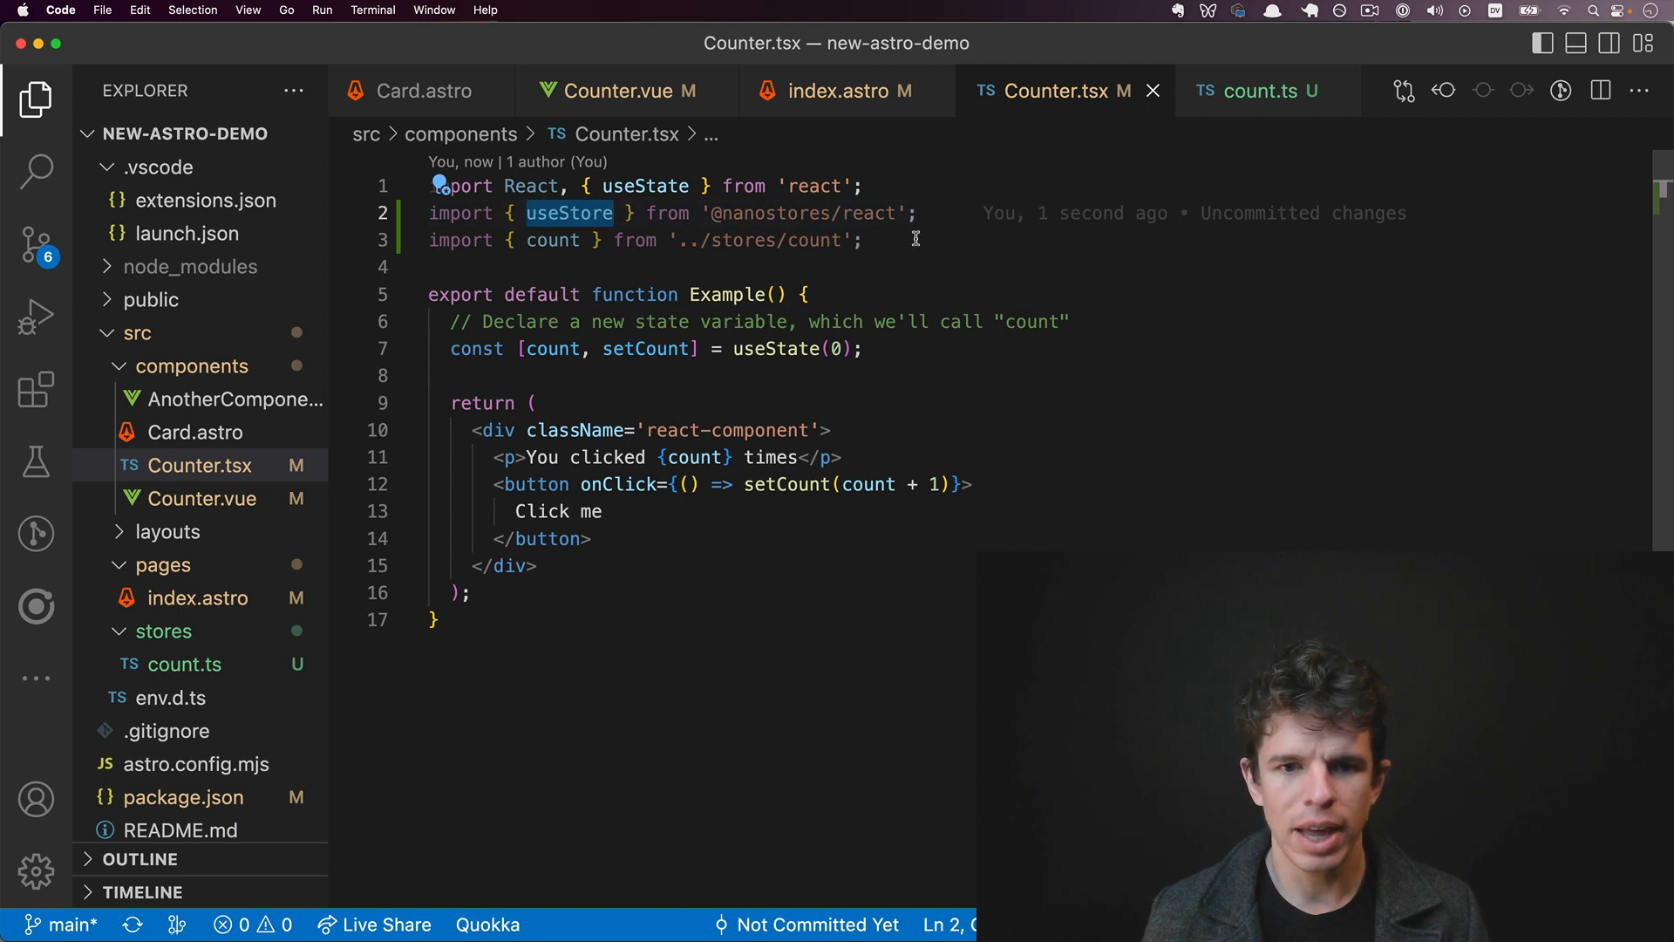
double_click(552, 241)
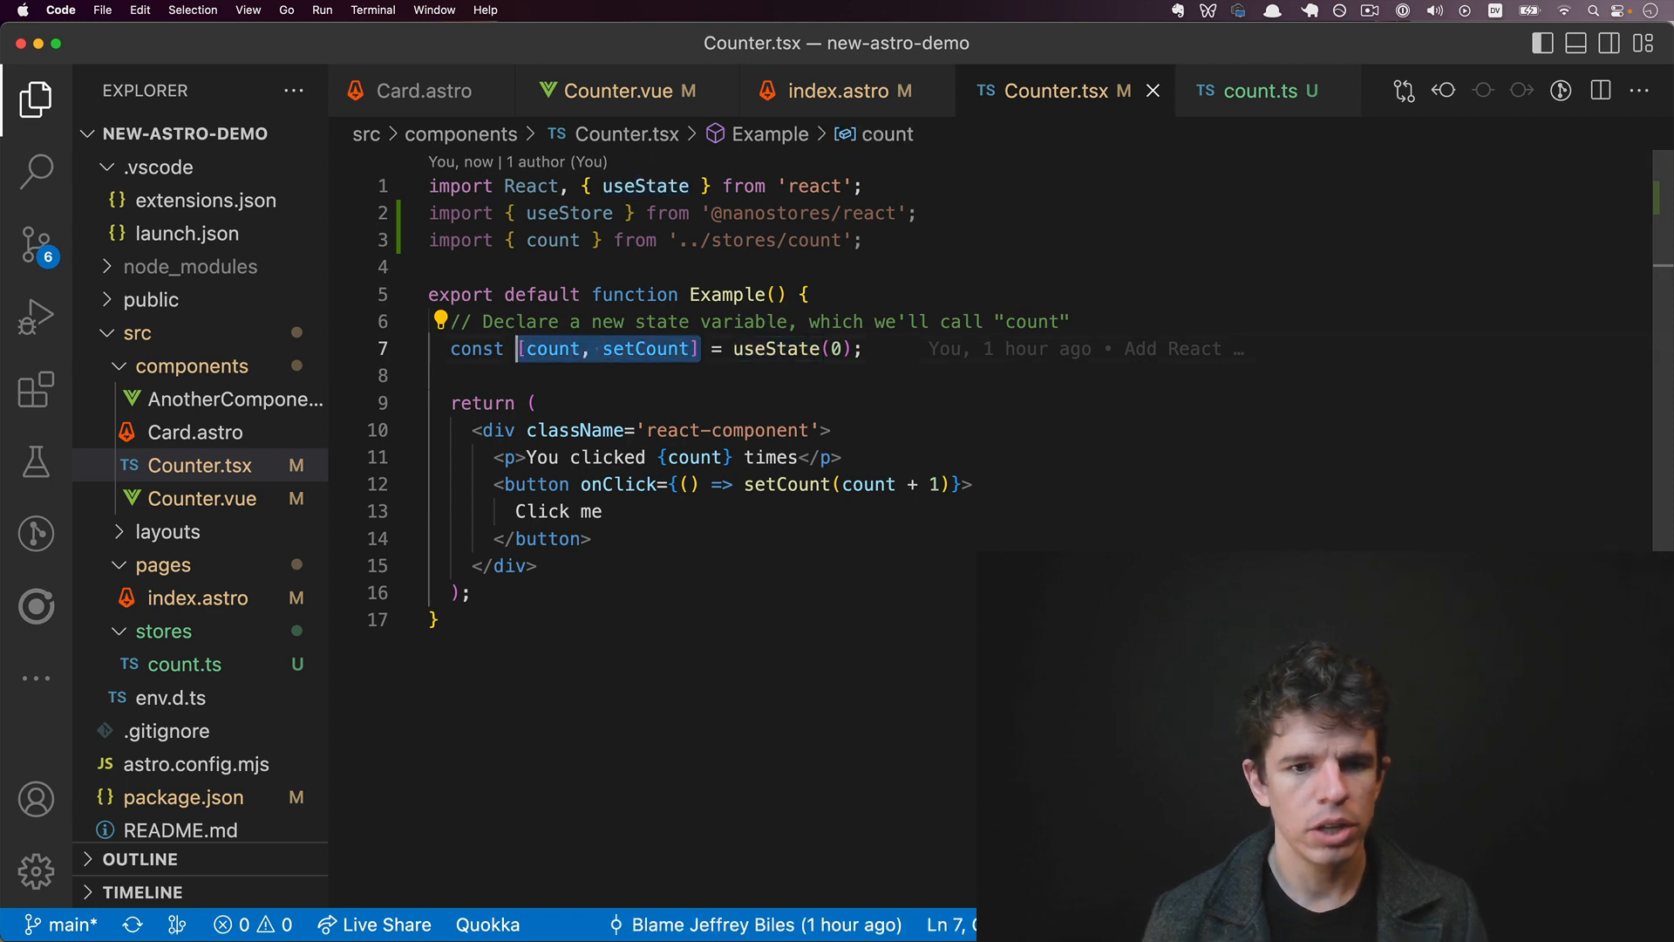
text($count)
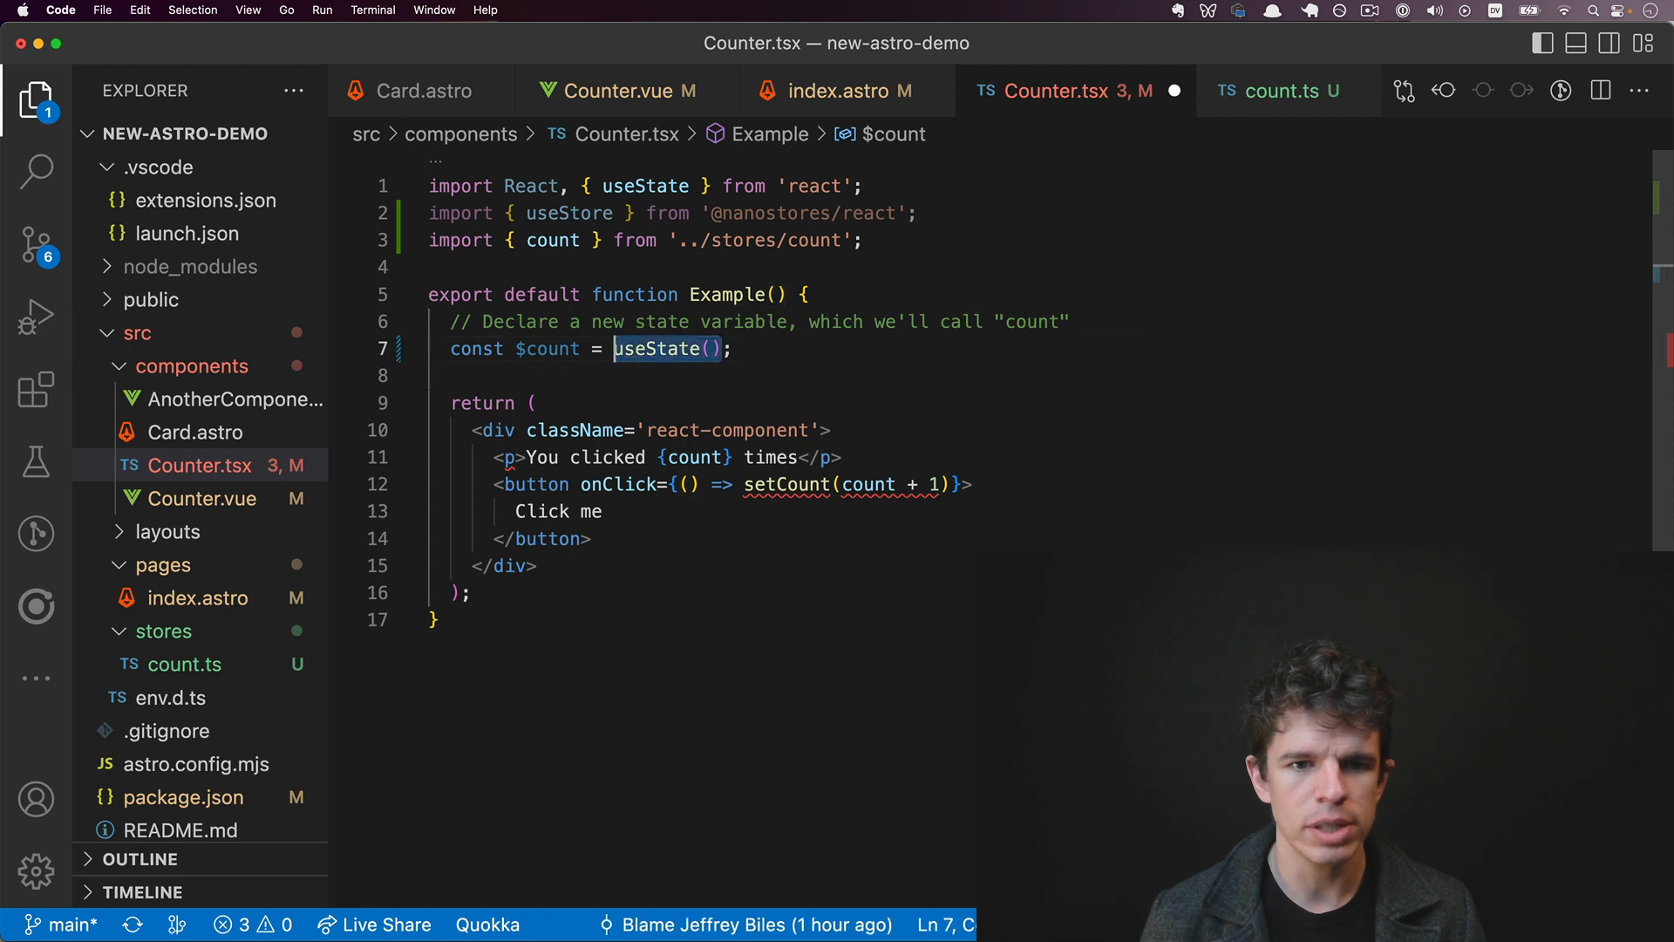
text(useStore)
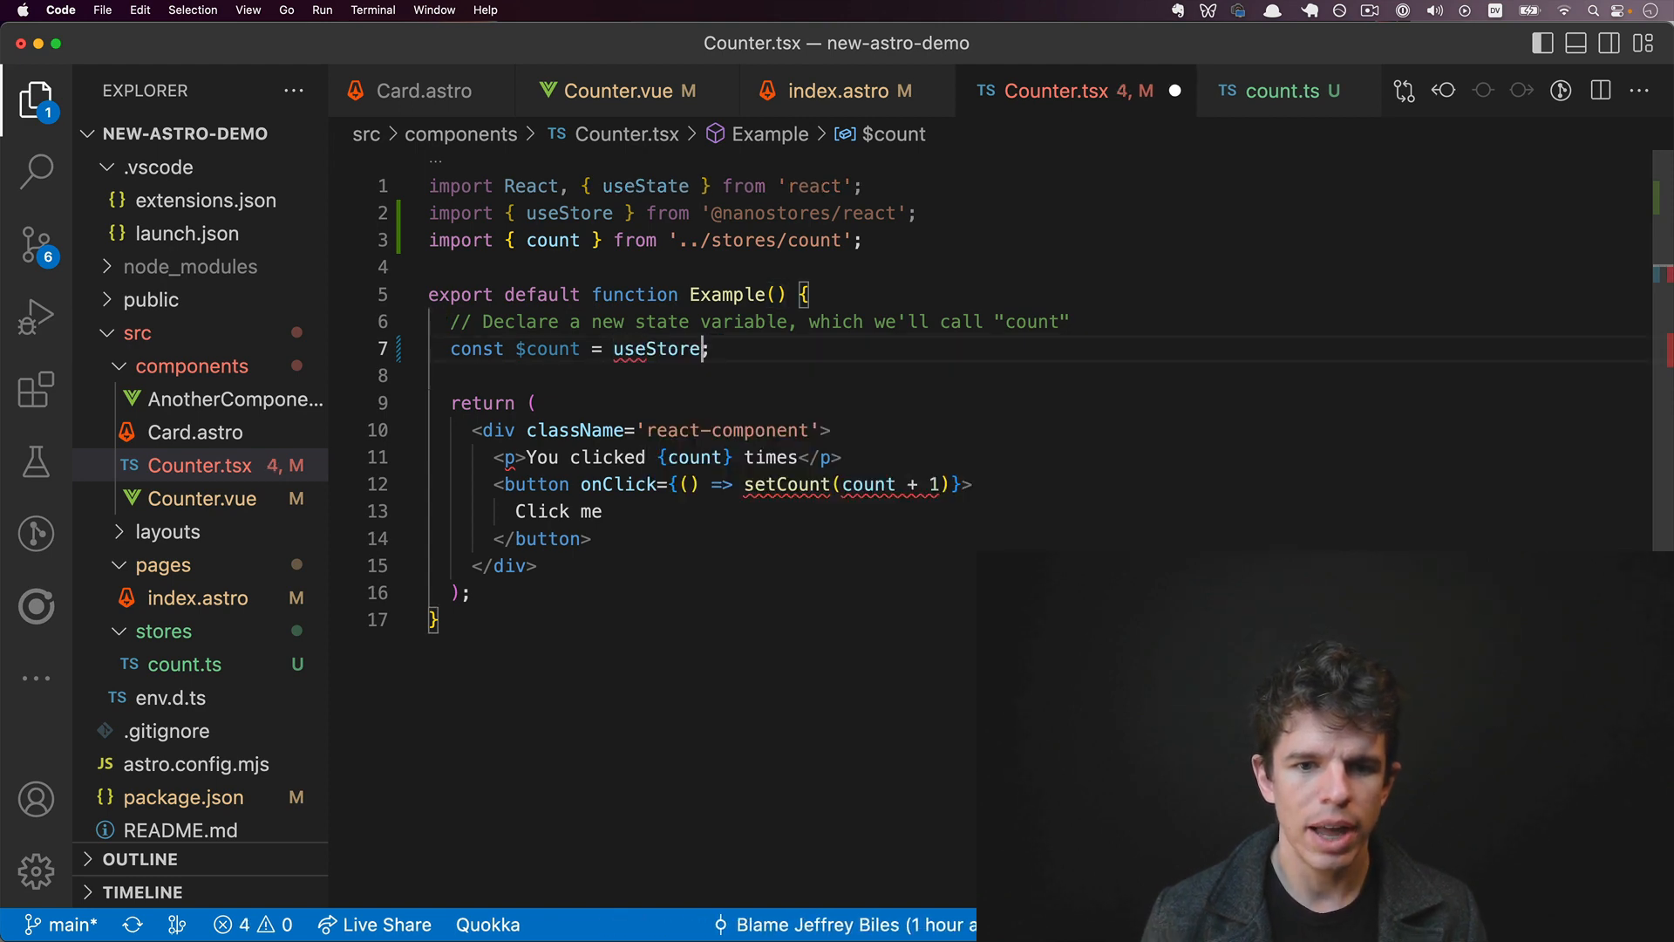
text((count);)
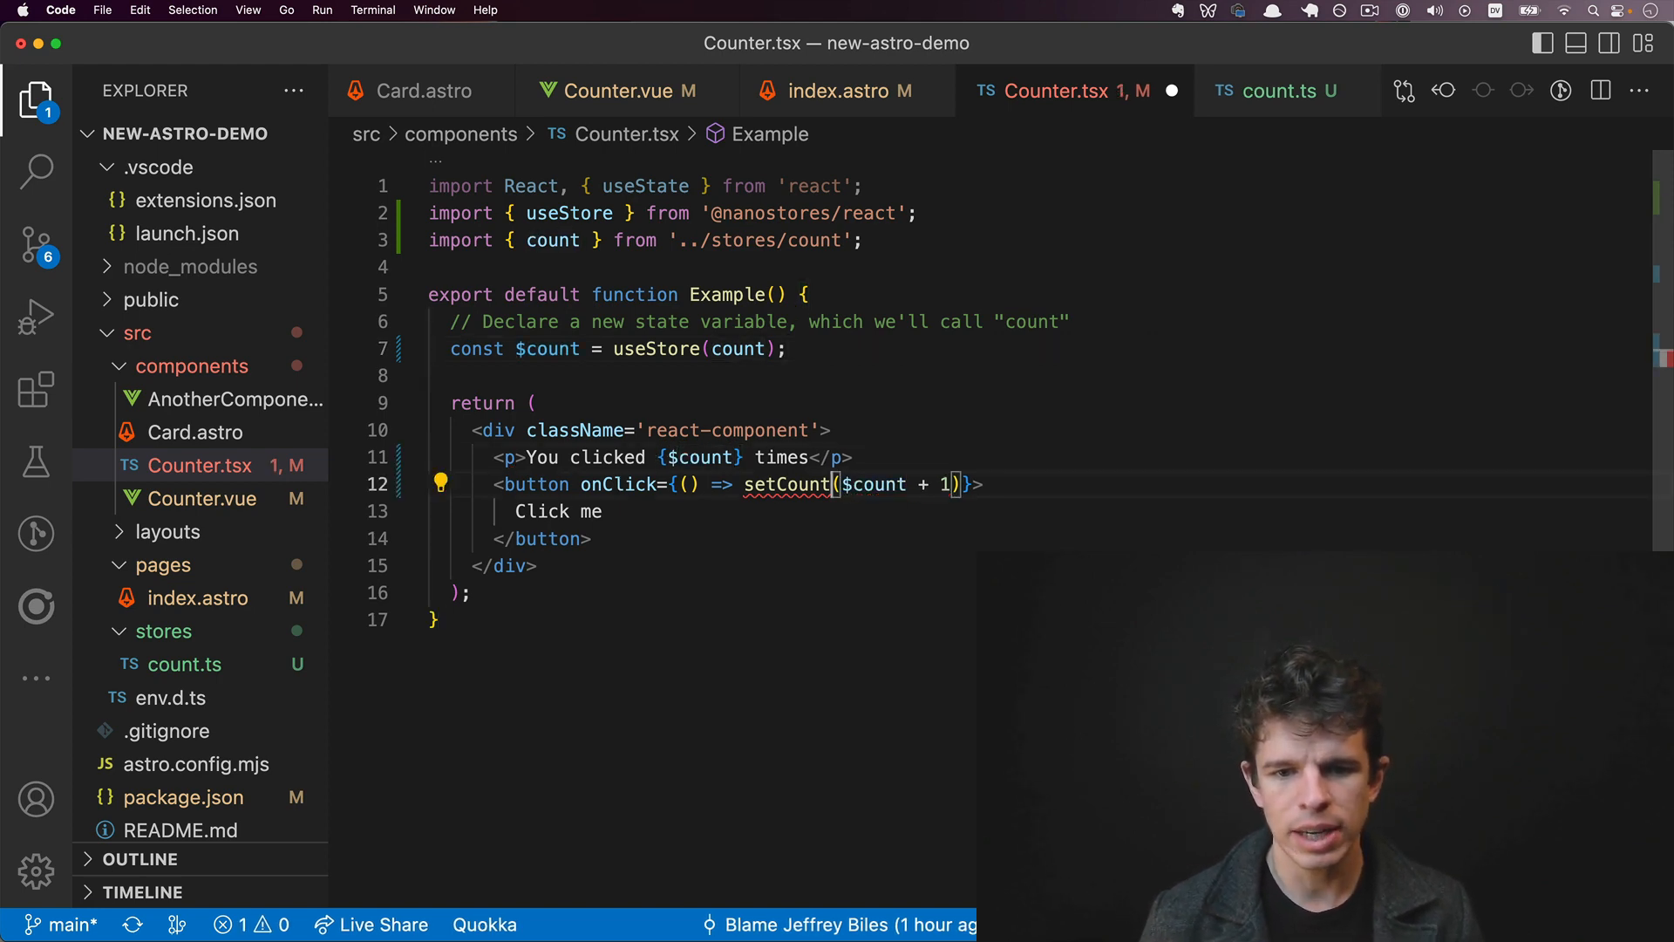
text(count.set)
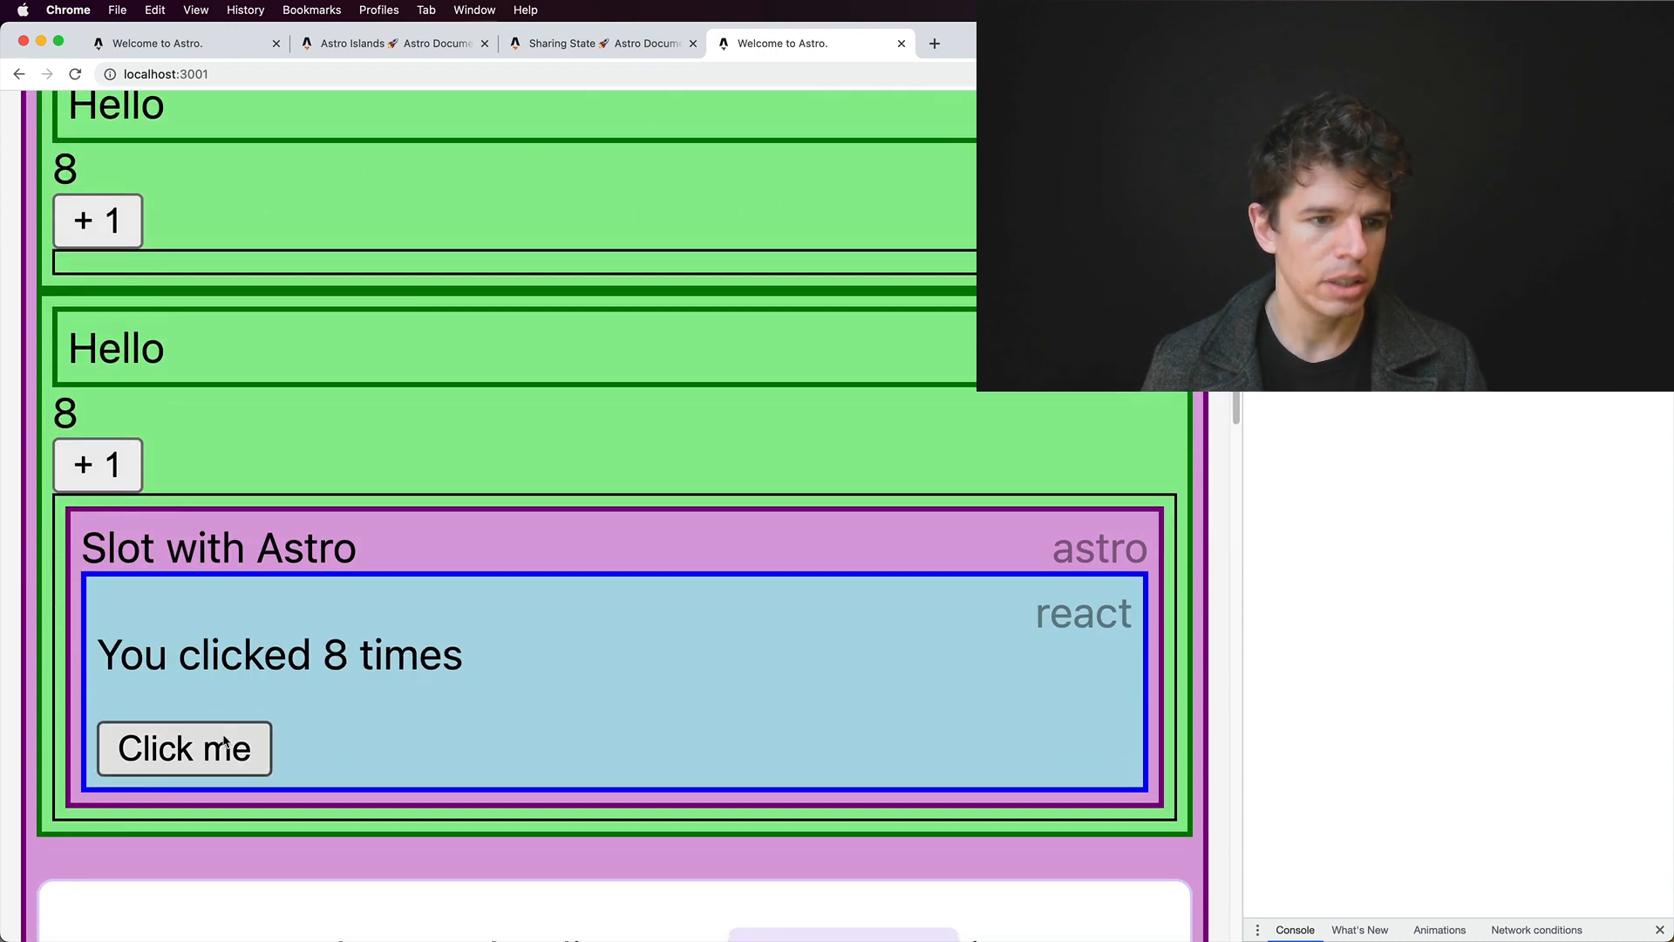
Step: Increment from the React counter, then reload the page under Fast 3G throttling
click(182, 747)
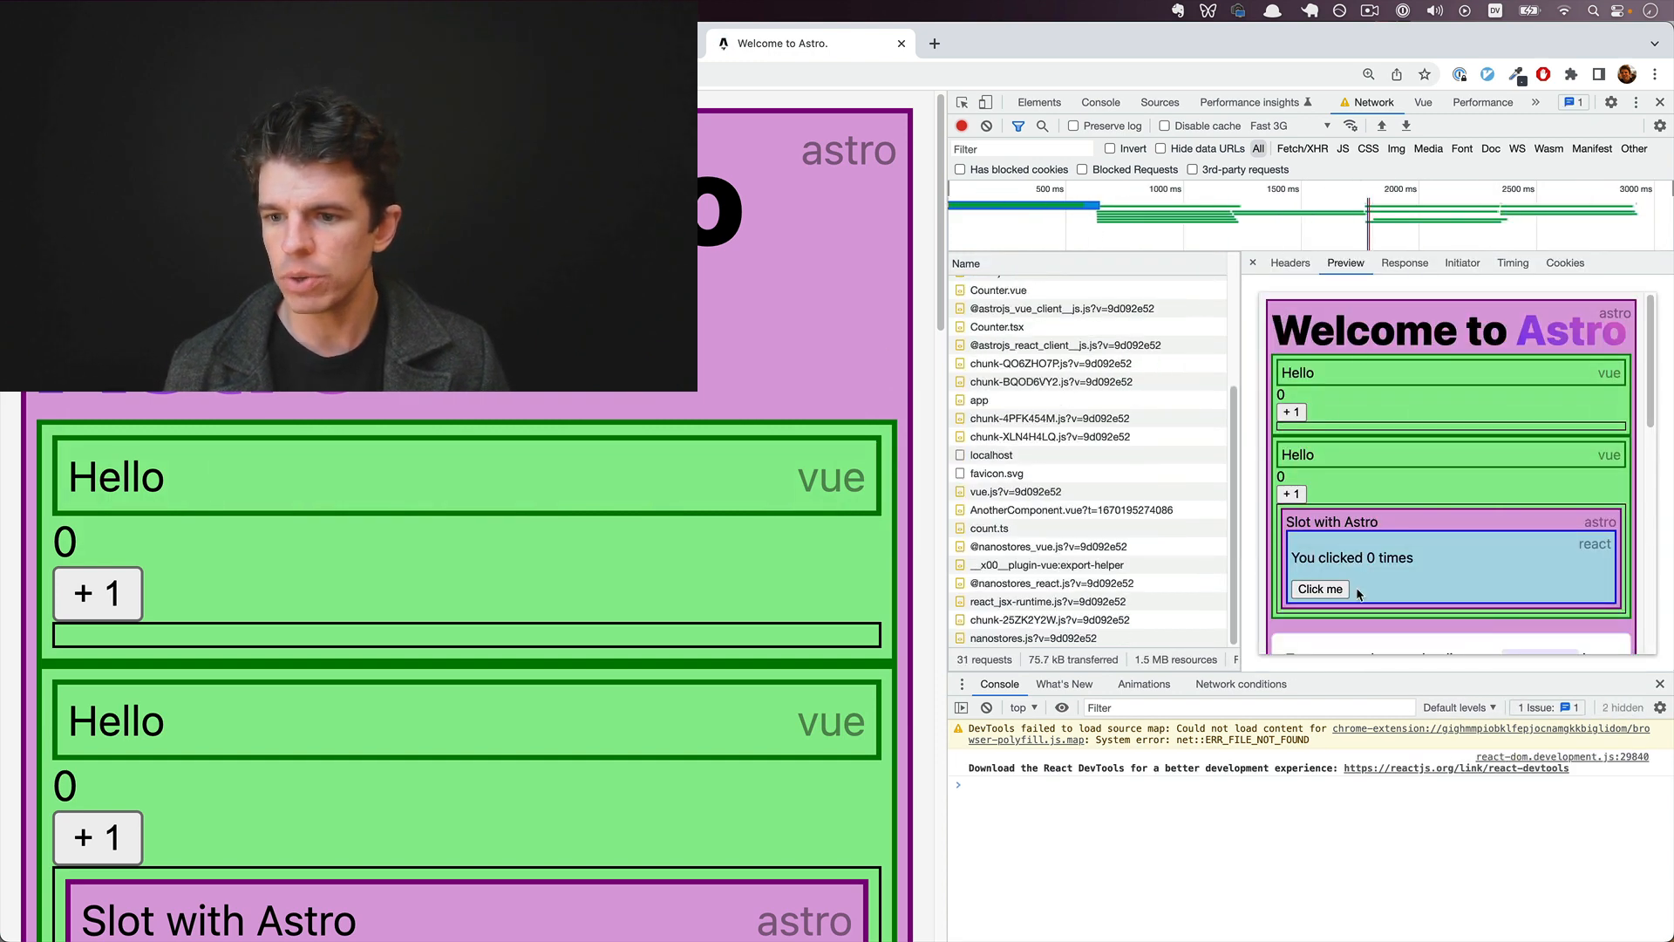
scroll(down, 3)
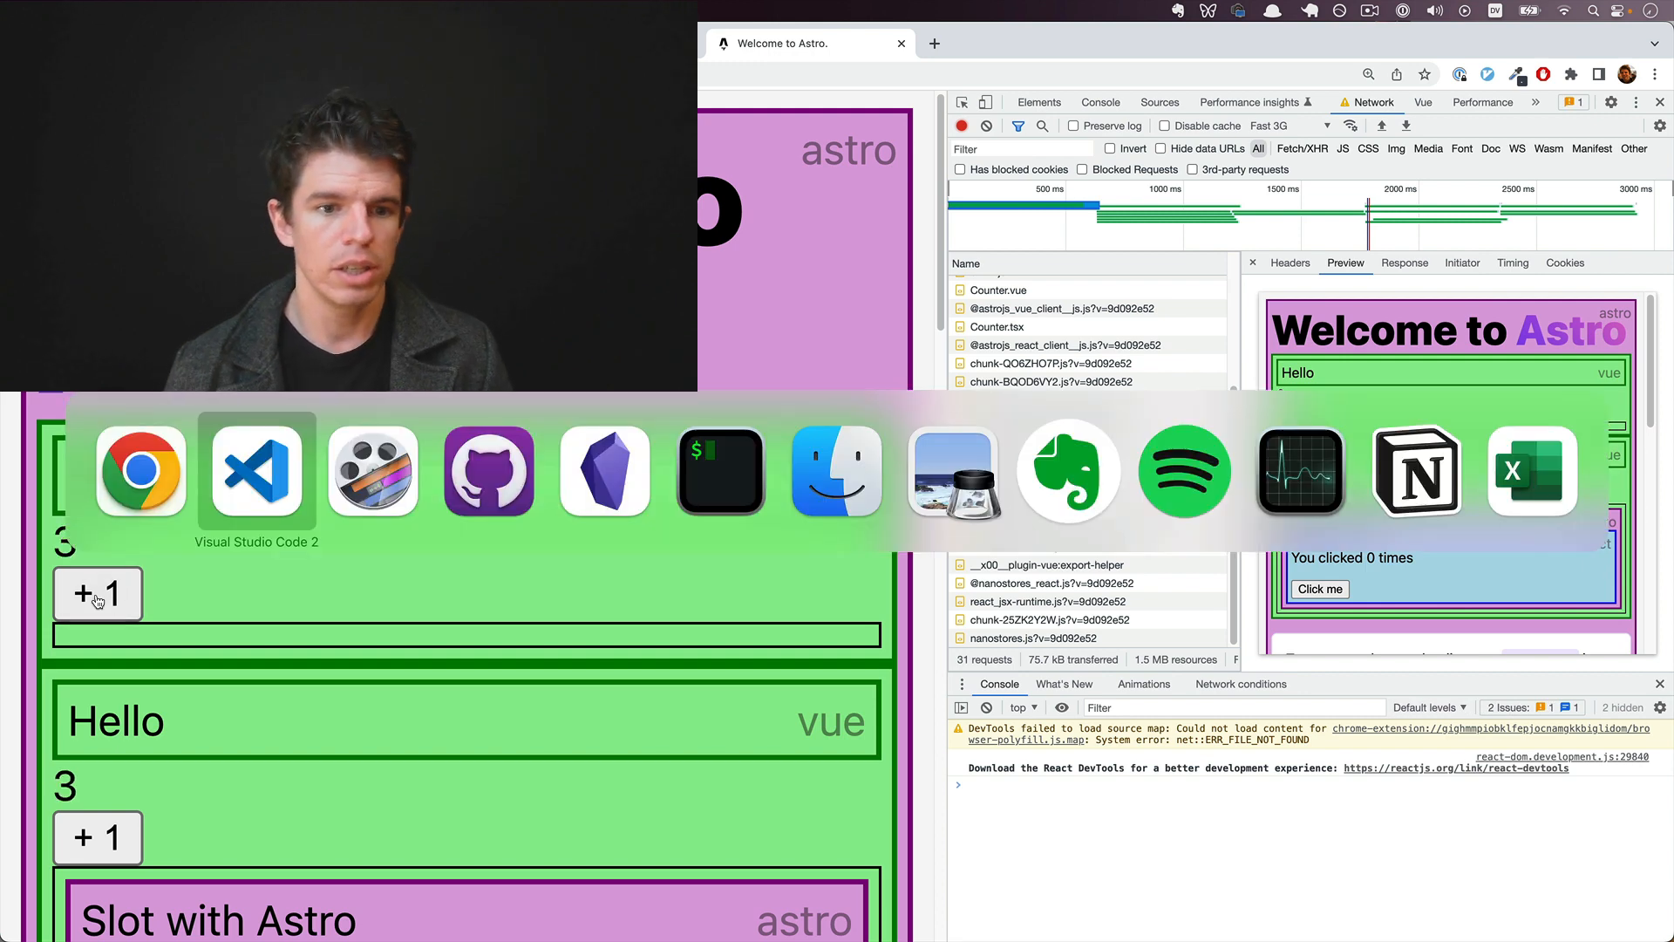
Step: Change the standalone VueCounter to client:only="vue" in index.astro and save
click(257, 470)
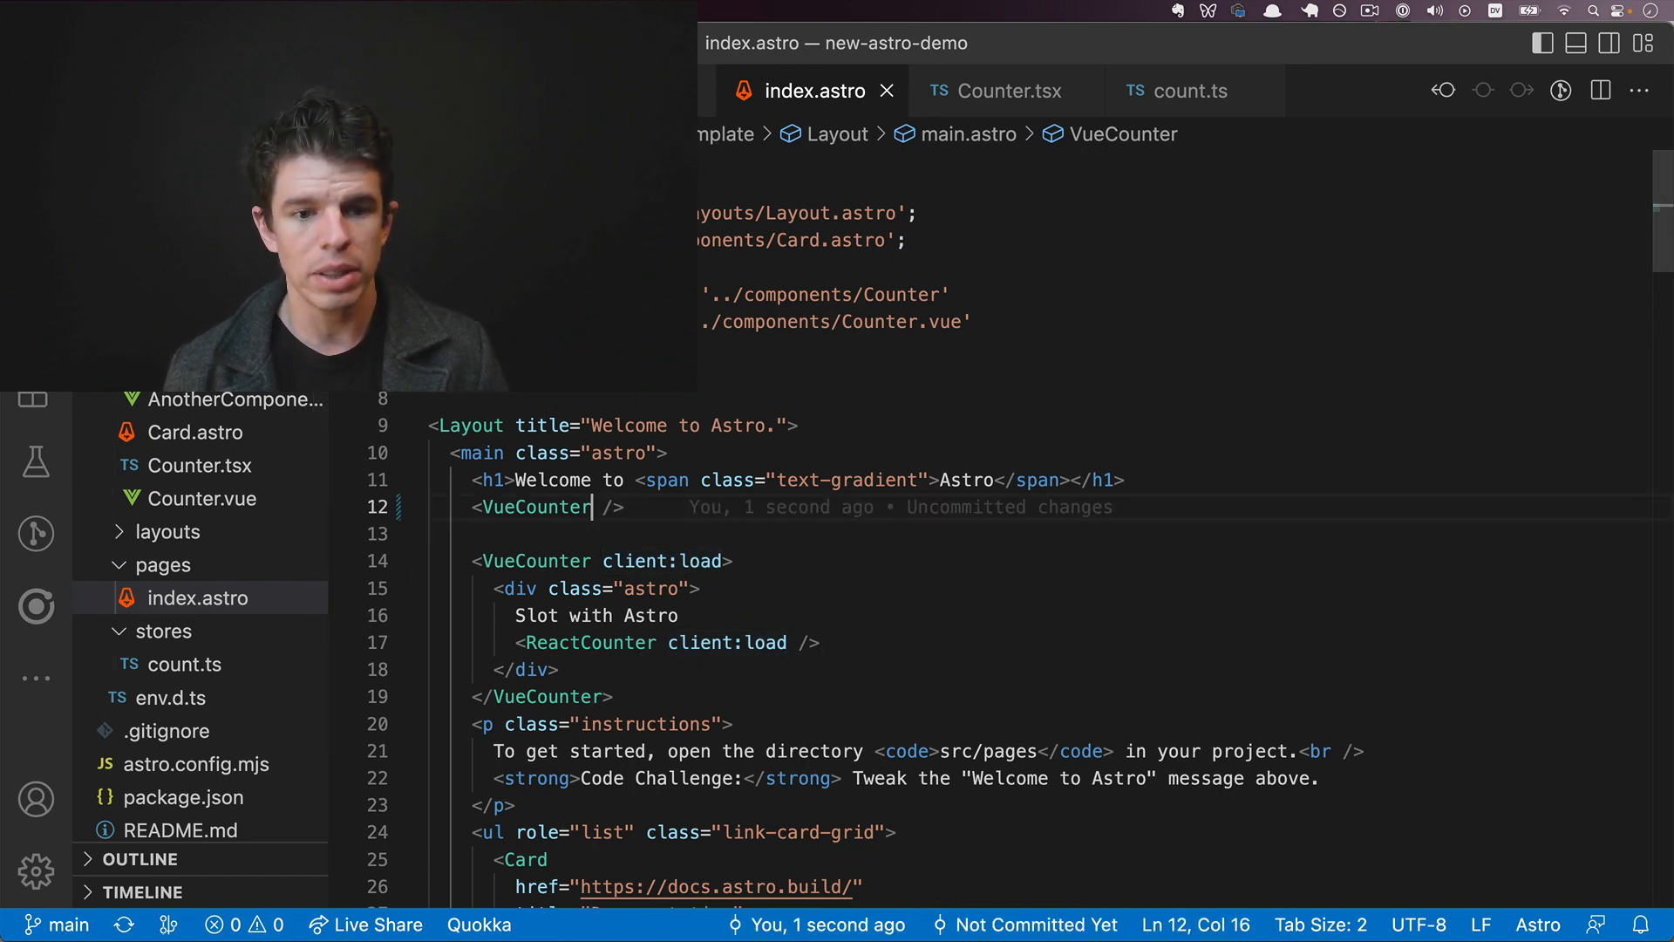
text(client:load)
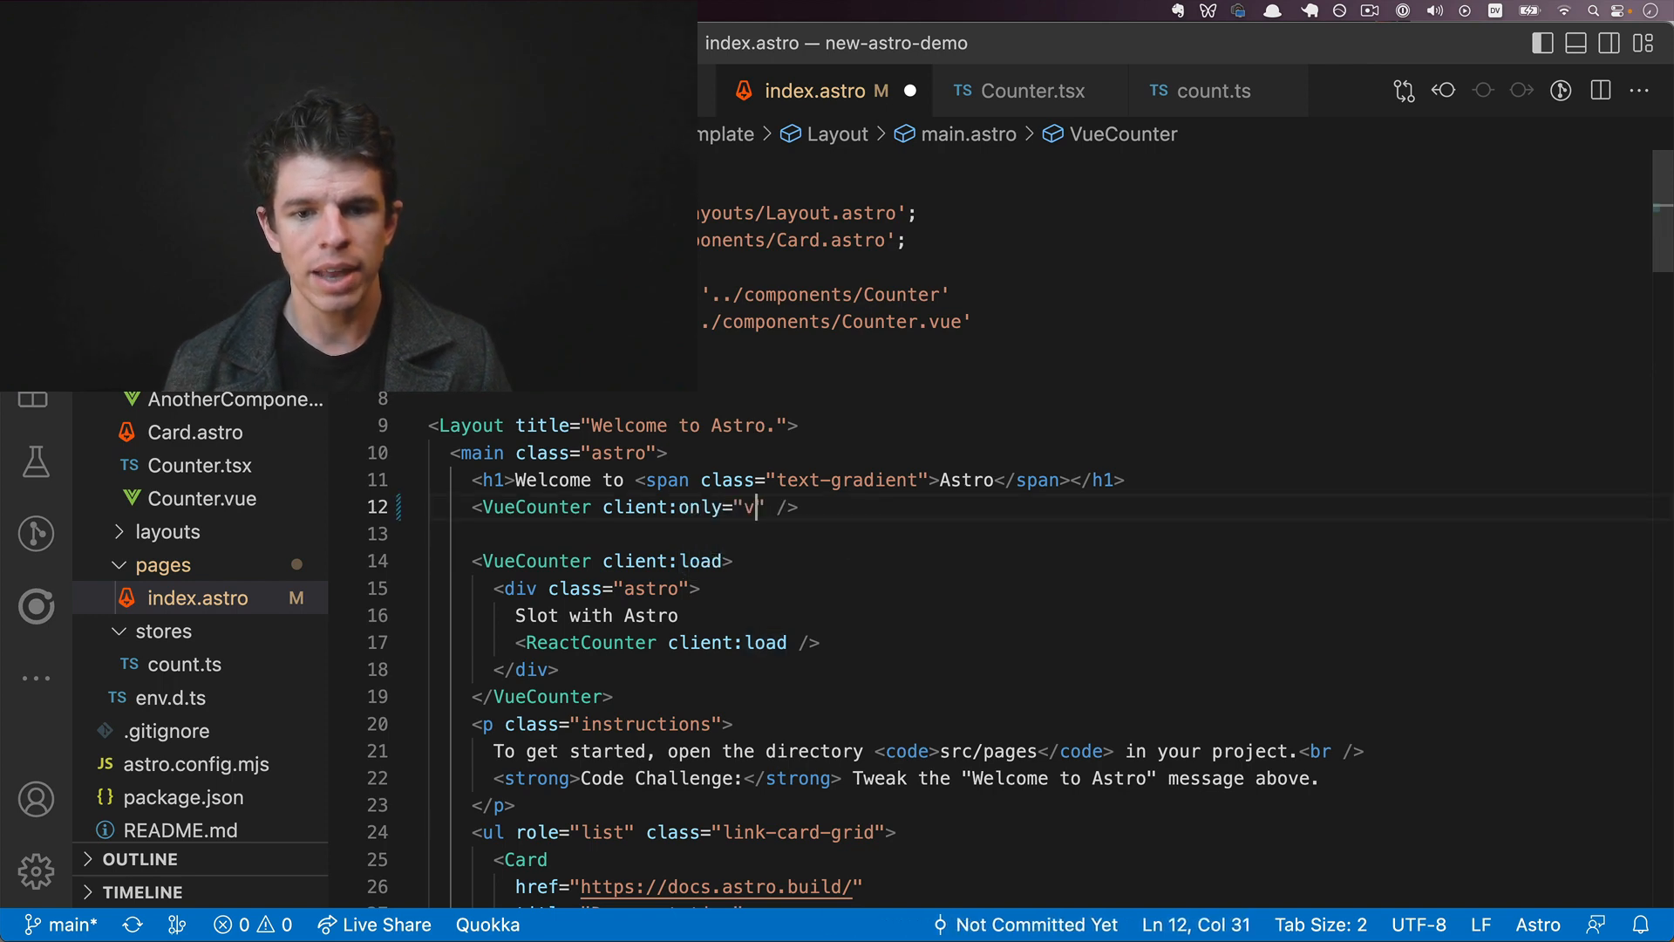
text(ue)
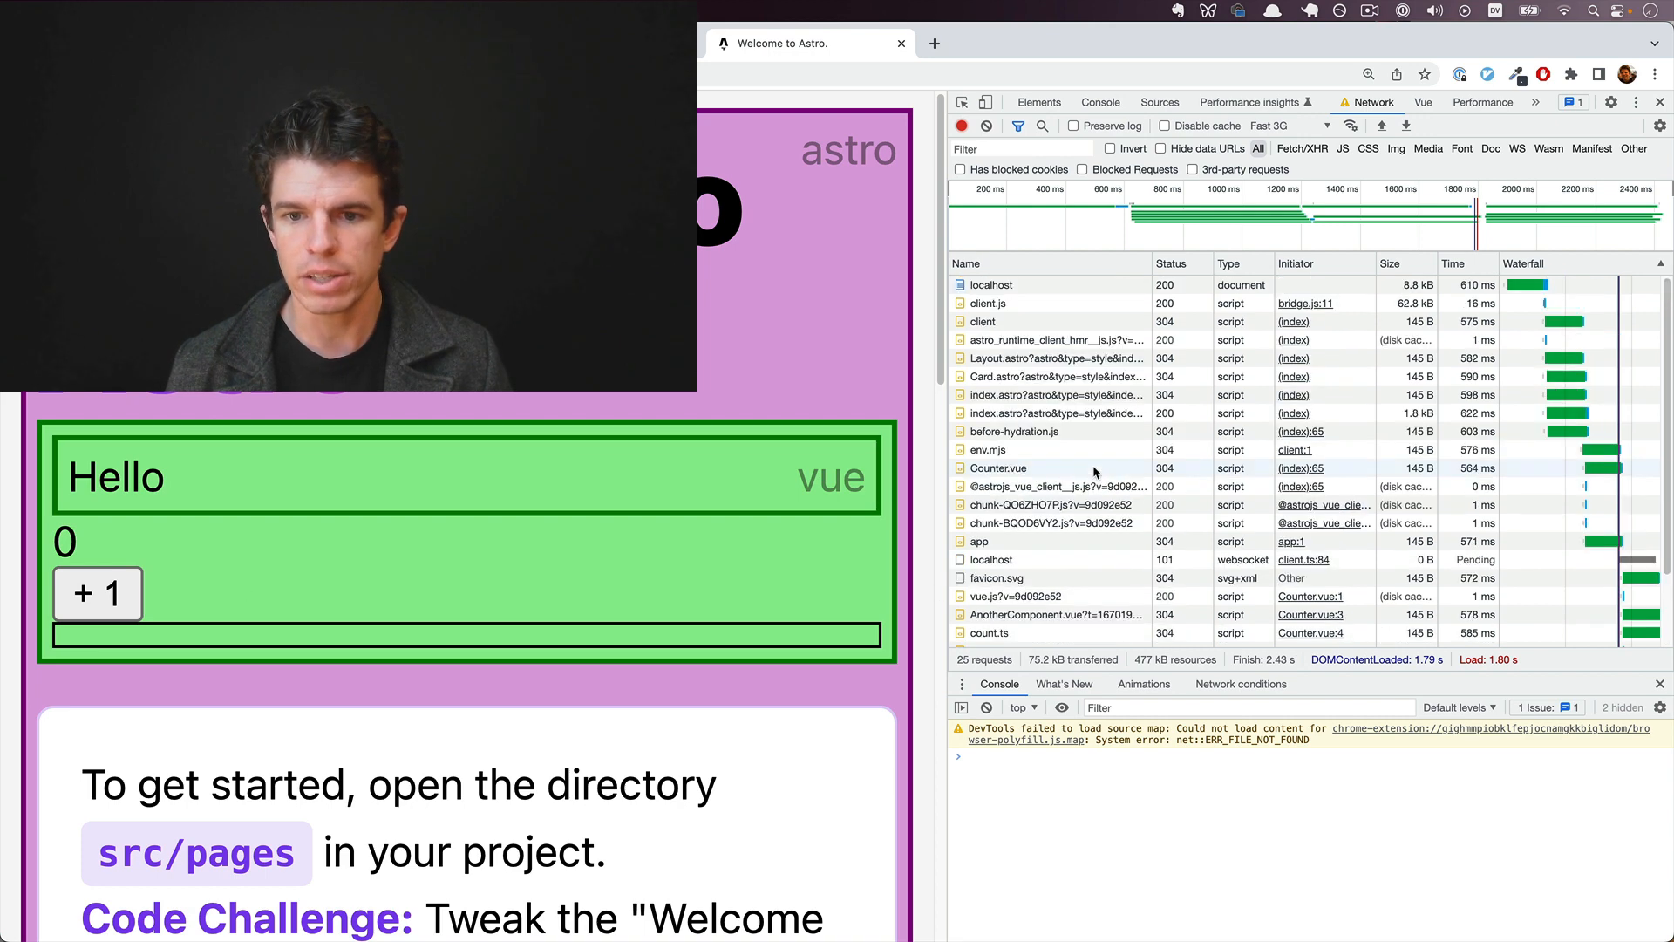
Step: Preview the localhost document response, whose HTML lacks the client-only Vue counter
click(989, 284)
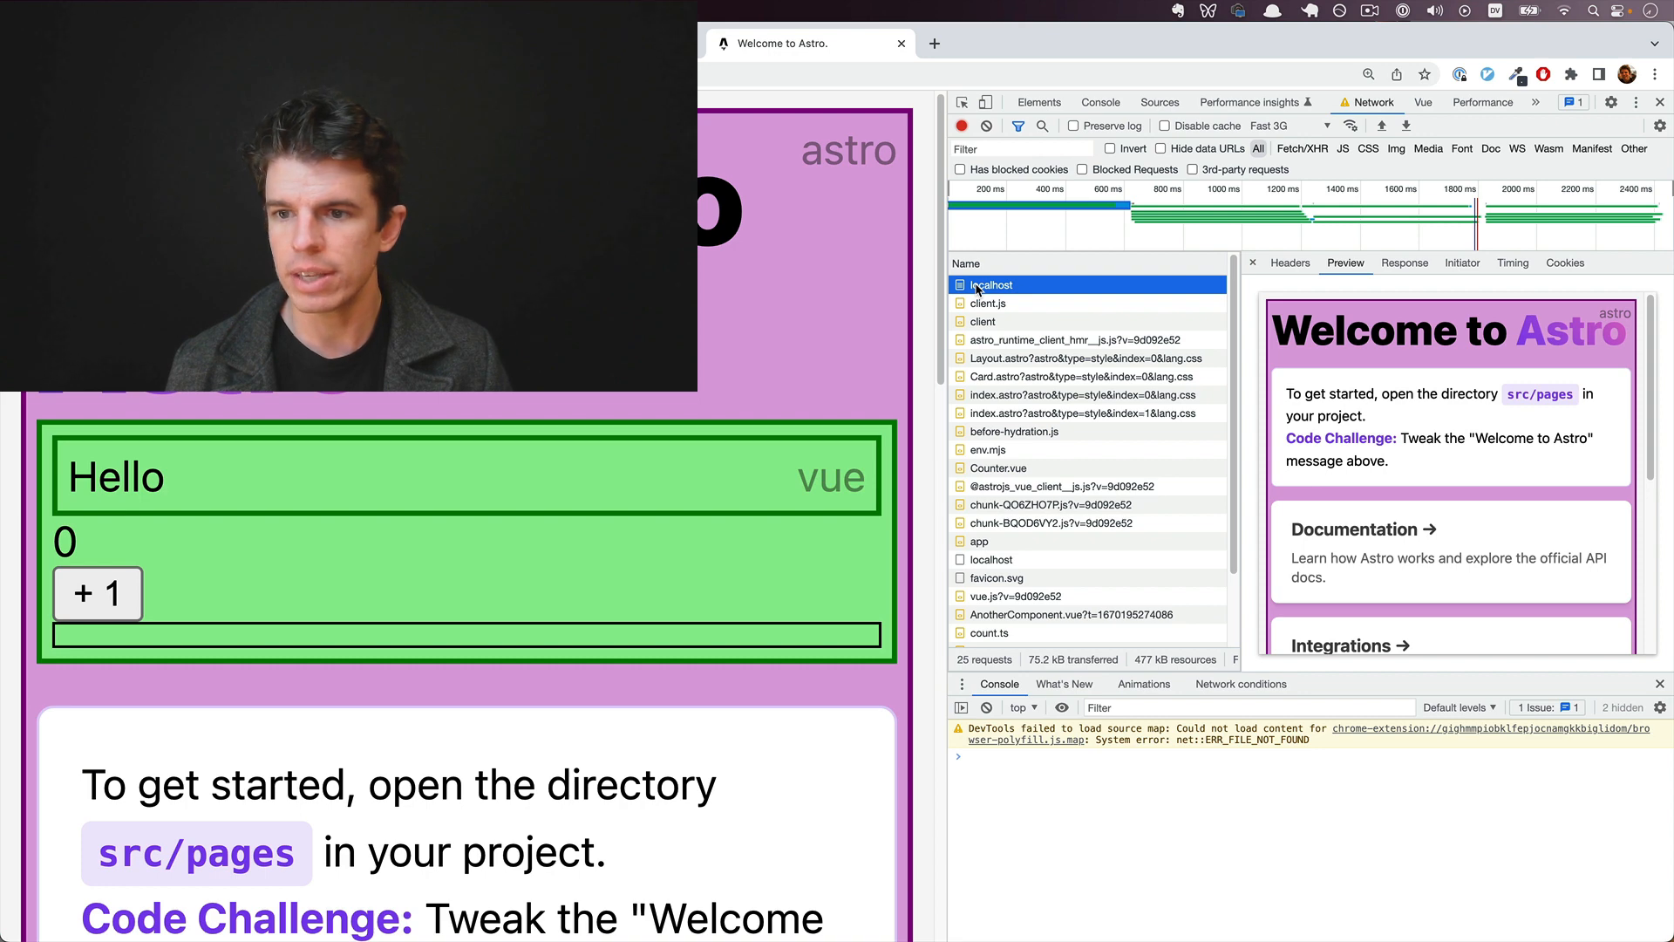
mouse_move(1360, 532)
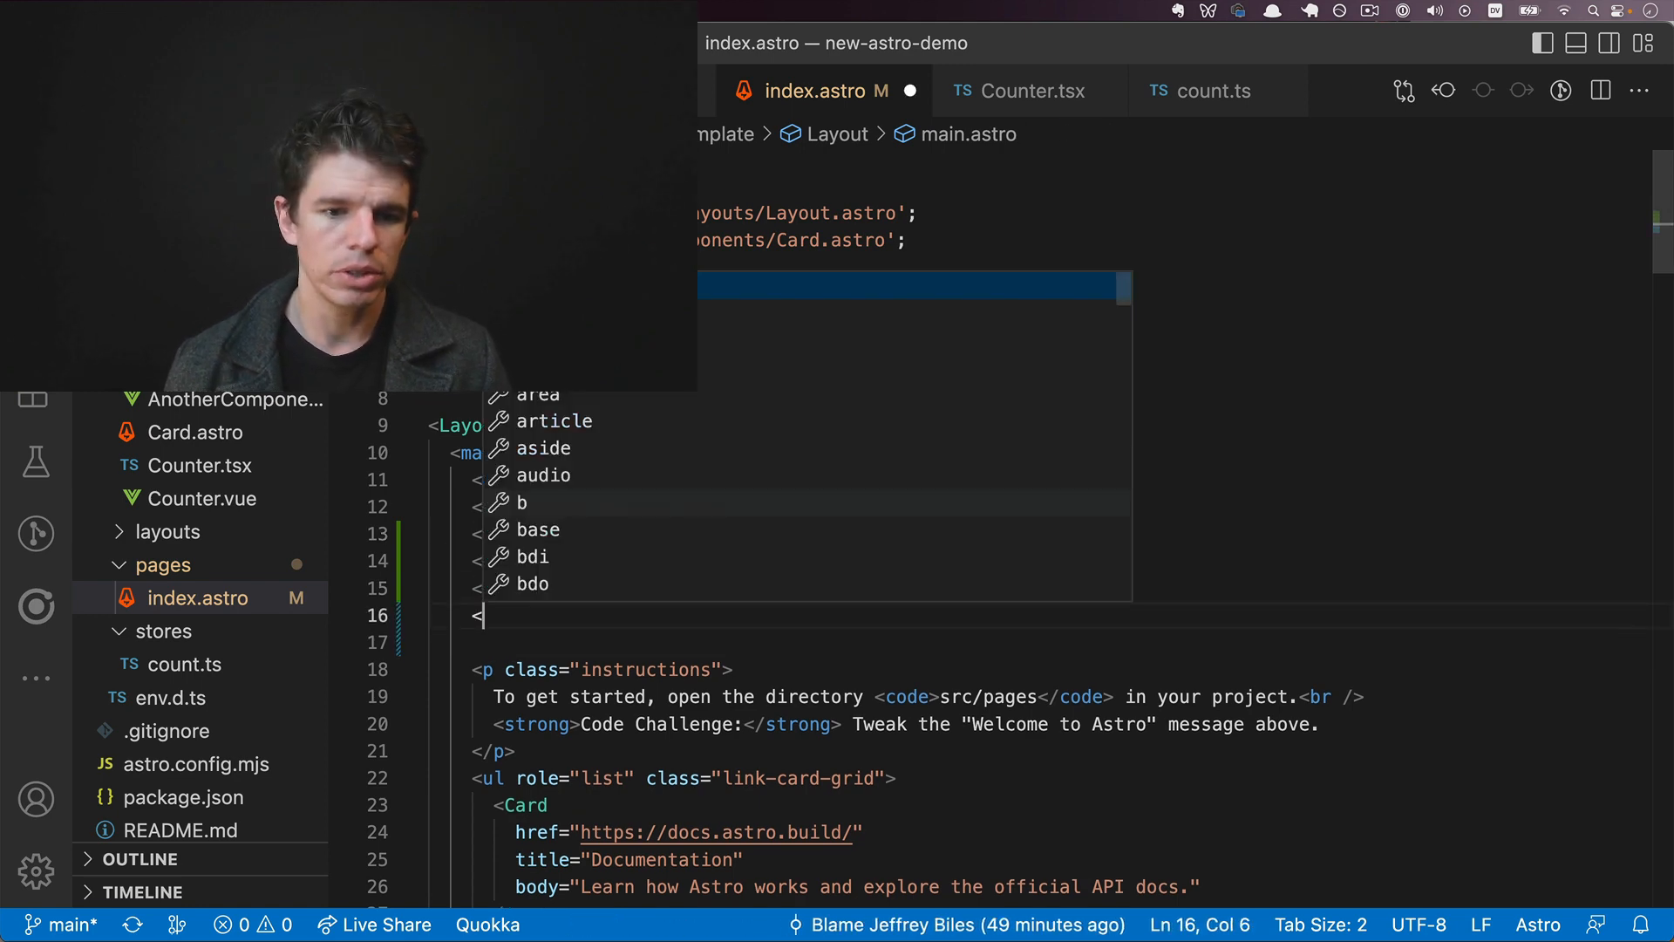
Step: Add <ReactCounter client:visible /> and watch React chunks load after scrolling down
text(ReactCount)
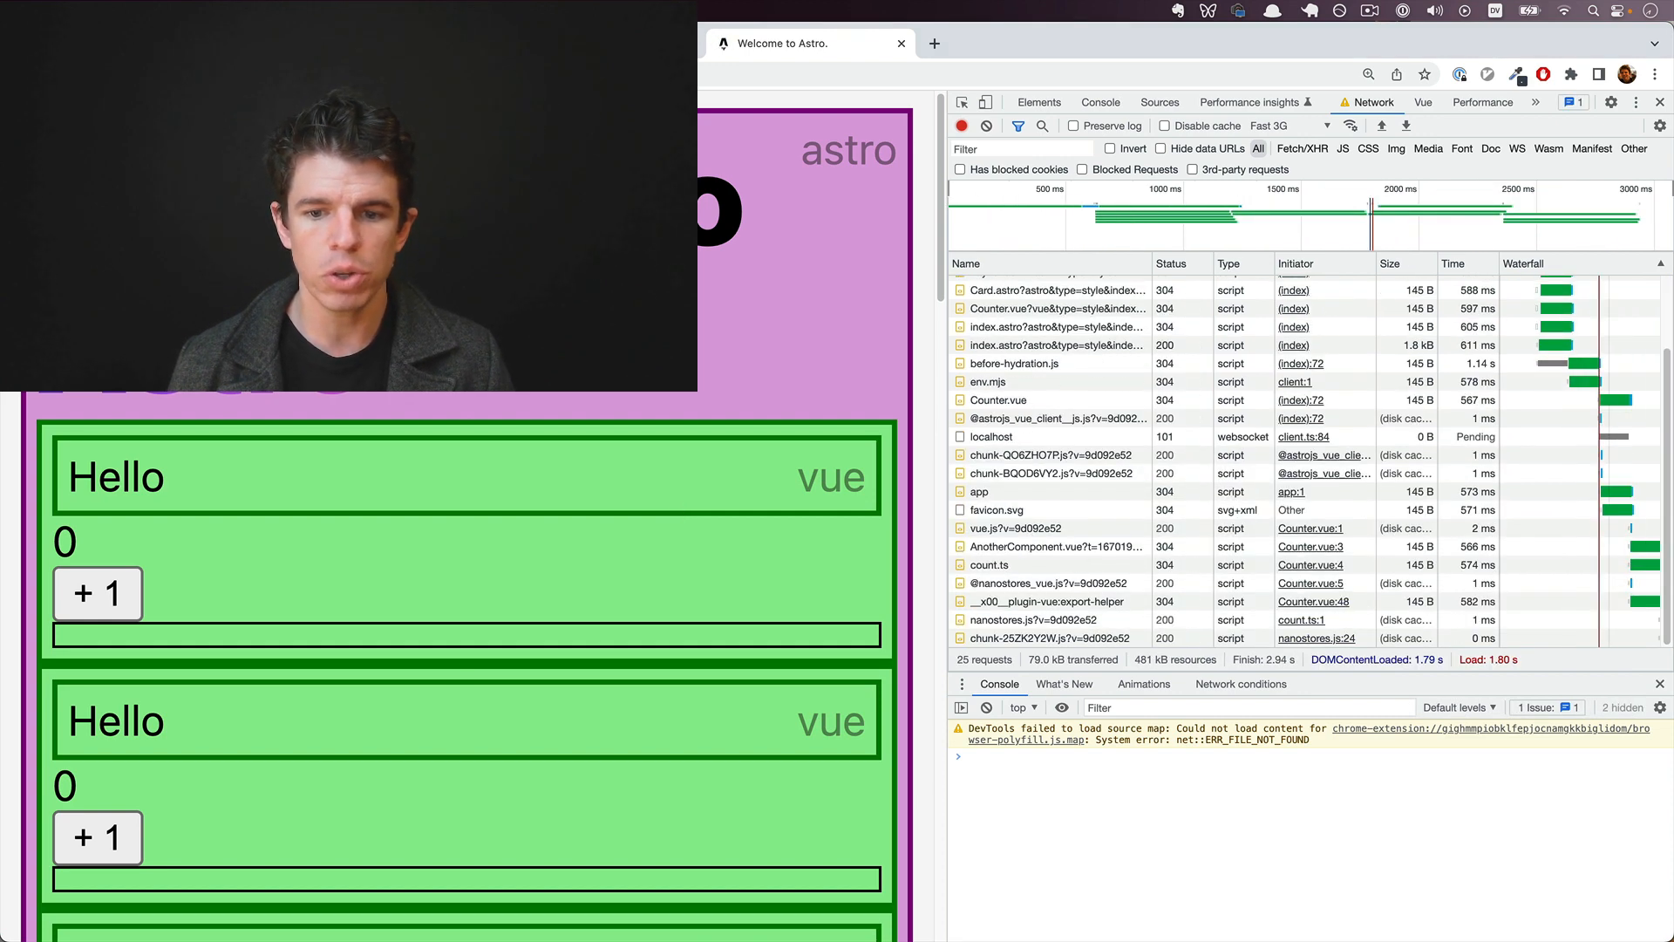
click(1032, 638)
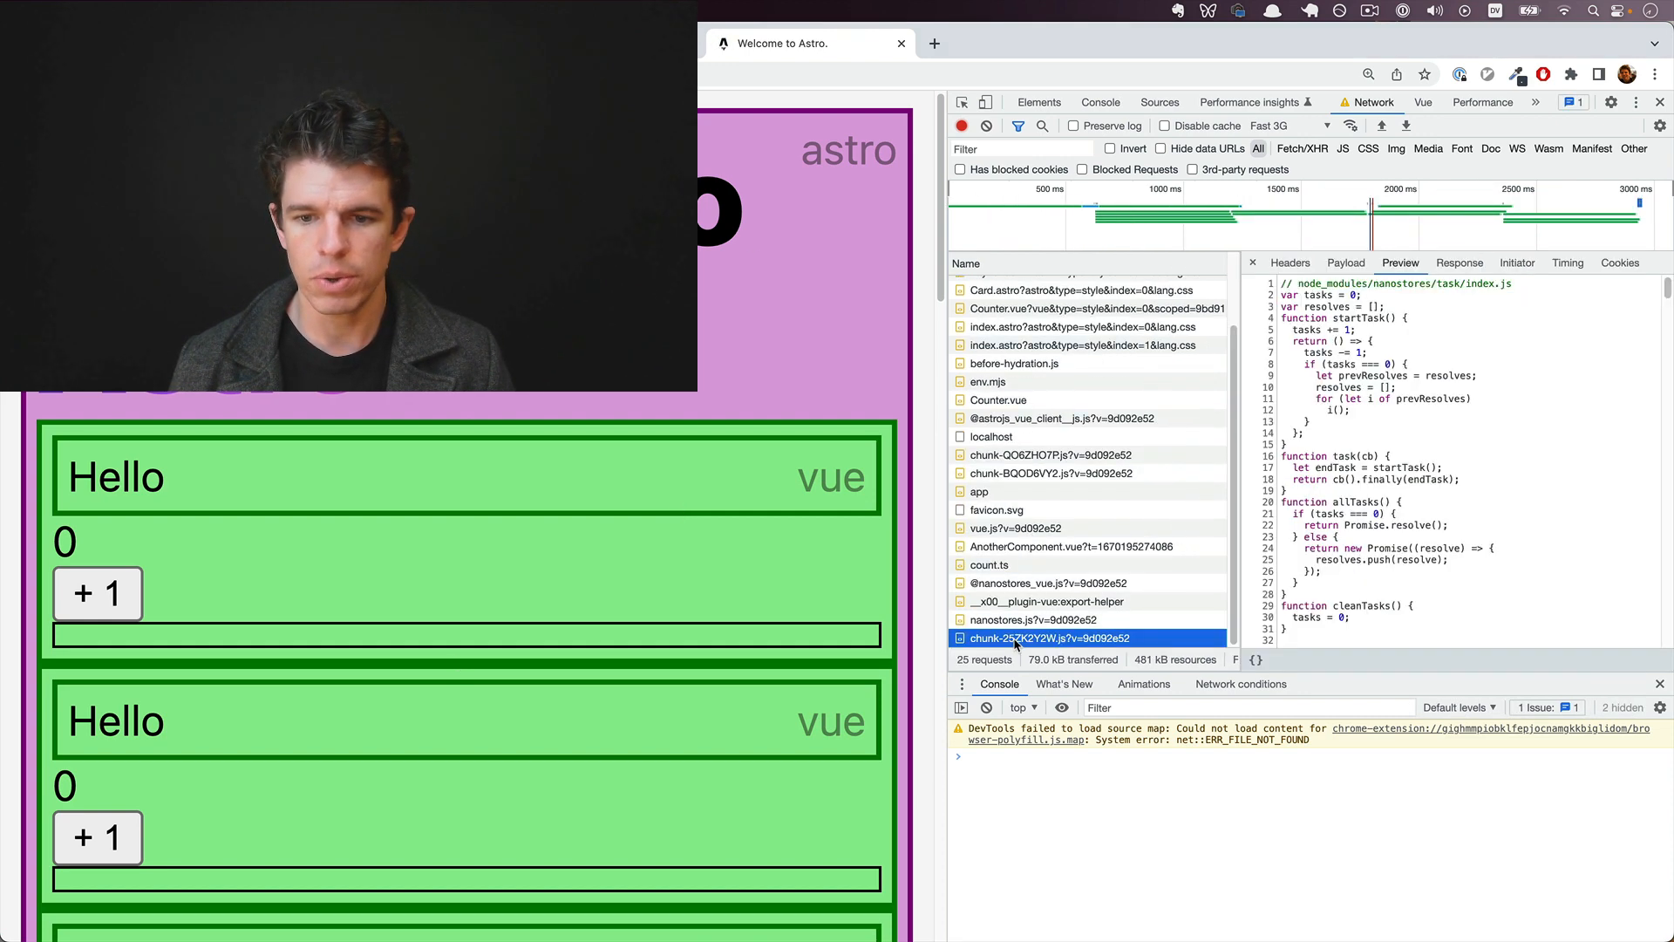
mouse_move(1056, 639)
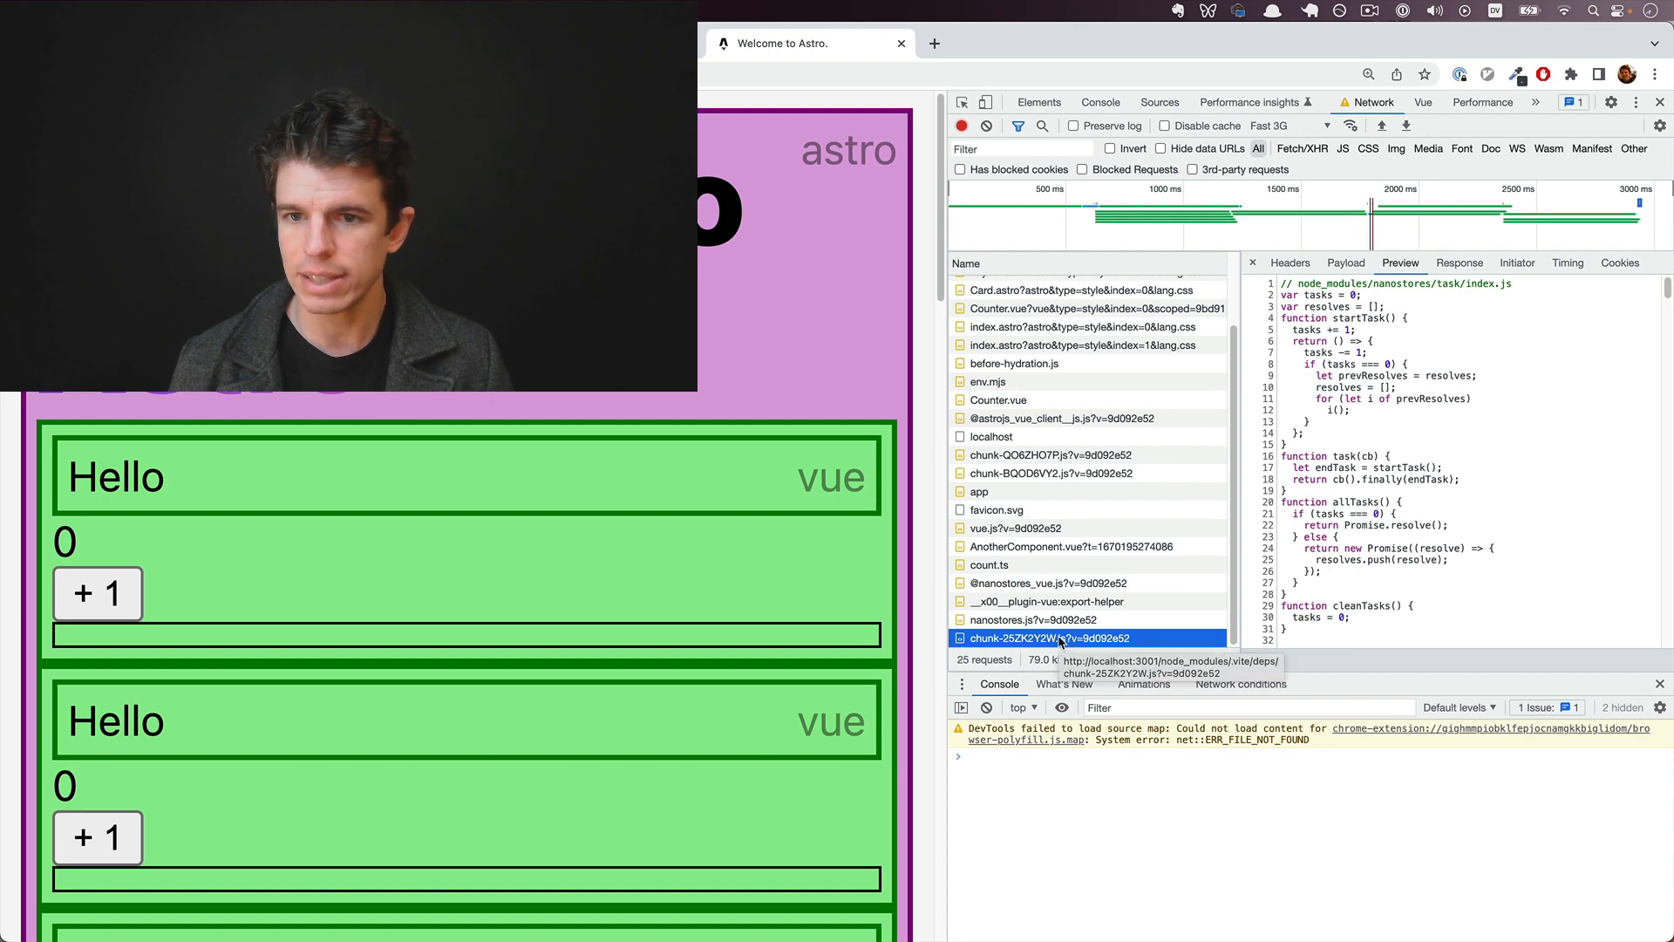
mouse_move(632, 589)
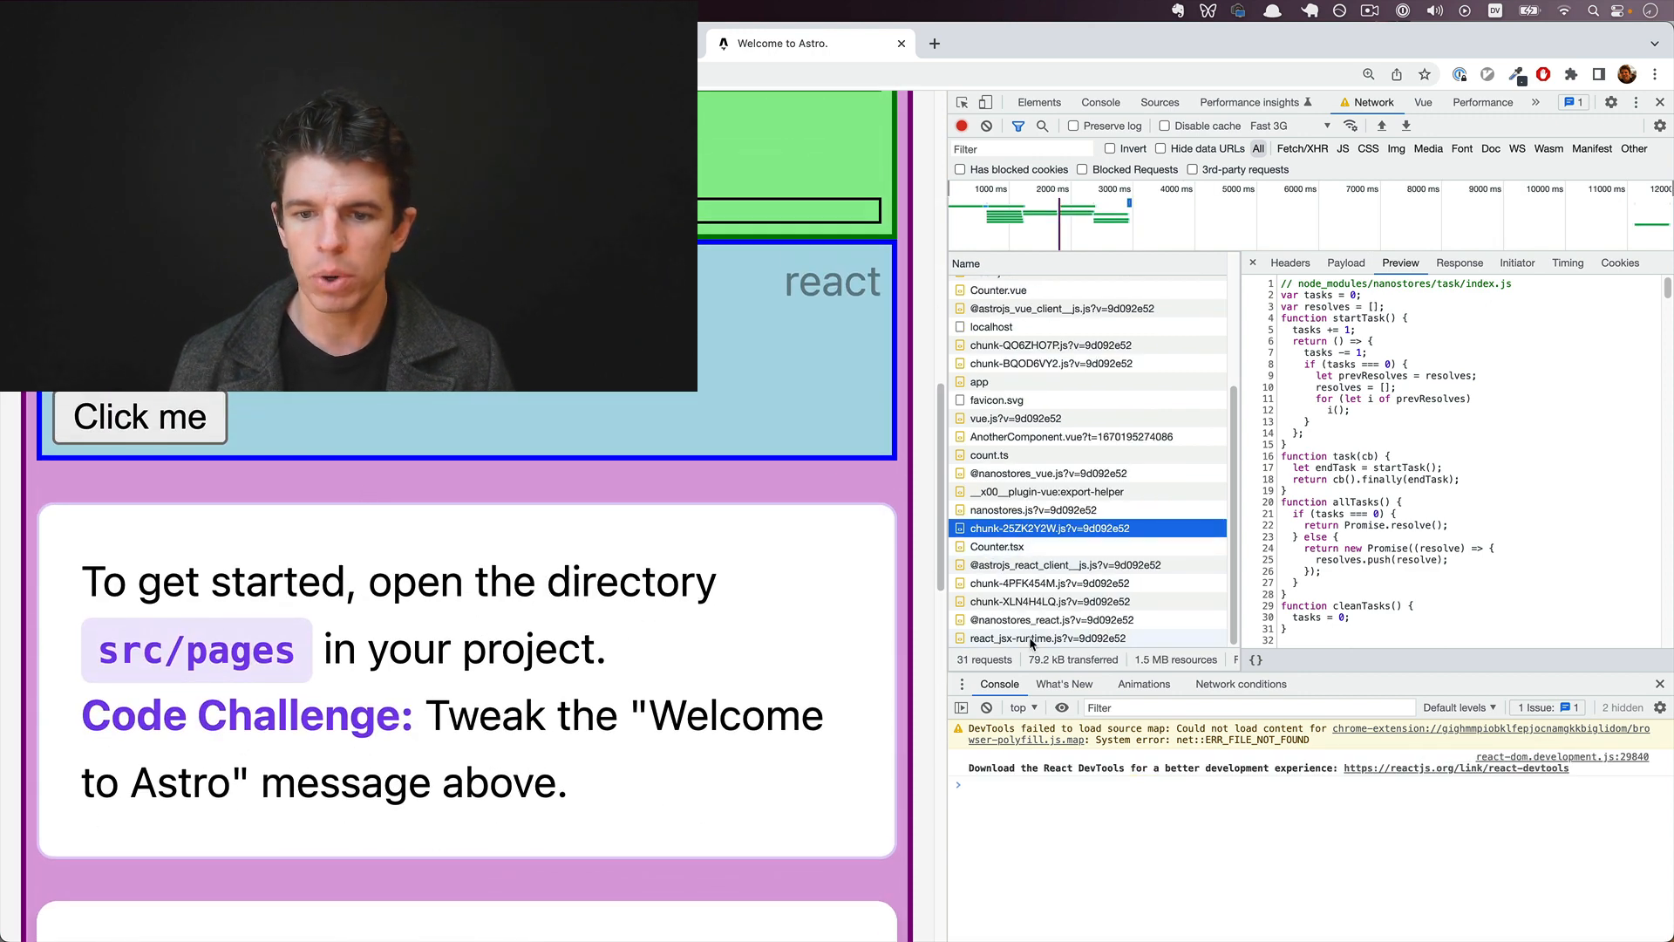
click(995, 546)
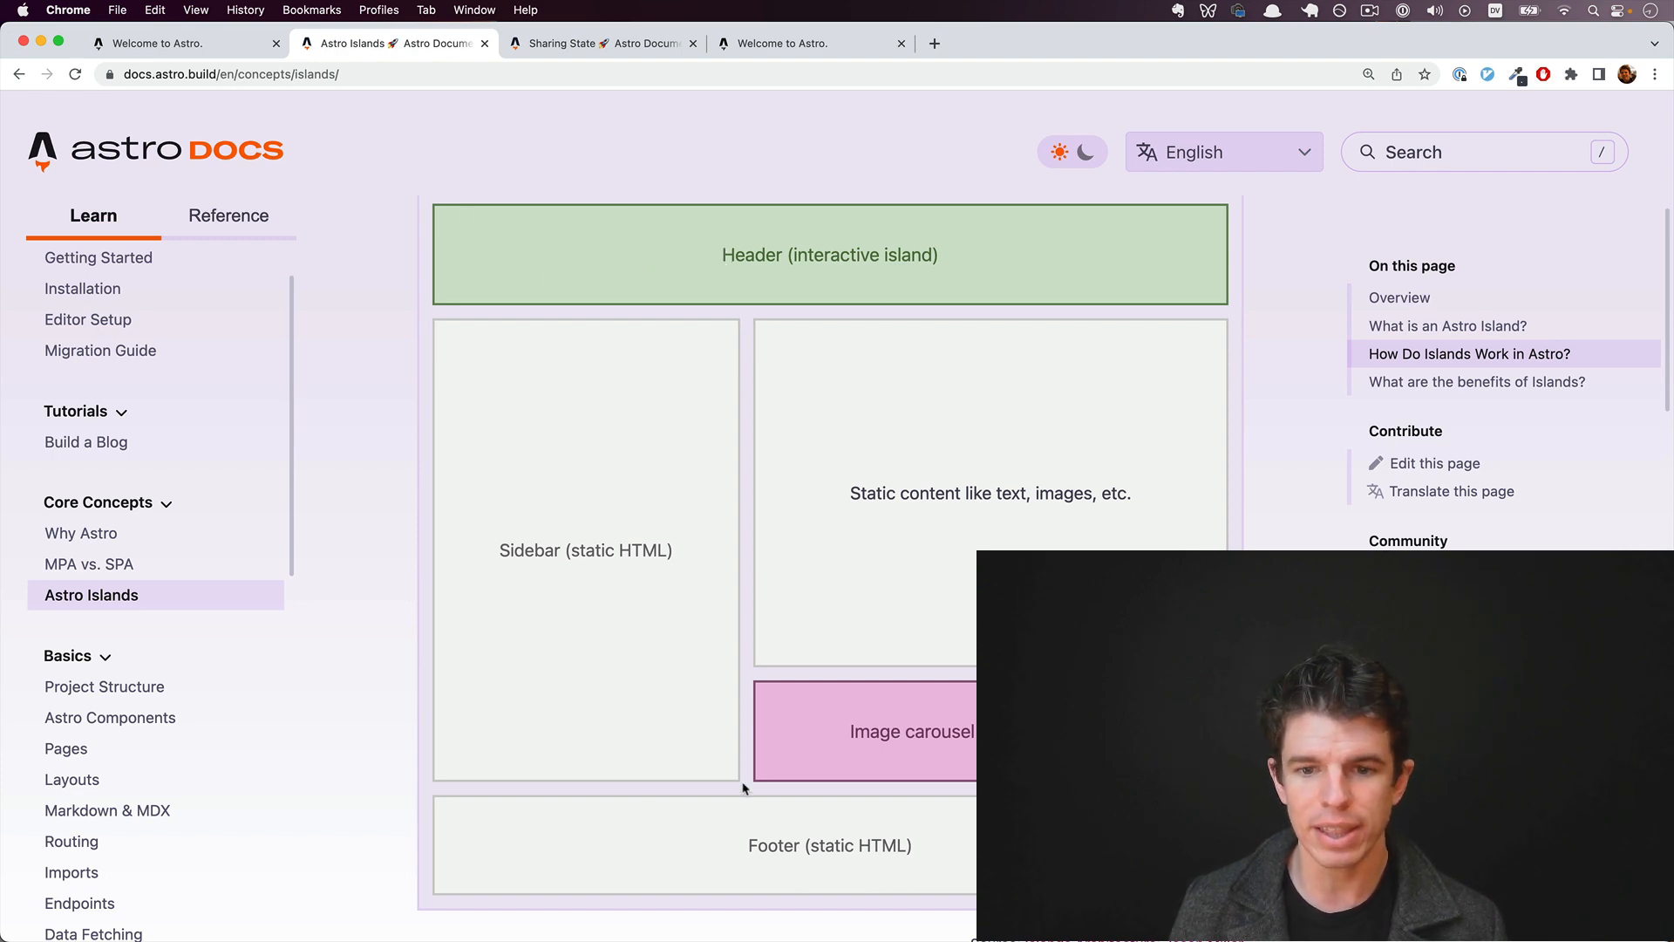
mouse_move(704, 671)
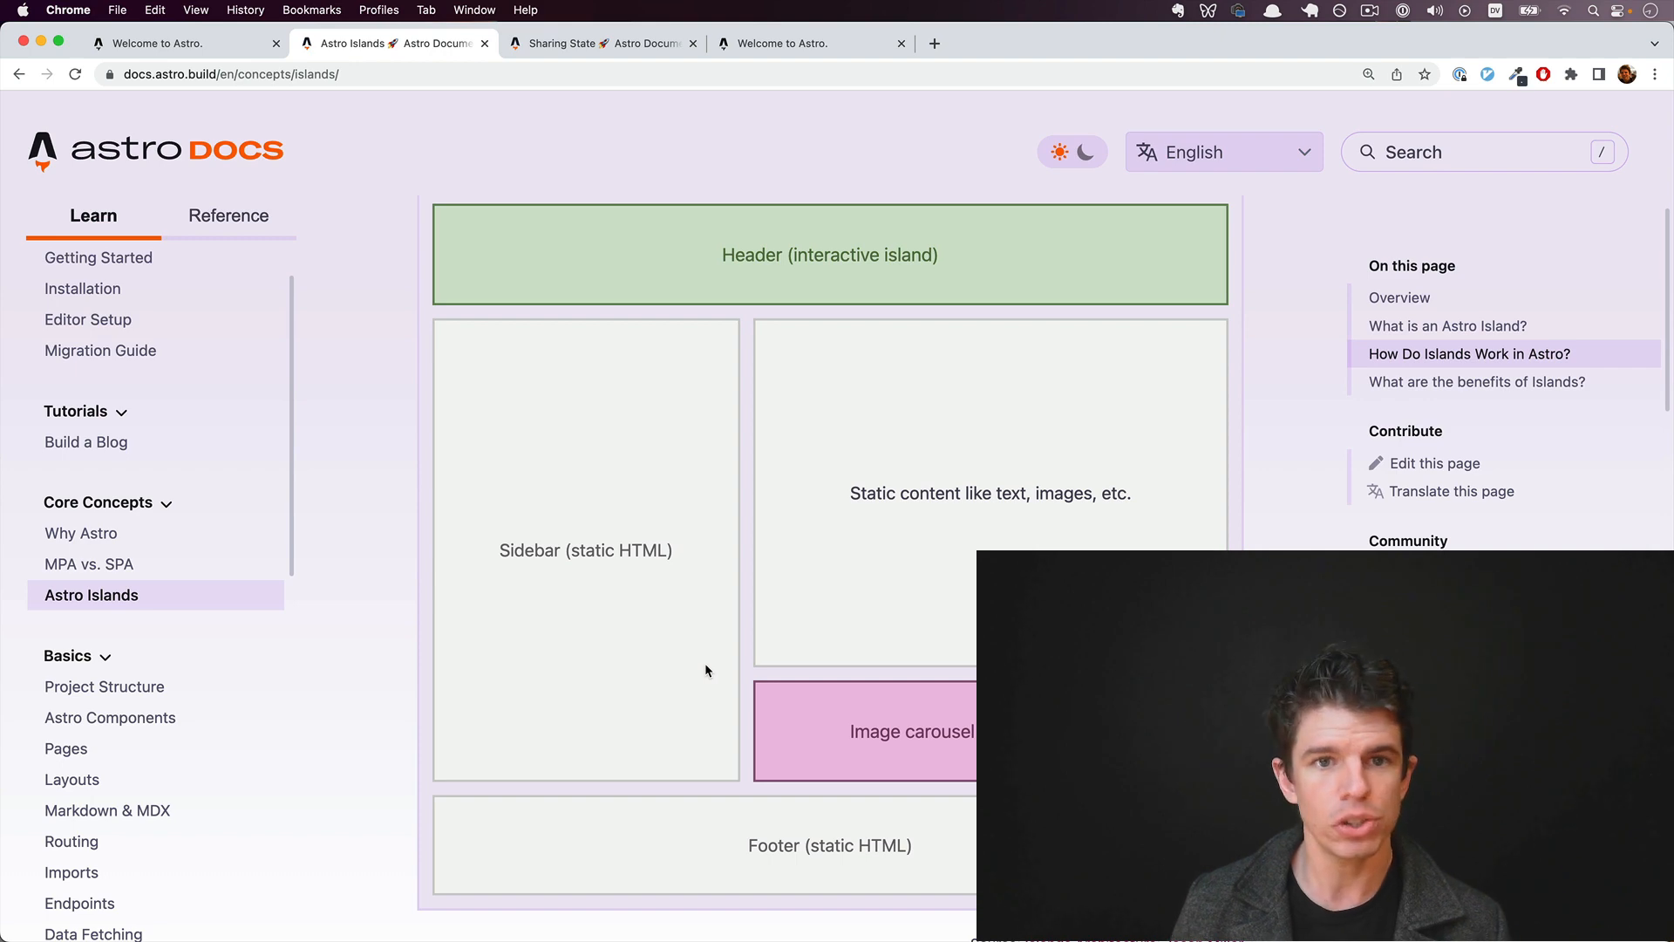